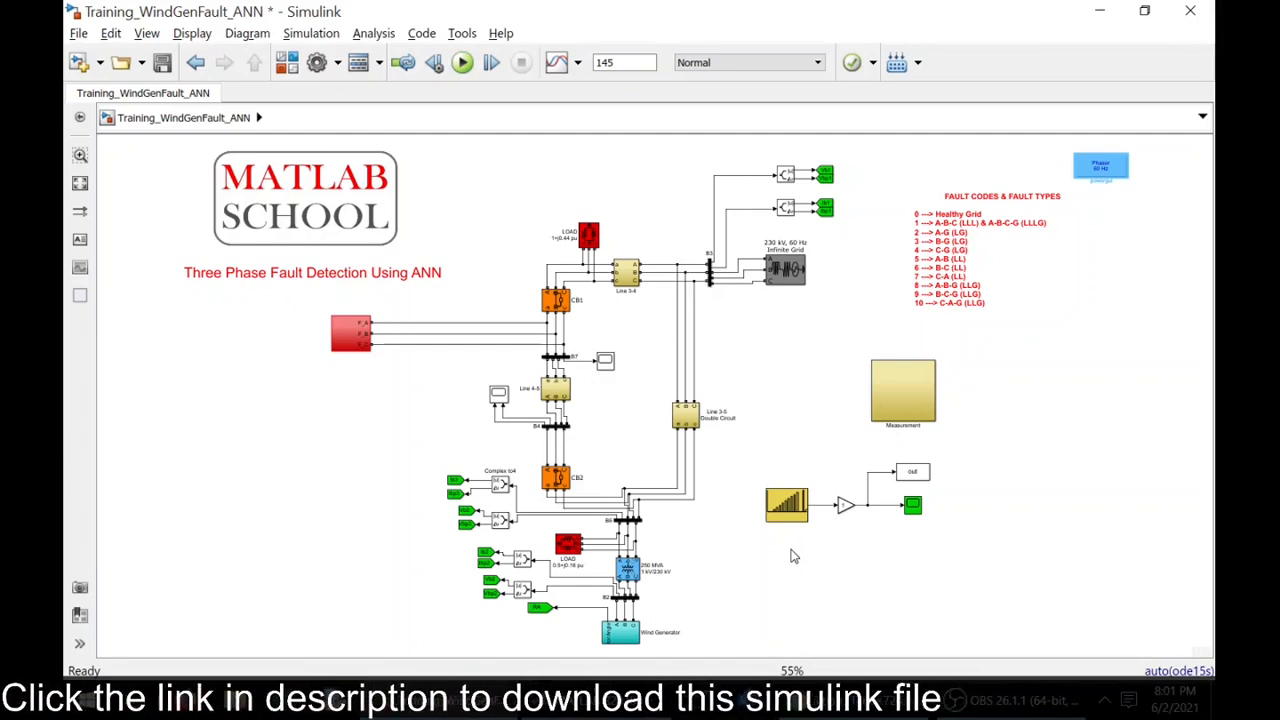
Step: Open the red fault subsystem and inspect the ABC G fault block's settings
{"action": "left_click", "coordinate": [350, 333]}
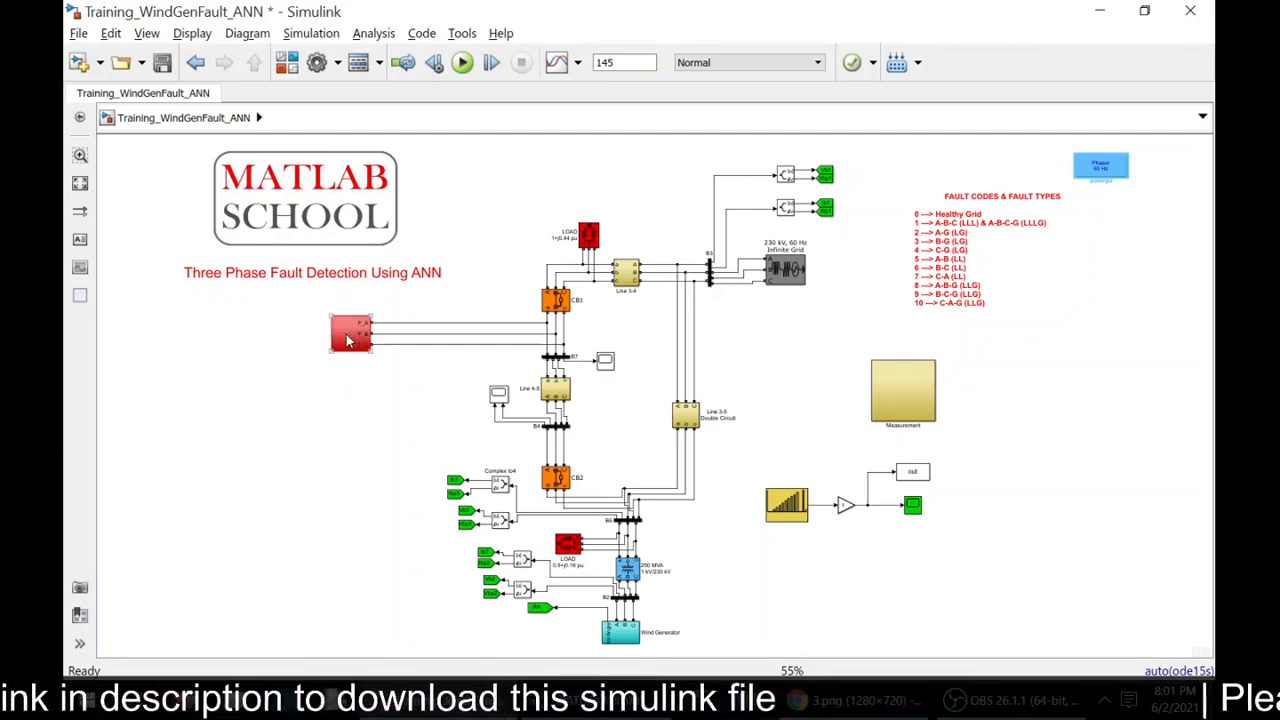
{"action": "double_click", "coordinate": [350, 333]}
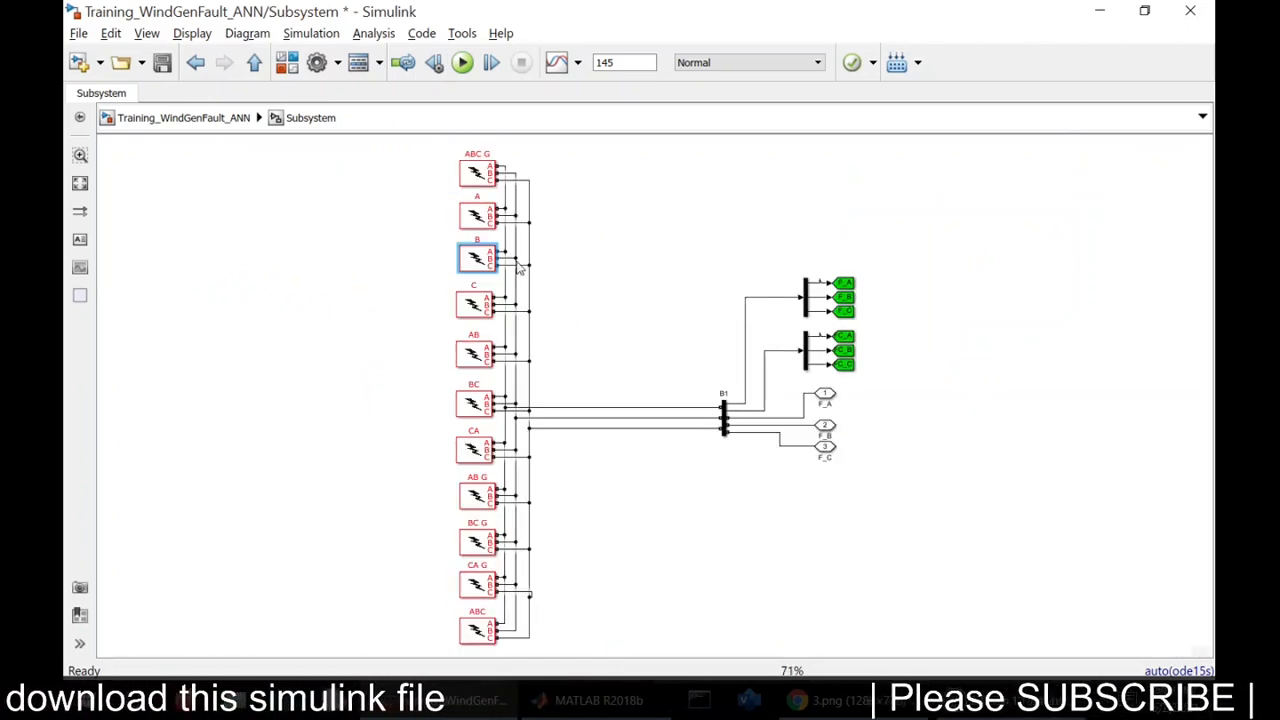
{"action": "mouse_move", "coordinate": [358, 393]}
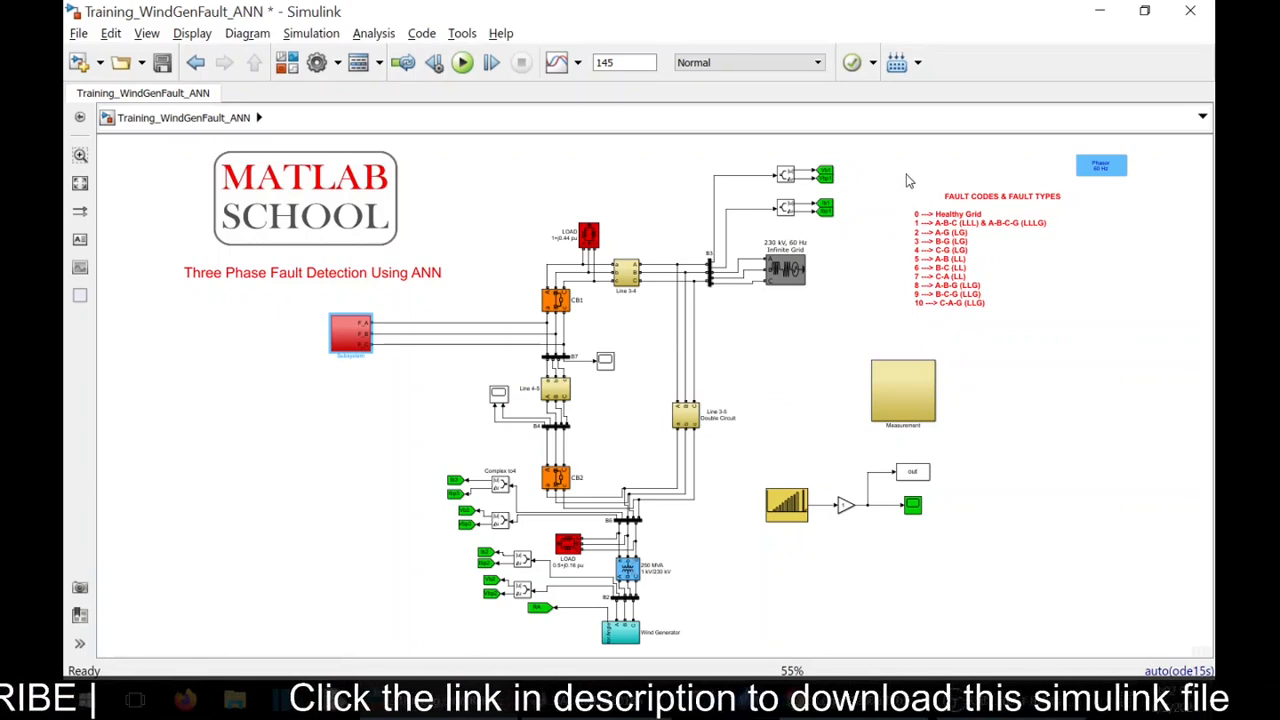
{"action": "mouse_move", "coordinate": [660, 373]}
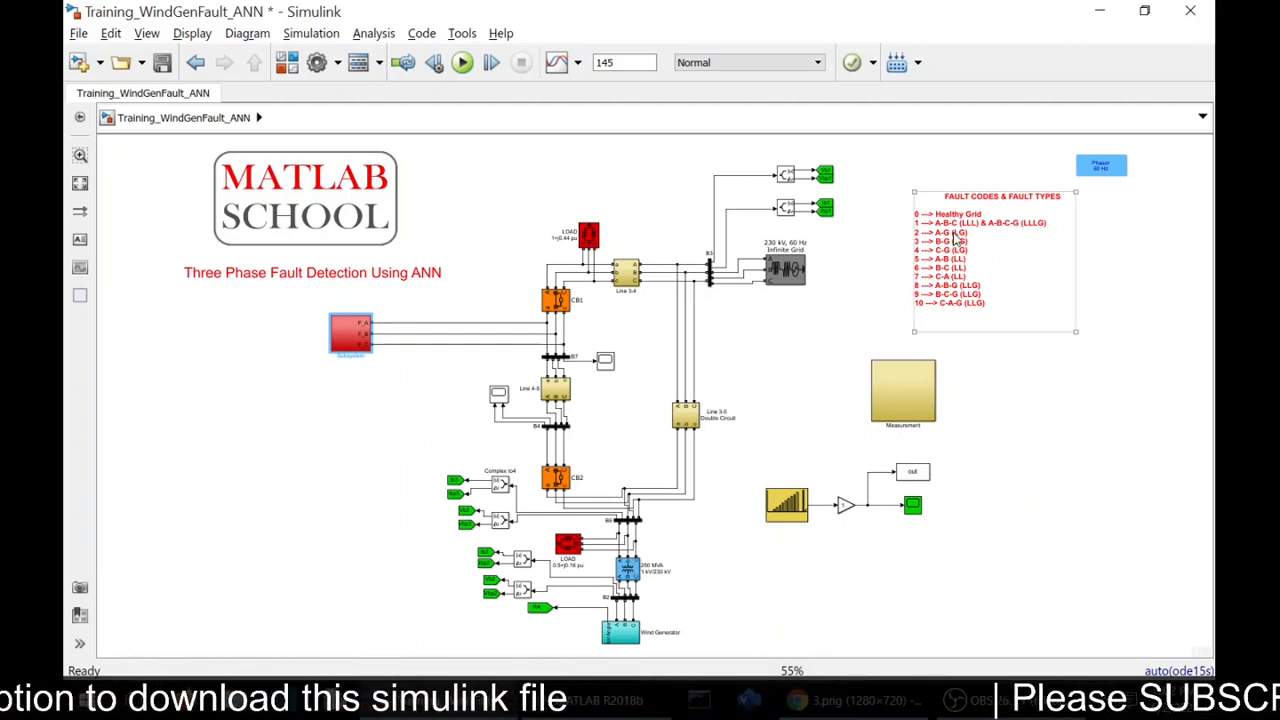
{"action": "mouse_move", "coordinate": [1001, 237]}
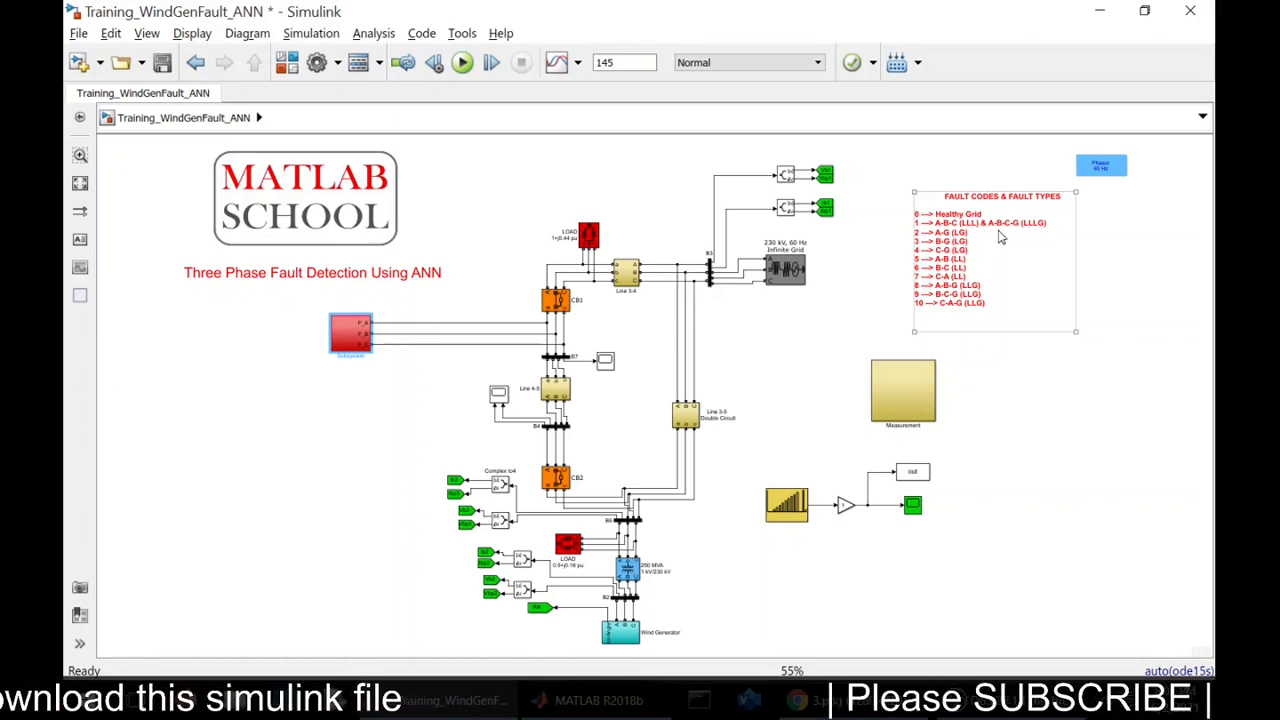
{"action": "mouse_move", "coordinate": [1044, 235]}
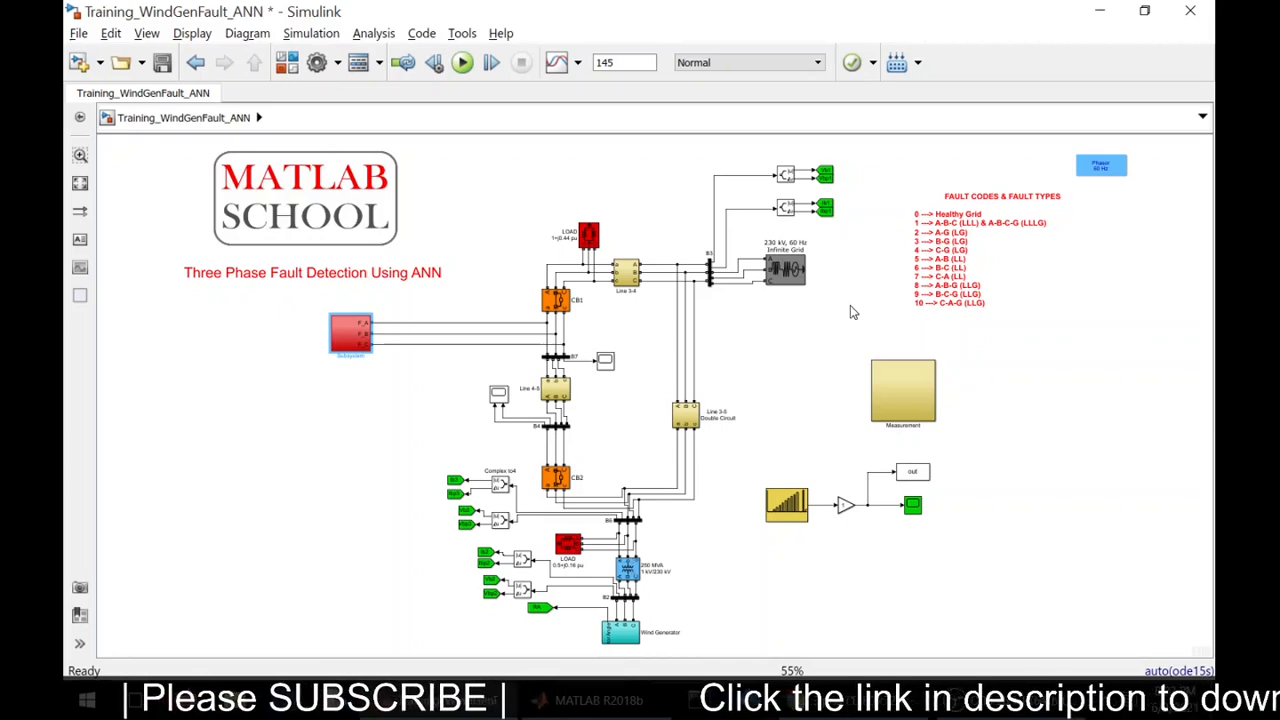
{"action": "mouse_move", "coordinate": [286, 377]}
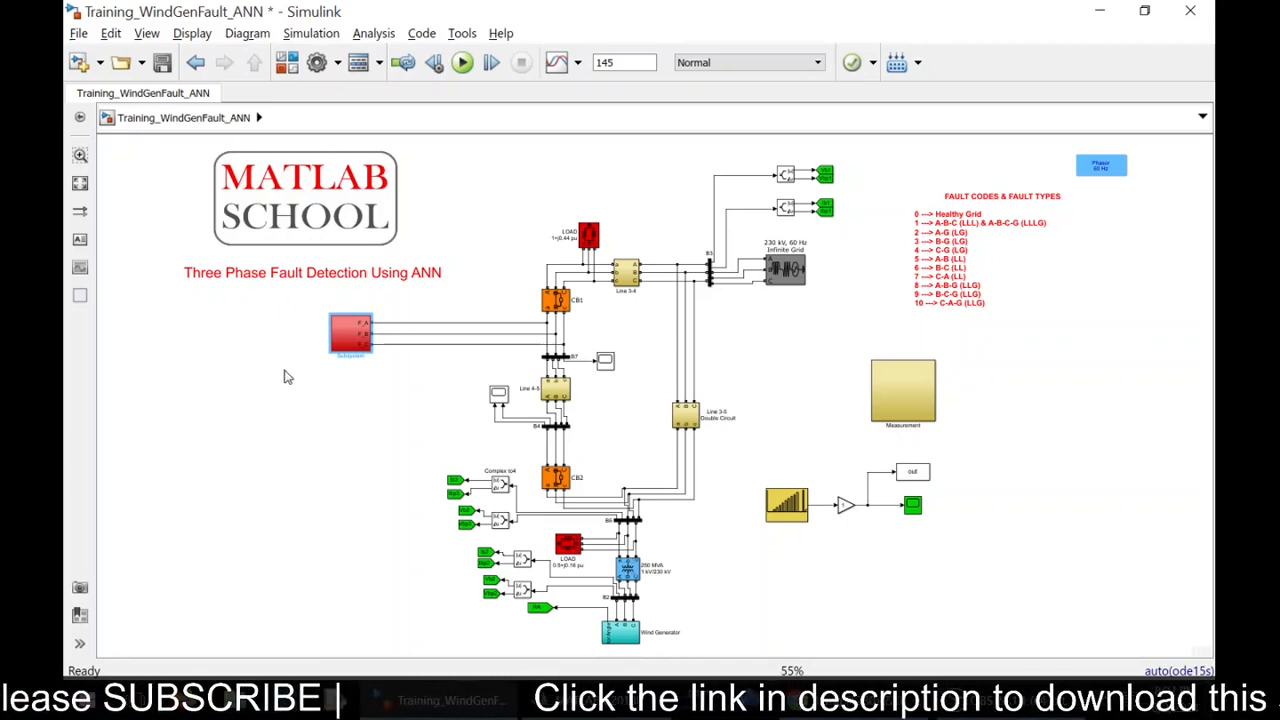
{"action": "double_click", "coordinate": [350, 335]}
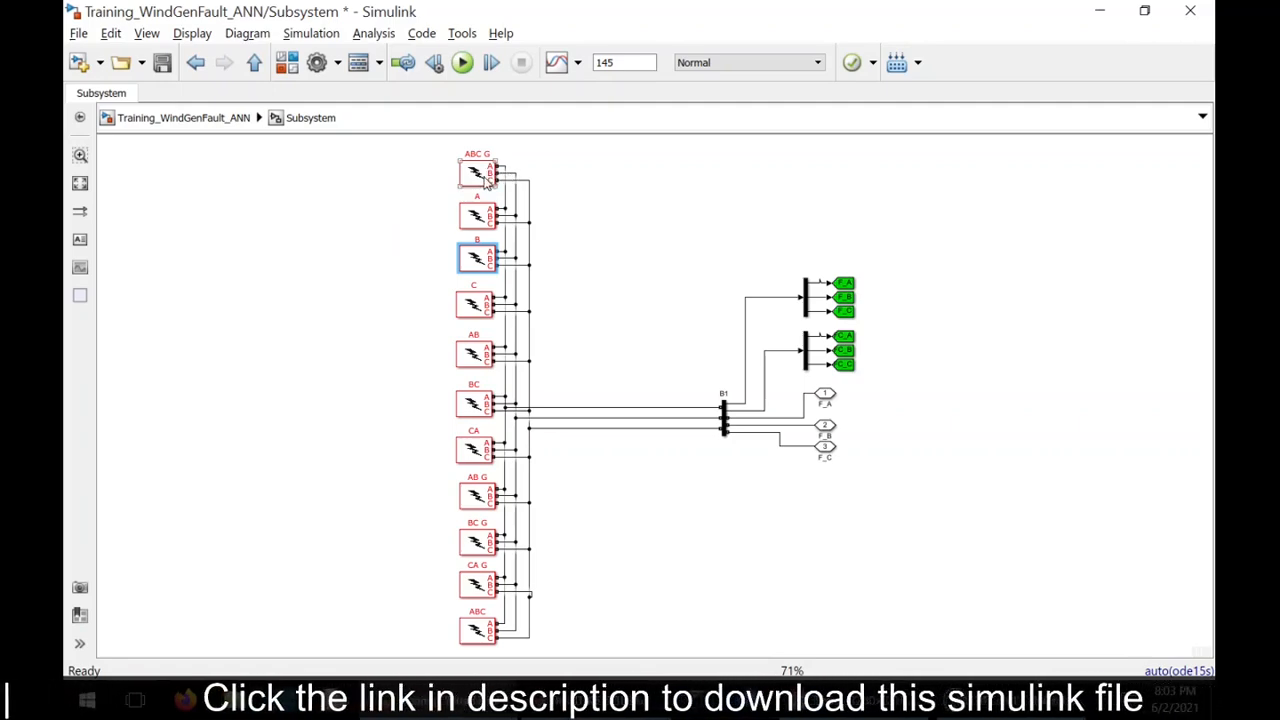
{"action": "double_click", "coordinate": [477, 172]}
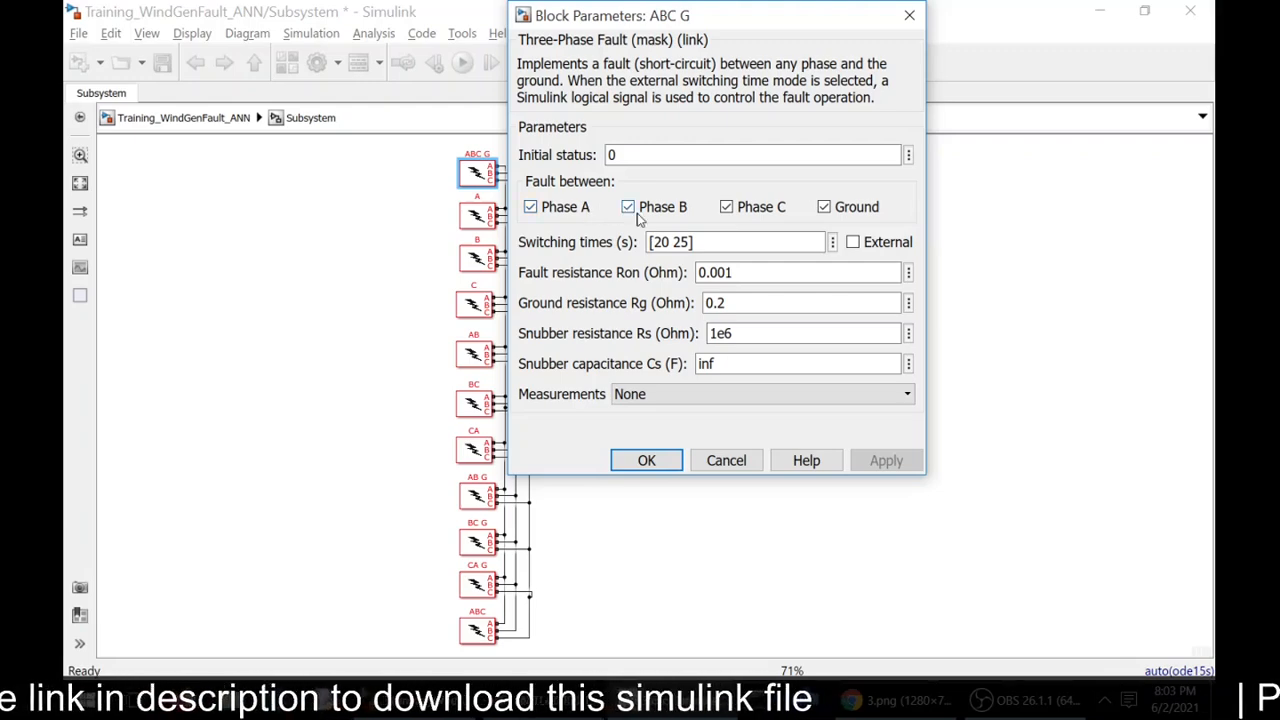
{"action": "left_click", "coordinate": [627, 206]}
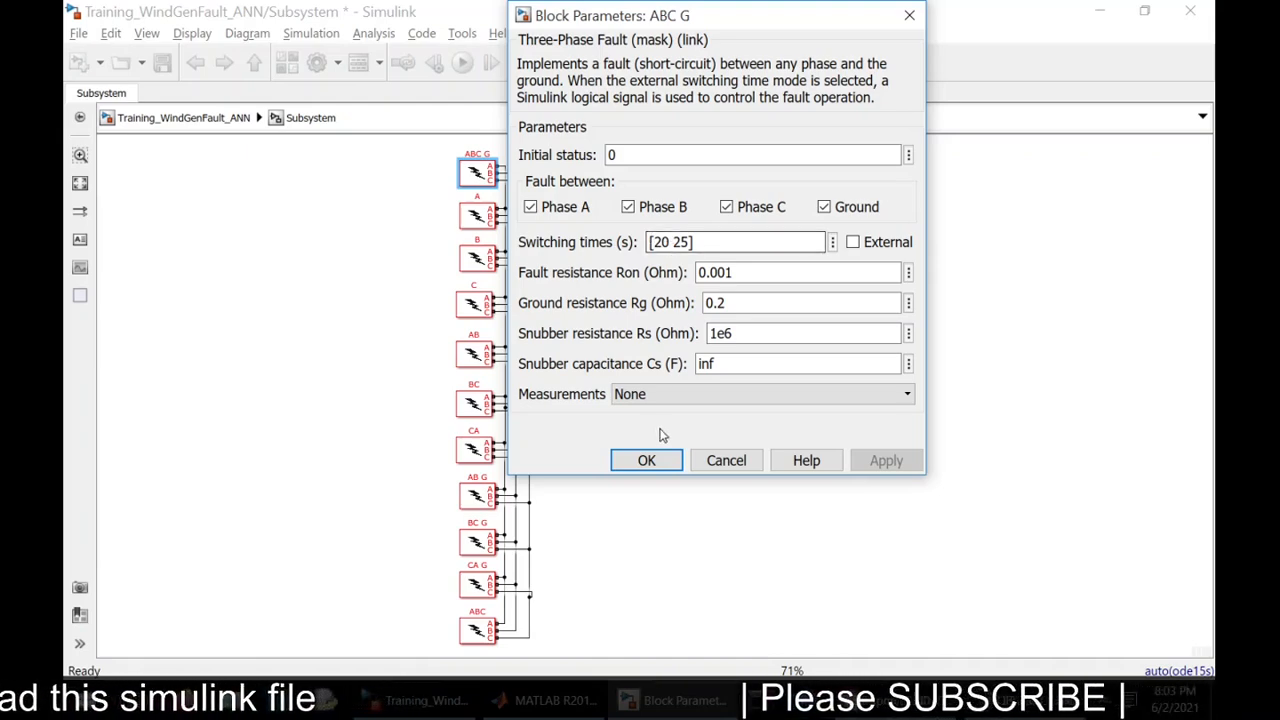
{"action": "left_click", "coordinate": [646, 460]}
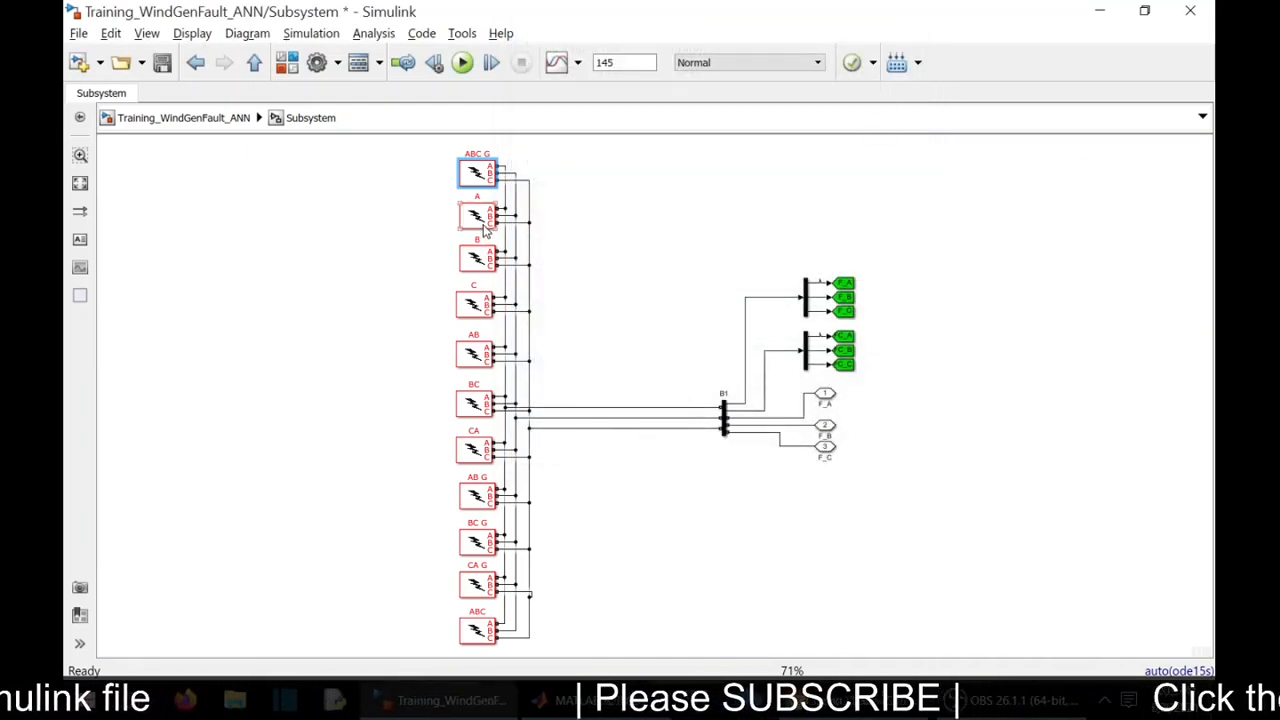
Step: Review the settings of the A, B and ABC fault blocks
{"action": "double_click", "coordinate": [477, 217]}
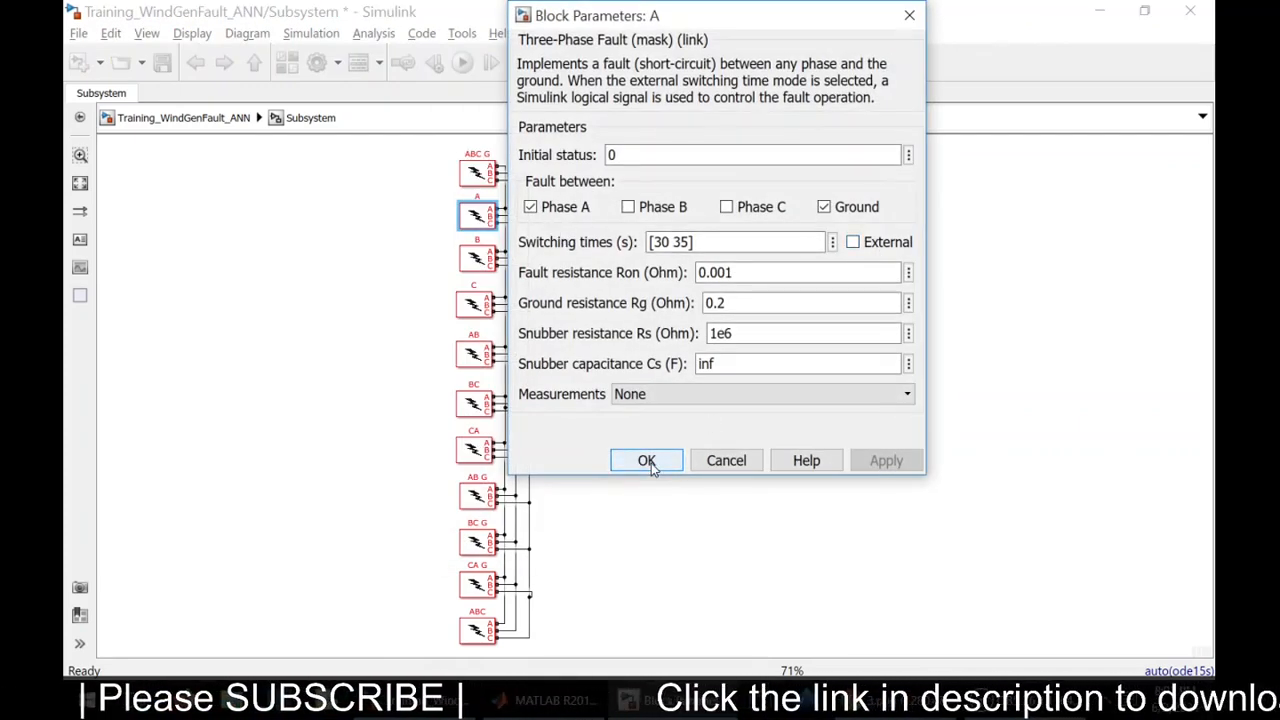
{"action": "left_click", "coordinate": [646, 460]}
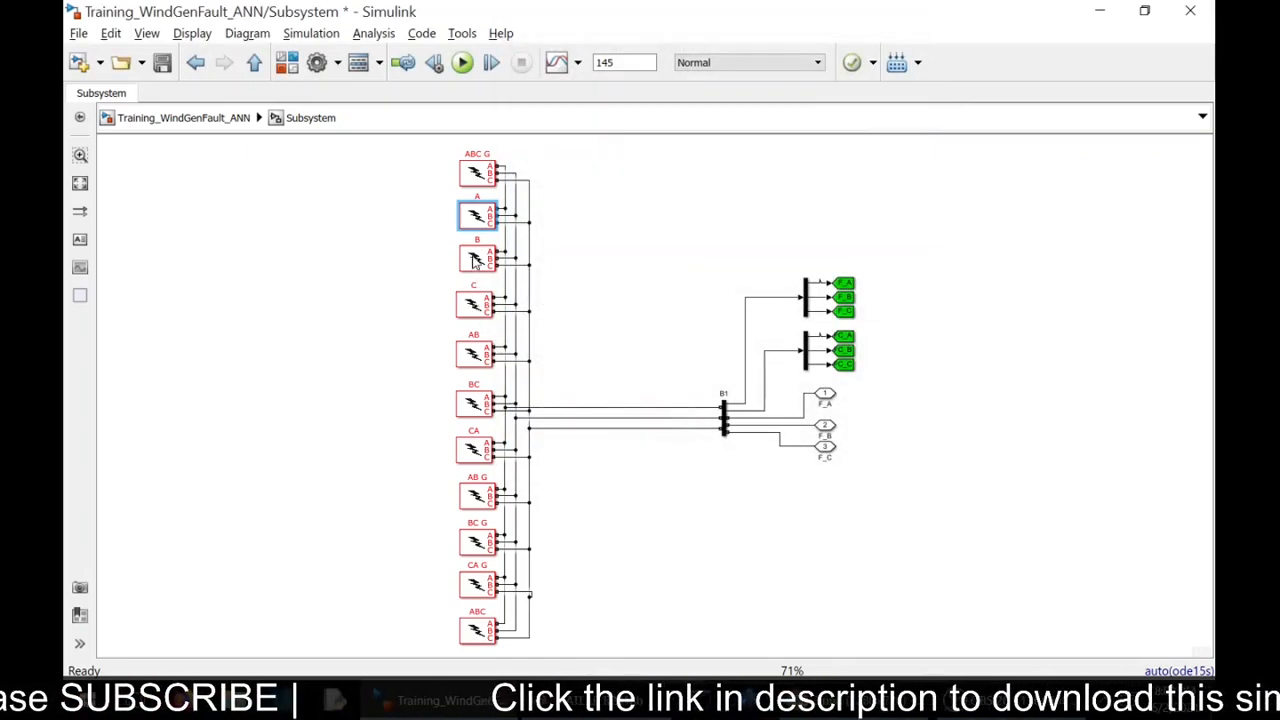
{"action": "double_click", "coordinate": [477, 258]}
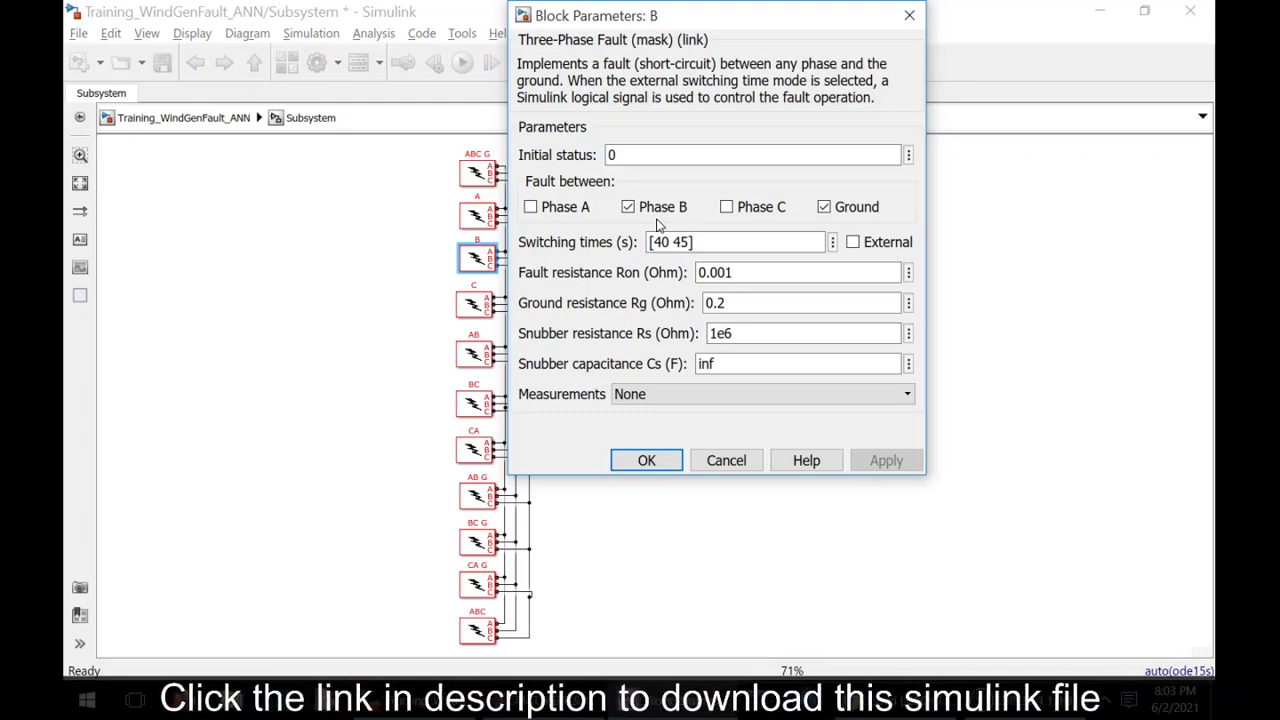
{"action": "left_click", "coordinate": [646, 460]}
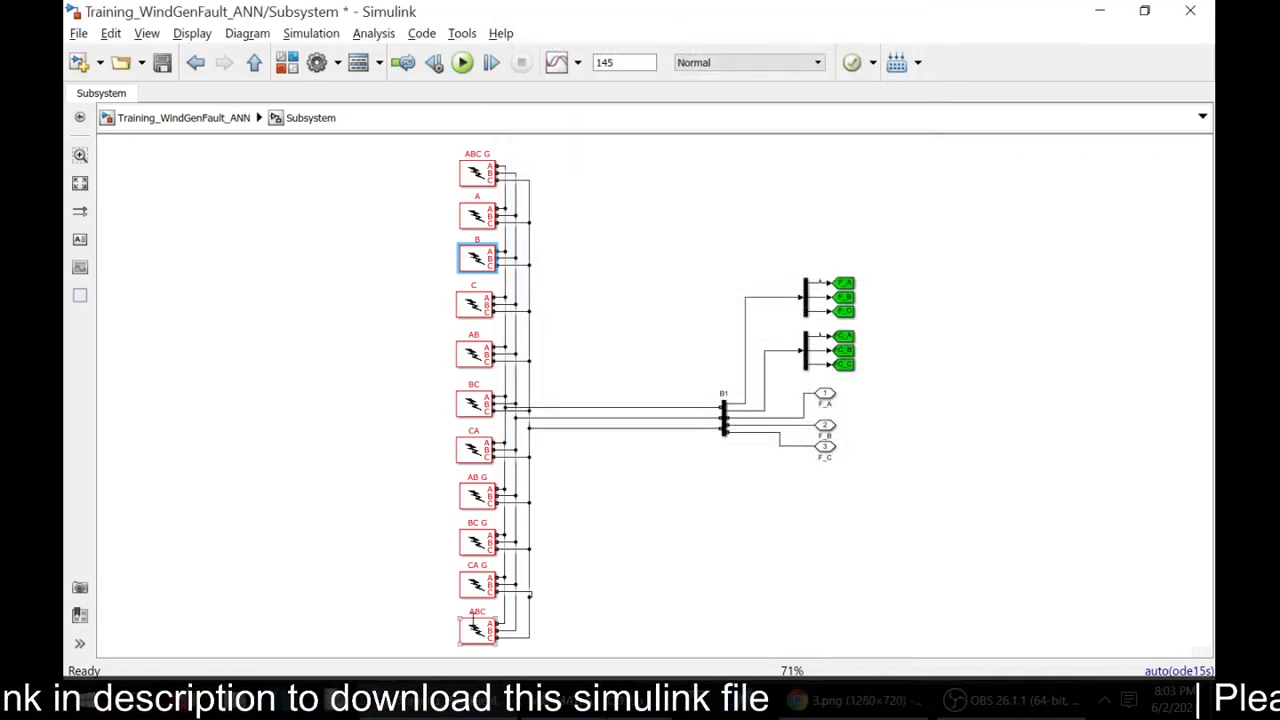
{"action": "left_click", "coordinate": [477, 628]}
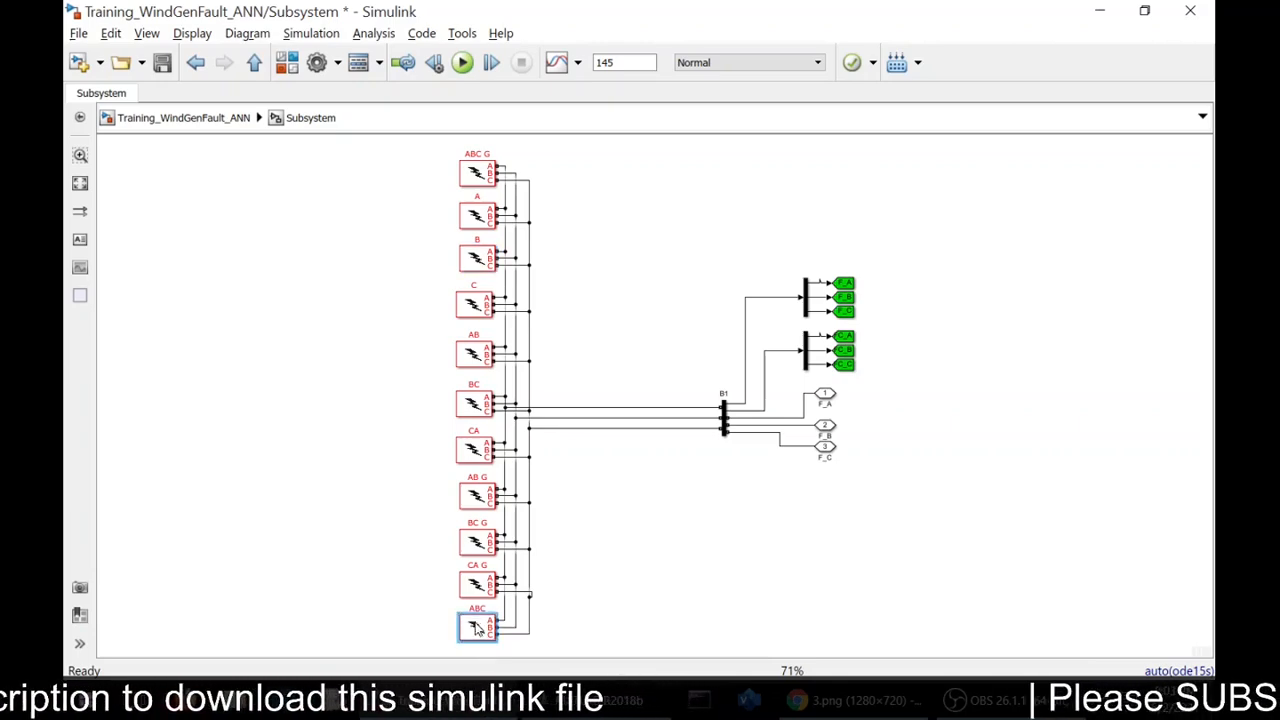
{"action": "double_click", "coordinate": [477, 627]}
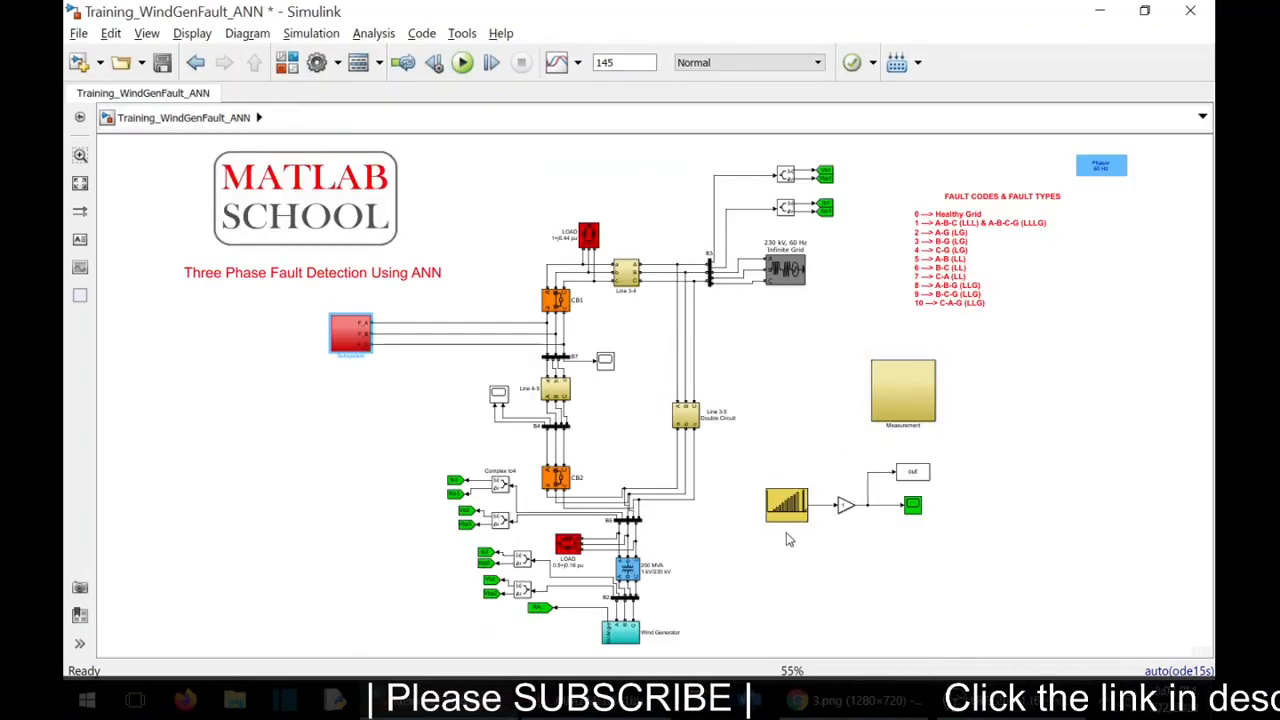
Step: Inspect the repeating stair sequence source's output values
{"action": "left_click", "coordinate": [785, 505]}
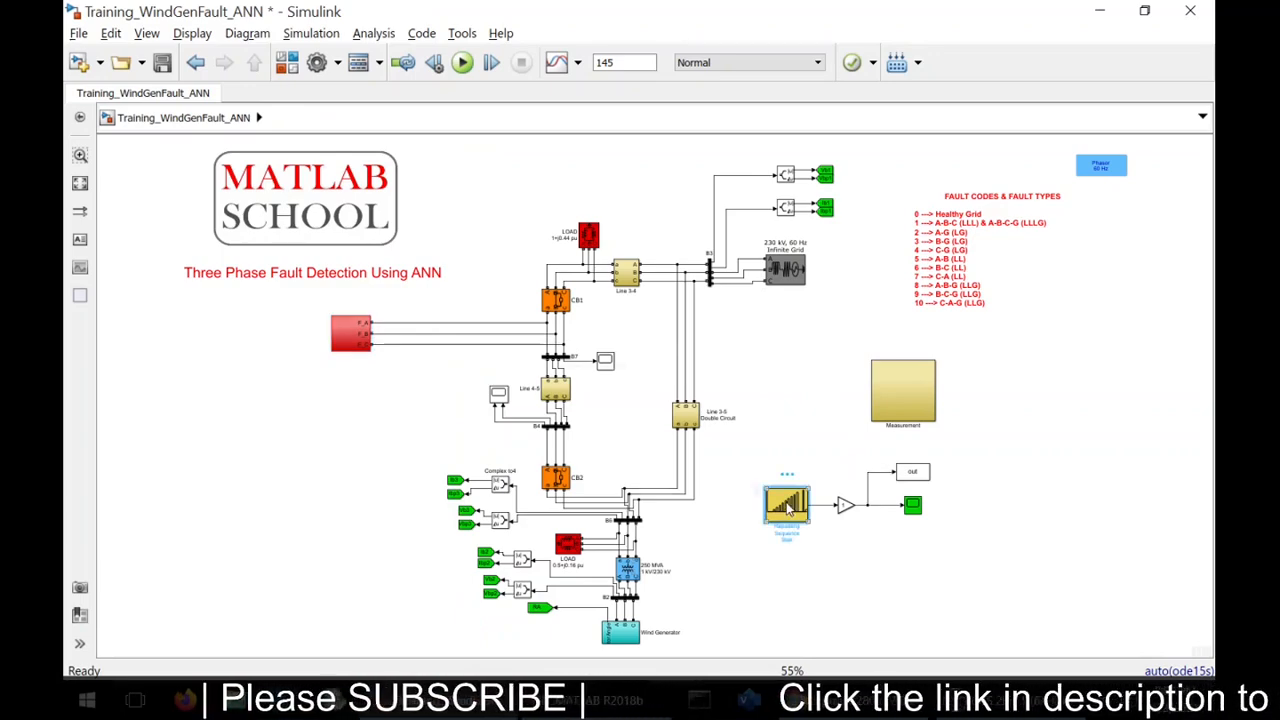
{"action": "double_click", "coordinate": [787, 505]}
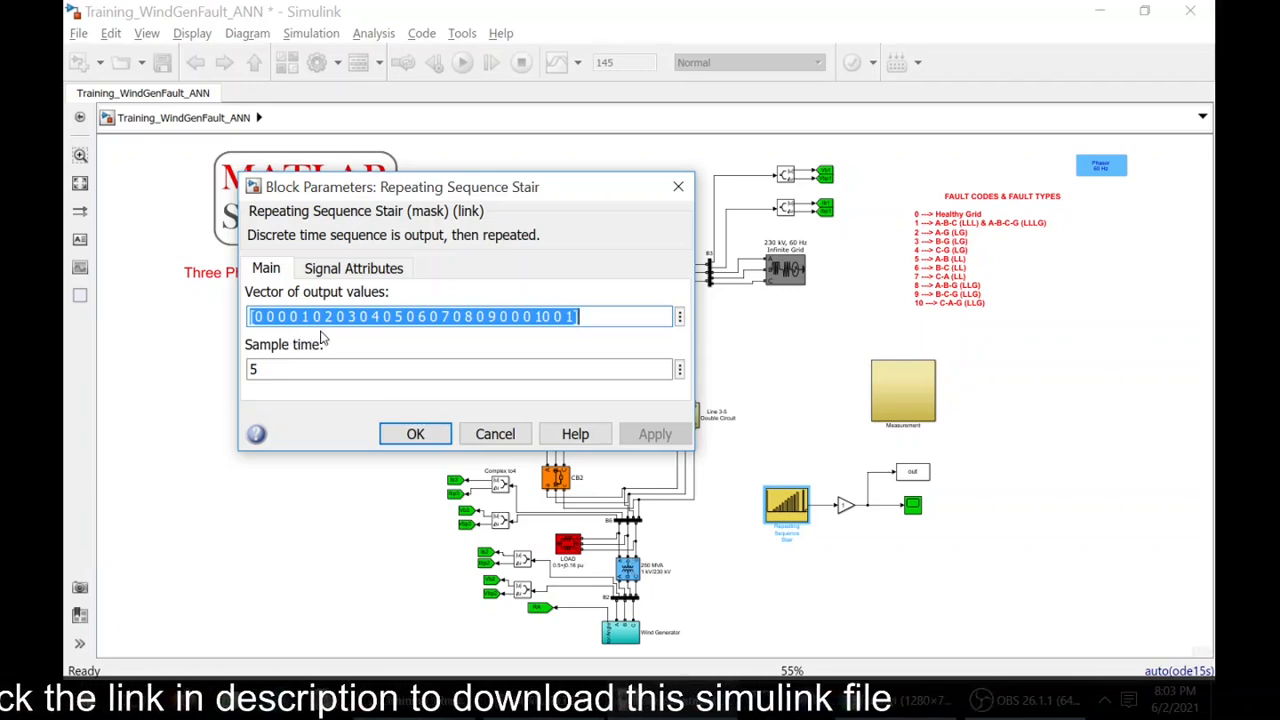
{"action": "left_click", "coordinate": [283, 316]}
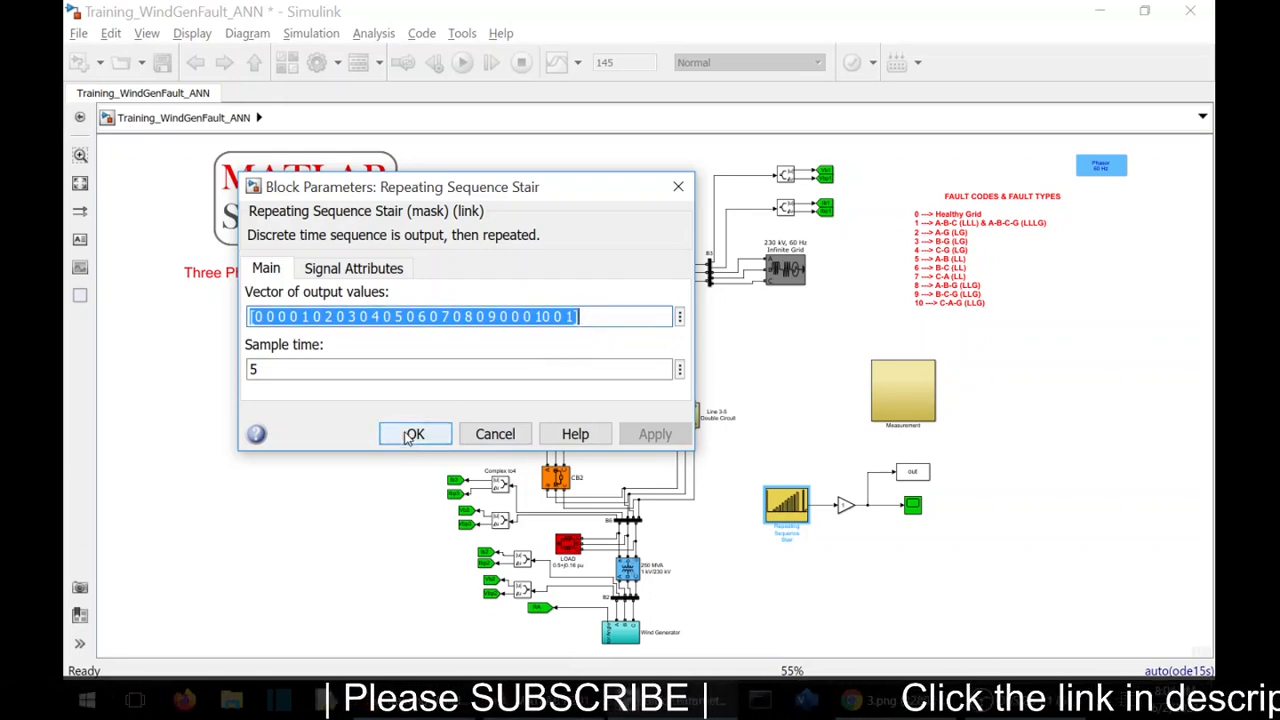
{"action": "left_click", "coordinate": [414, 433]}
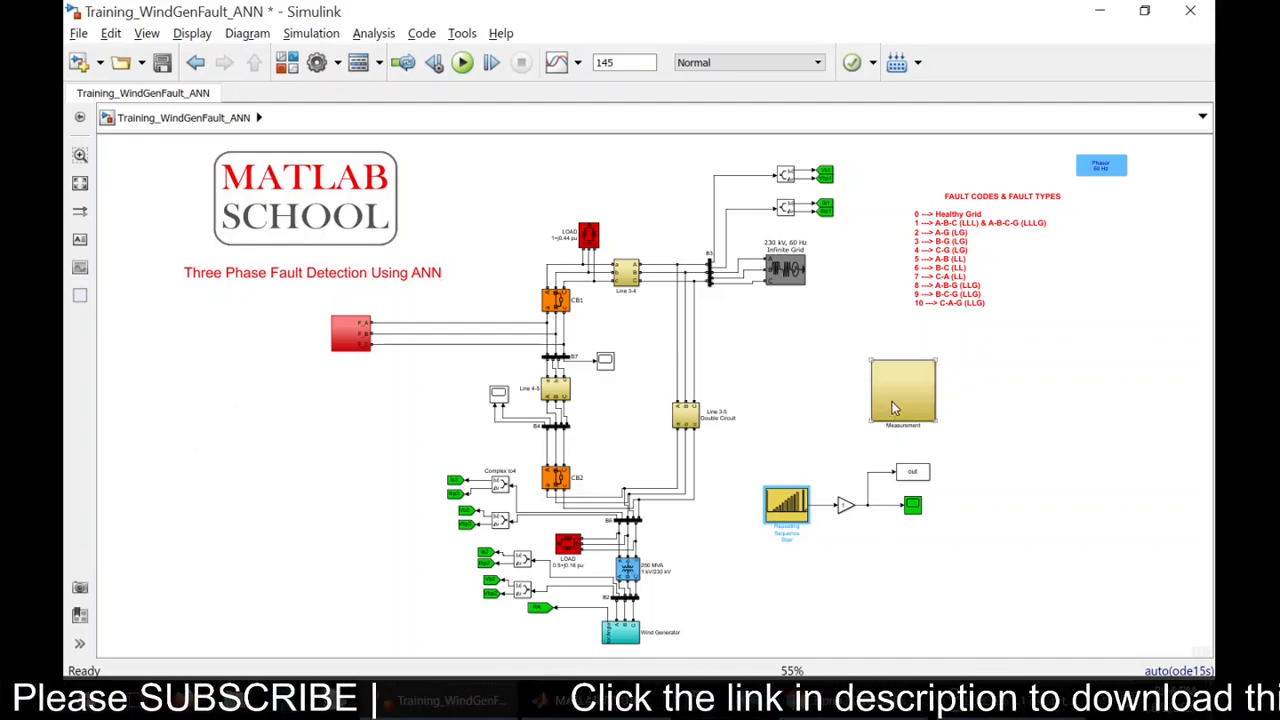
Step: Inside the Measurement subsystem, review the F_A, F_B and F_C To Workspace blocks unchanged
{"action": "double_click", "coordinate": [903, 390]}
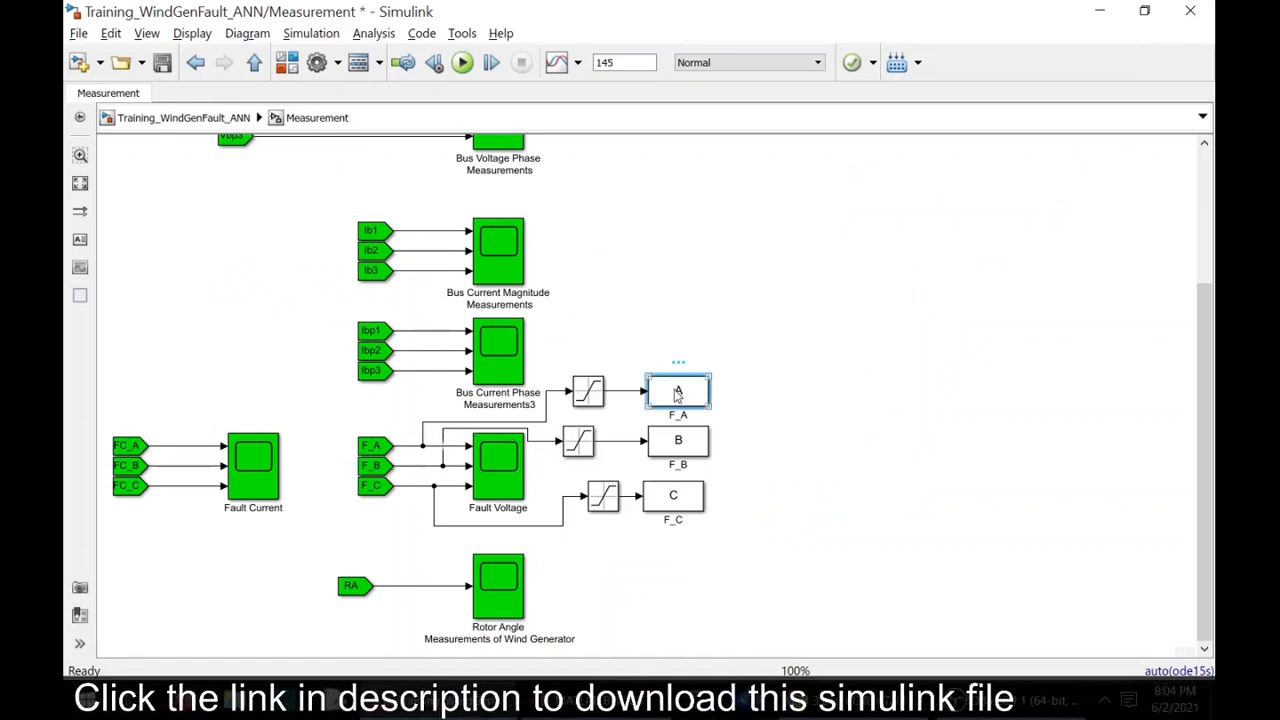
{"action": "double_click", "coordinate": [678, 391]}
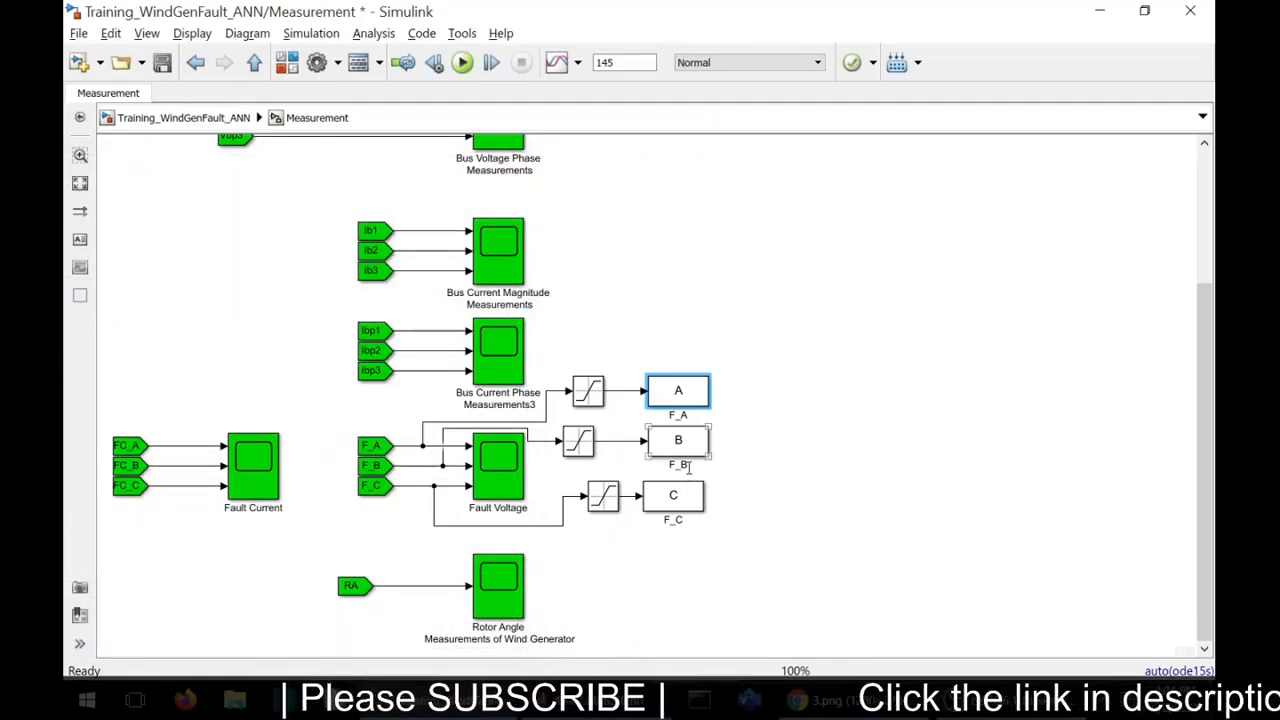
{"action": "double_click", "coordinate": [678, 441]}
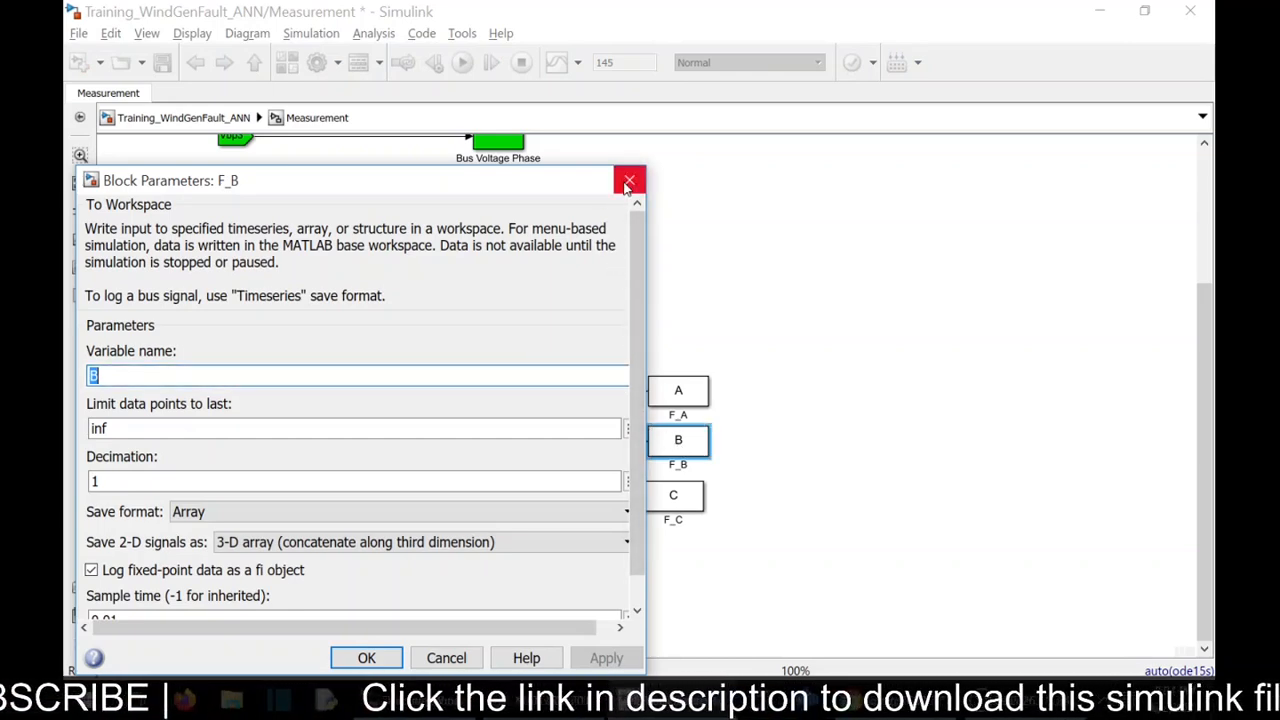
{"action": "left_click", "coordinate": [629, 181]}
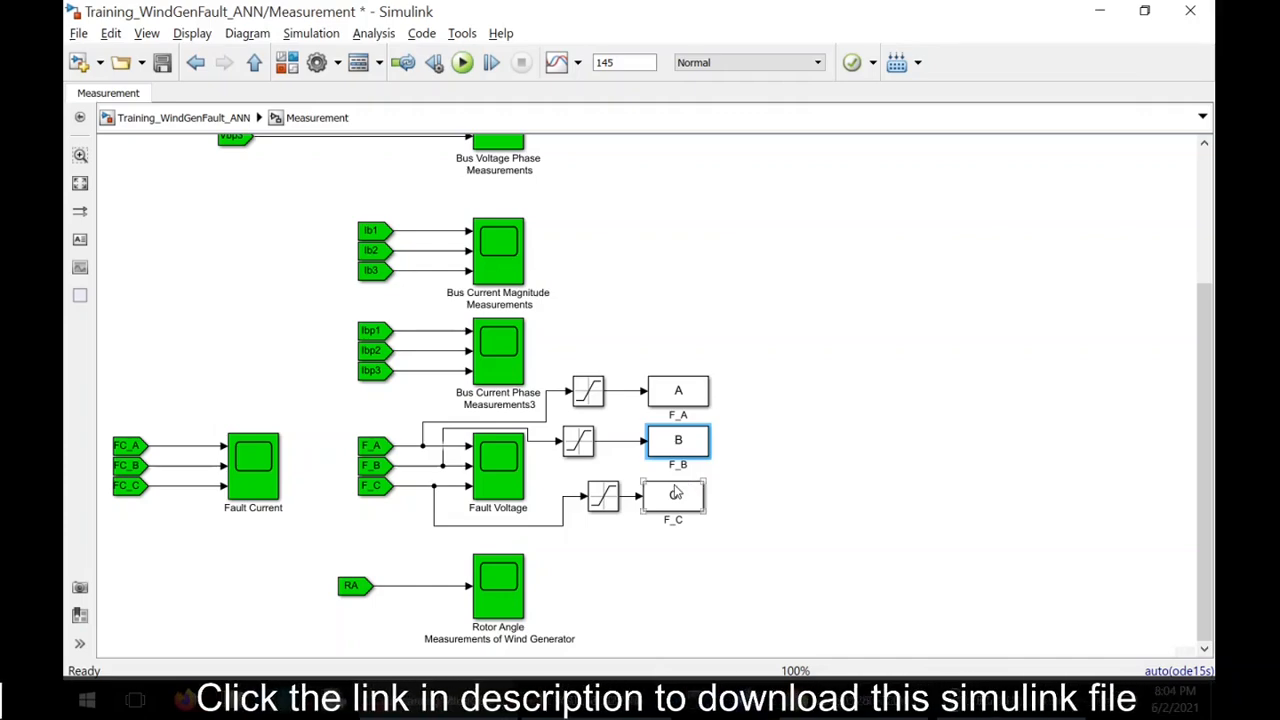
{"action": "double_click", "coordinate": [673, 496]}
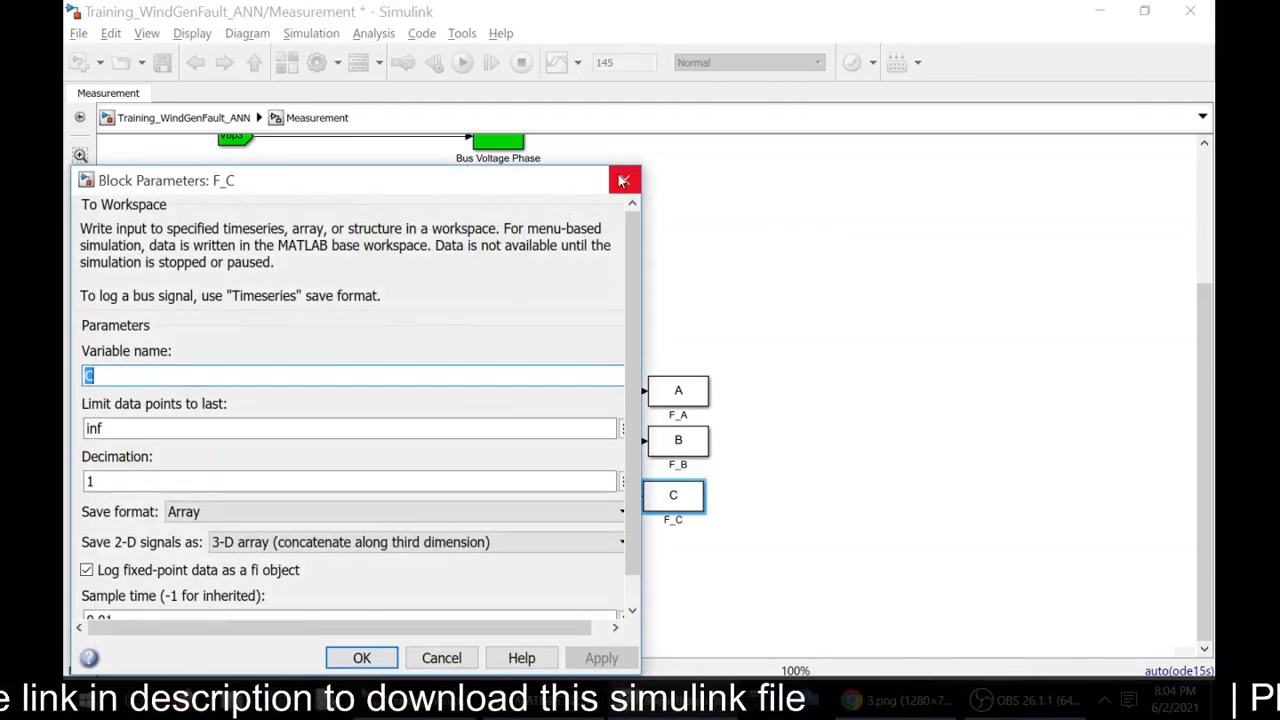
{"action": "left_click", "coordinate": [624, 180]}
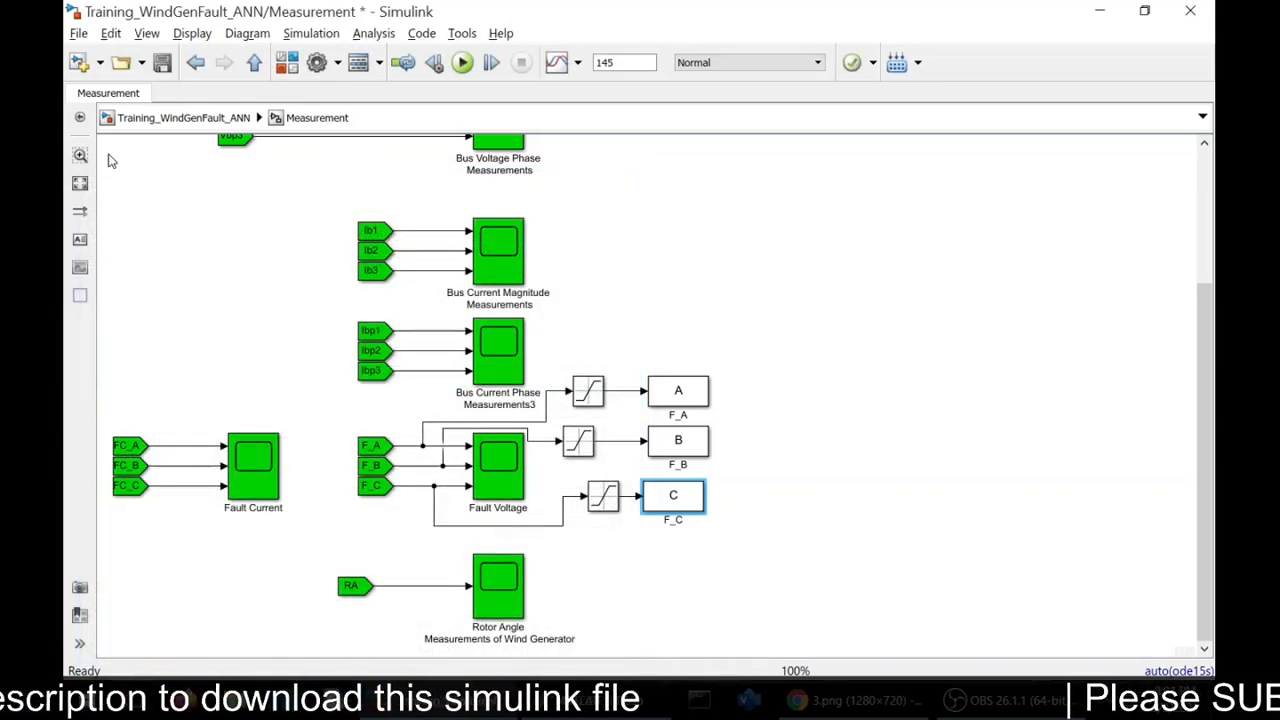
{"action": "mouse_move", "coordinate": [790, 382]}
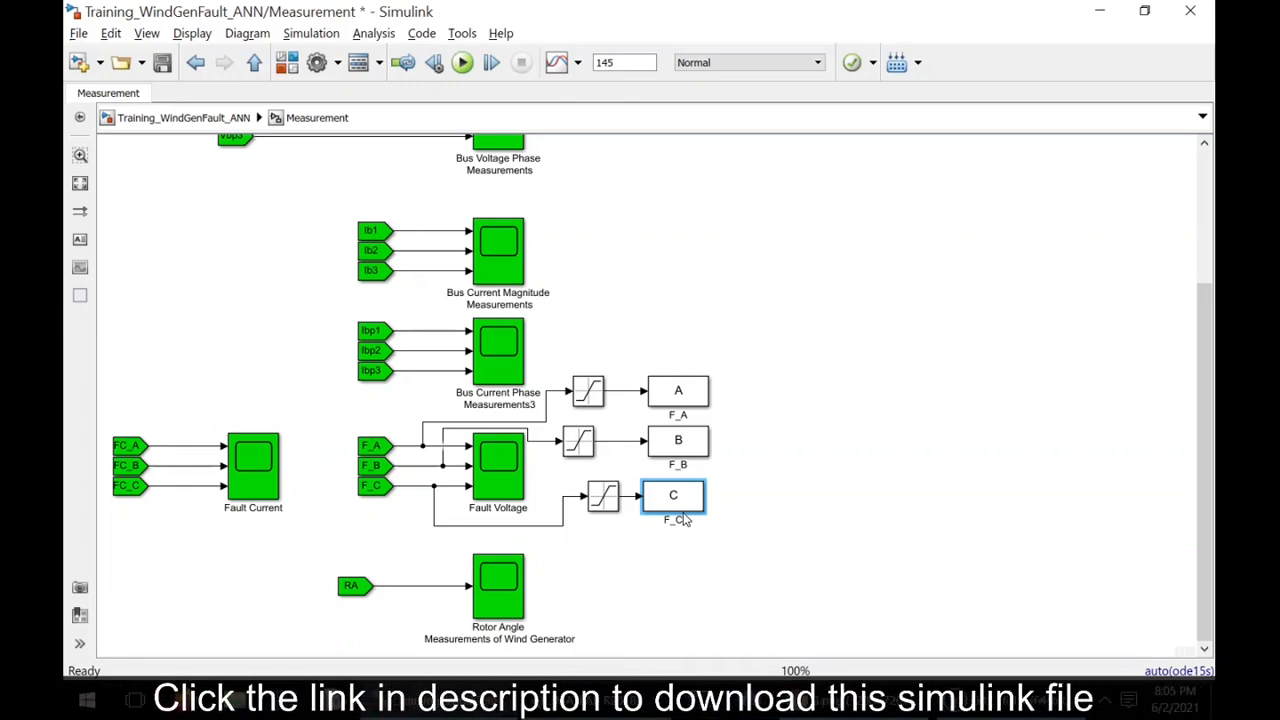
{"action": "mouse_move", "coordinate": [130, 220]}
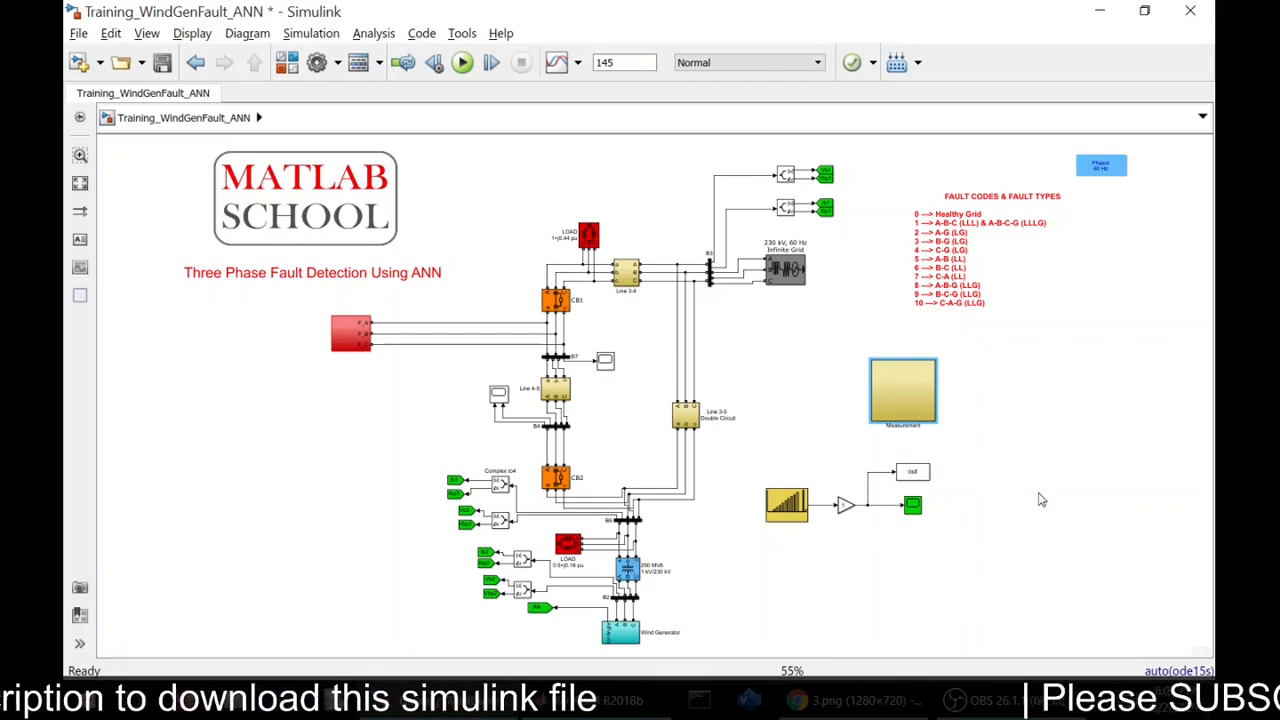
{"action": "mouse_move", "coordinate": [473, 385]}
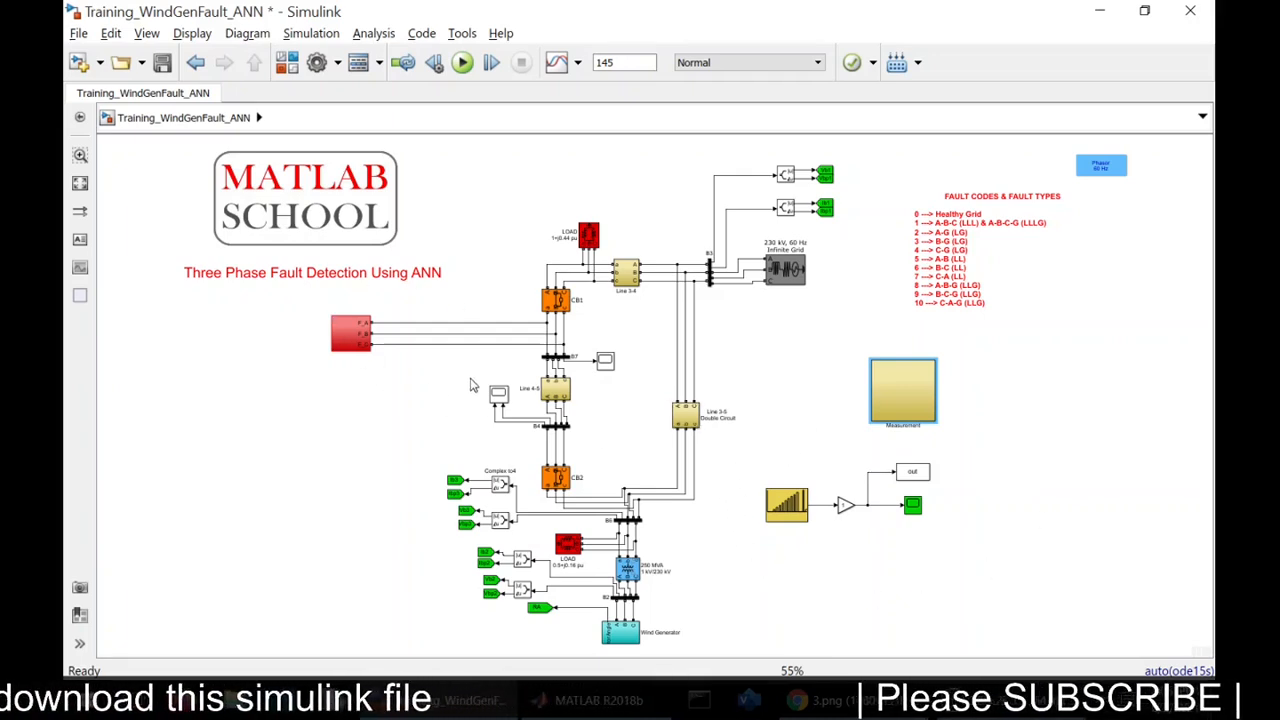
{"action": "mouse_move", "coordinate": [789, 461]}
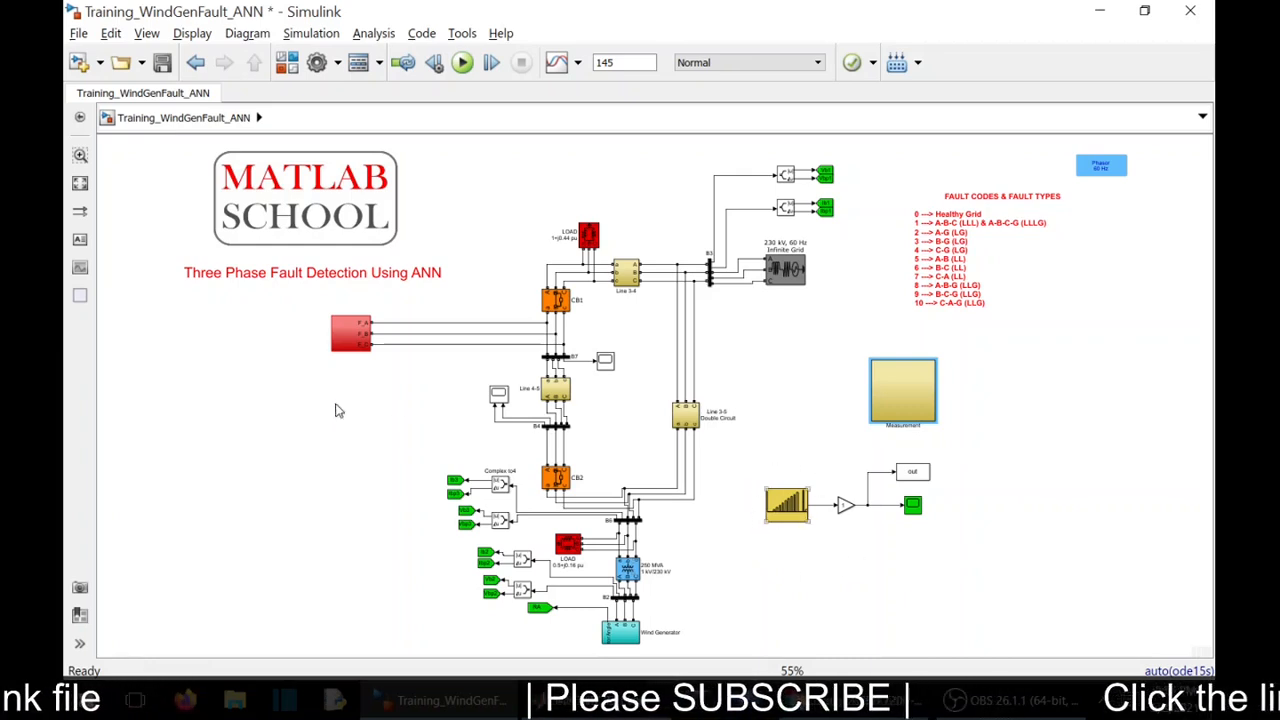
{"action": "mouse_move", "coordinate": [365, 385]}
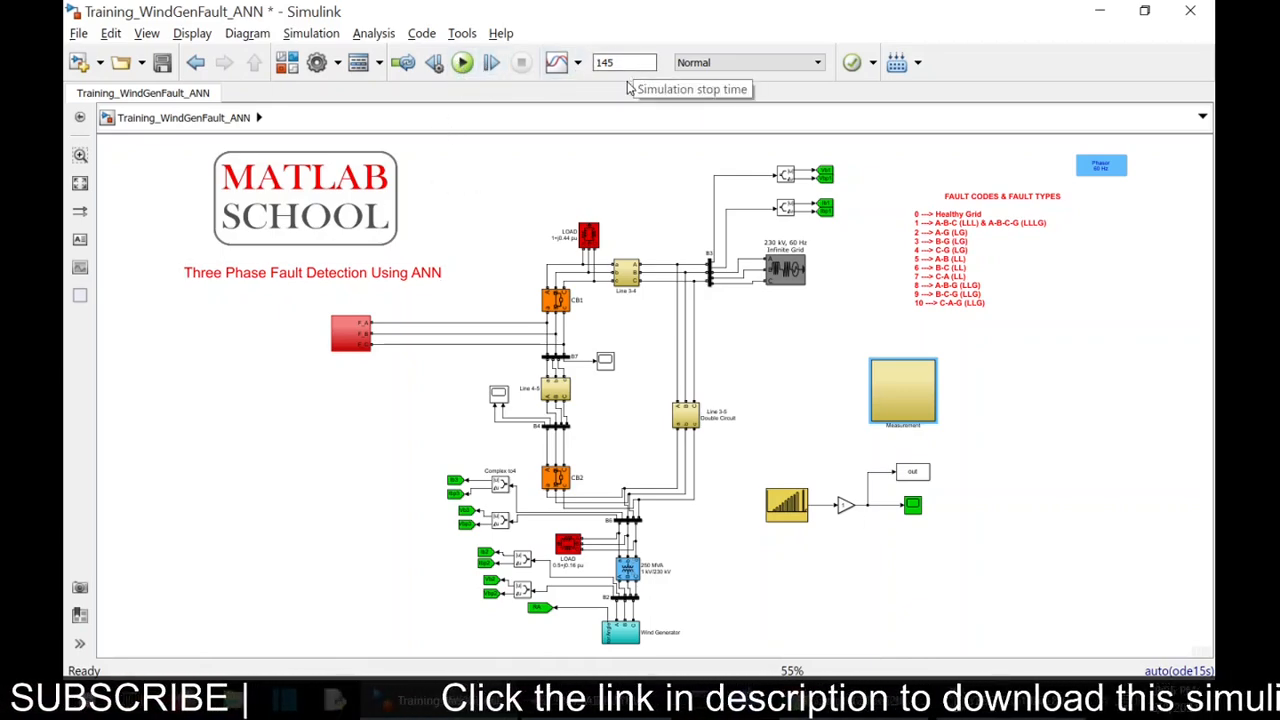
{"action": "mouse_move", "coordinate": [462, 62]}
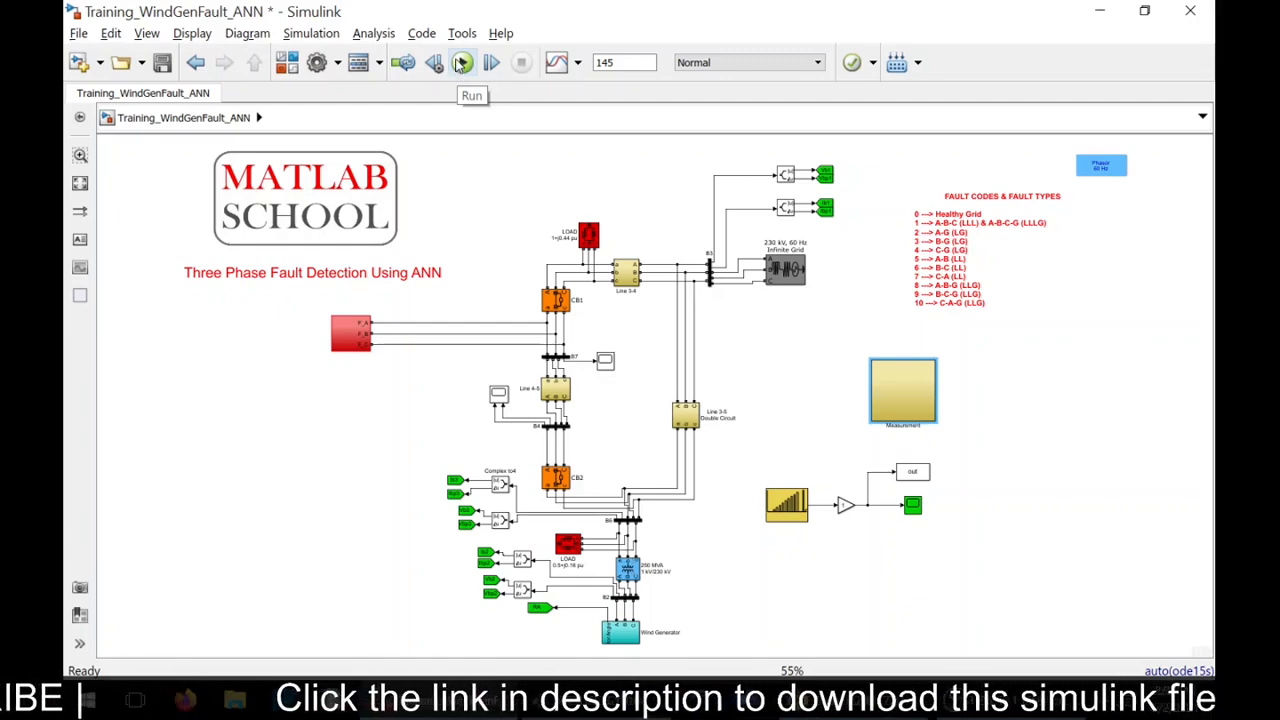
Step: Run the 145-second wind-generator fault simulation until it completes with one warning
{"action": "left_click", "coordinate": [462, 62]}
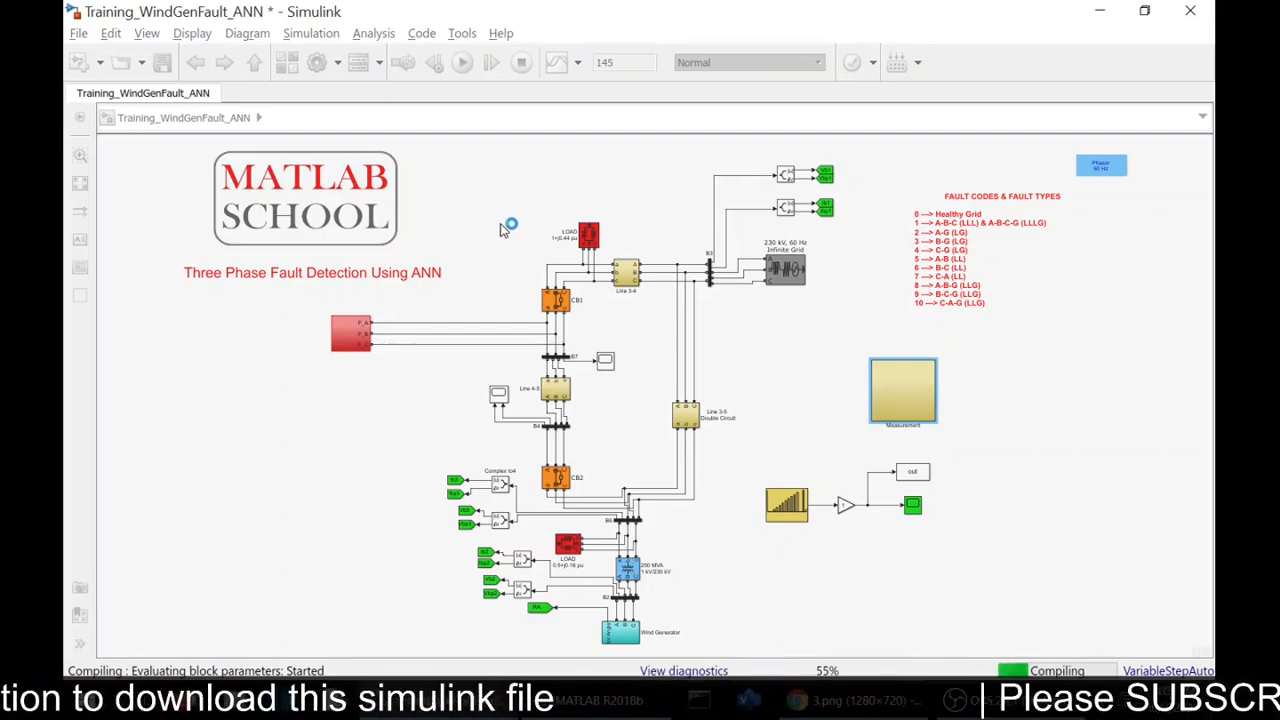
{"action": "mouse_move", "coordinate": [525, 248]}
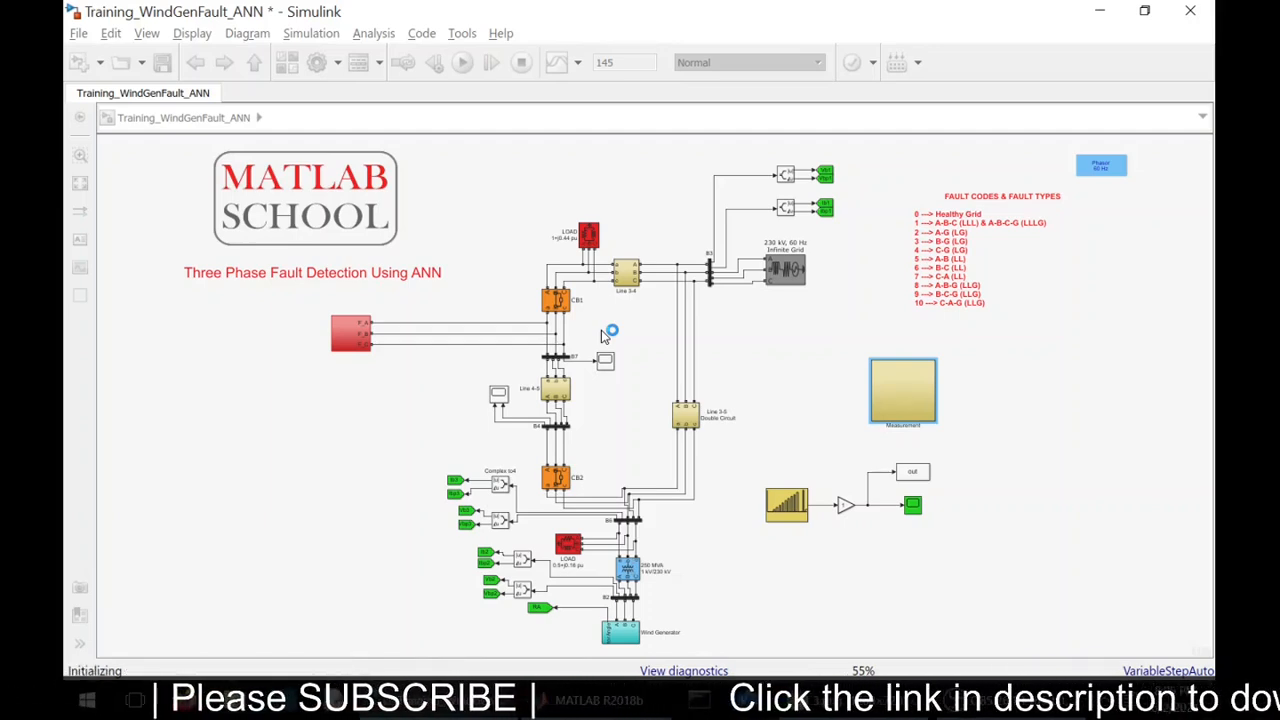
{"action": "left_click", "coordinate": [462, 62]}
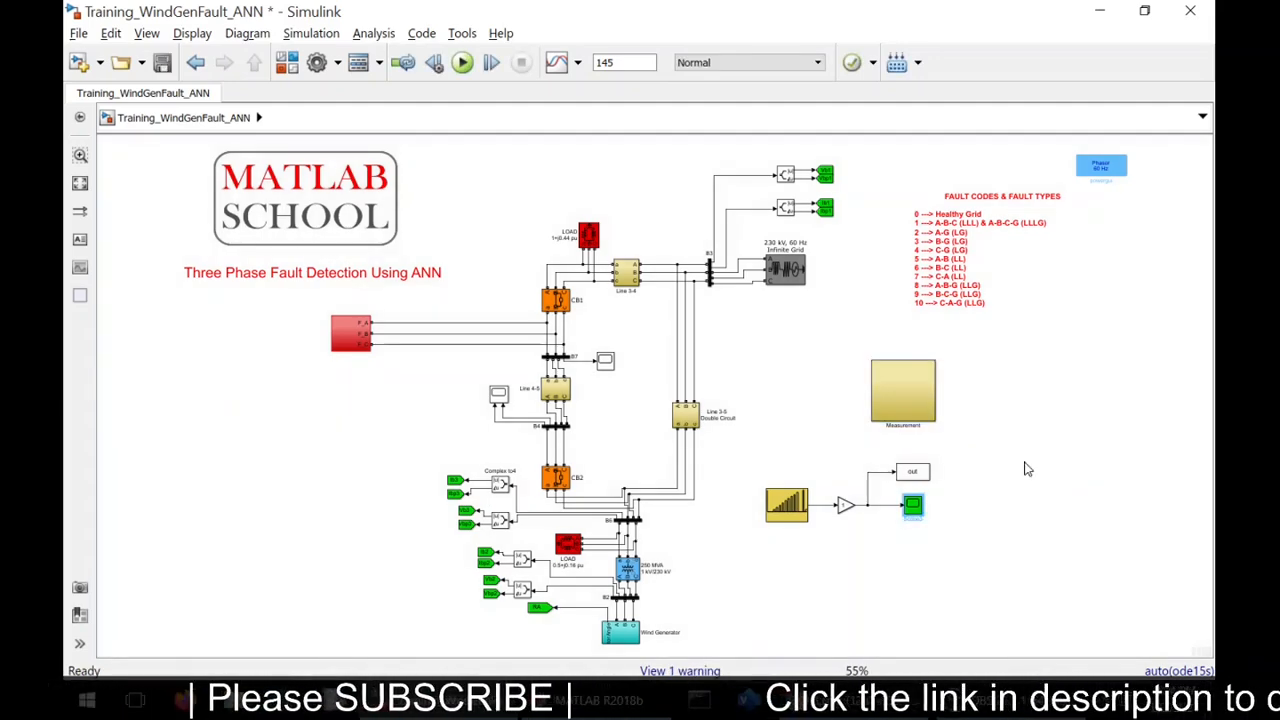
{"action": "mouse_move", "coordinate": [958, 539]}
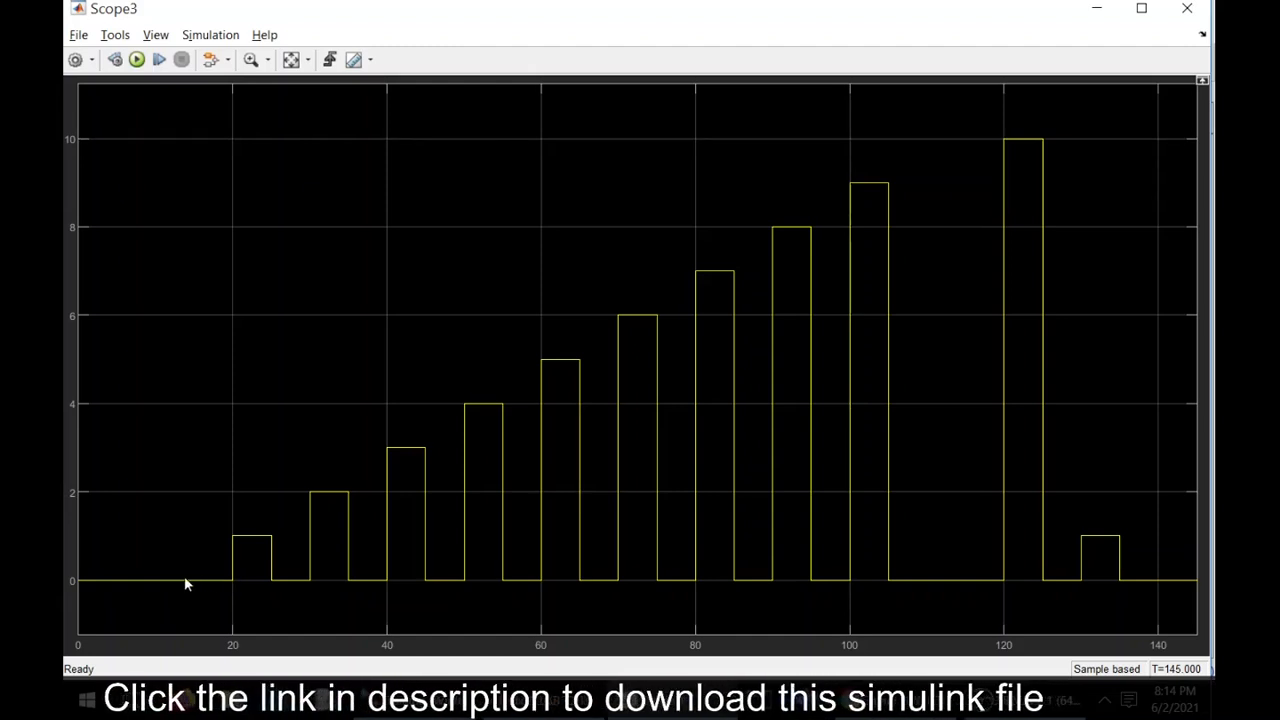
{"action": "mouse_move", "coordinate": [258, 530]}
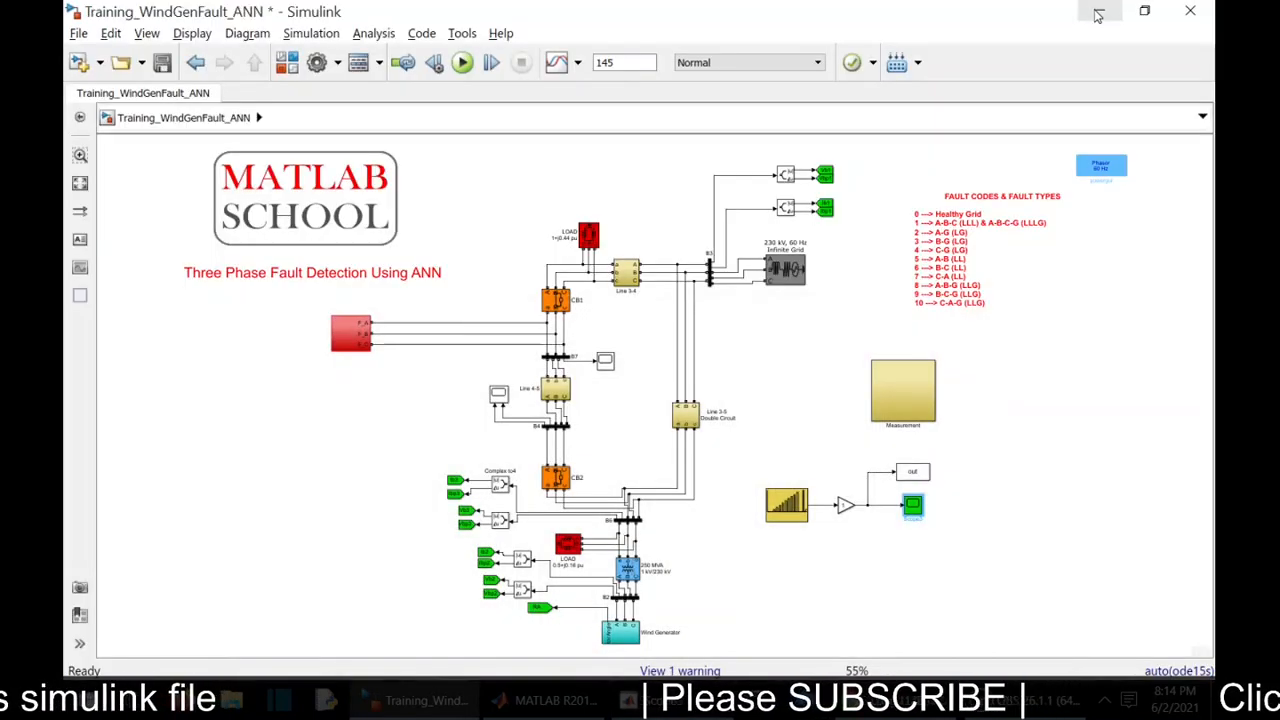
{"action": "mouse_move", "coordinate": [885, 227]}
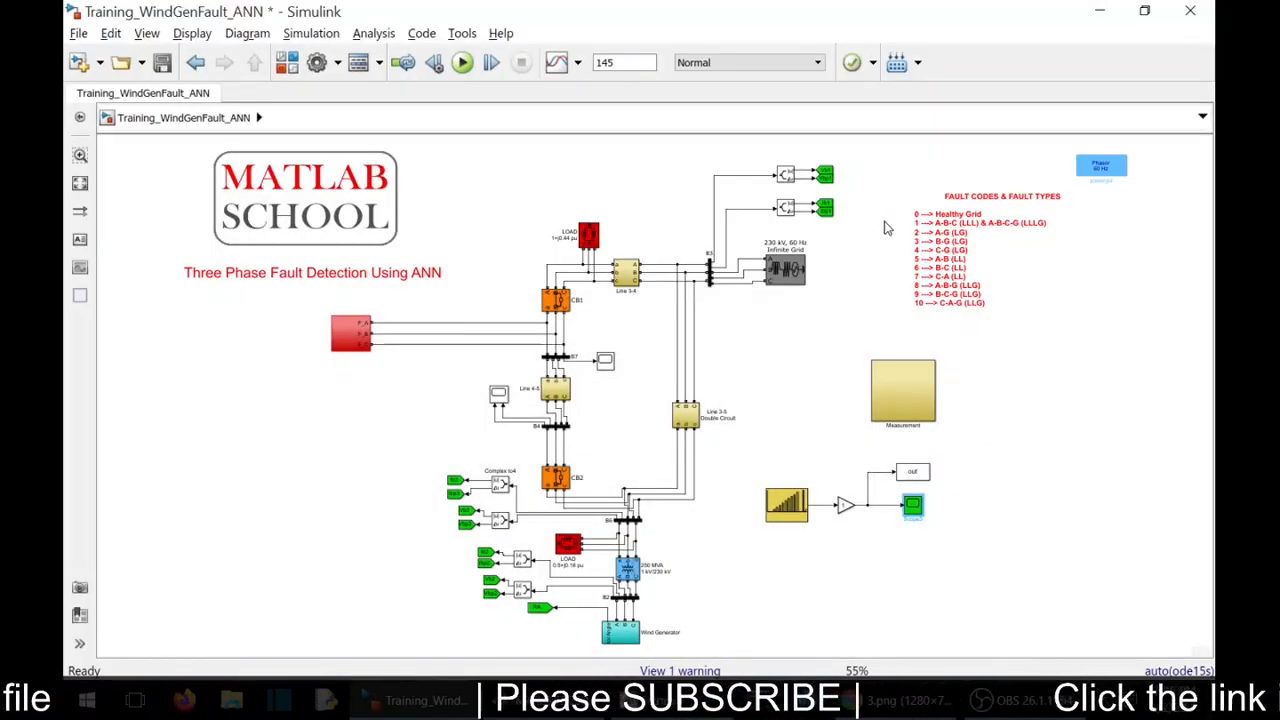
{"action": "mouse_move", "coordinate": [997, 478]}
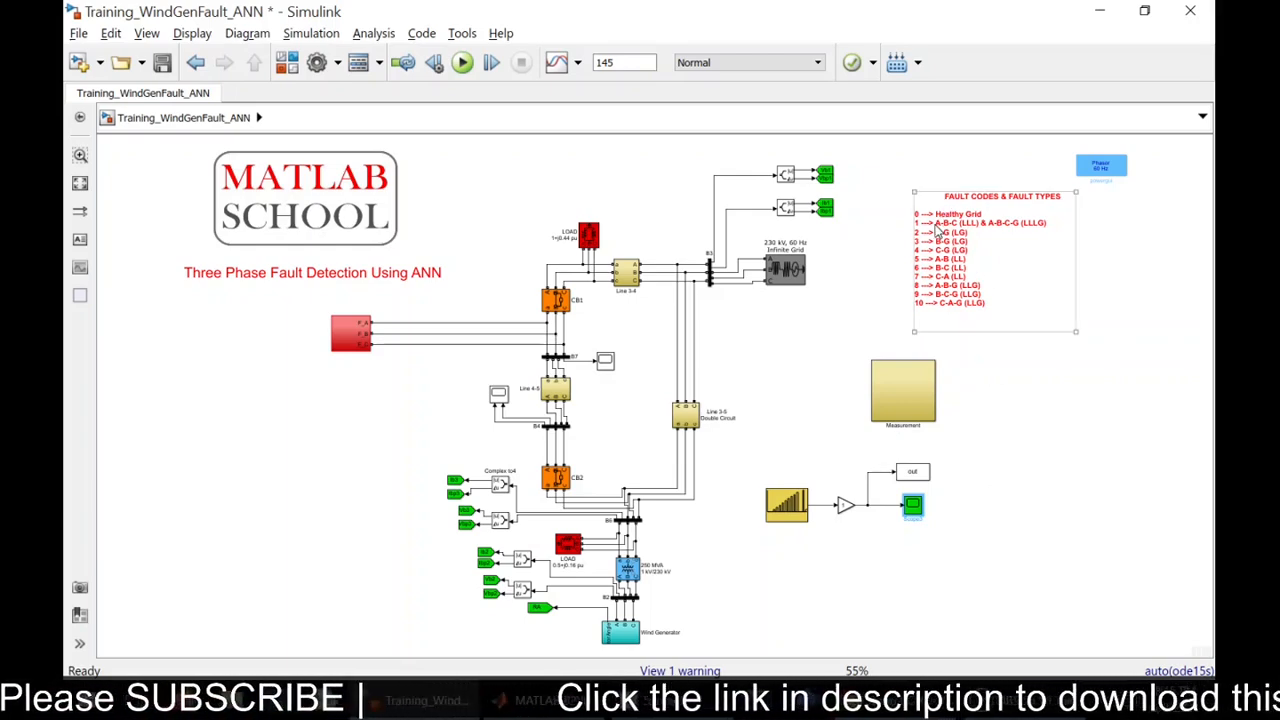
{"action": "mouse_move", "coordinate": [970, 232]}
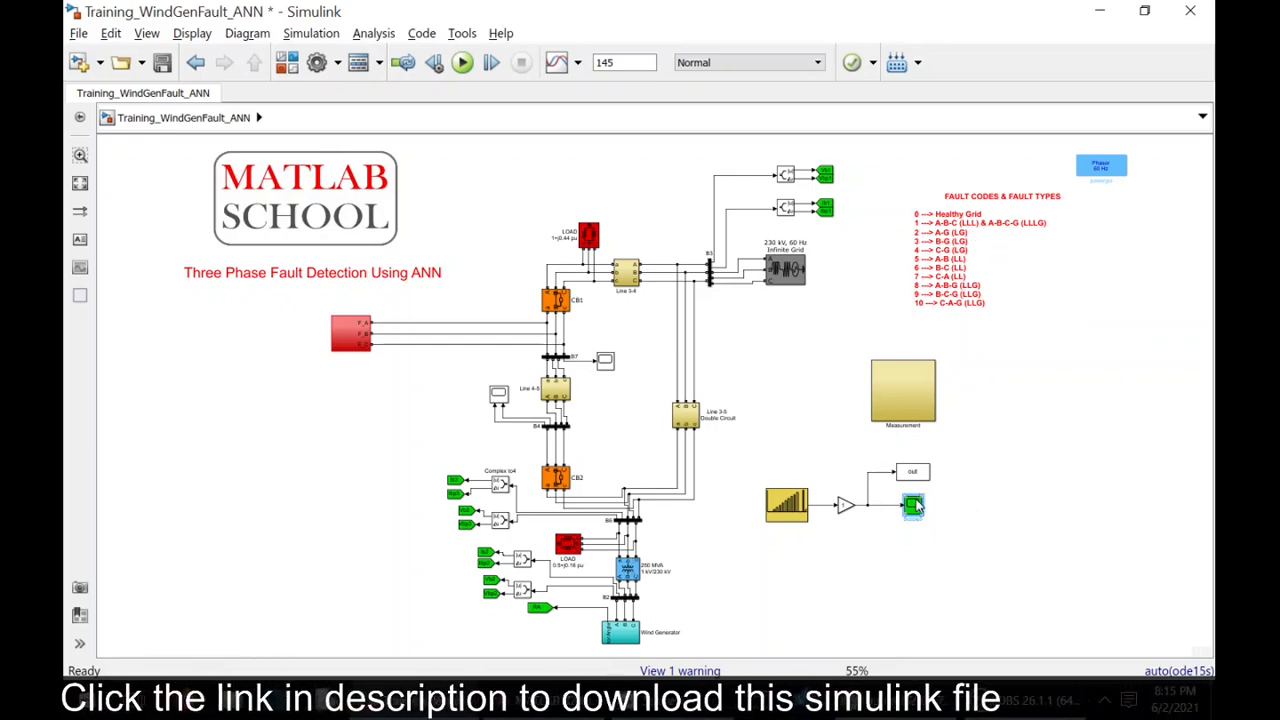
{"action": "double_click", "coordinate": [912, 505]}
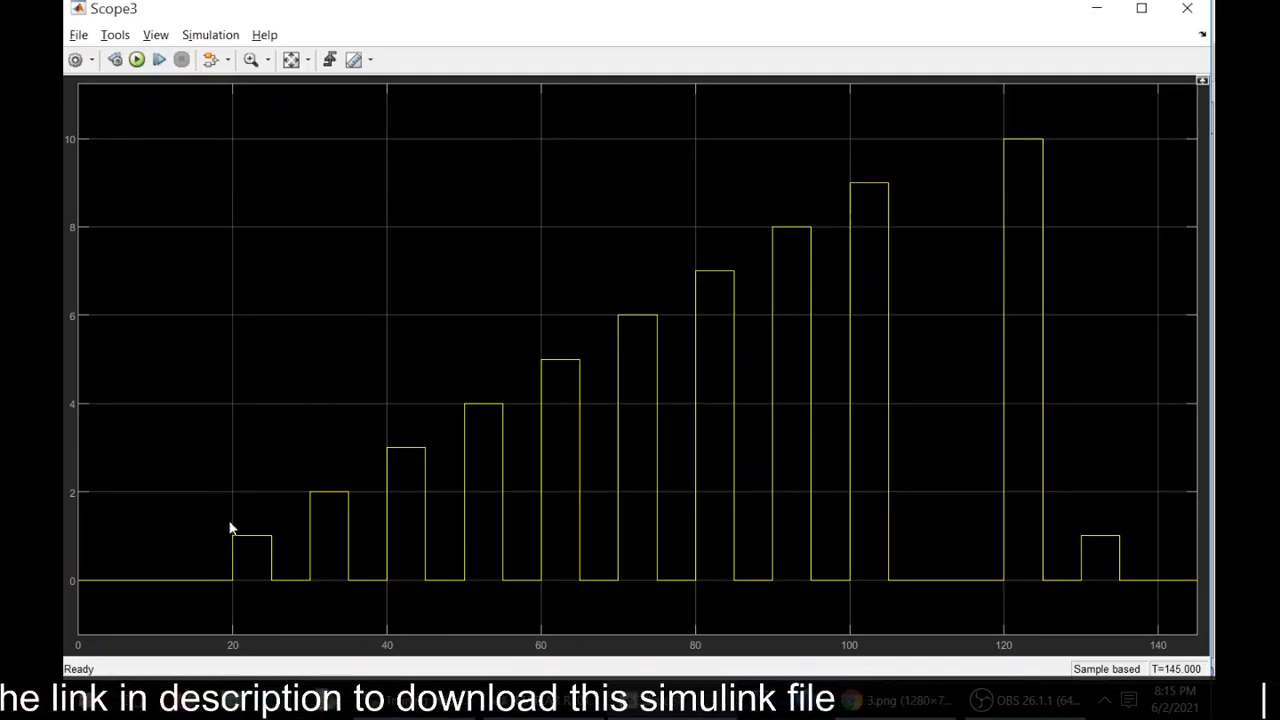
{"action": "mouse_move", "coordinate": [238, 568]}
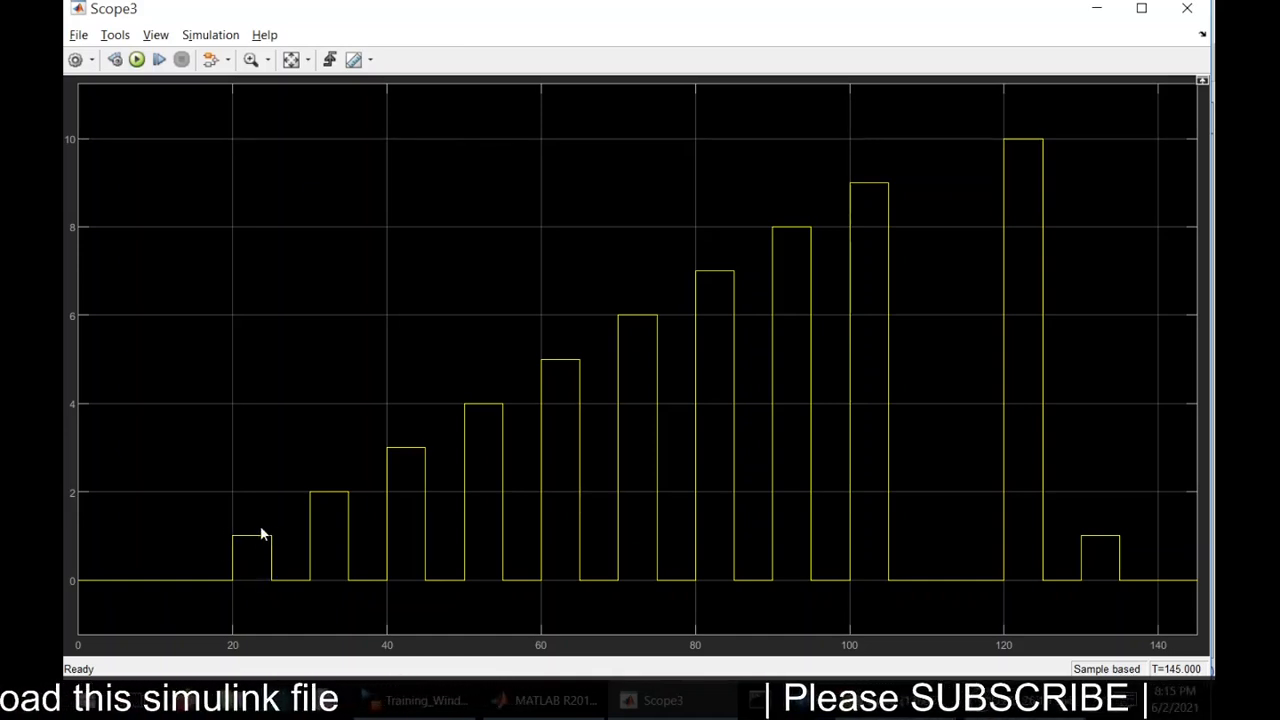
{"action": "mouse_move", "coordinate": [240, 535]}
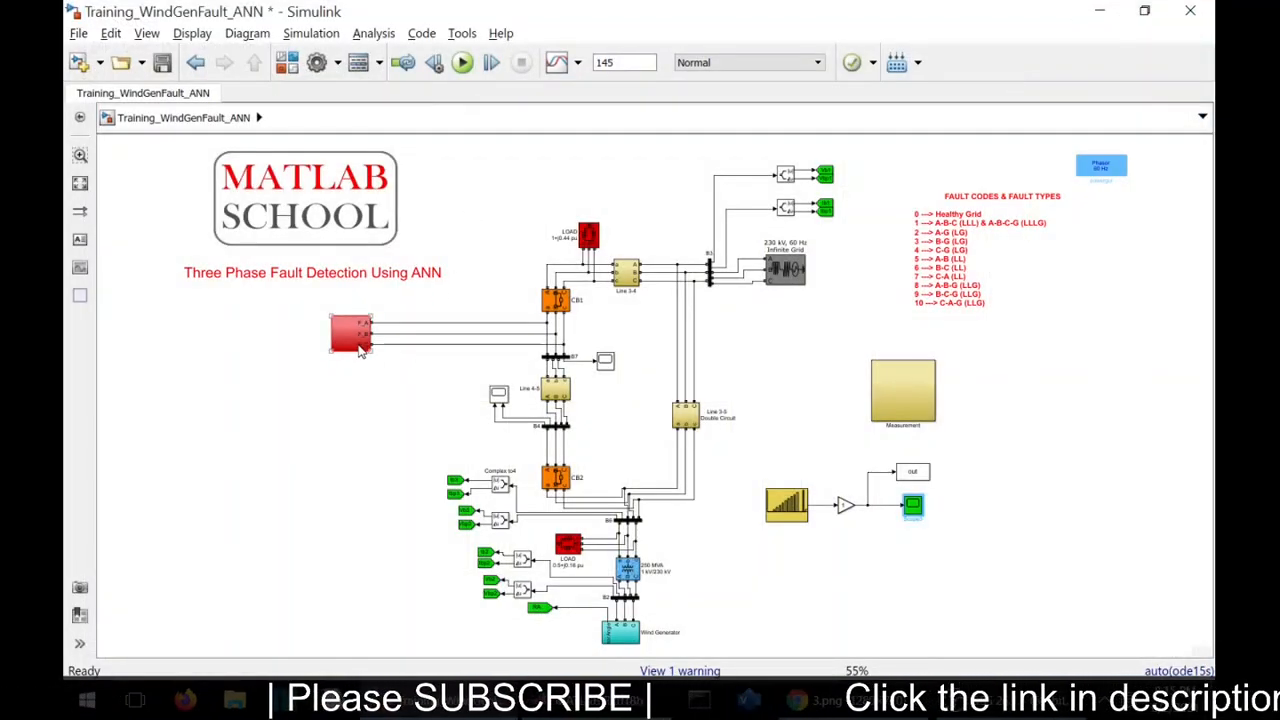
{"action": "double_click", "coordinate": [350, 335]}
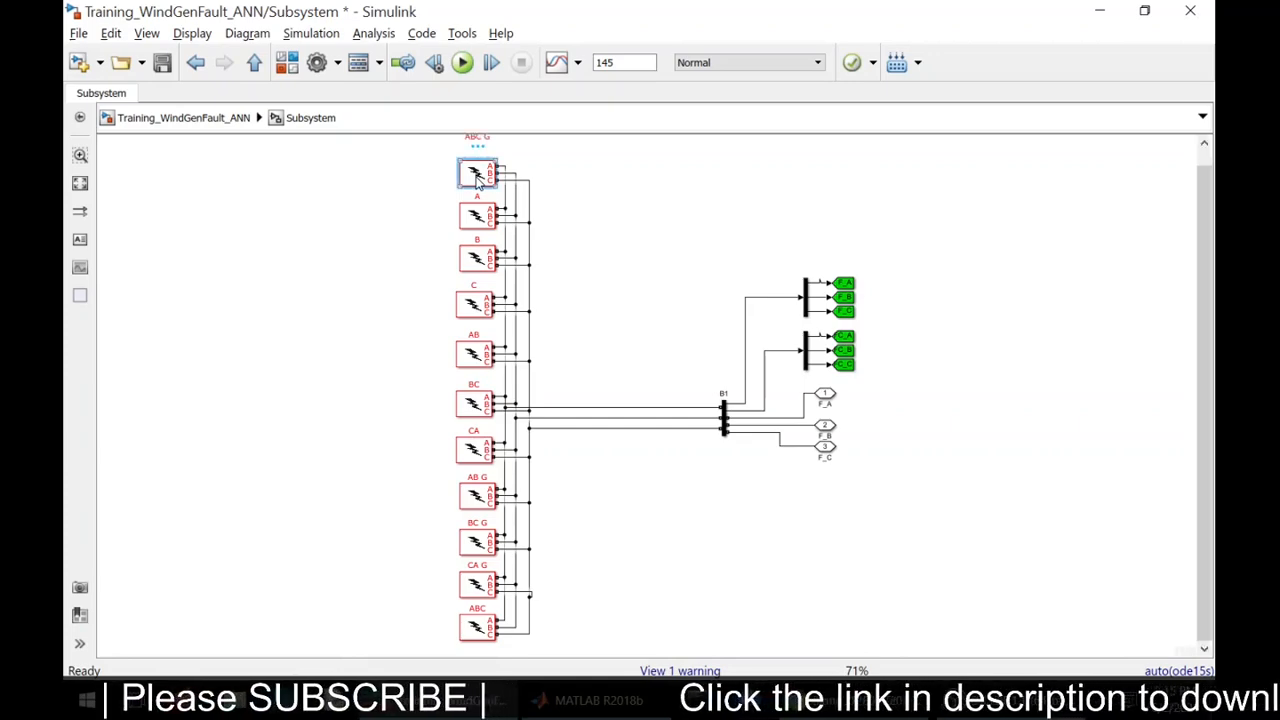
{"action": "double_click", "coordinate": [477, 172]}
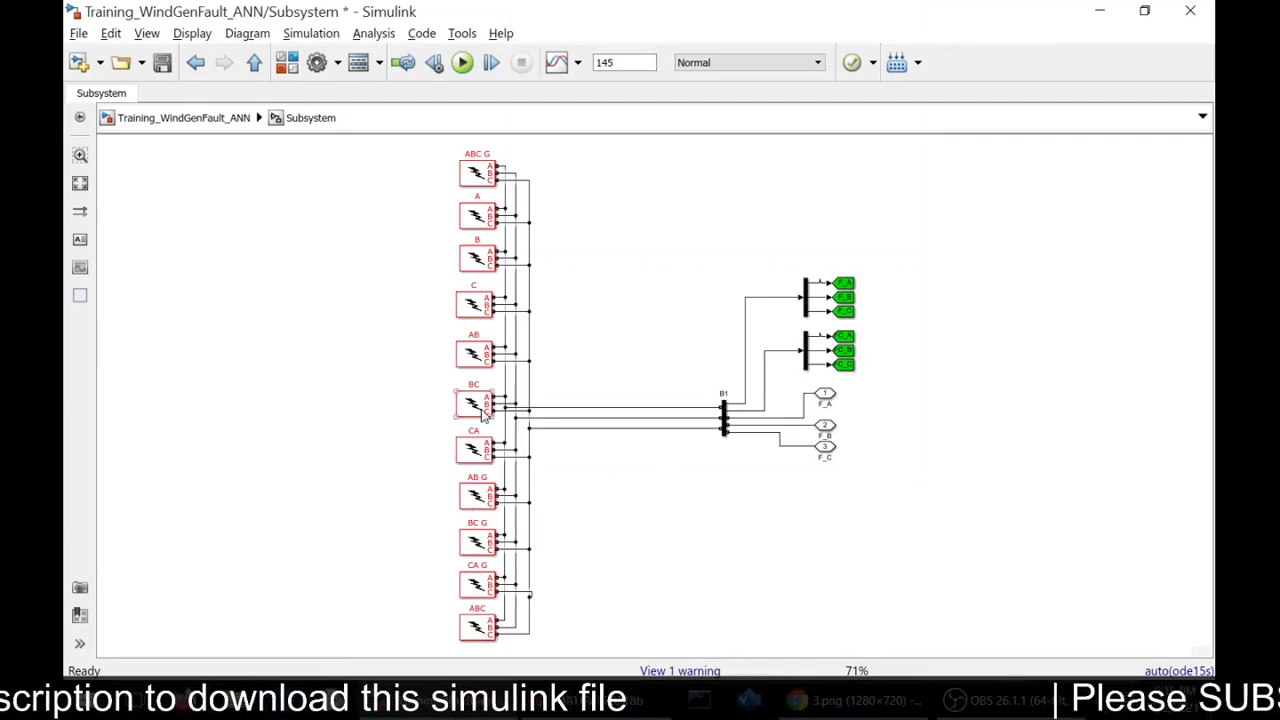
{"action": "double_click", "coordinate": [477, 403]}
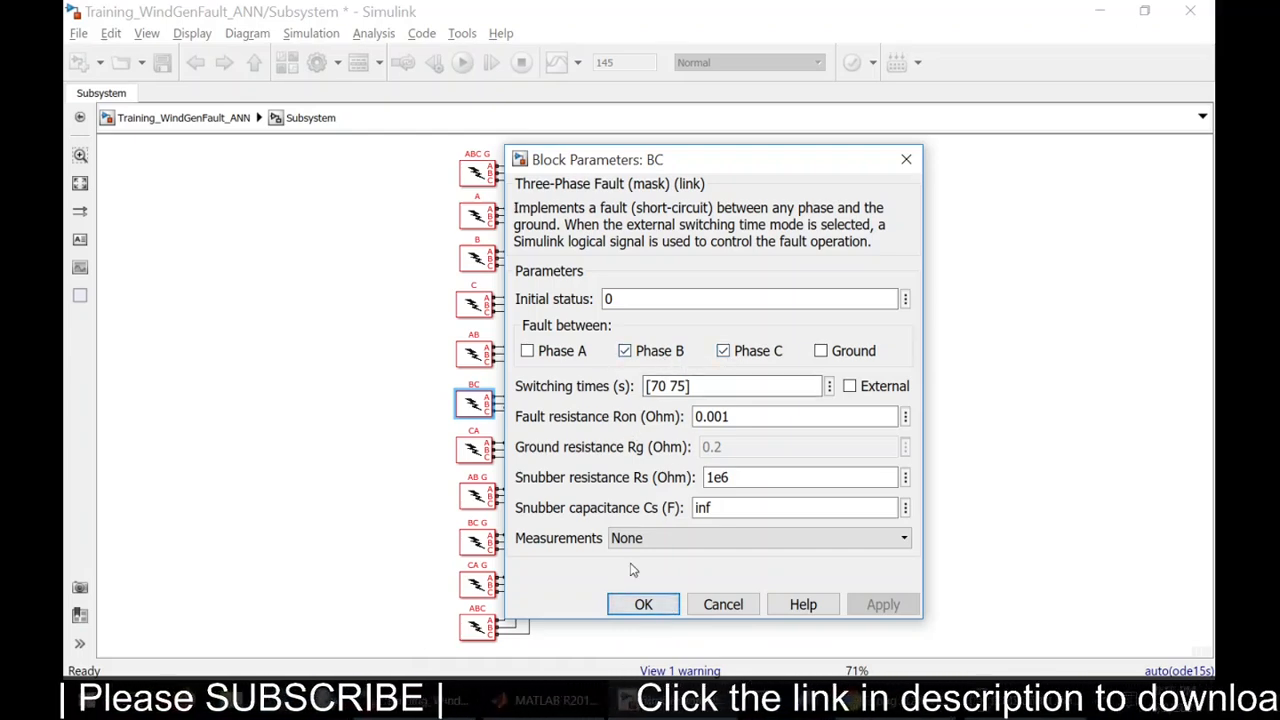
{"action": "left_click", "coordinate": [643, 604]}
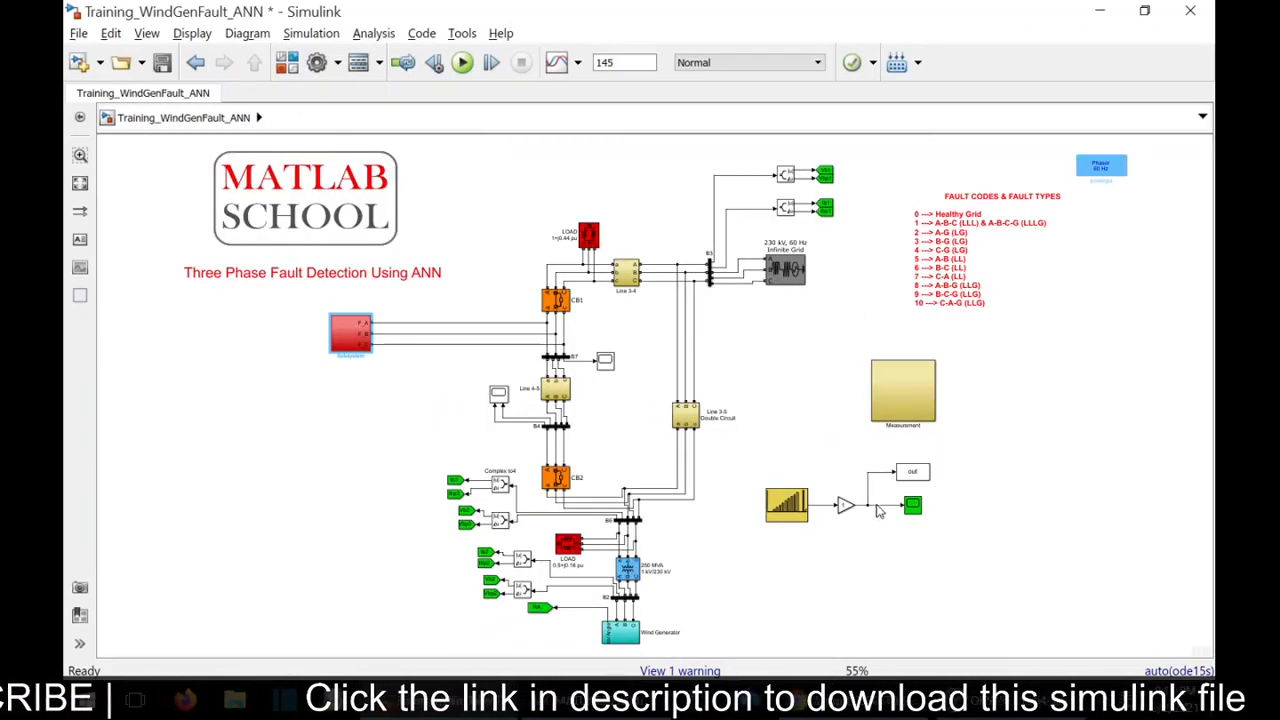
{"action": "double_click", "coordinate": [912, 505]}
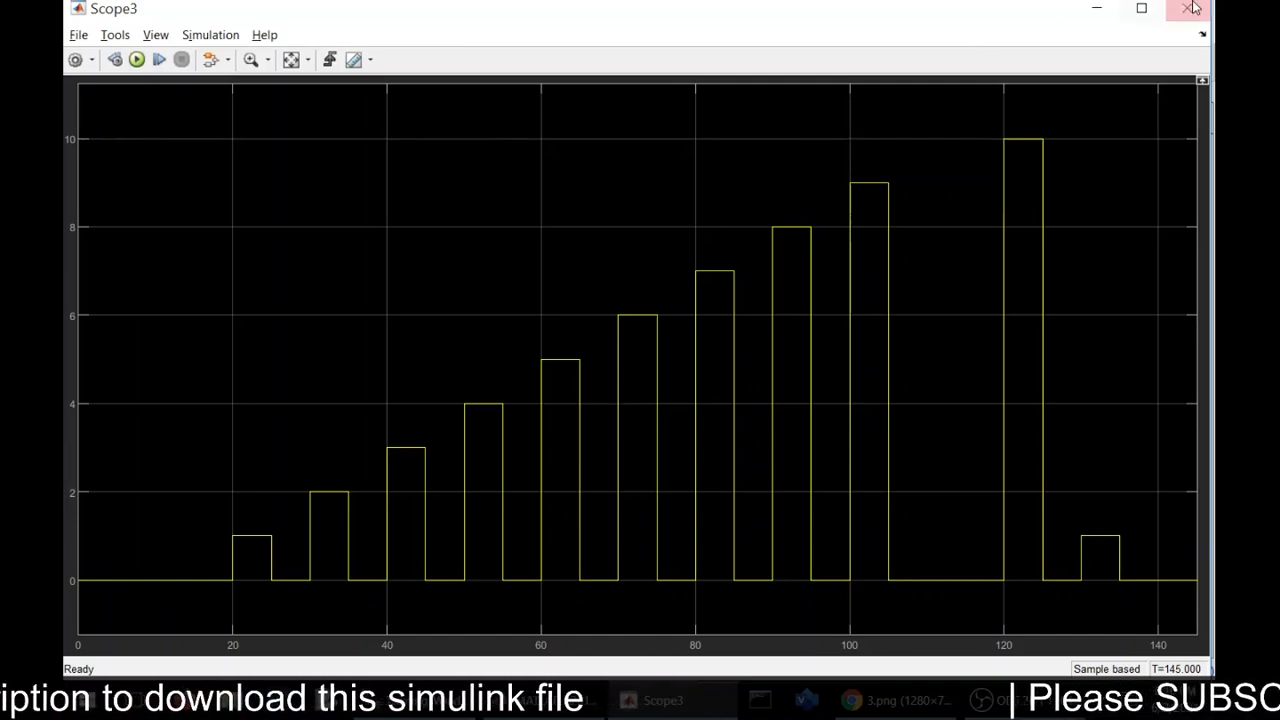
{"action": "left_click", "coordinate": [1192, 9]}
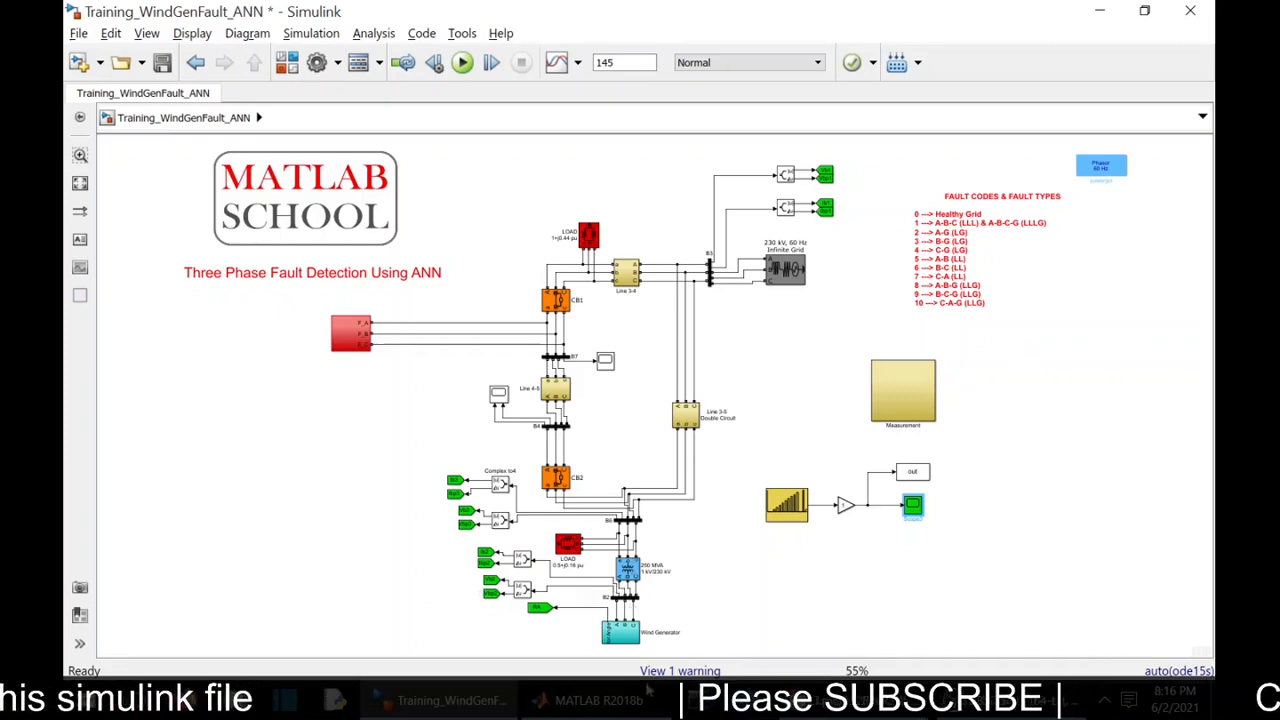
{"action": "left_click", "coordinate": [598, 700]}
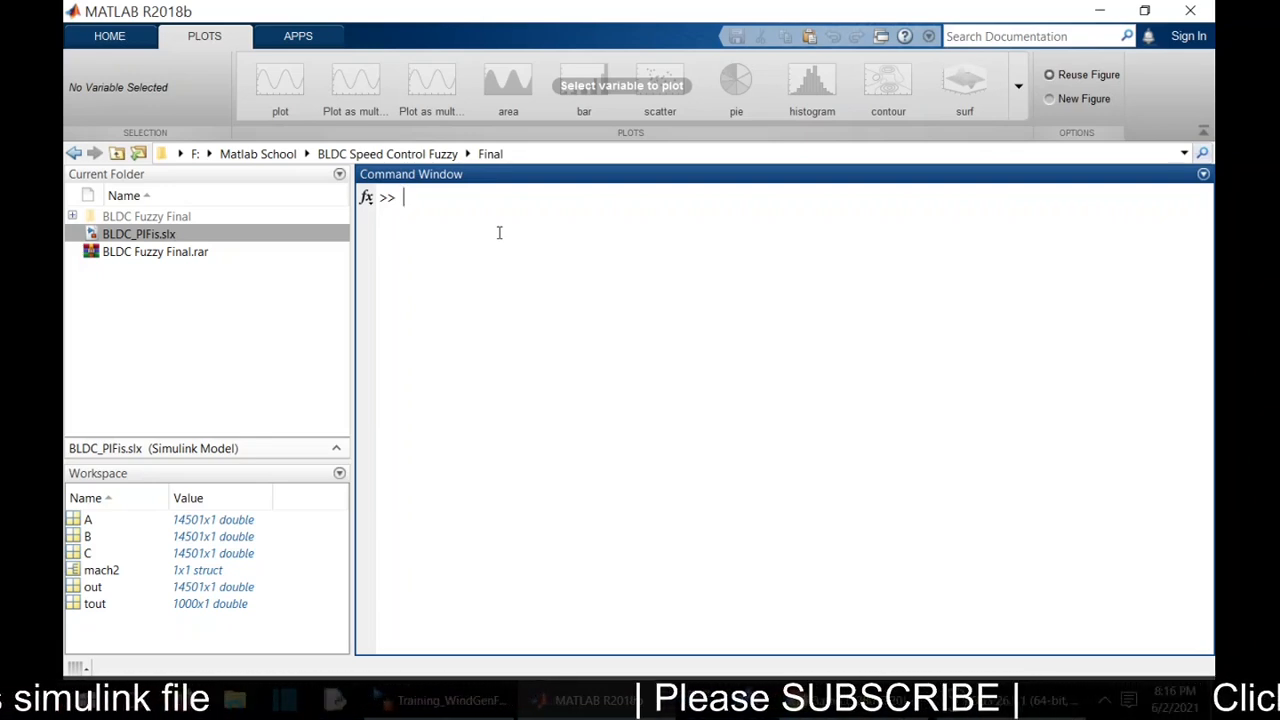
Step: Create an empty variable 'in' with in=[] and open it in the Variables editor
{"action": "type", "text": "in"}
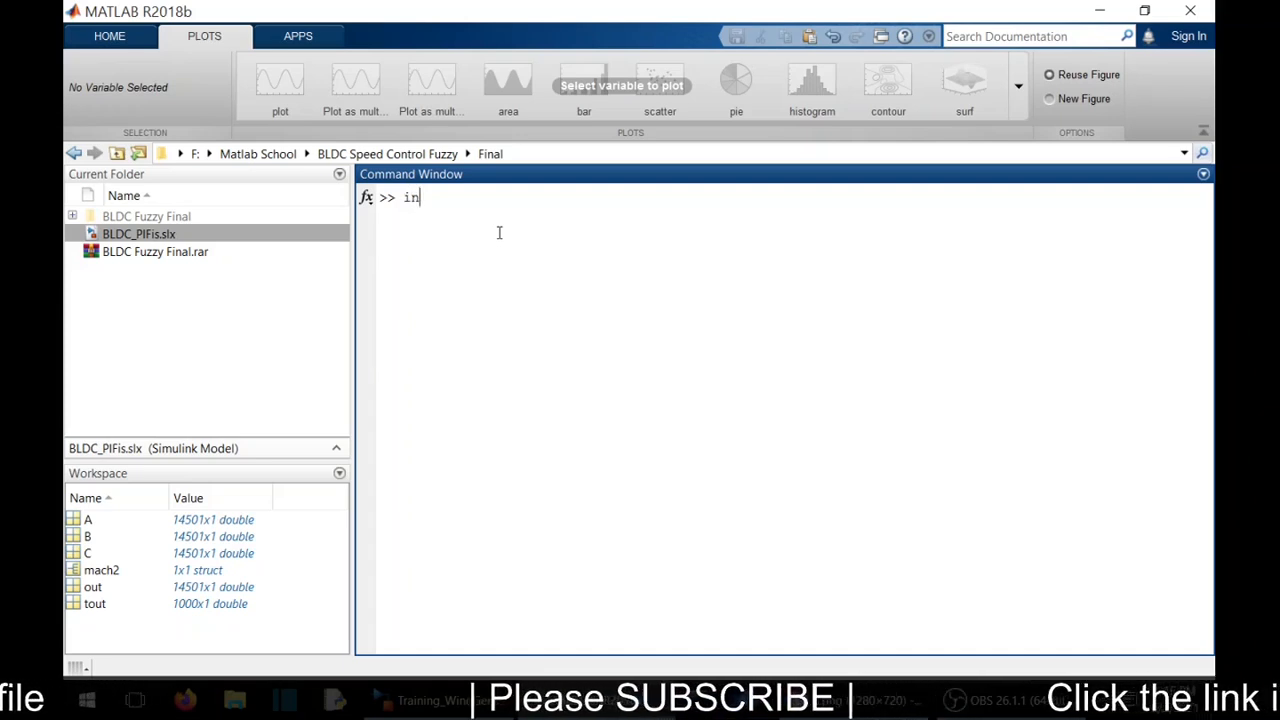
{"action": "type", "text": "=[];"}
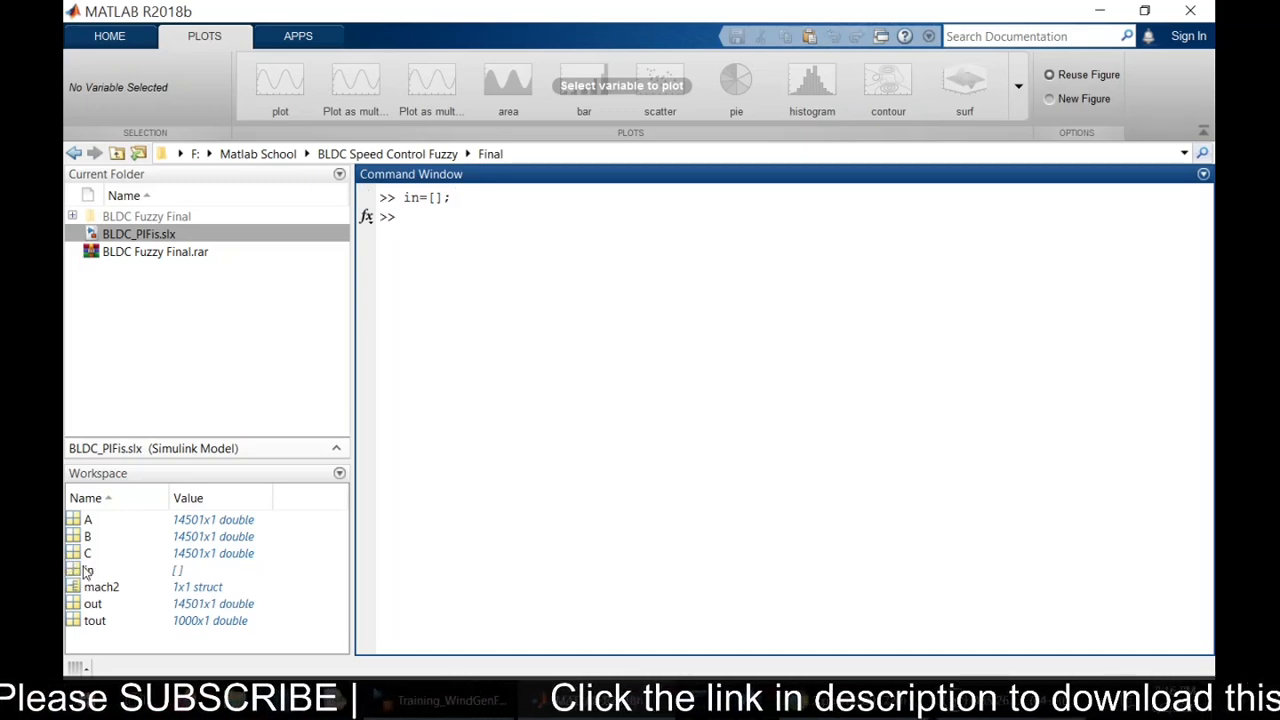
{"action": "left_click", "coordinate": [88, 570]}
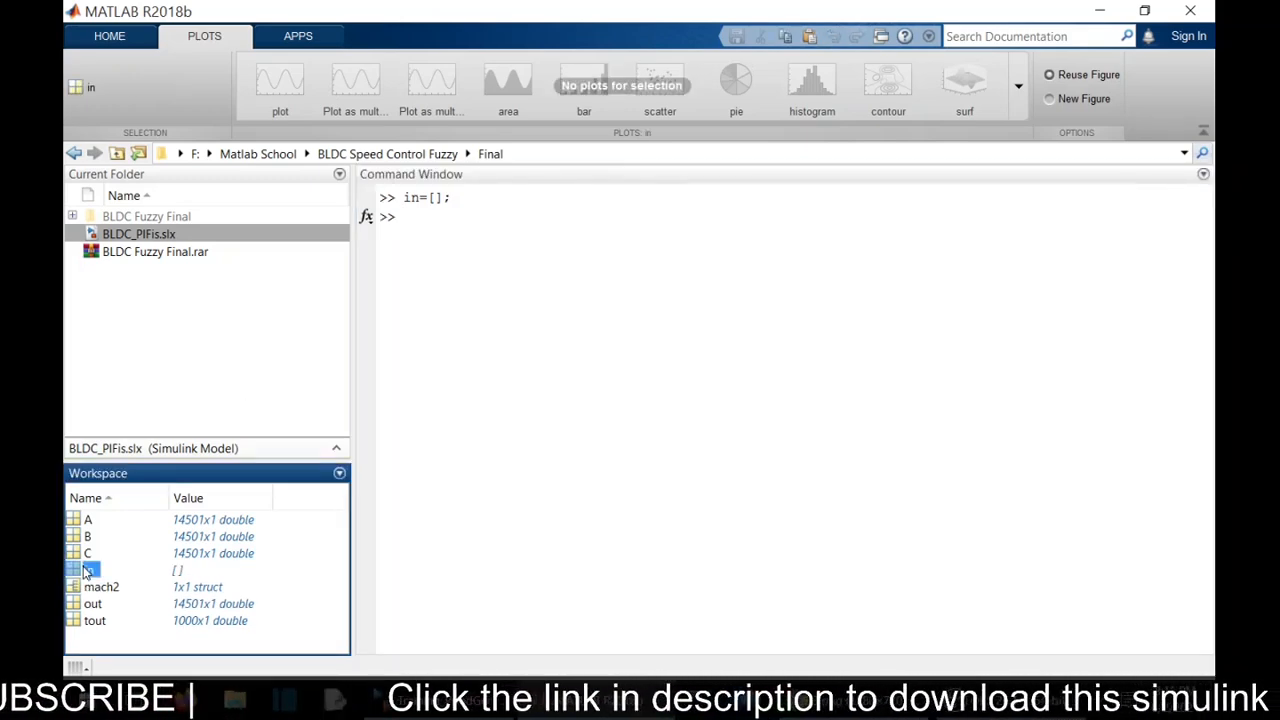
{"action": "double_click", "coordinate": [89, 570]}
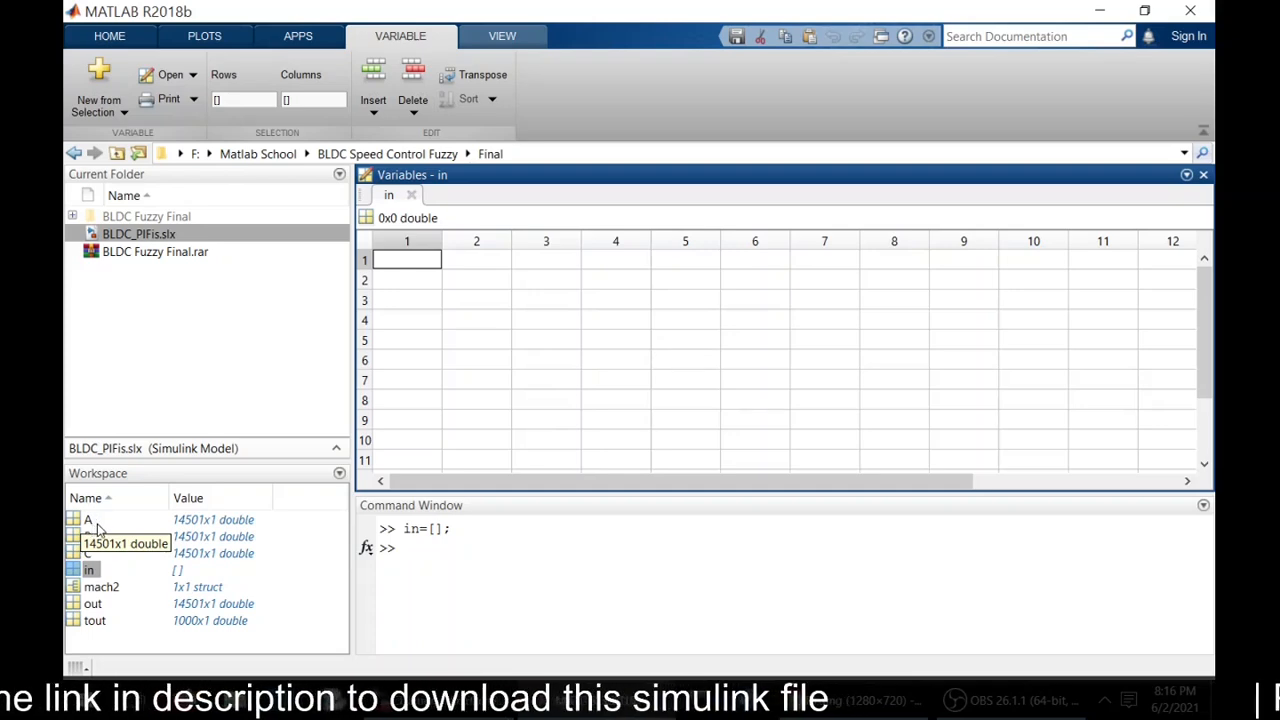
Step: Open variables A, B, C and out in the Variables editor
{"action": "left_click", "coordinate": [88, 519]}
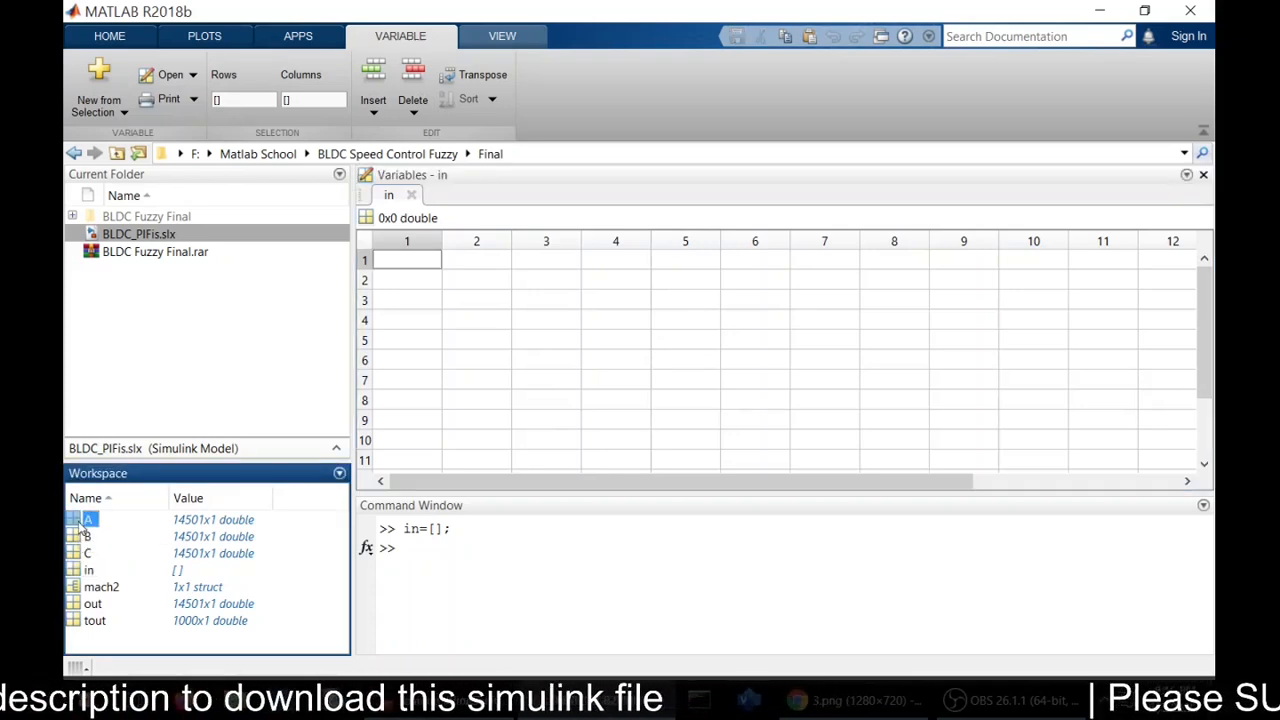
{"action": "double_click", "coordinate": [88, 519]}
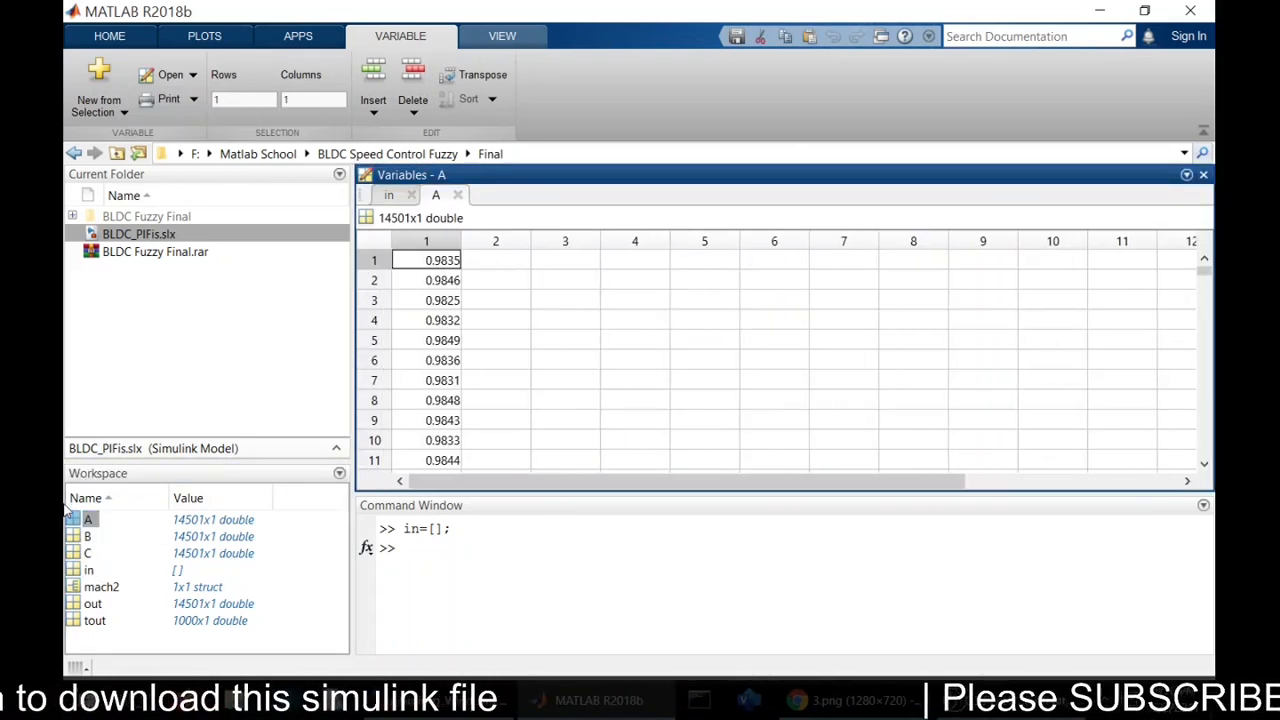
{"action": "left_click", "coordinate": [88, 536]}
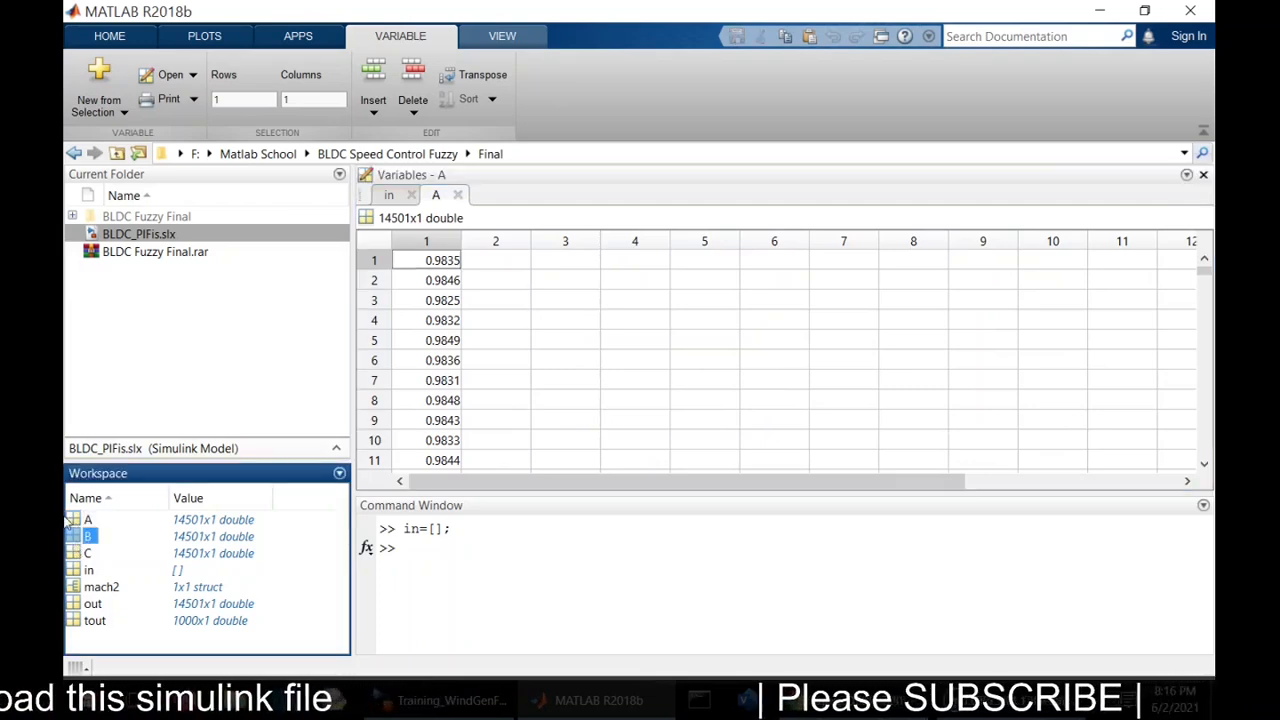
{"action": "double_click", "coordinate": [87, 536]}
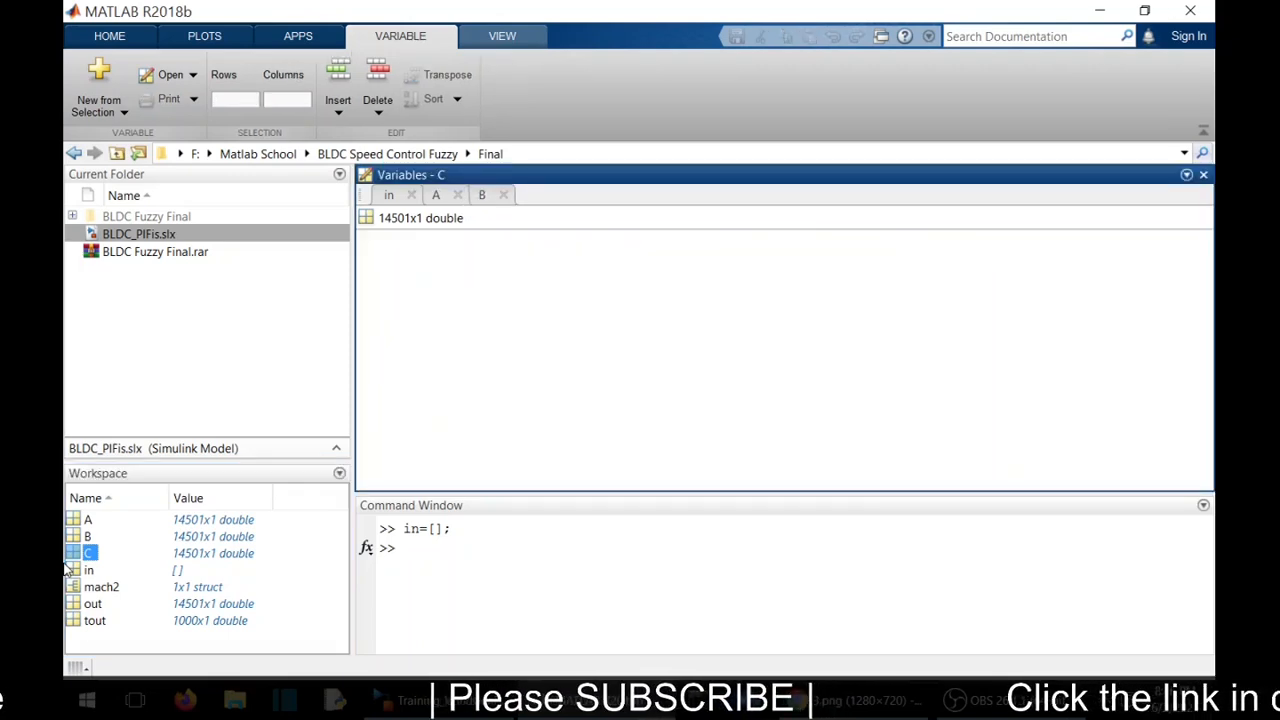
{"action": "double_click", "coordinate": [90, 553]}
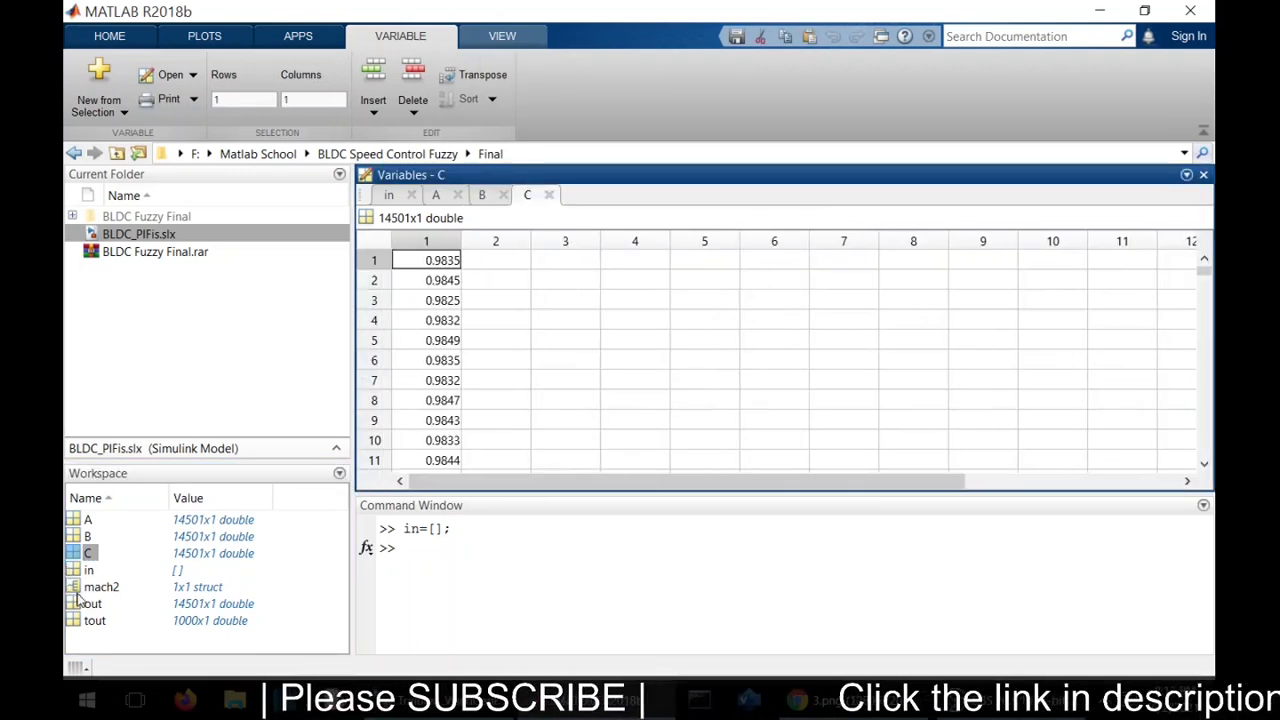
{"action": "mouse_move", "coordinate": [91, 603]}
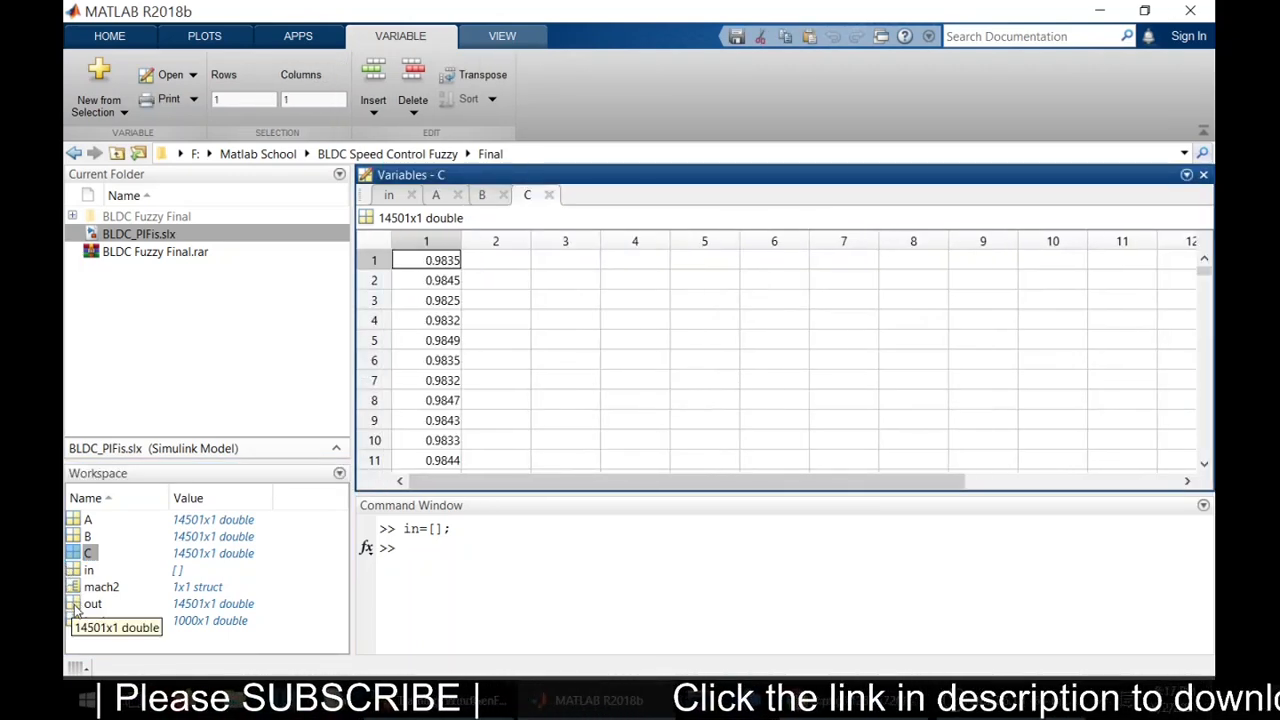
{"action": "left_click", "coordinate": [92, 603]}
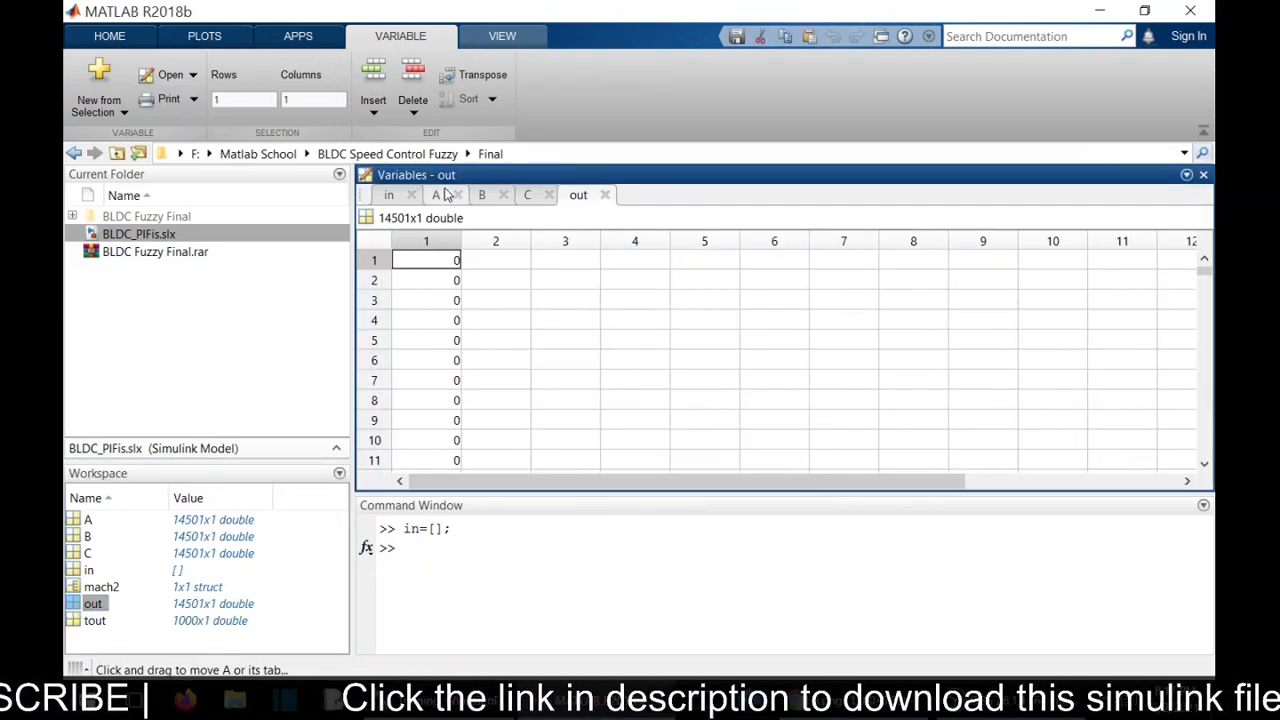
Step: Copy the first columns of A and B into columns 1 and 2 of 'in'
{"action": "left_click", "coordinate": [436, 194]}
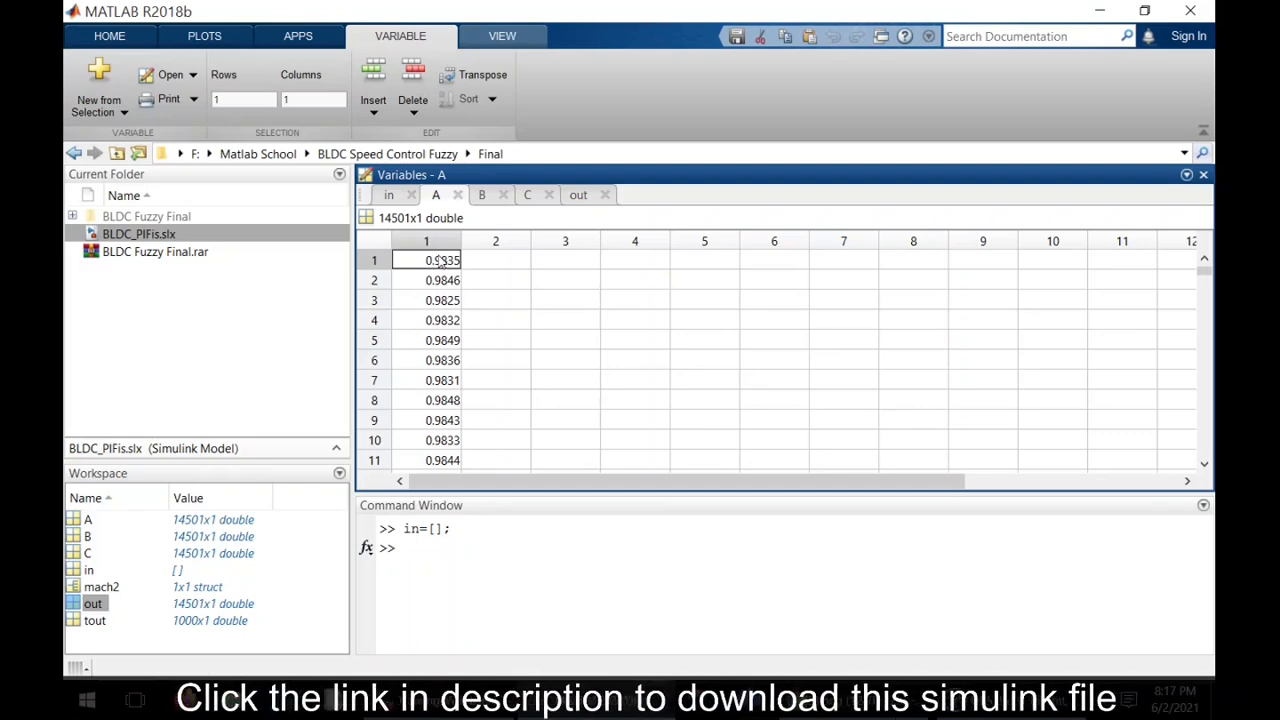
{"action": "left_click", "coordinate": [435, 240]}
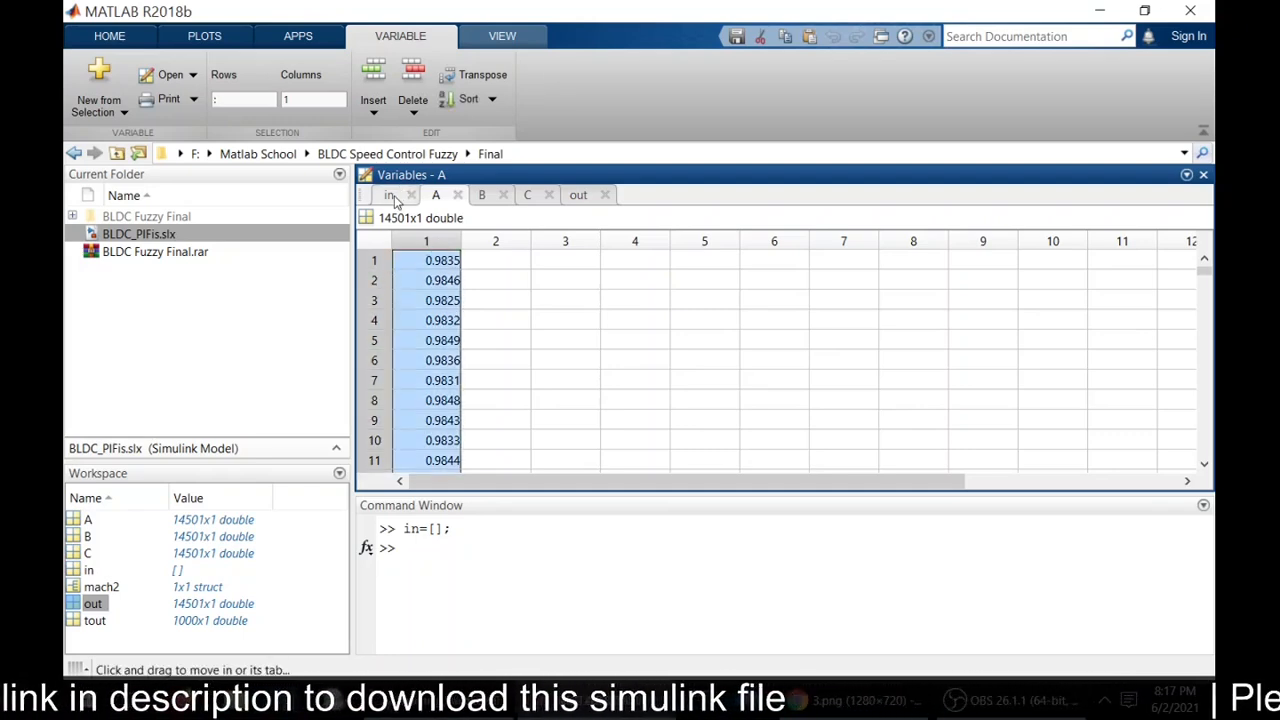
{"action": "left_click", "coordinate": [388, 194]}
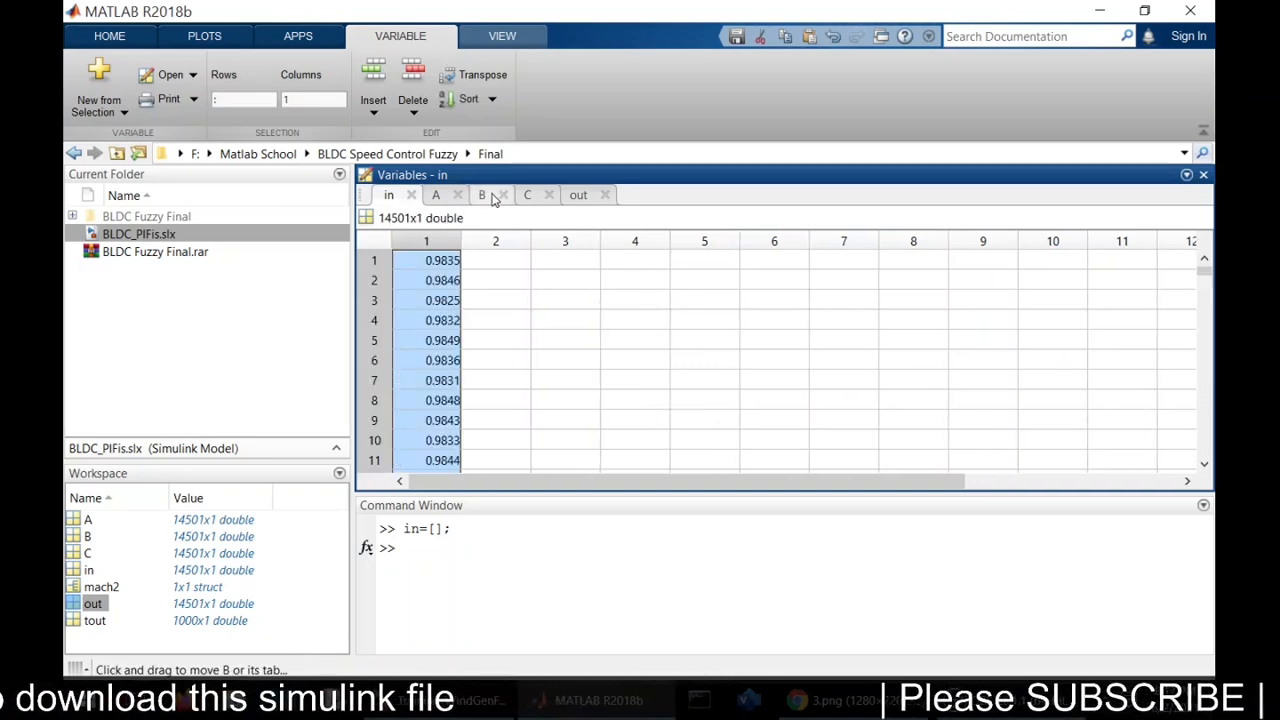
{"action": "left_click", "coordinate": [481, 194]}
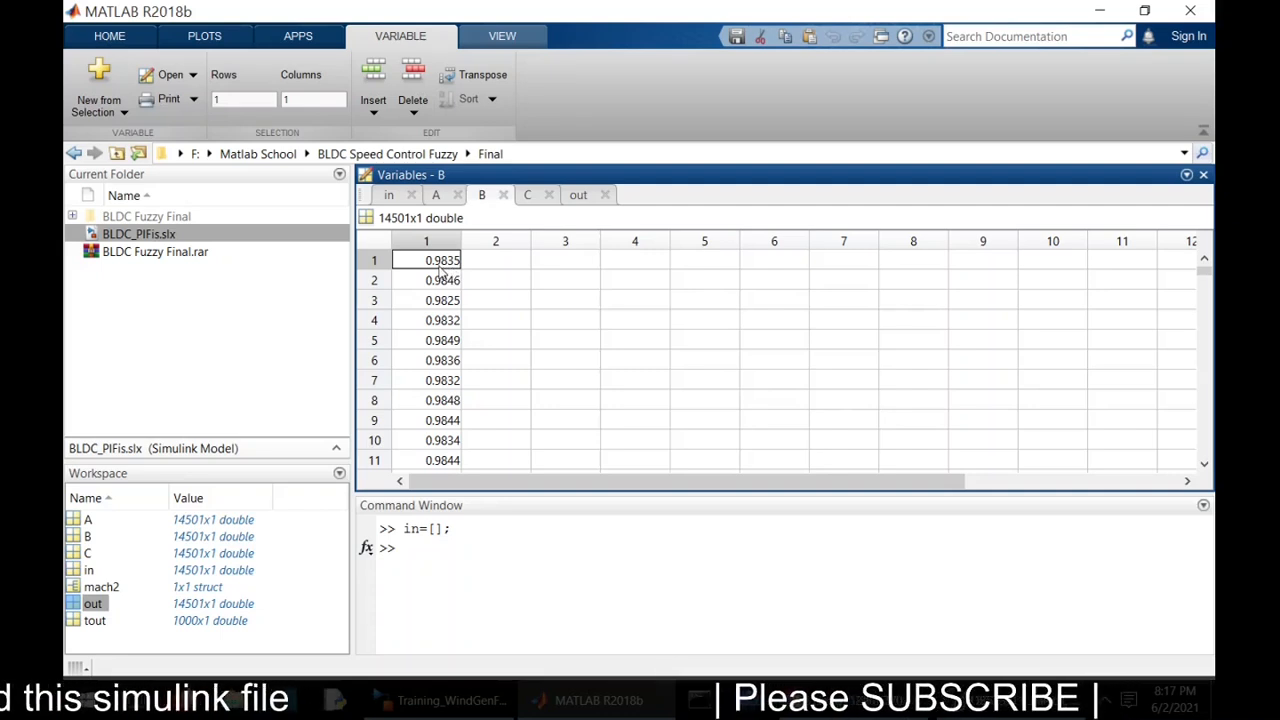
{"action": "left_click", "coordinate": [426, 240]}
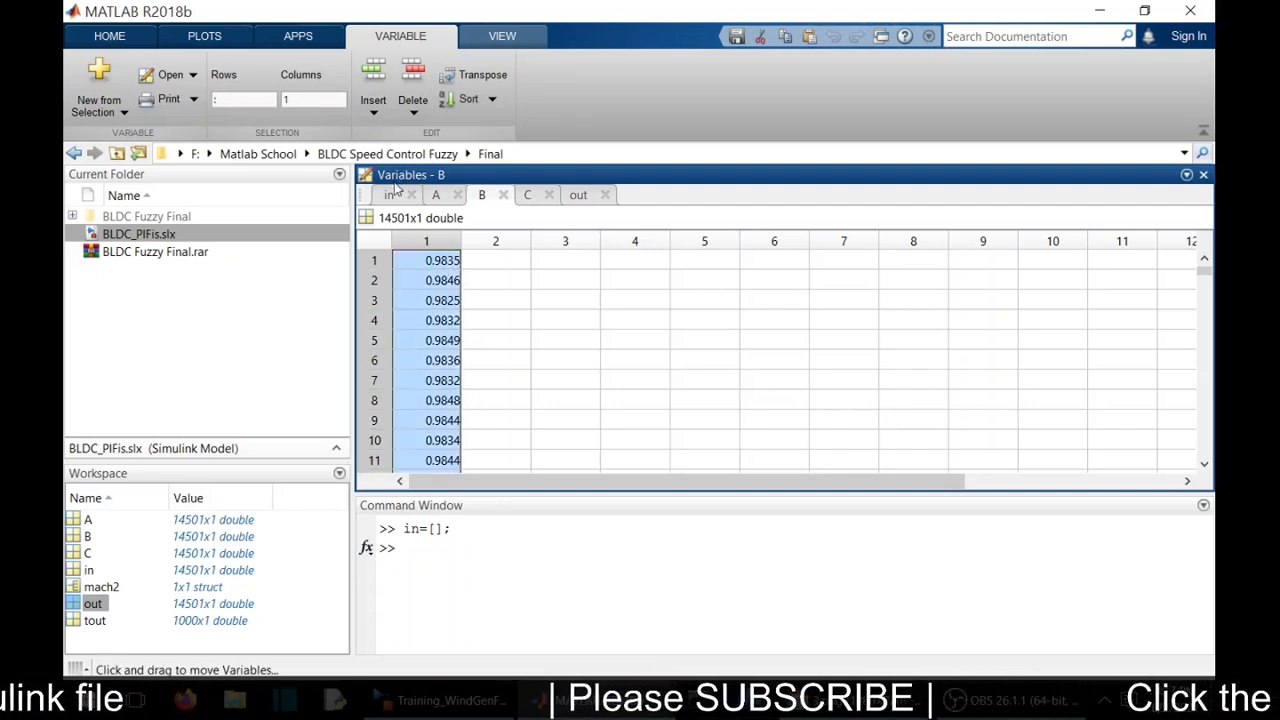
{"action": "left_click", "coordinate": [389, 194]}
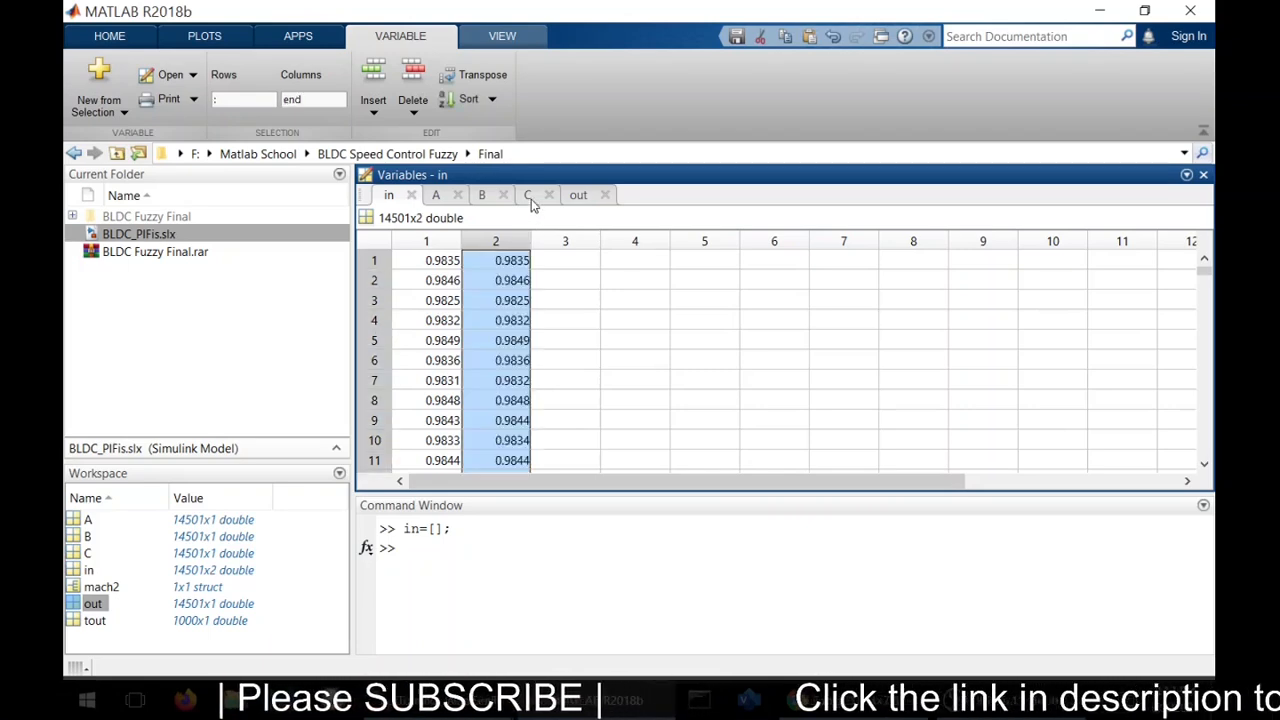
{"action": "left_click", "coordinate": [527, 194]}
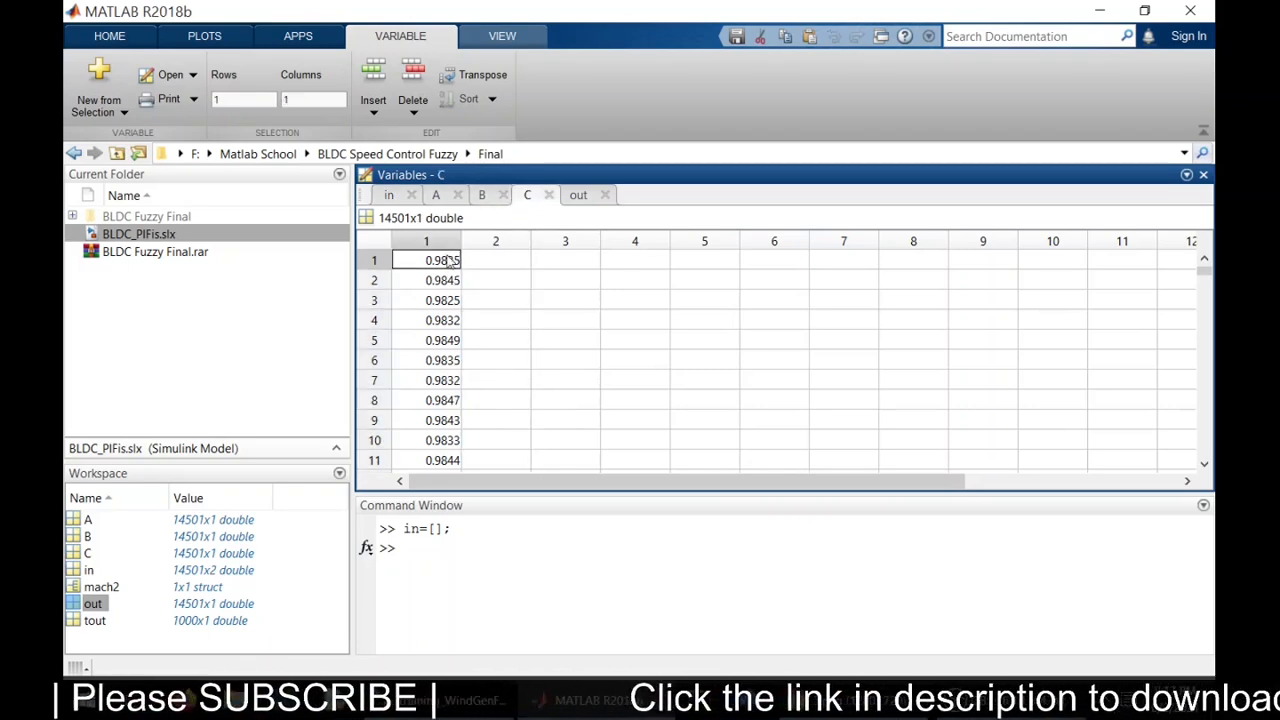
Step: Paste C's column into 'in' and transpose it into a 3x14501 array
{"action": "left_click", "coordinate": [426, 240]}
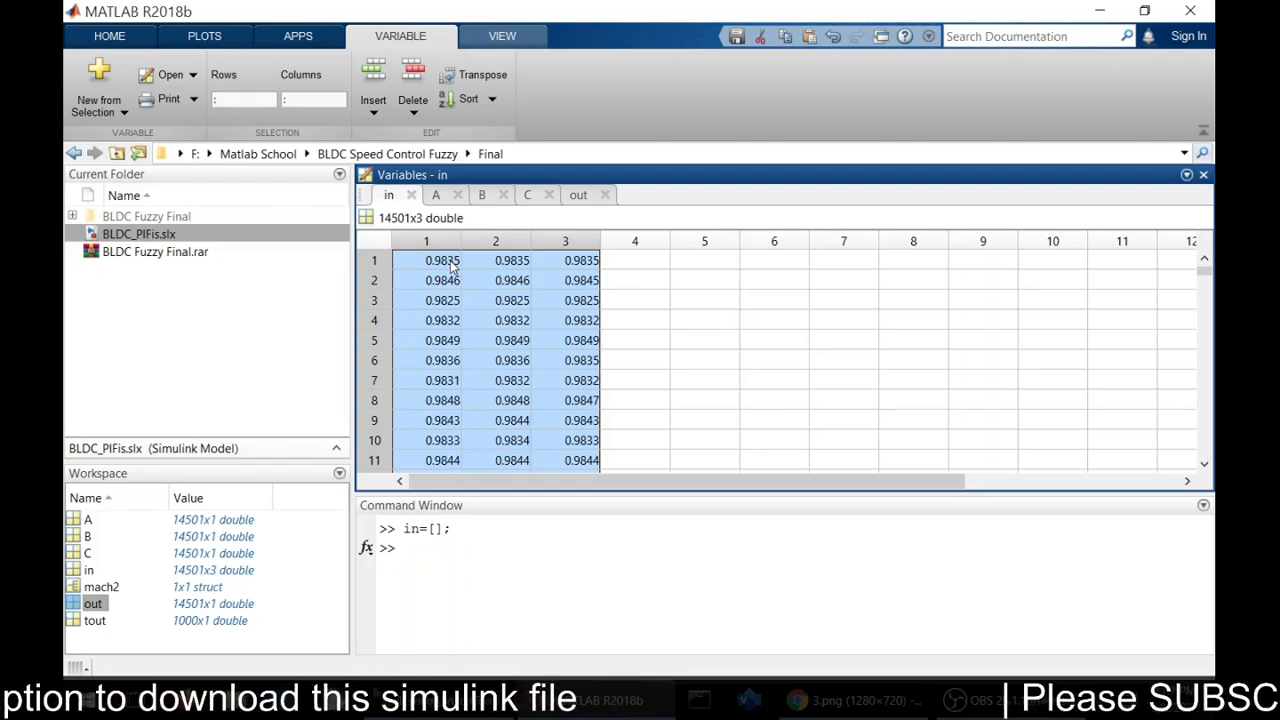
{"action": "mouse_move", "coordinate": [483, 74]}
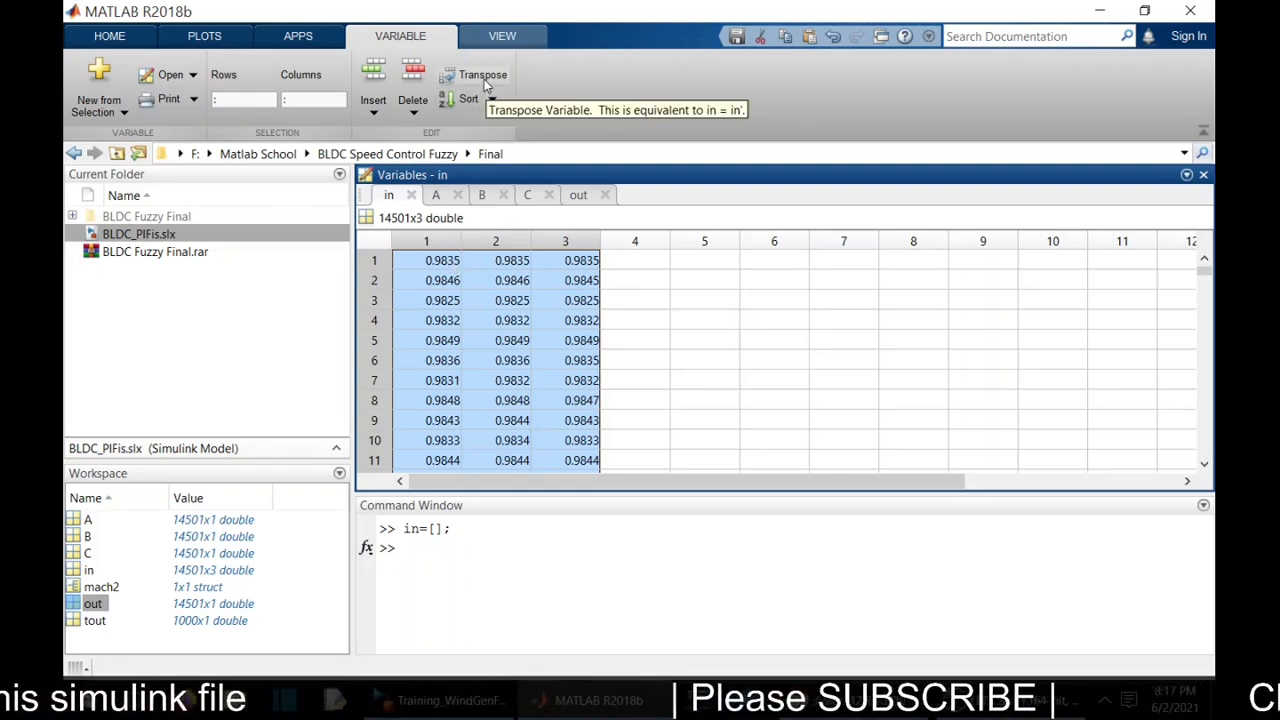
{"action": "left_click", "coordinate": [482, 74]}
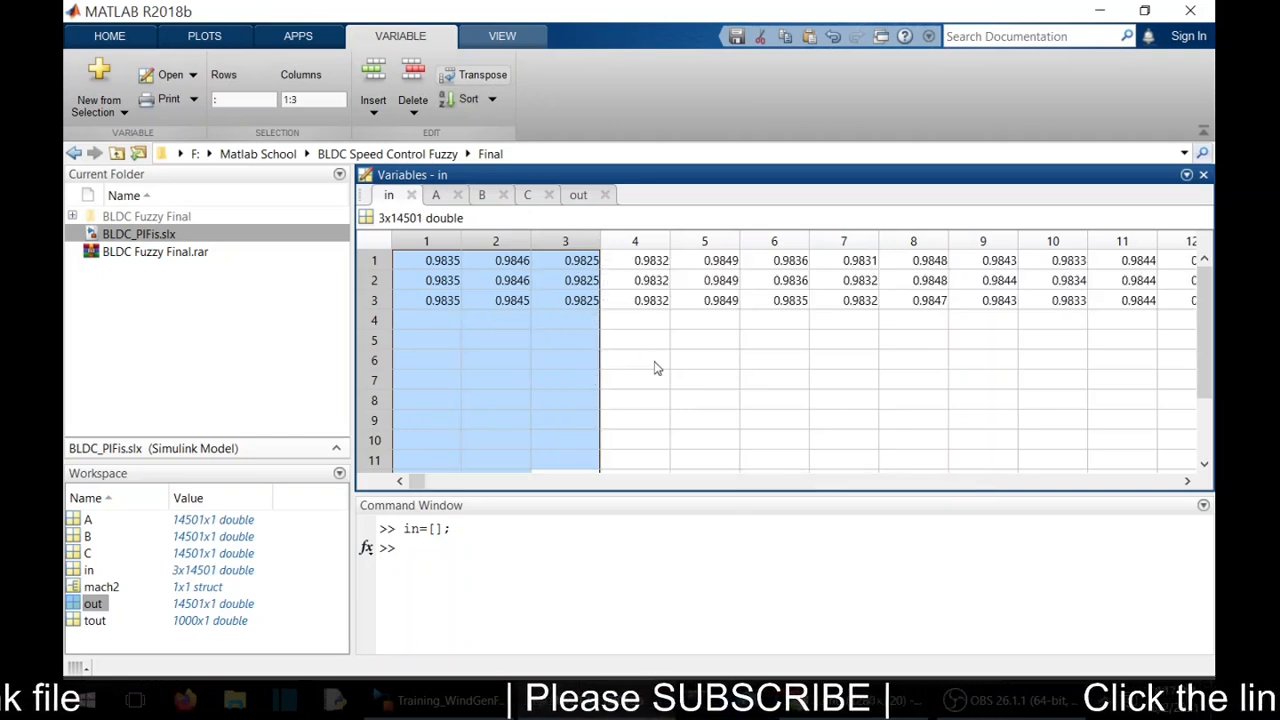
{"action": "left_click", "coordinate": [634, 359]}
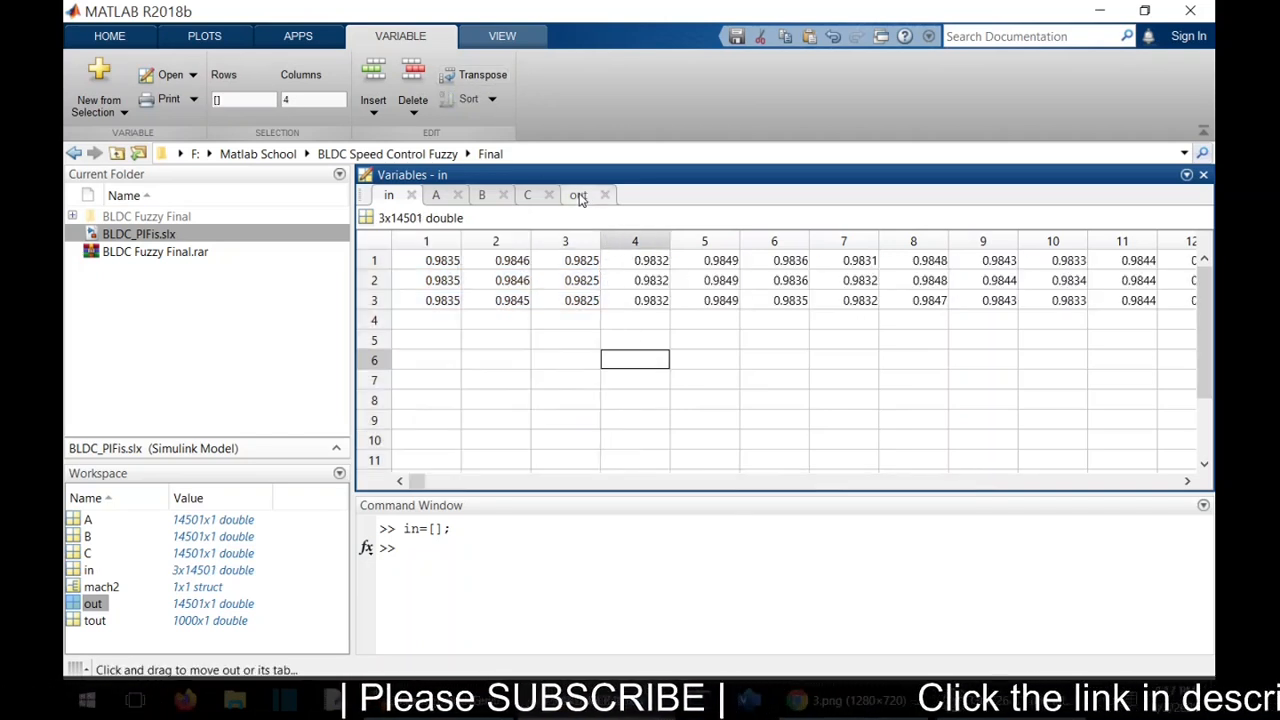
Step: Transpose 'out' into a 1x14501 row of zeros
{"action": "left_click", "coordinate": [578, 195]}
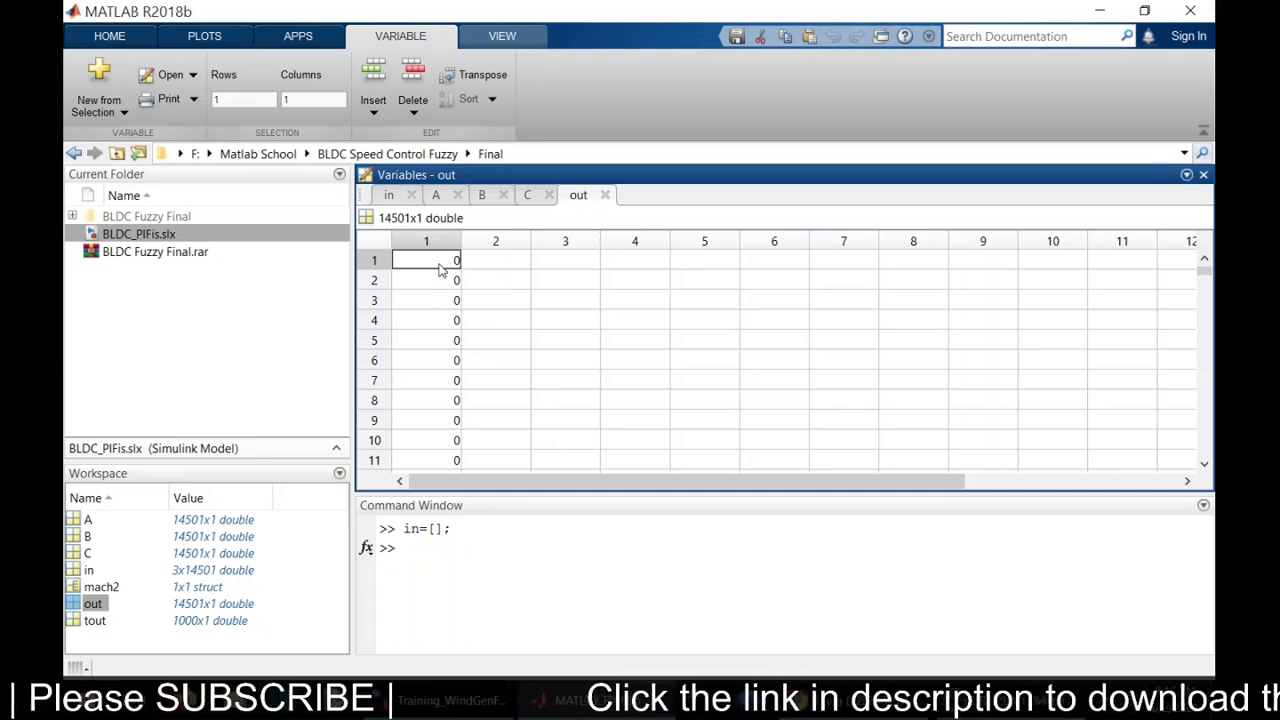
{"action": "left_click", "coordinate": [426, 241]}
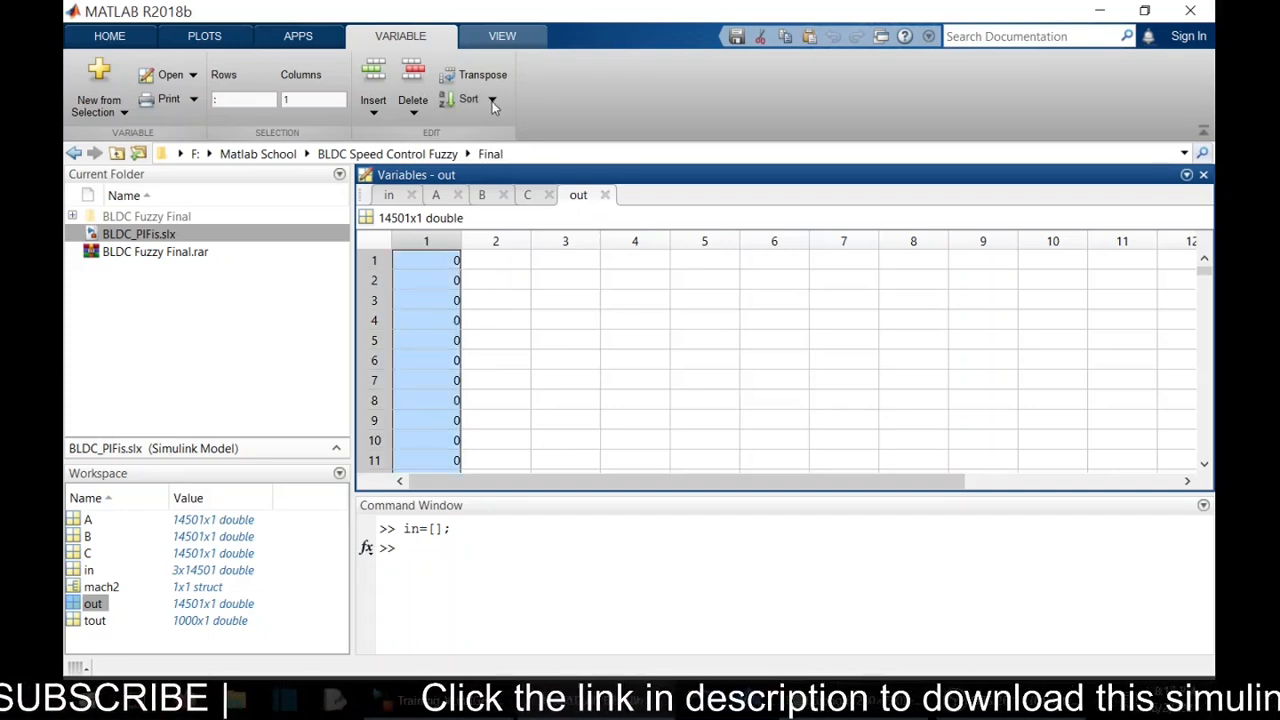
{"action": "left_click", "coordinate": [483, 74]}
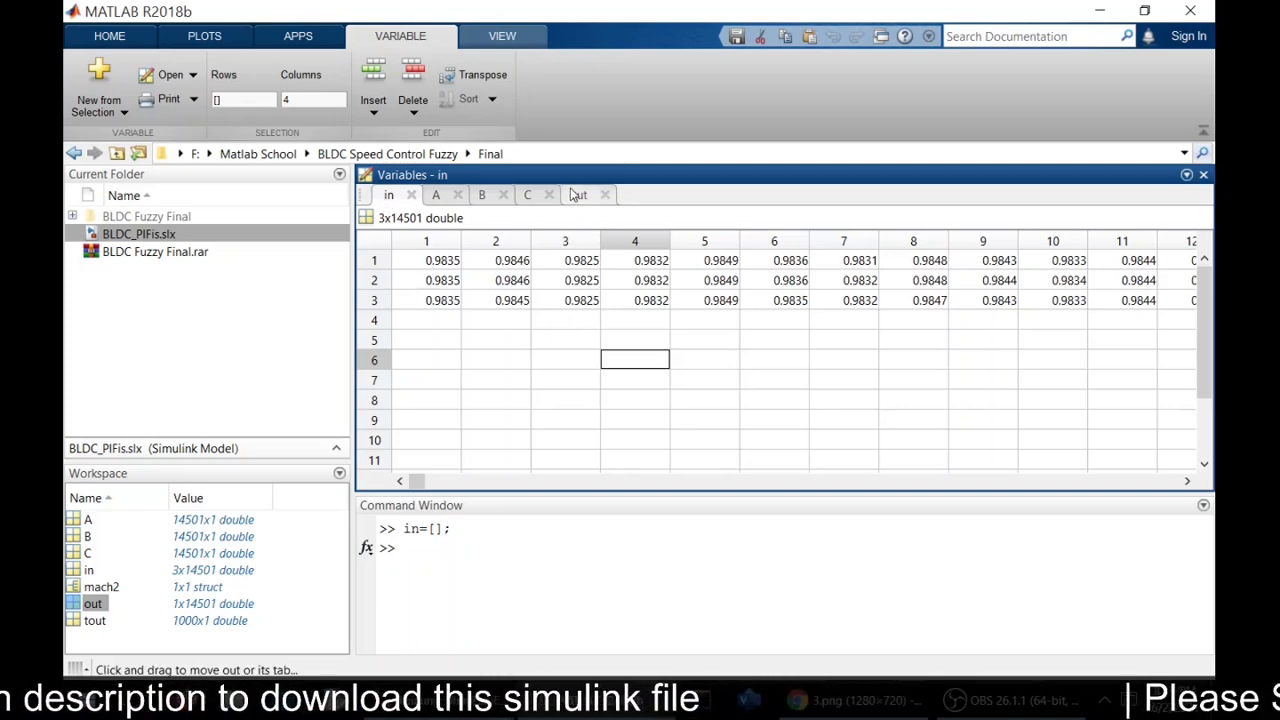
{"action": "left_click", "coordinate": [578, 194]}
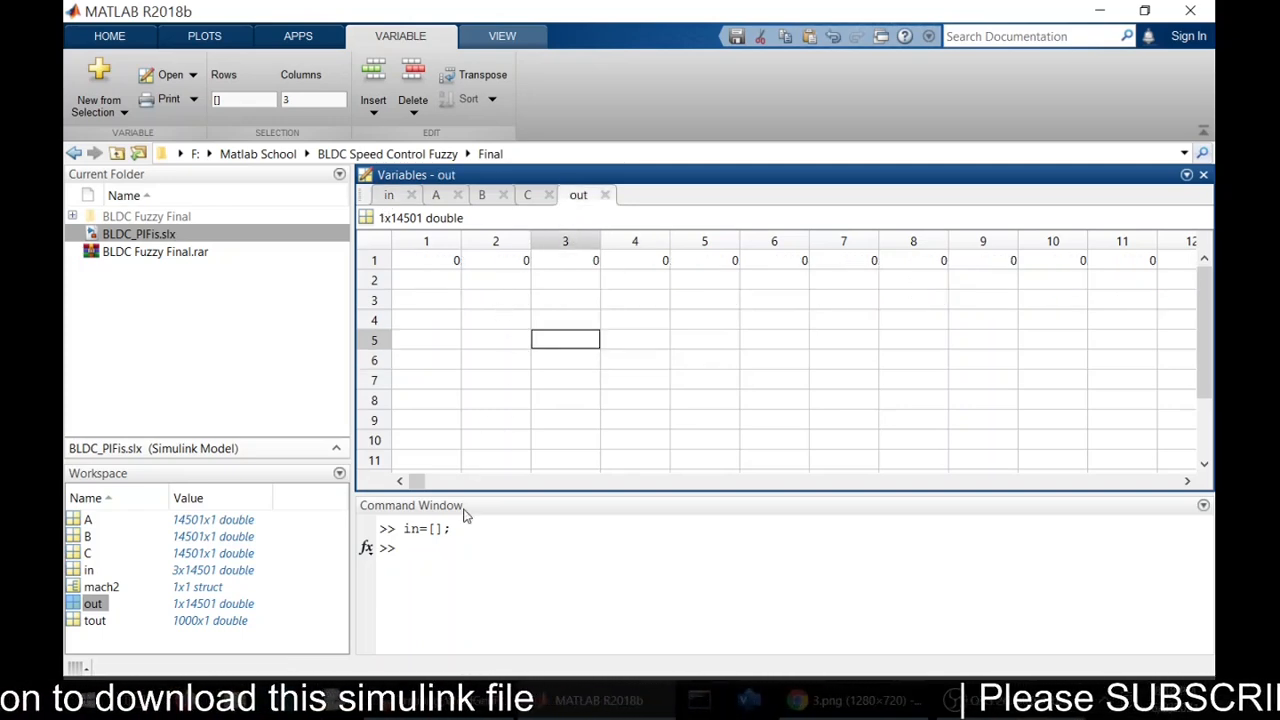
{"action": "left_click", "coordinate": [436, 548]}
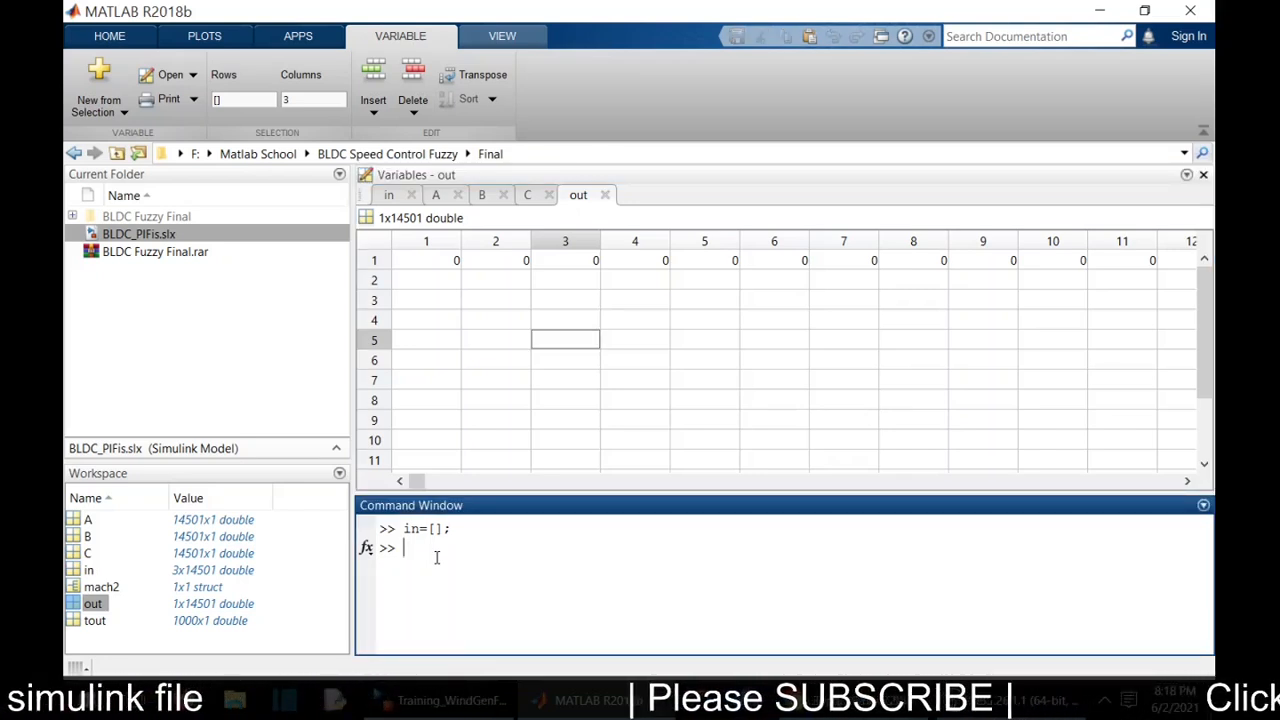
Step: Launch nntool and import 'in' from the workspace as input data
{"action": "type", "text": "nn"}
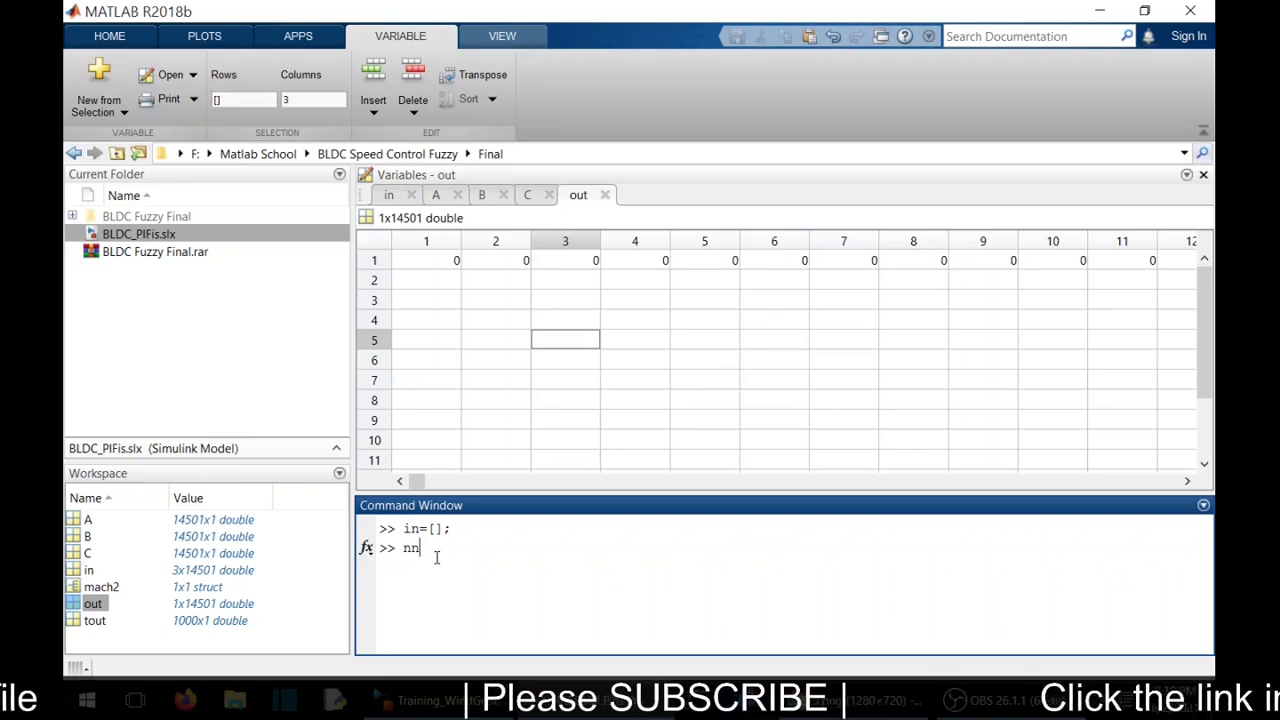
{"action": "type", "text": "tool"}
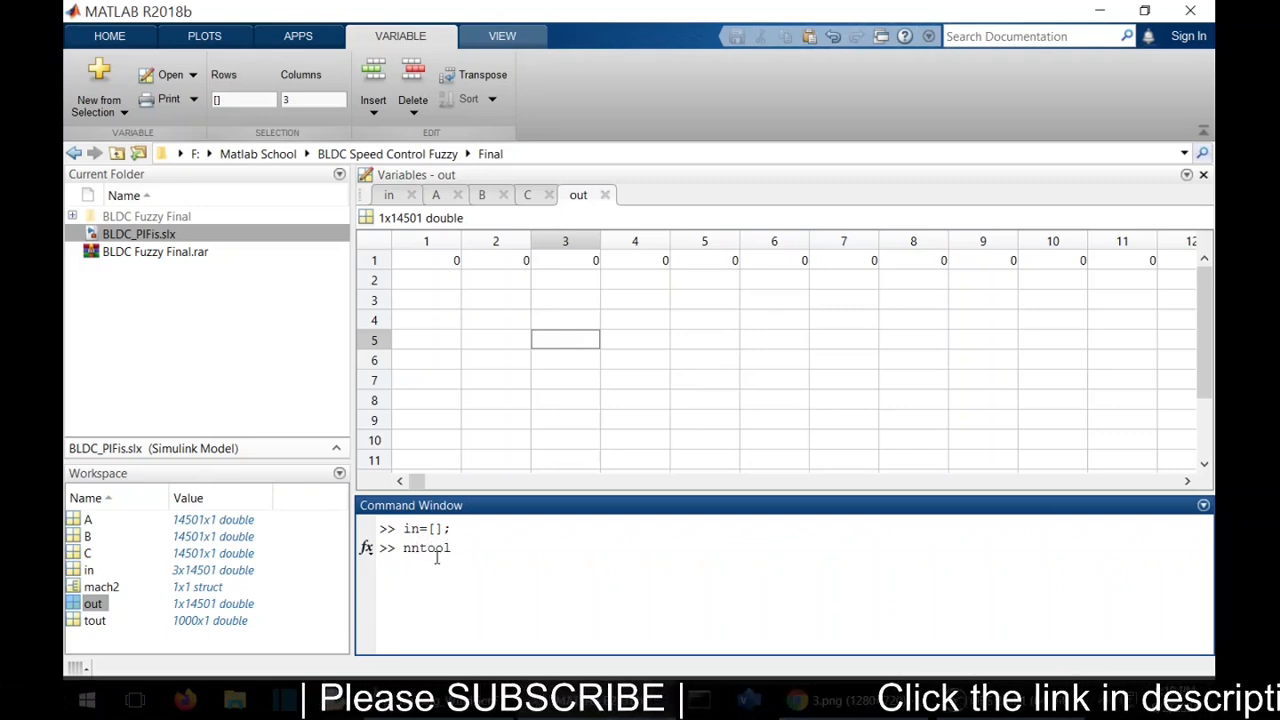
{"action": "key", "text": "enter"}
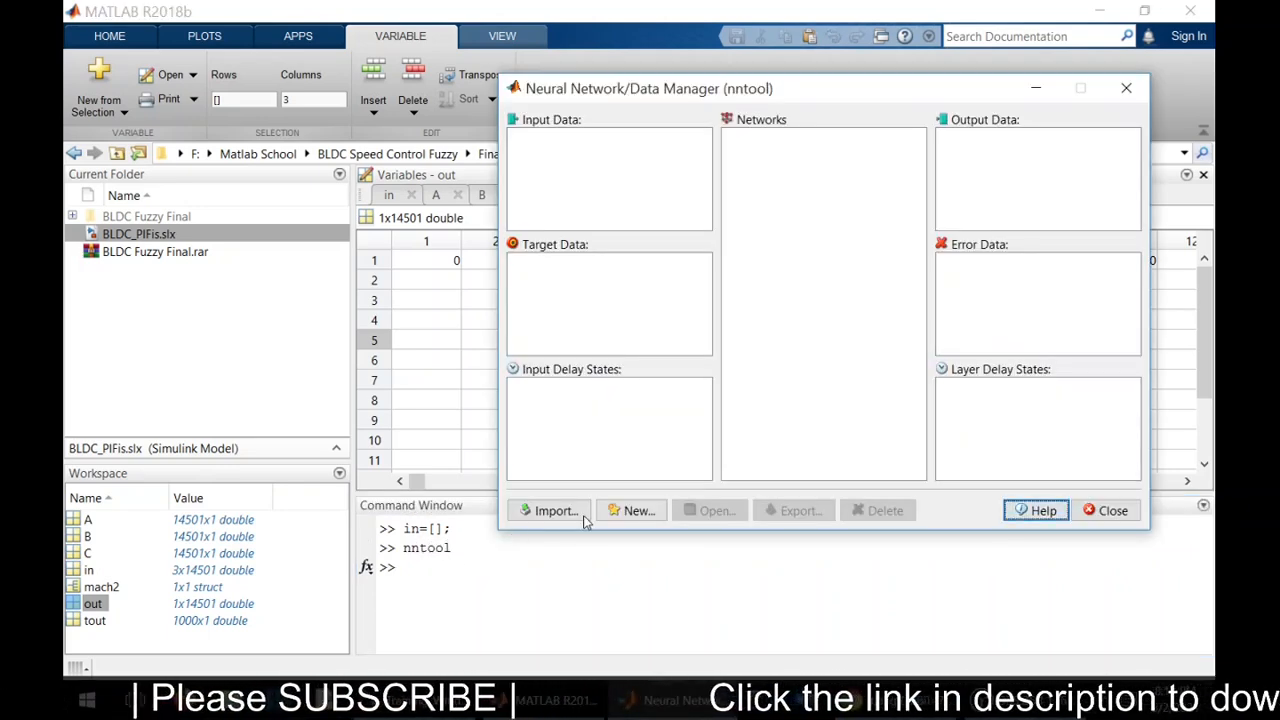
{"action": "left_click", "coordinate": [555, 510]}
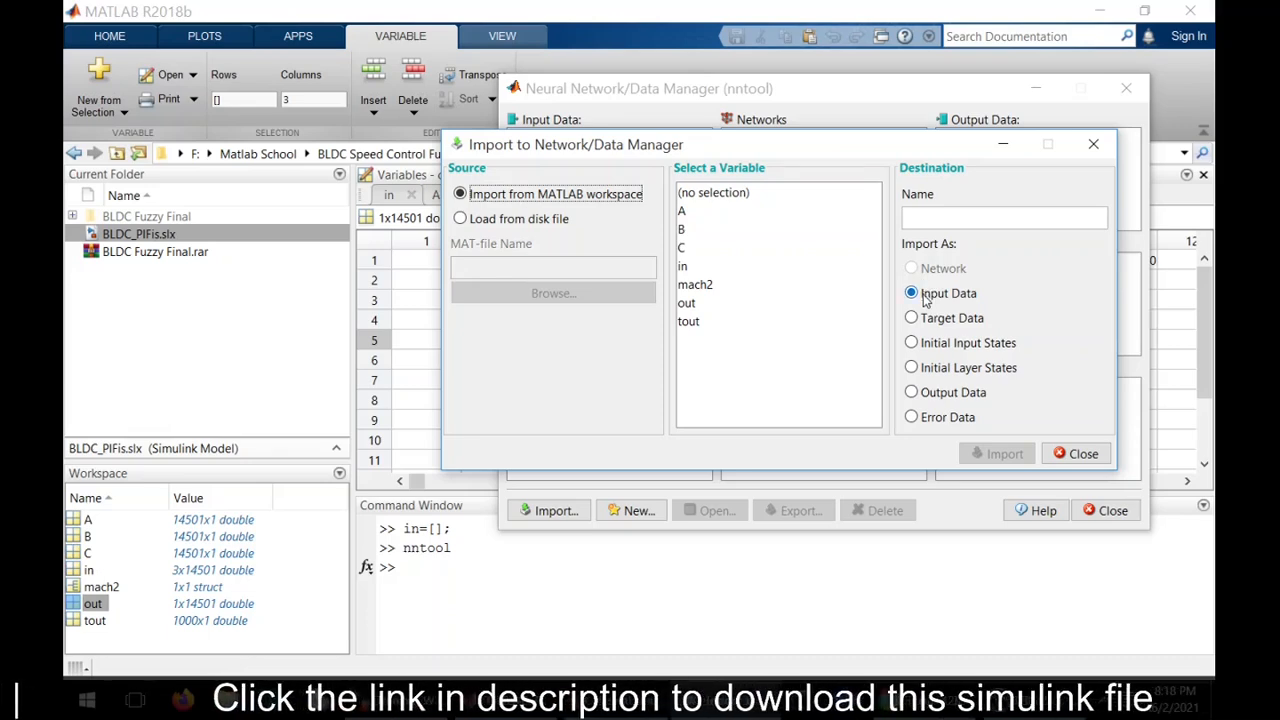
{"action": "left_click", "coordinate": [683, 265]}
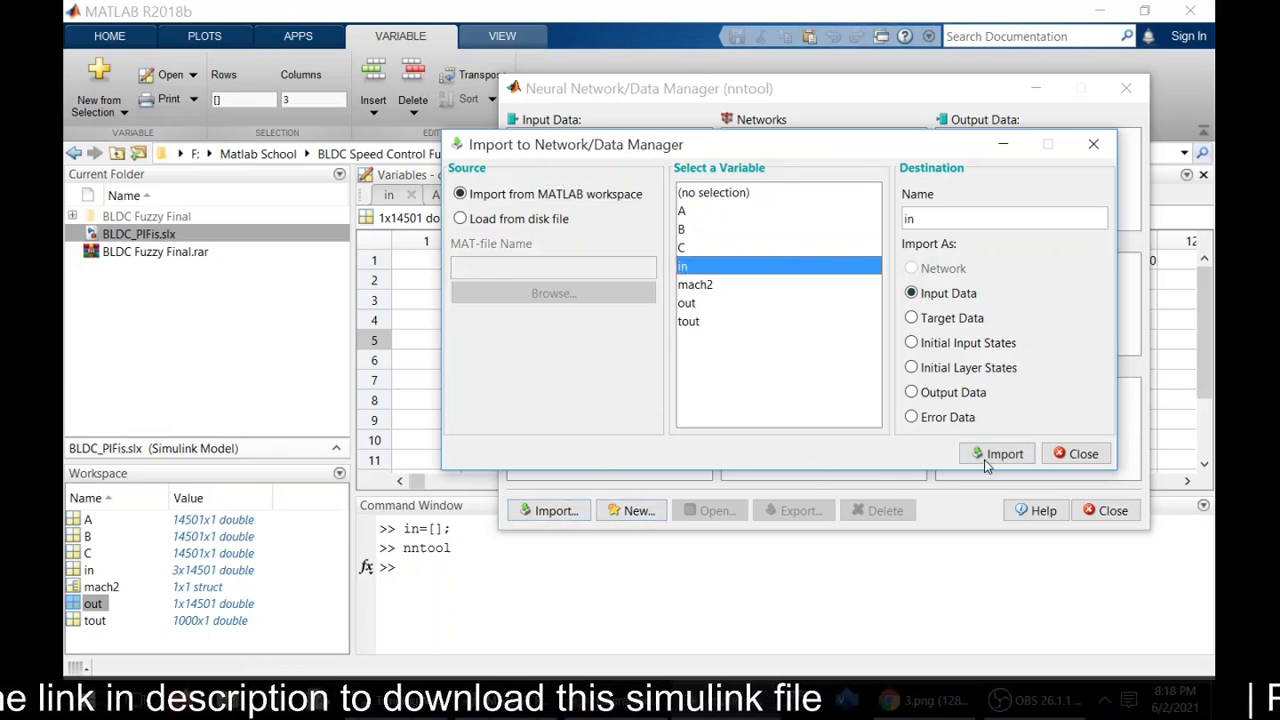
{"action": "left_click", "coordinate": [1004, 453]}
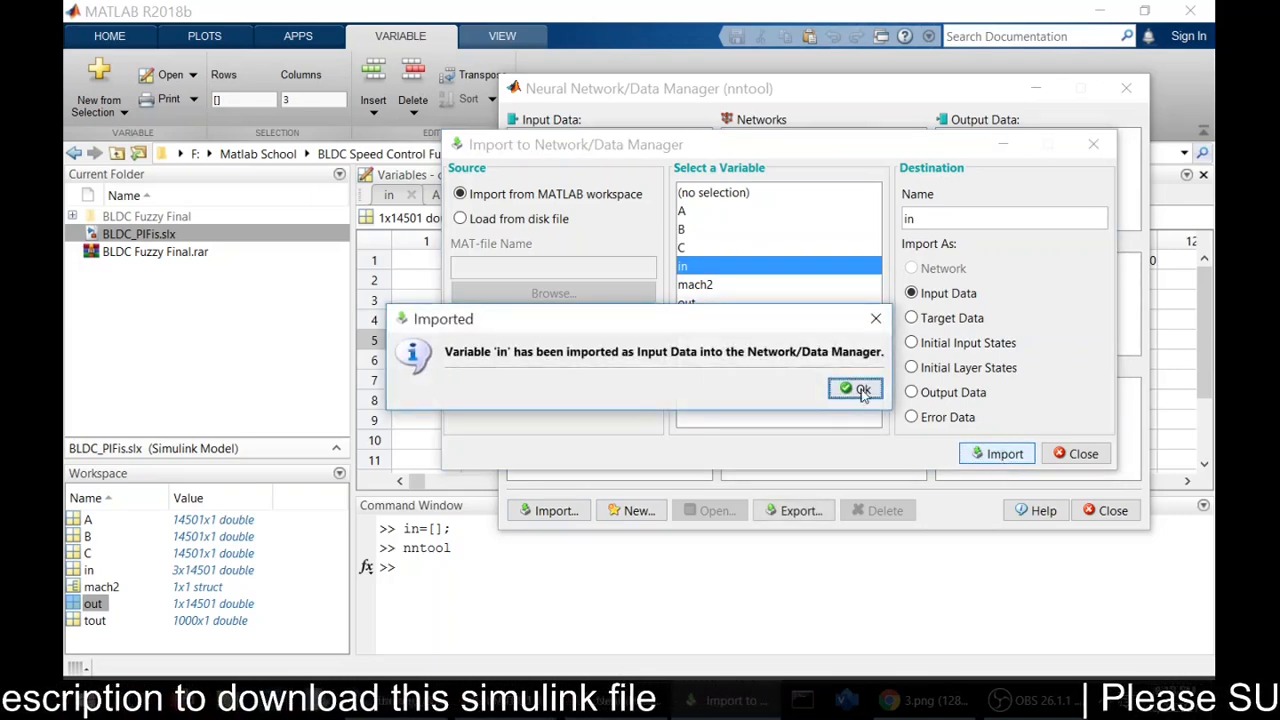
{"action": "left_click", "coordinate": [855, 389]}
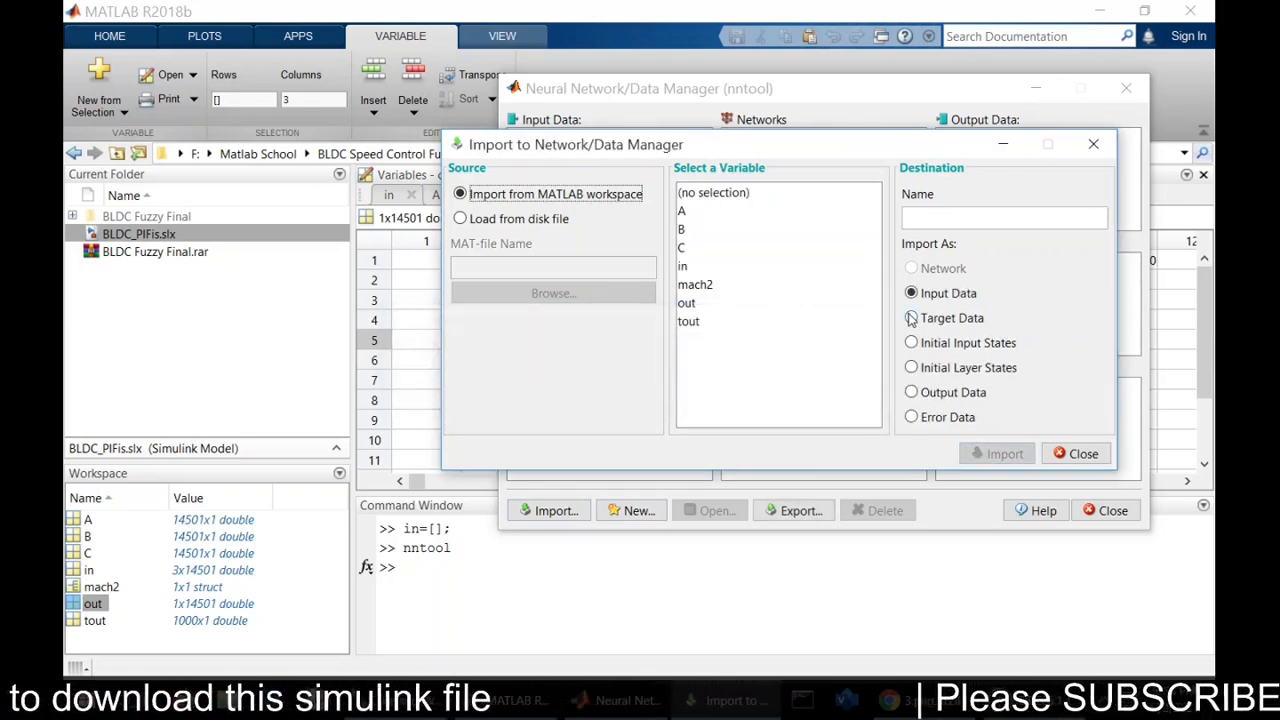
Step: Import 'out' as target data and close the Import window
{"action": "left_click", "coordinate": [911, 318]}
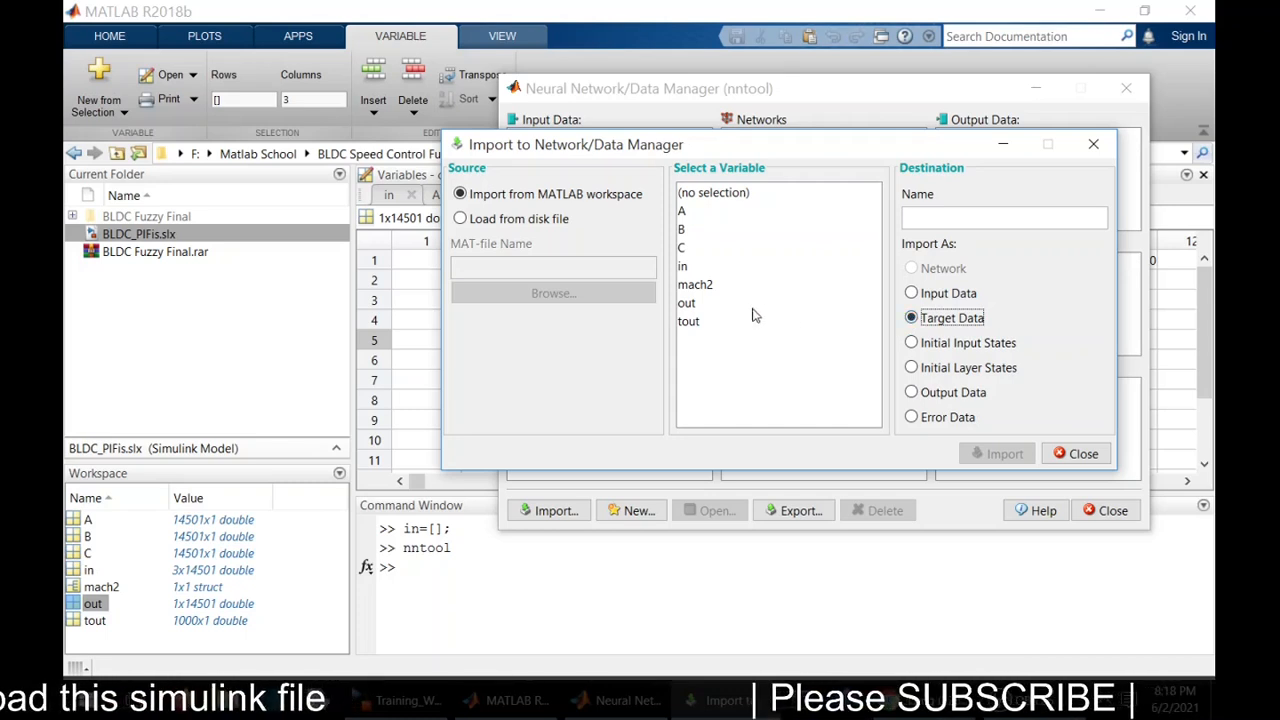
{"action": "left_click", "coordinate": [687, 303]}
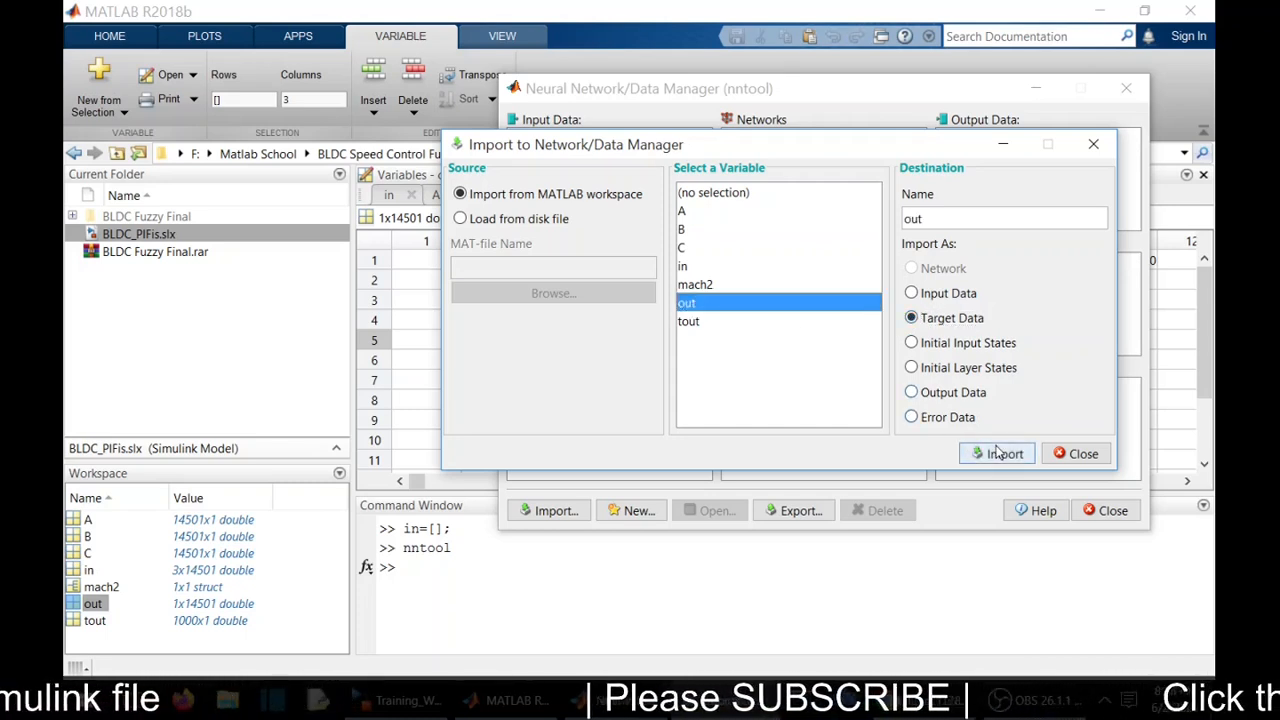
{"action": "left_click", "coordinate": [1004, 453]}
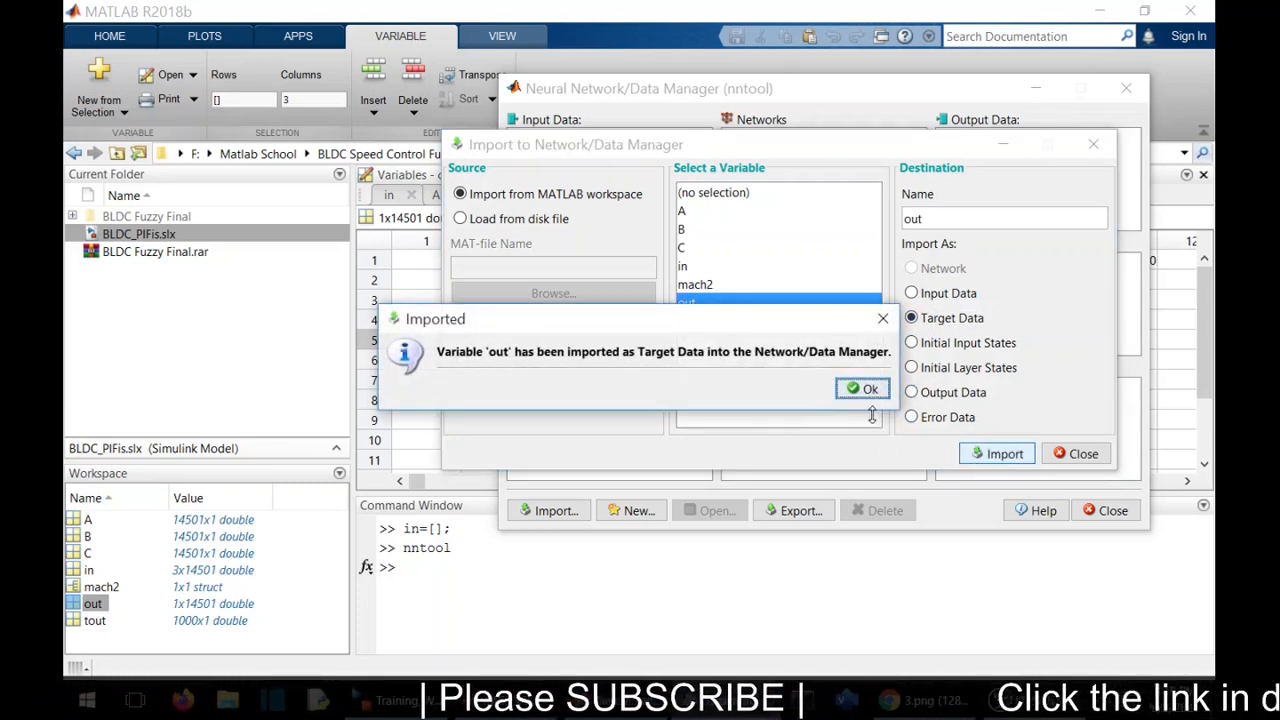
{"action": "left_click", "coordinate": [862, 388]}
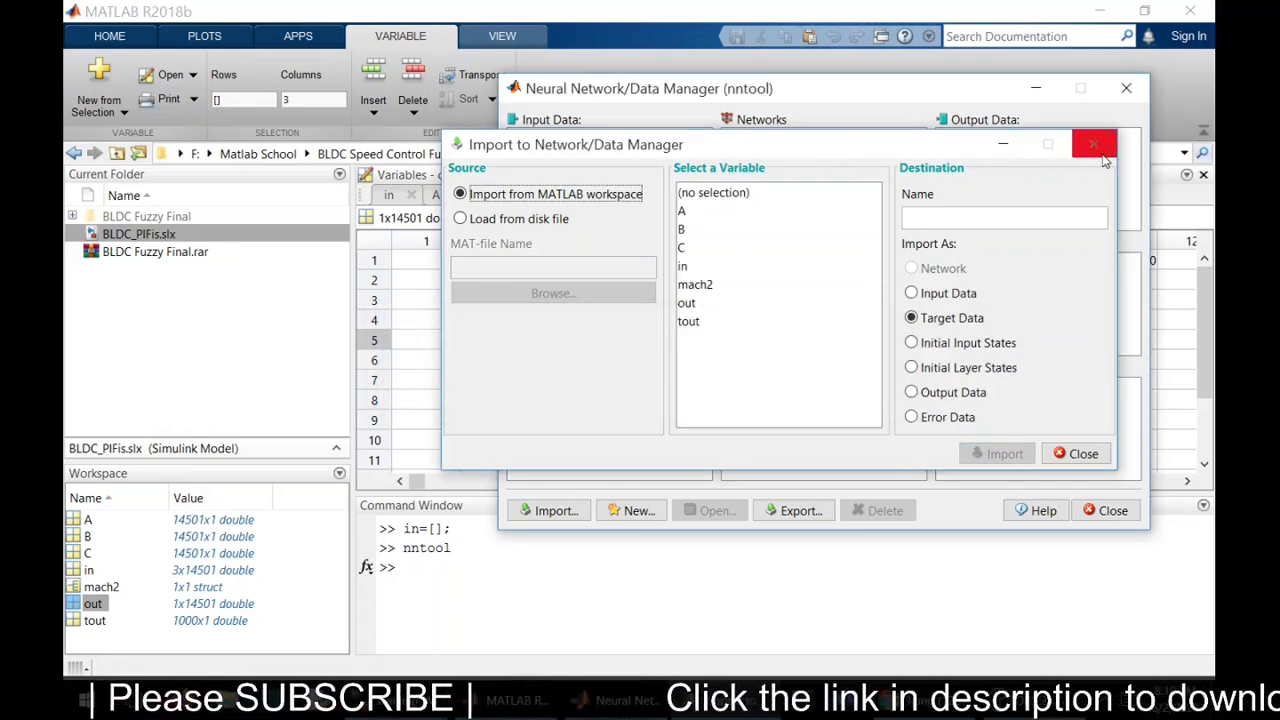
{"action": "left_click", "coordinate": [1094, 144]}
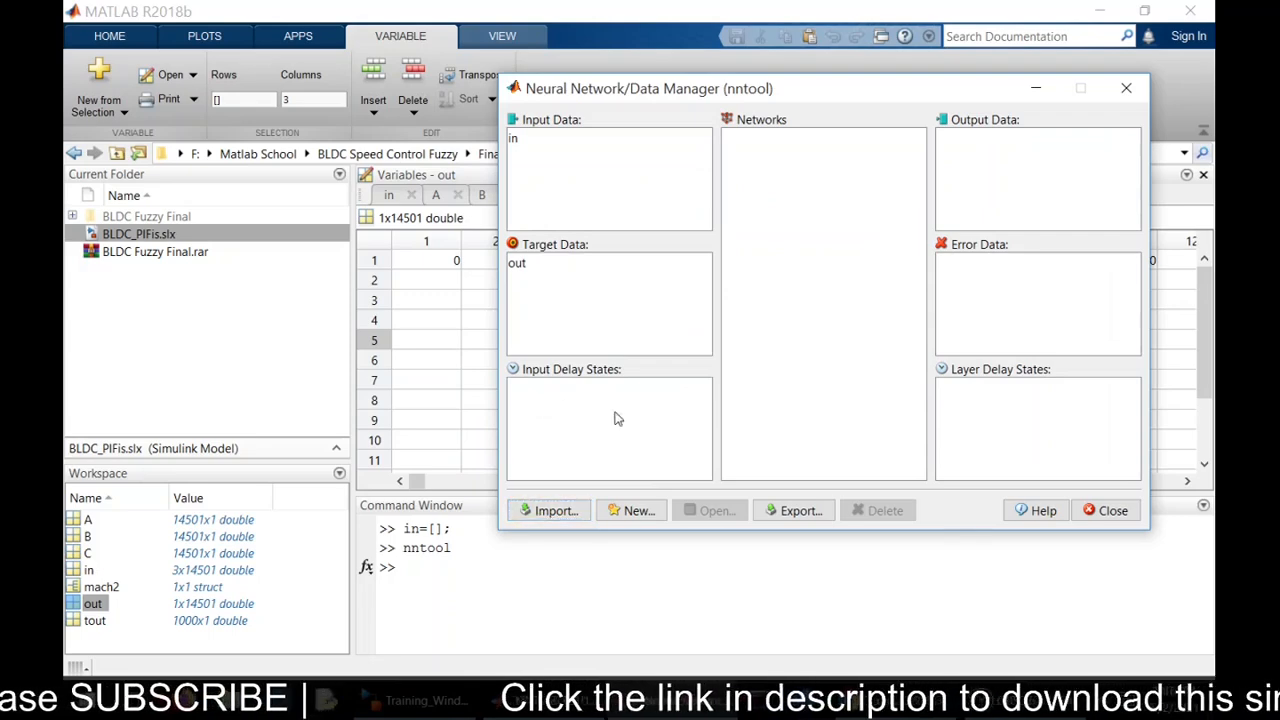
{"action": "mouse_move", "coordinate": [722, 332]}
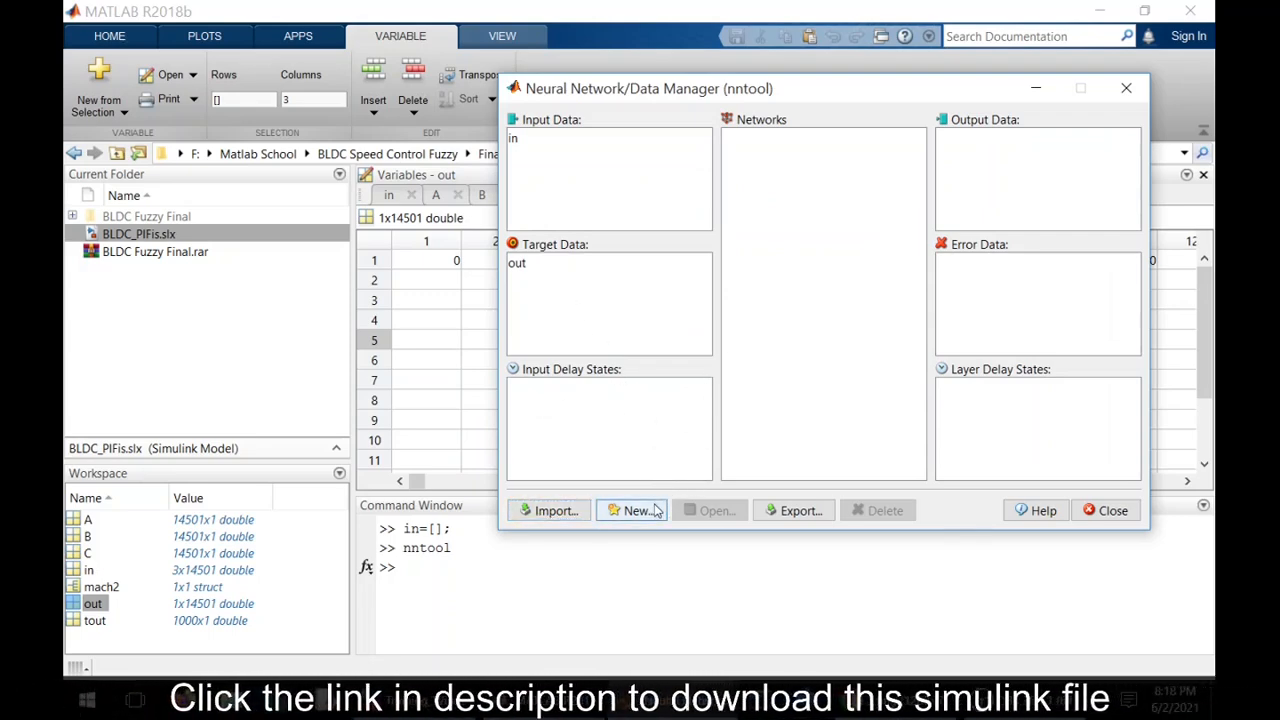
Step: Start a new network in the Neural Network/Data Manager, defaulting to network1
{"action": "left_click", "coordinate": [636, 510]}
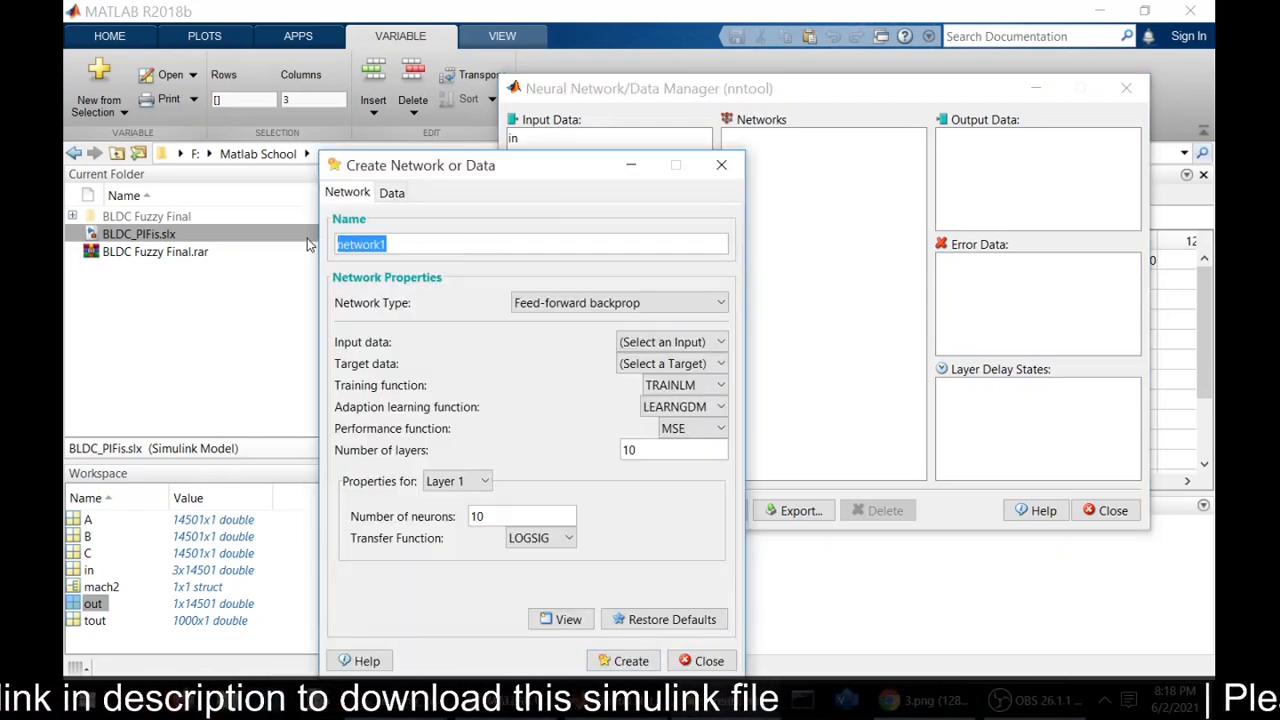
Step: Define feed-forward backprop network 'fault' with input 'in', target 'out', 5 layers, and preview it
{"action": "type", "text": "fault"}
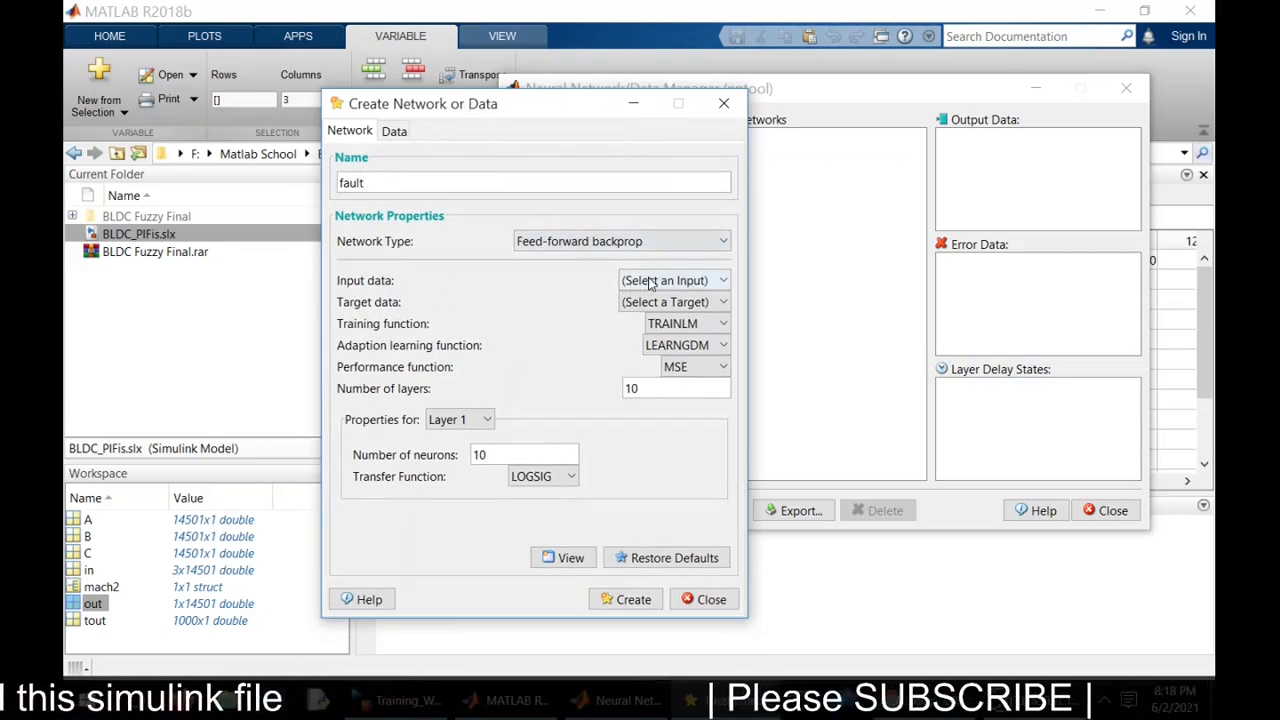
{"action": "left_click", "coordinate": [674, 280]}
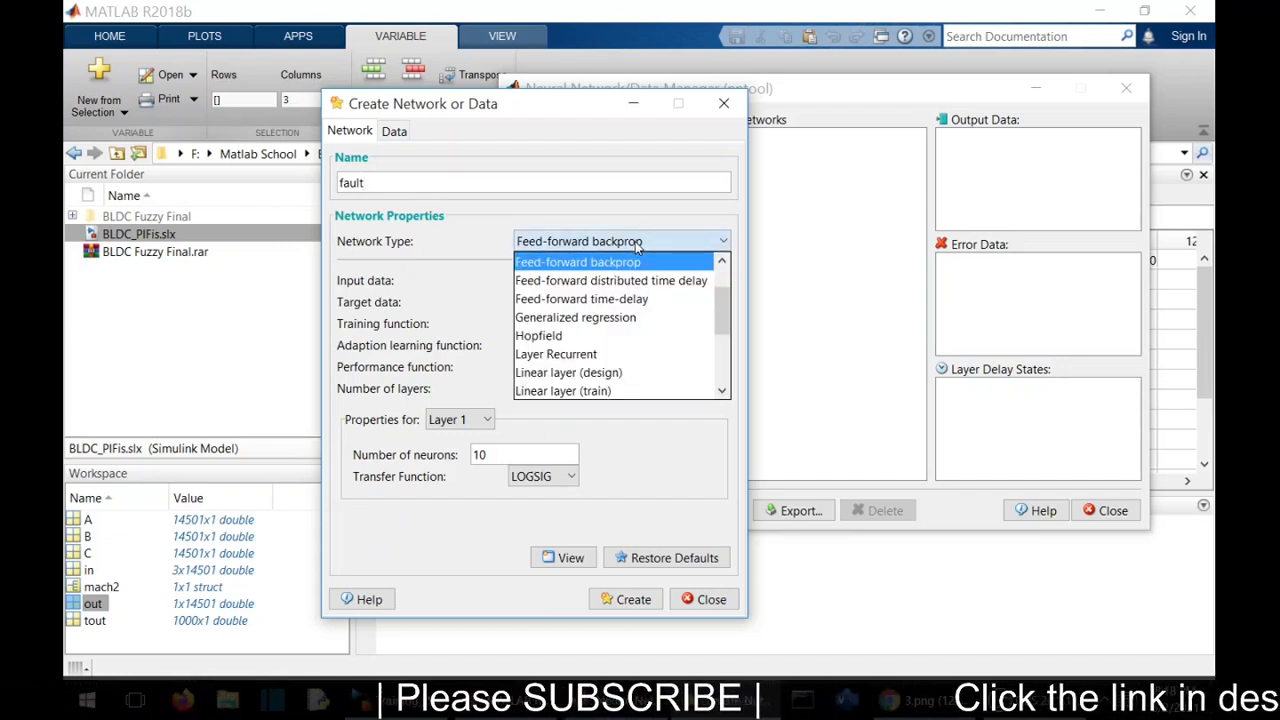
{"action": "left_click", "coordinate": [577, 261]}
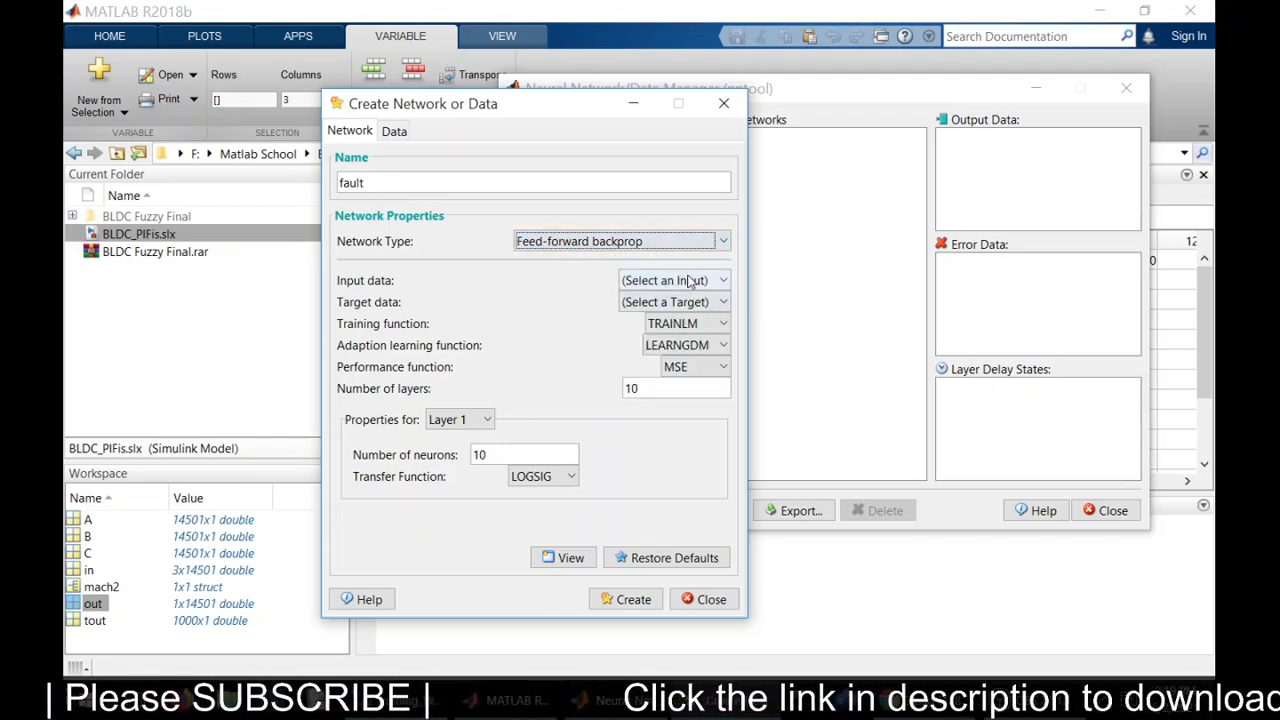
{"action": "left_click", "coordinate": [674, 280]}
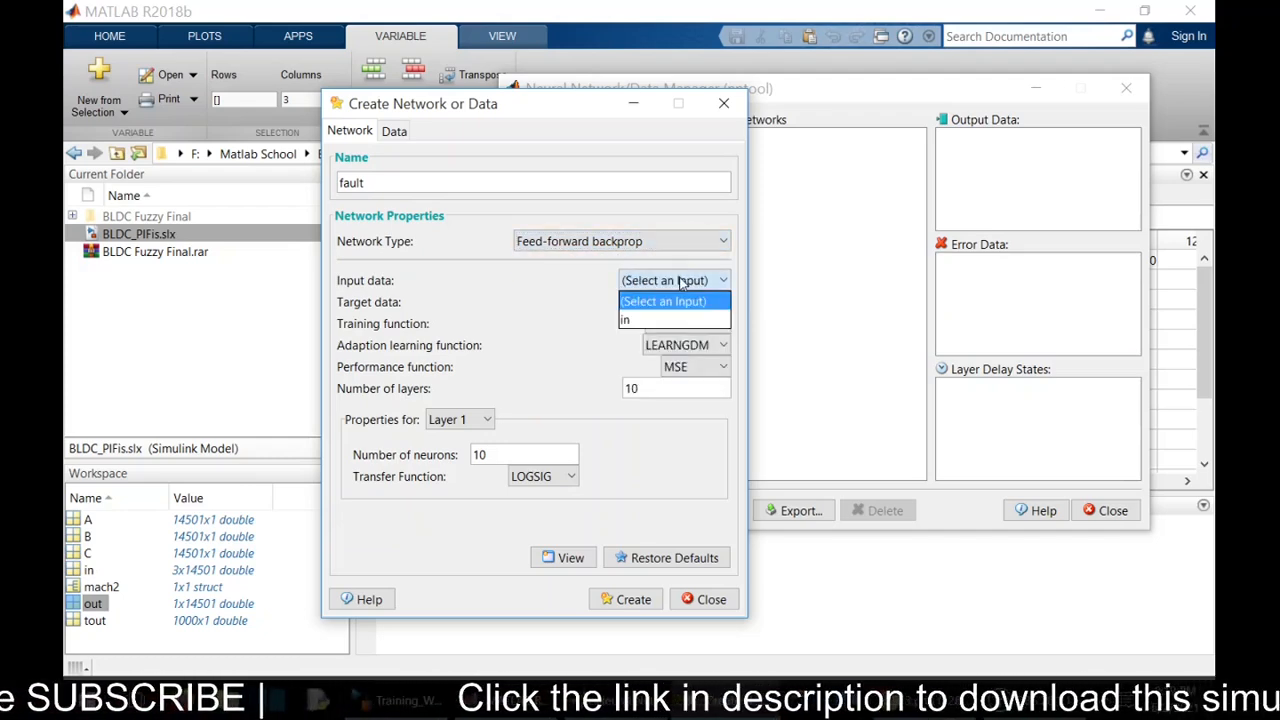
{"action": "left_click", "coordinate": [625, 319]}
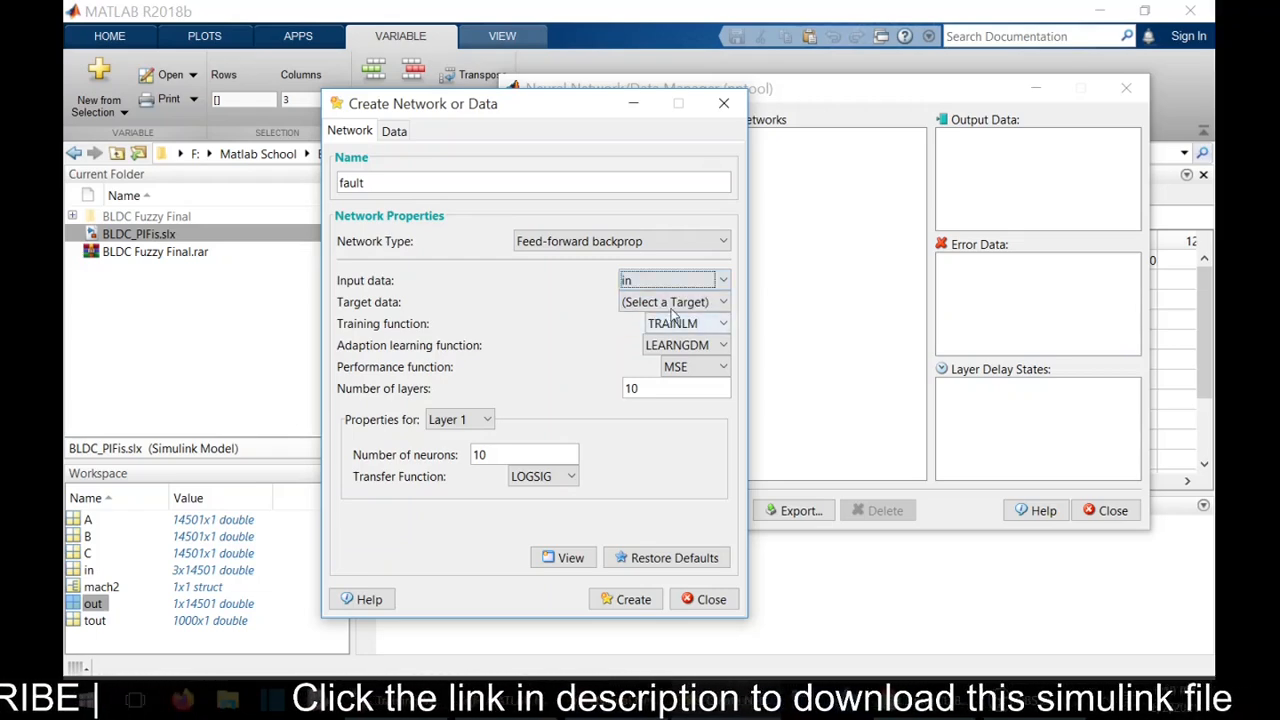
{"action": "left_click", "coordinate": [670, 301]}
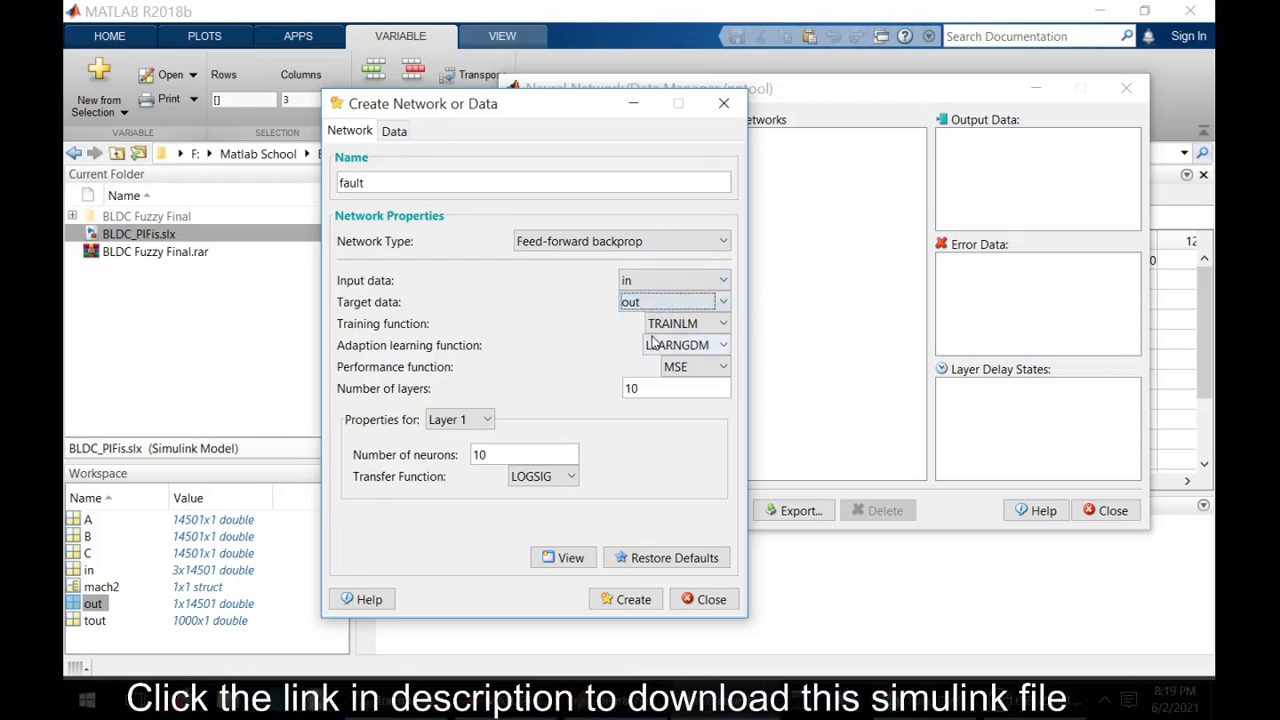
{"action": "left_click", "coordinate": [722, 323]}
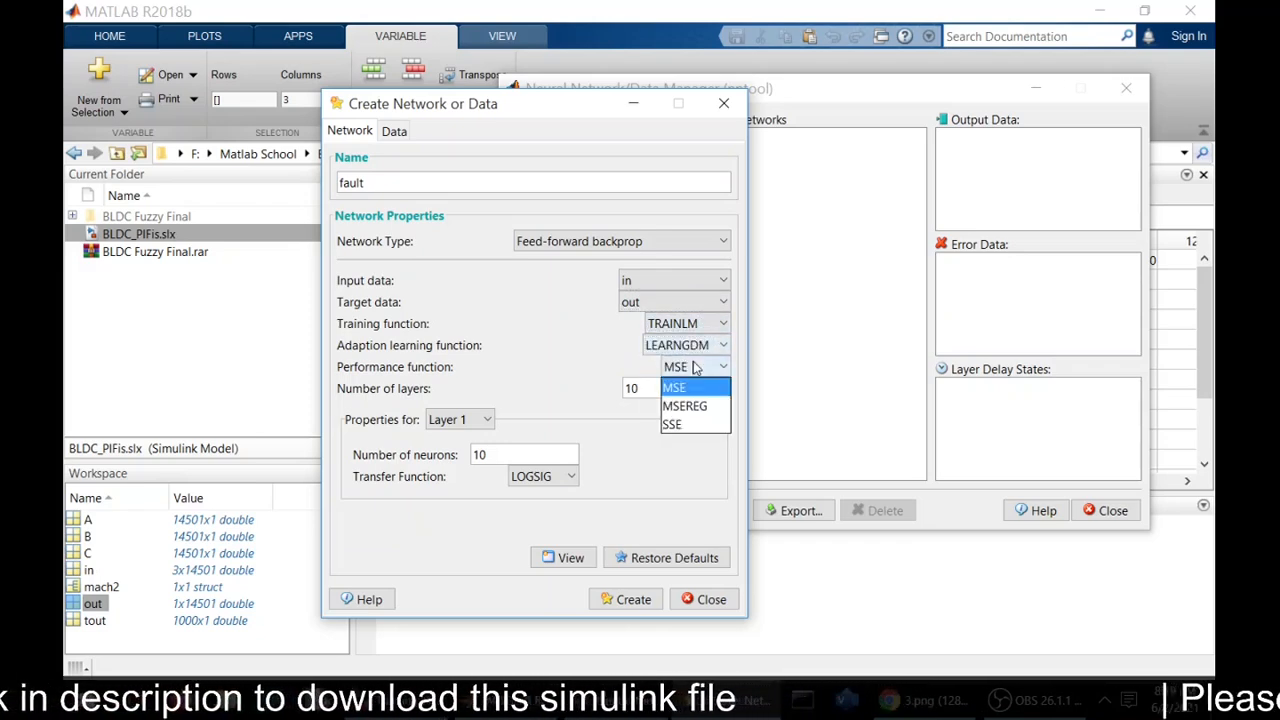
{"action": "left_click", "coordinate": [675, 387]}
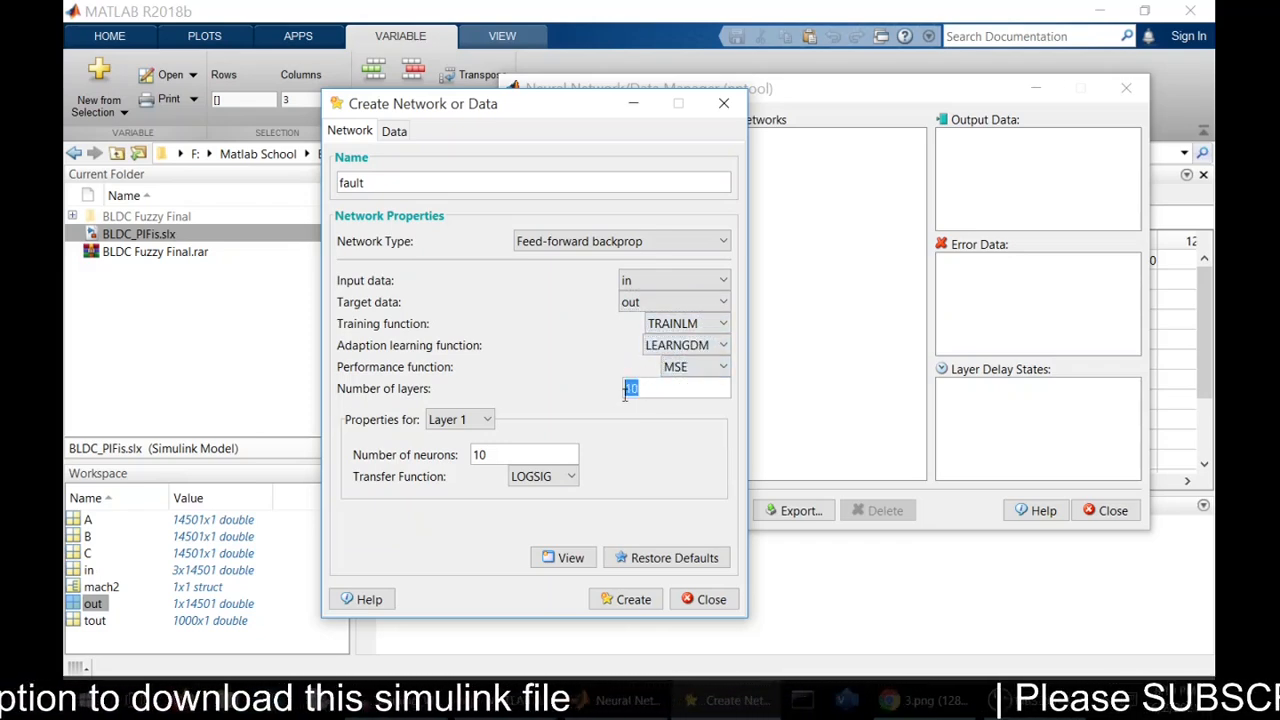
{"action": "type", "text": "5"}
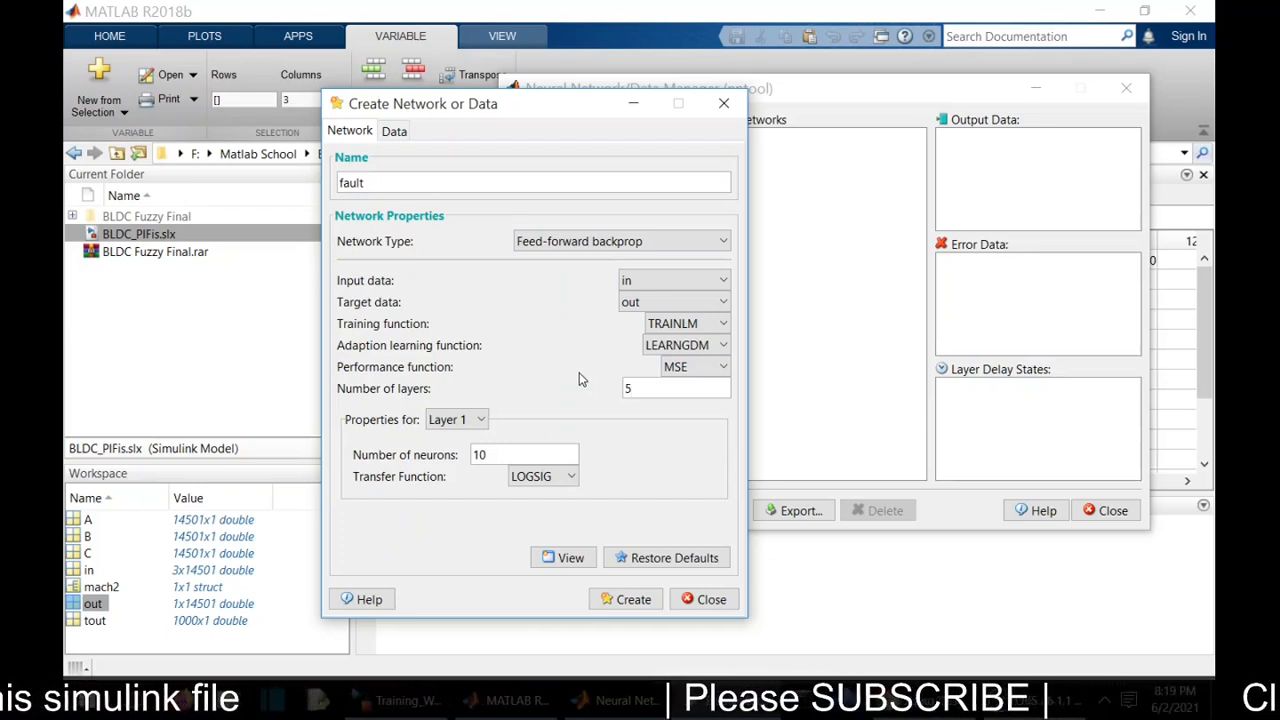
{"action": "mouse_move", "coordinate": [480, 571]}
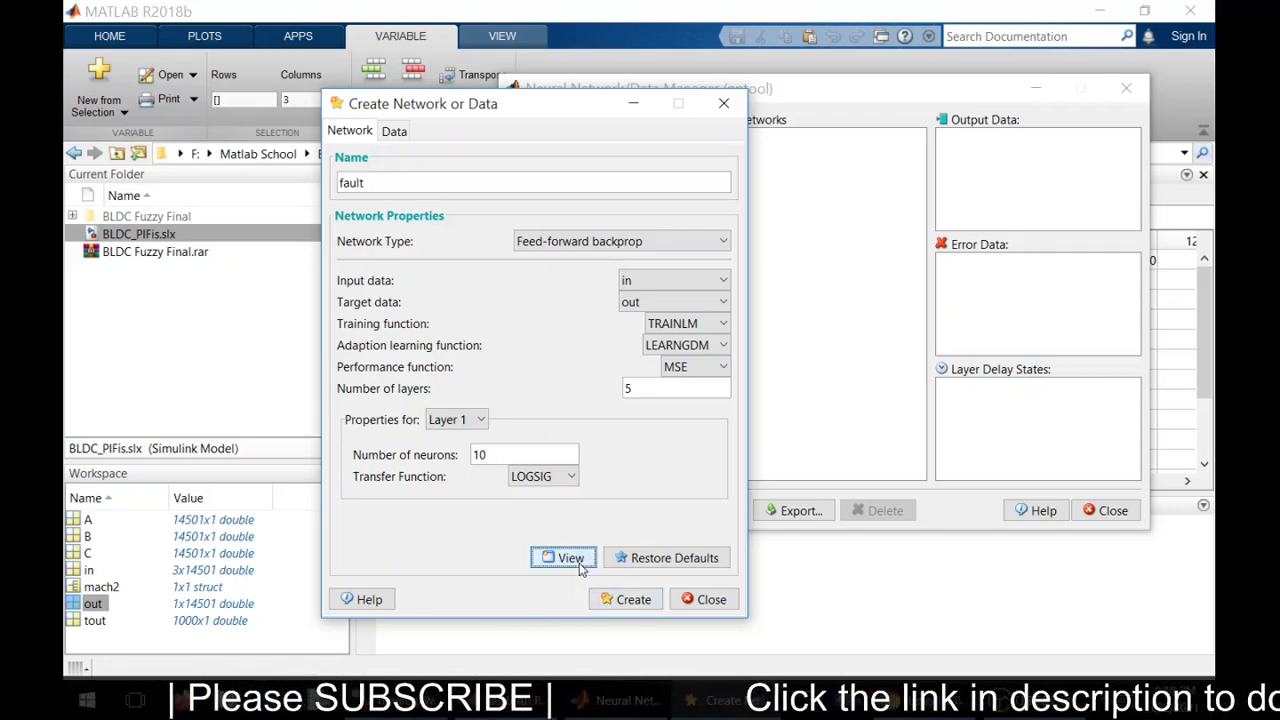
{"action": "left_click", "coordinate": [563, 557]}
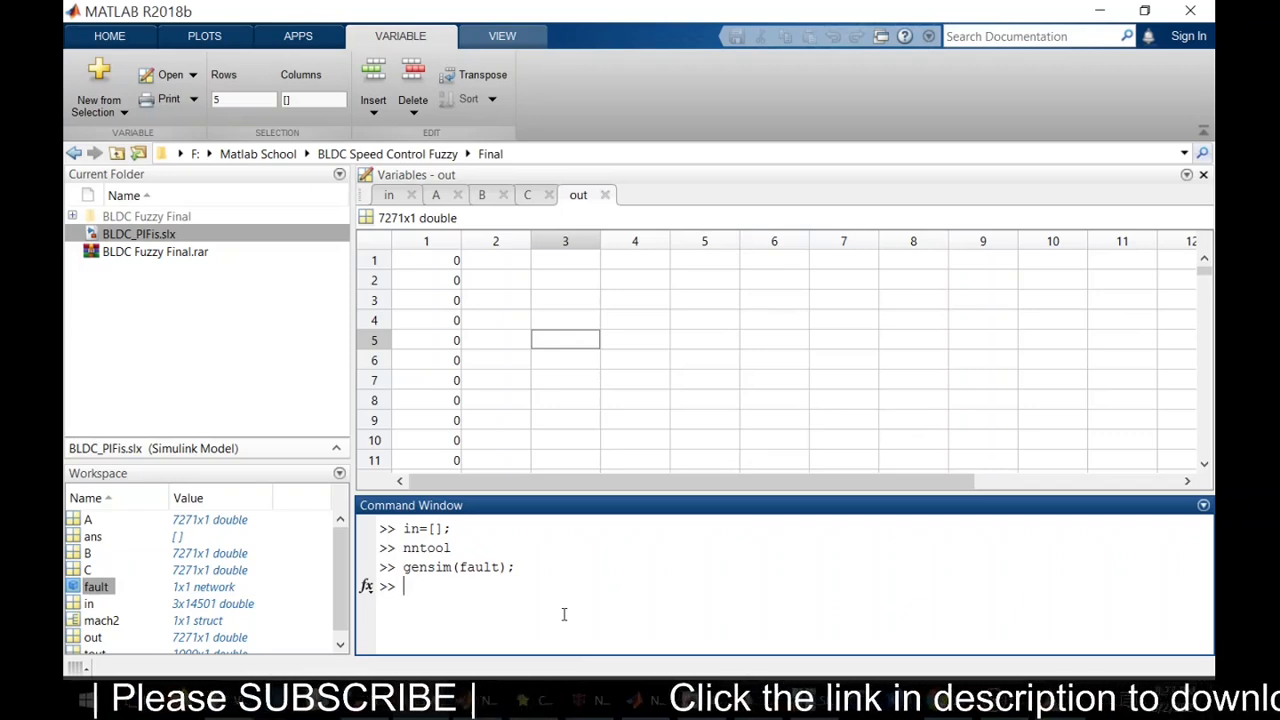
Step: Generate the fault network's Simulink block with gensim(fault) and select the Custom Neural Network block
{"action": "type", "text": "gensim("}
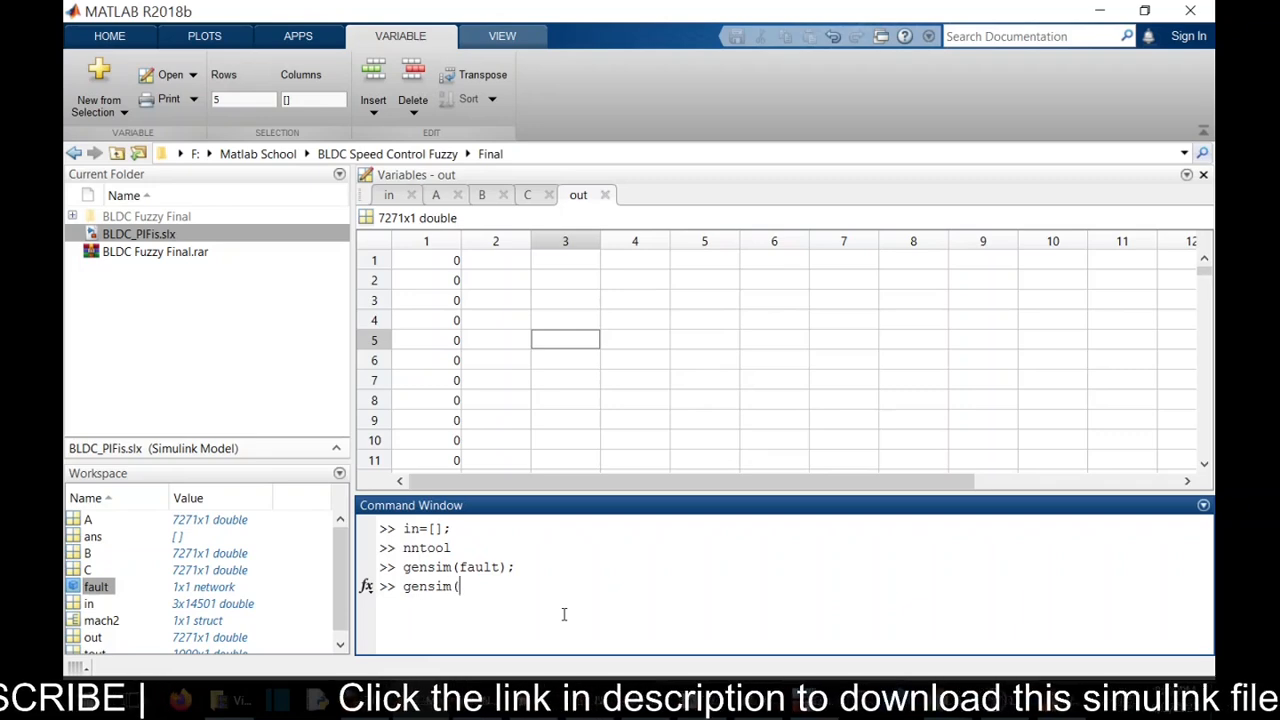
{"action": "type", "text": "f"}
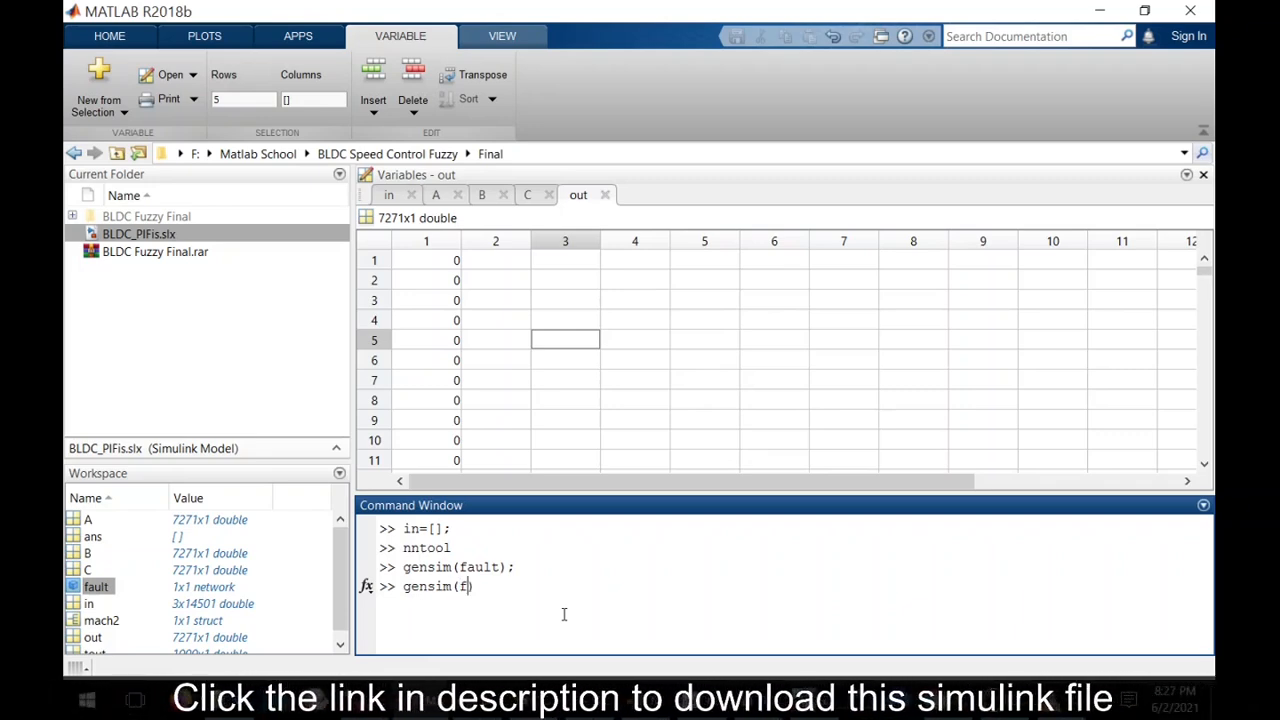
{"action": "type", "text": "ault)"}
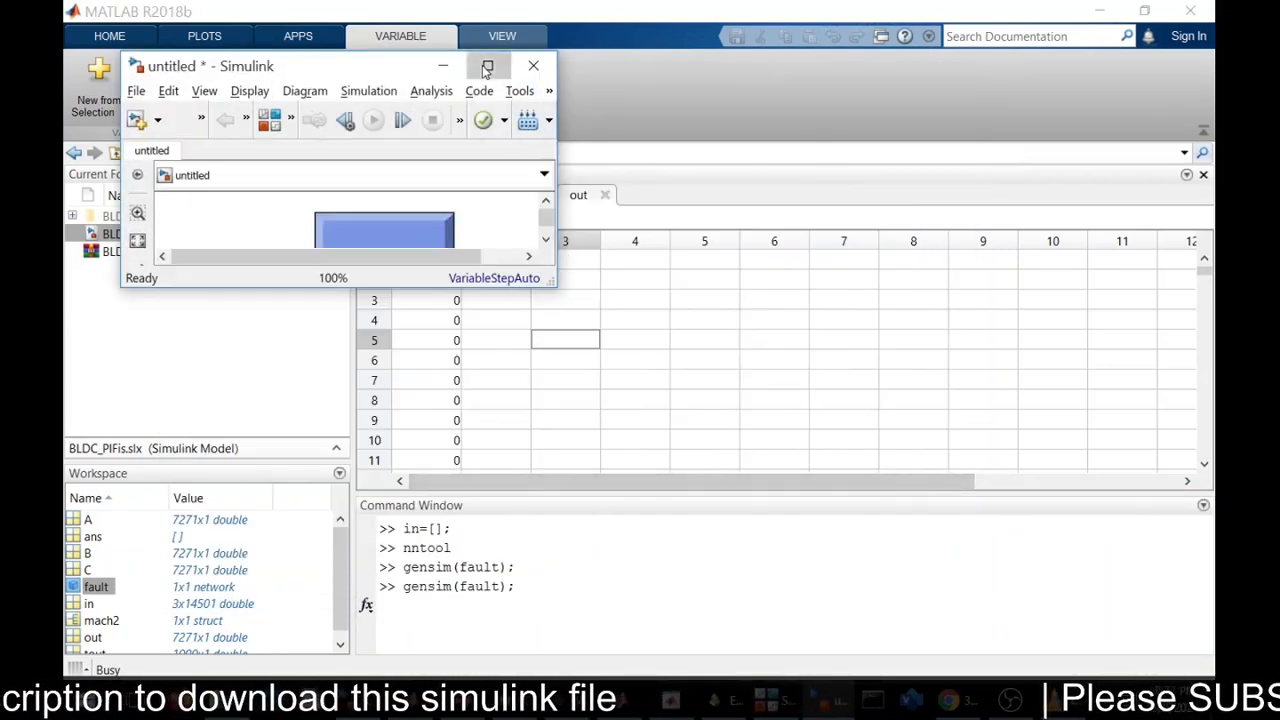
{"action": "left_click", "coordinate": [487, 66]}
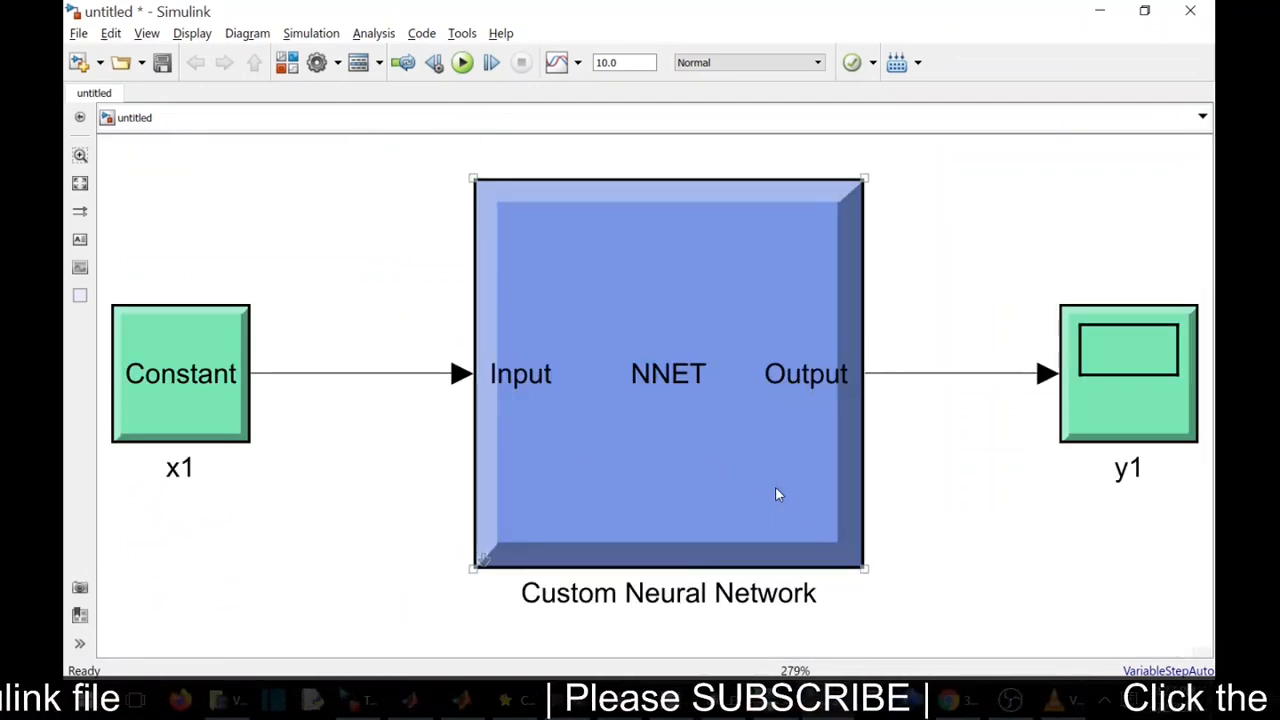
{"action": "left_click", "coordinate": [668, 373]}
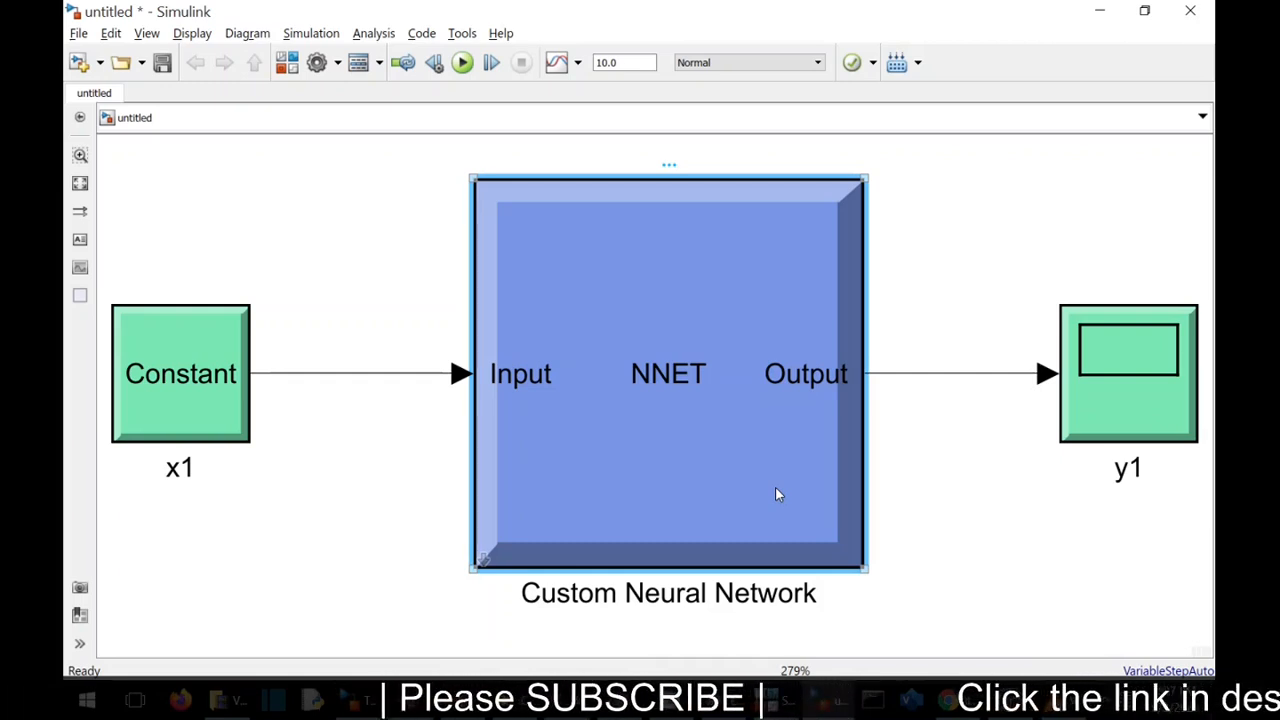
{"action": "mouse_move", "coordinate": [565, 625]}
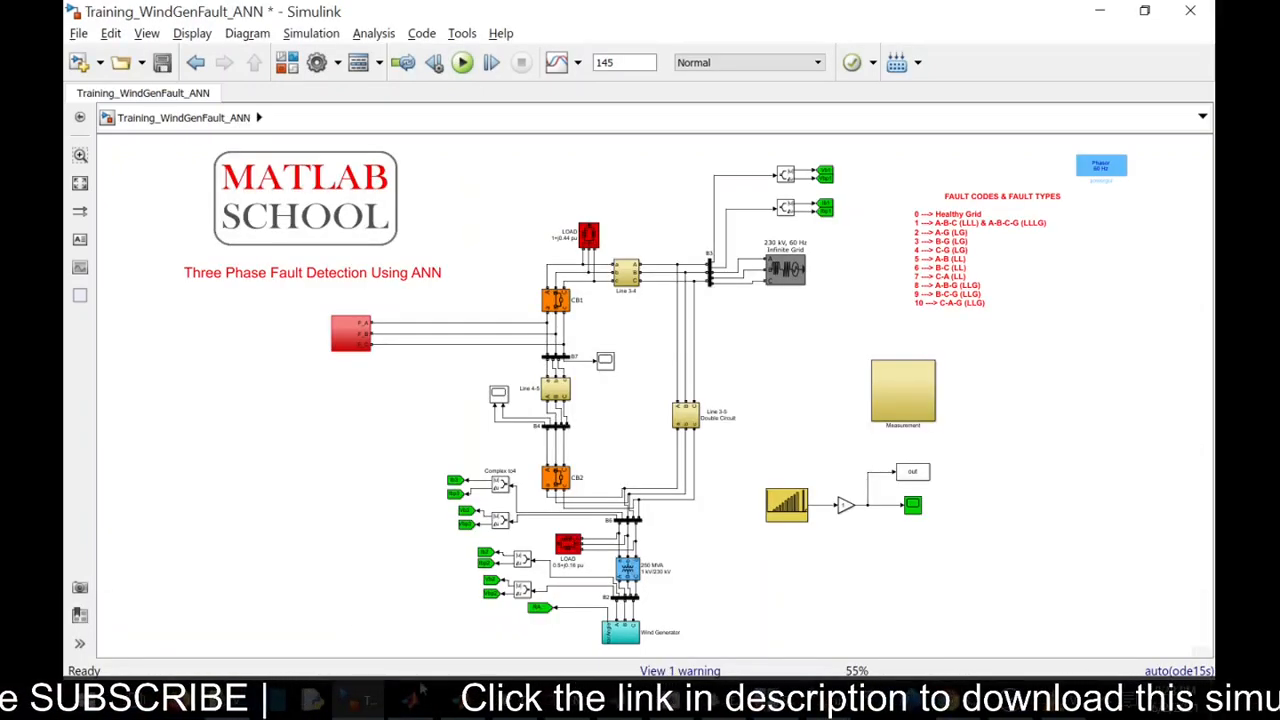
Step: In the Measurement subsystem, add a Scope block and edit the Mux's number of inputs
{"action": "left_click", "coordinate": [903, 390]}
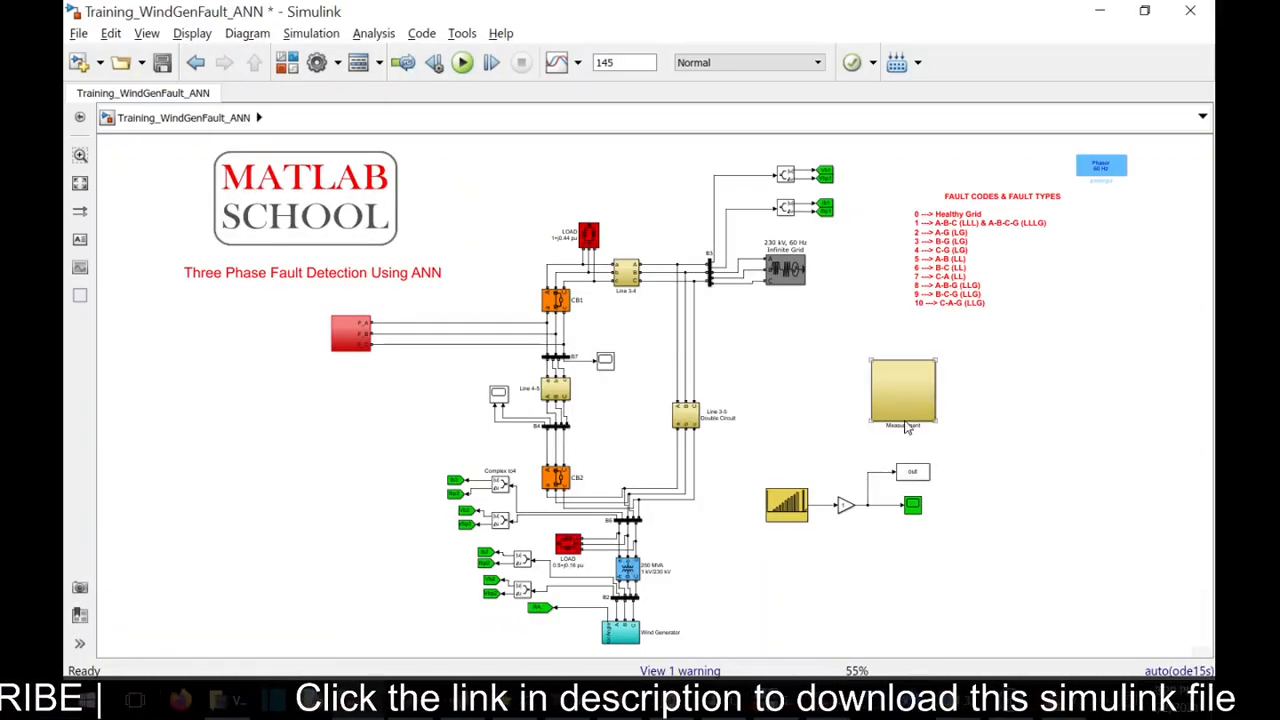
{"action": "double_click", "coordinate": [903, 395]}
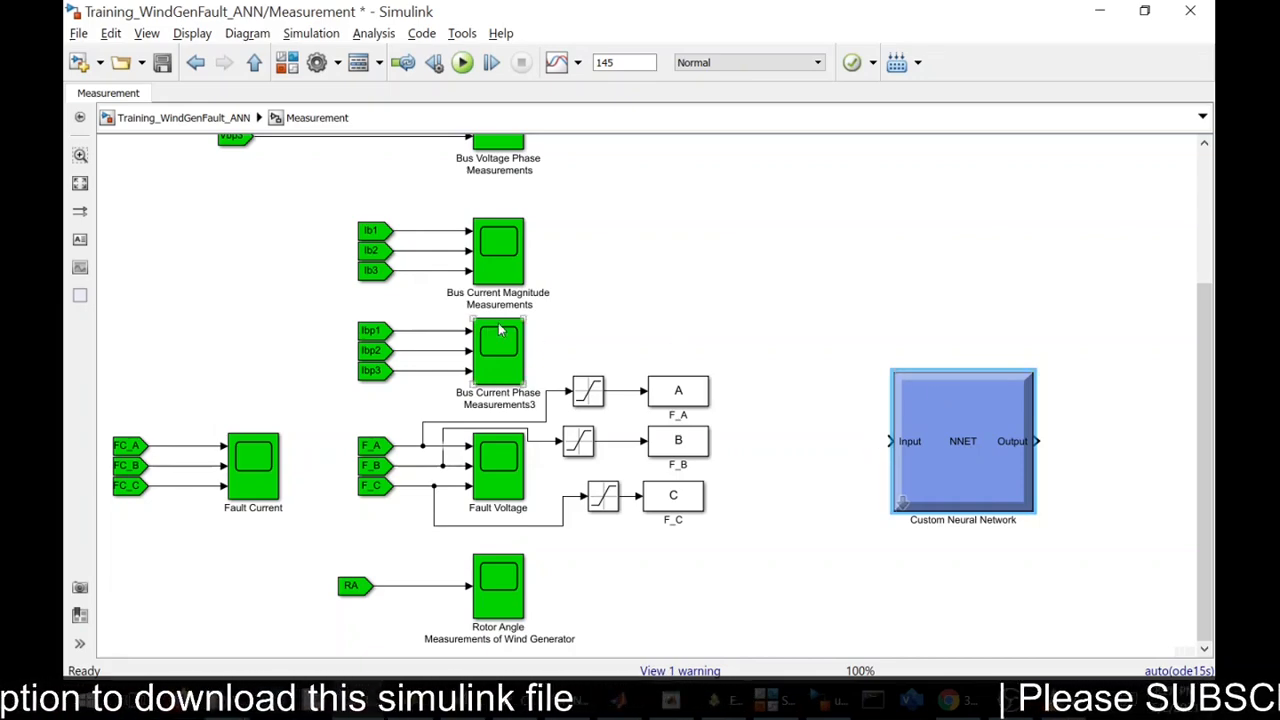
{"action": "mouse_move", "coordinate": [632, 324]}
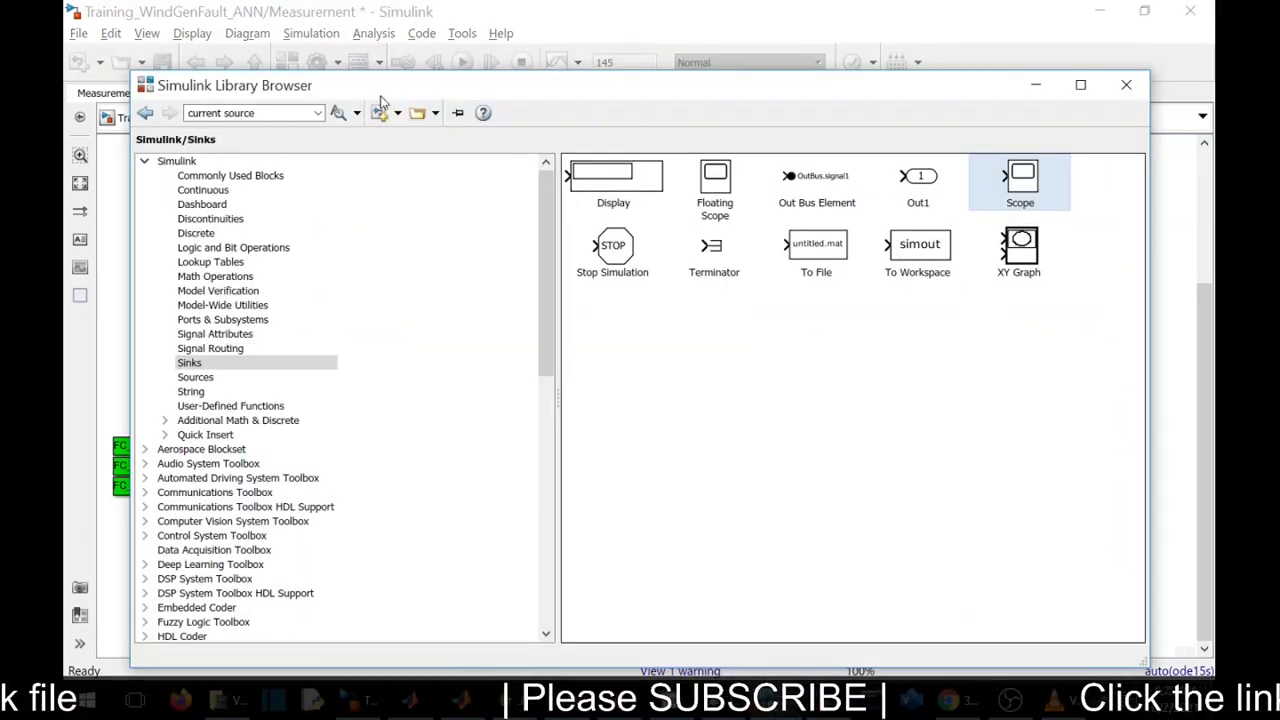
{"action": "mouse_move", "coordinate": [1020, 175]}
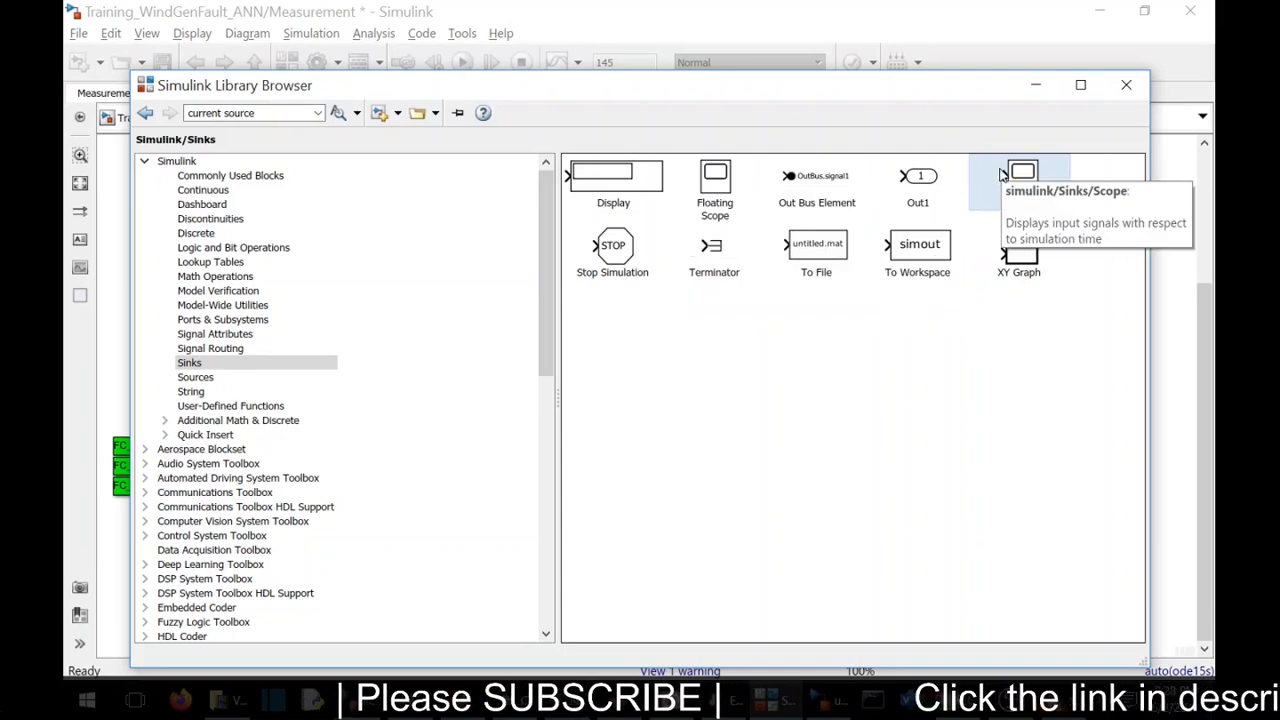
{"action": "right_click", "coordinate": [1022, 171]}
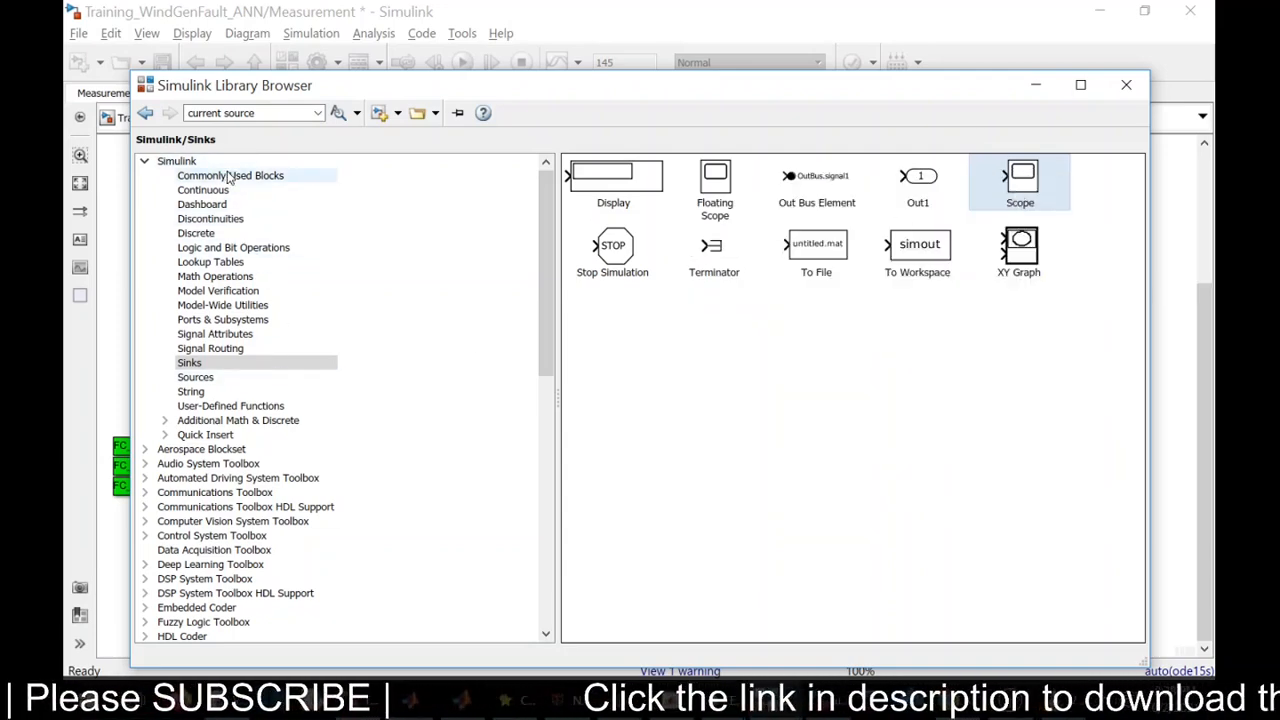
{"action": "left_click", "coordinate": [230, 175]}
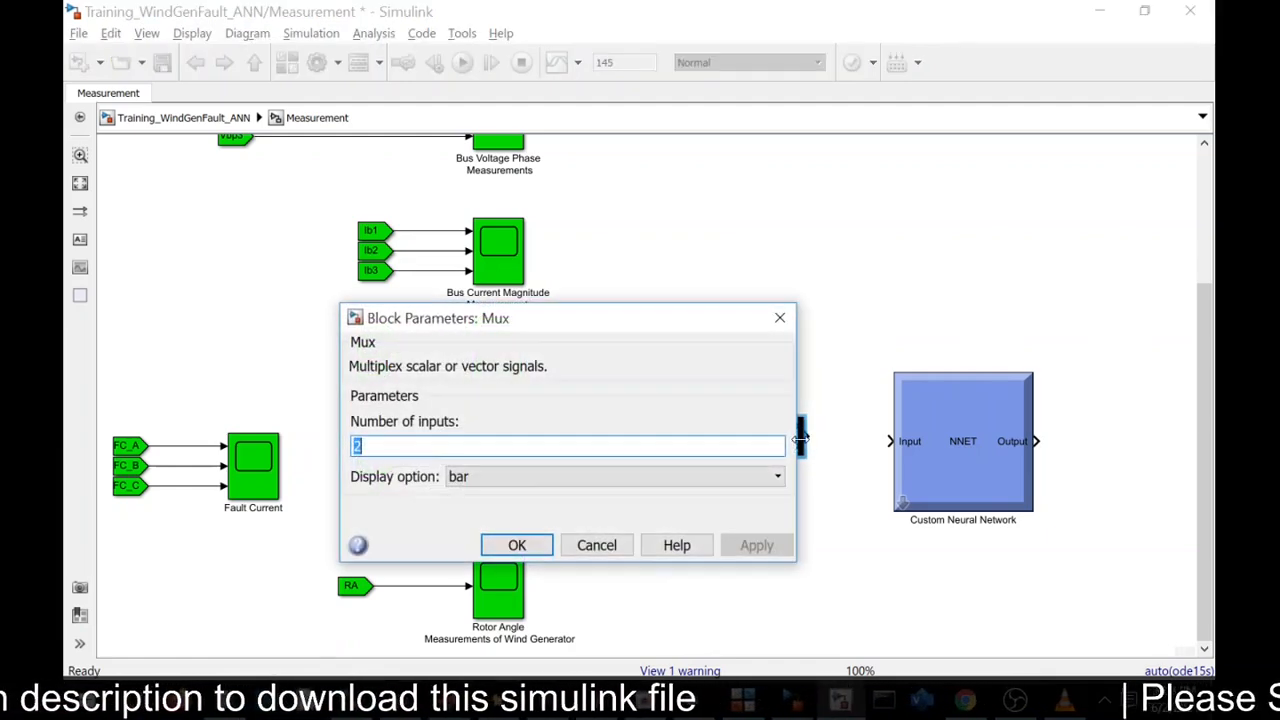
{"action": "left_click", "coordinate": [516, 545]}
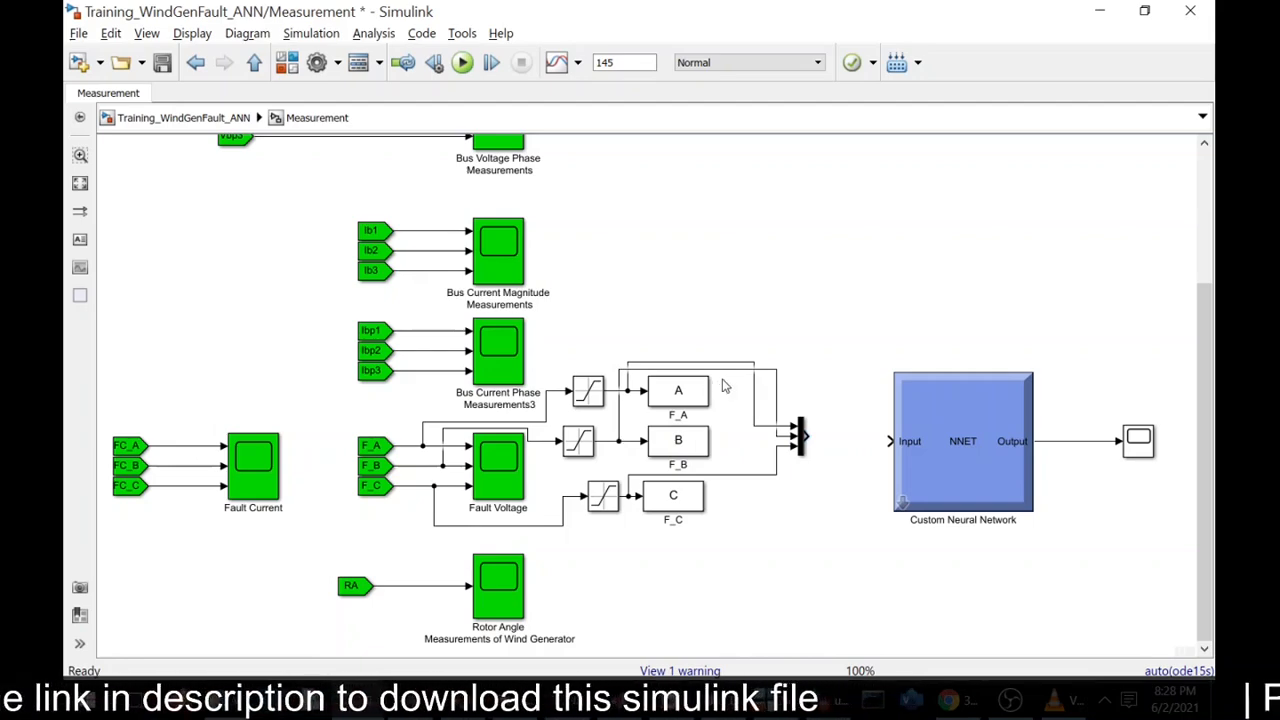
{"action": "mouse_move", "coordinate": [820, 436]}
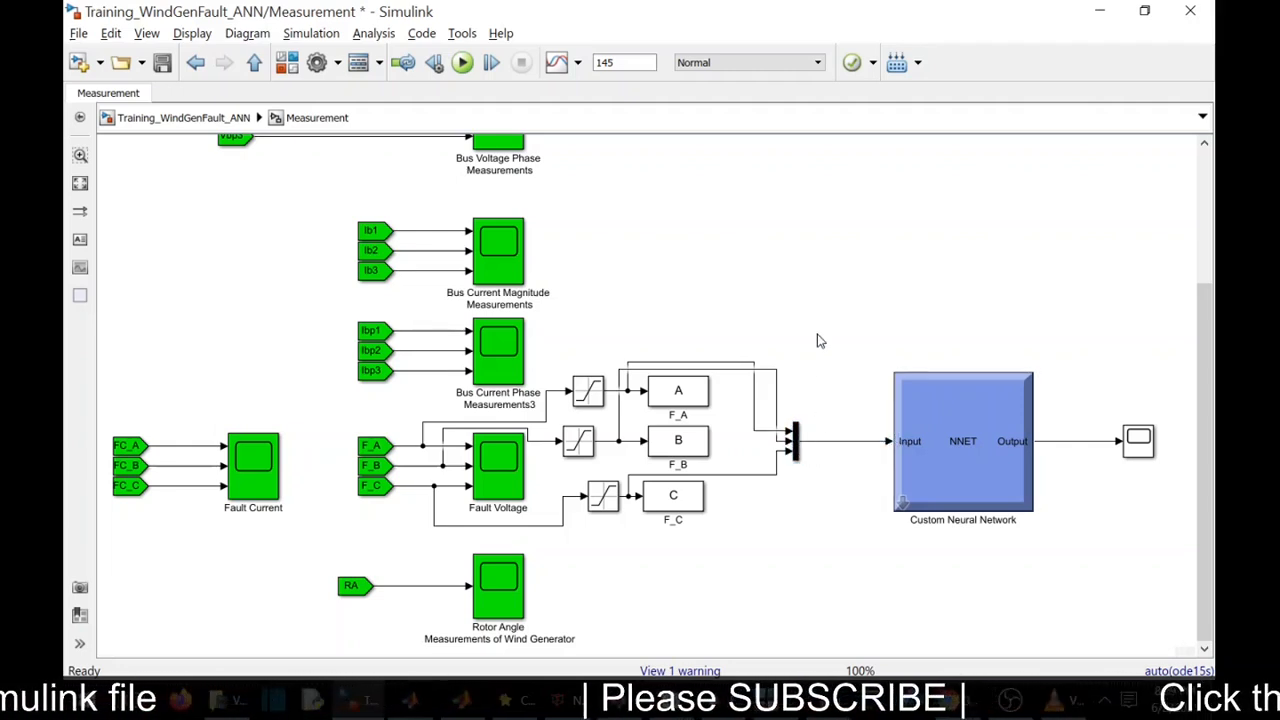
Step: Run the Measurement model simulation through to completion
{"action": "left_click", "coordinate": [462, 62]}
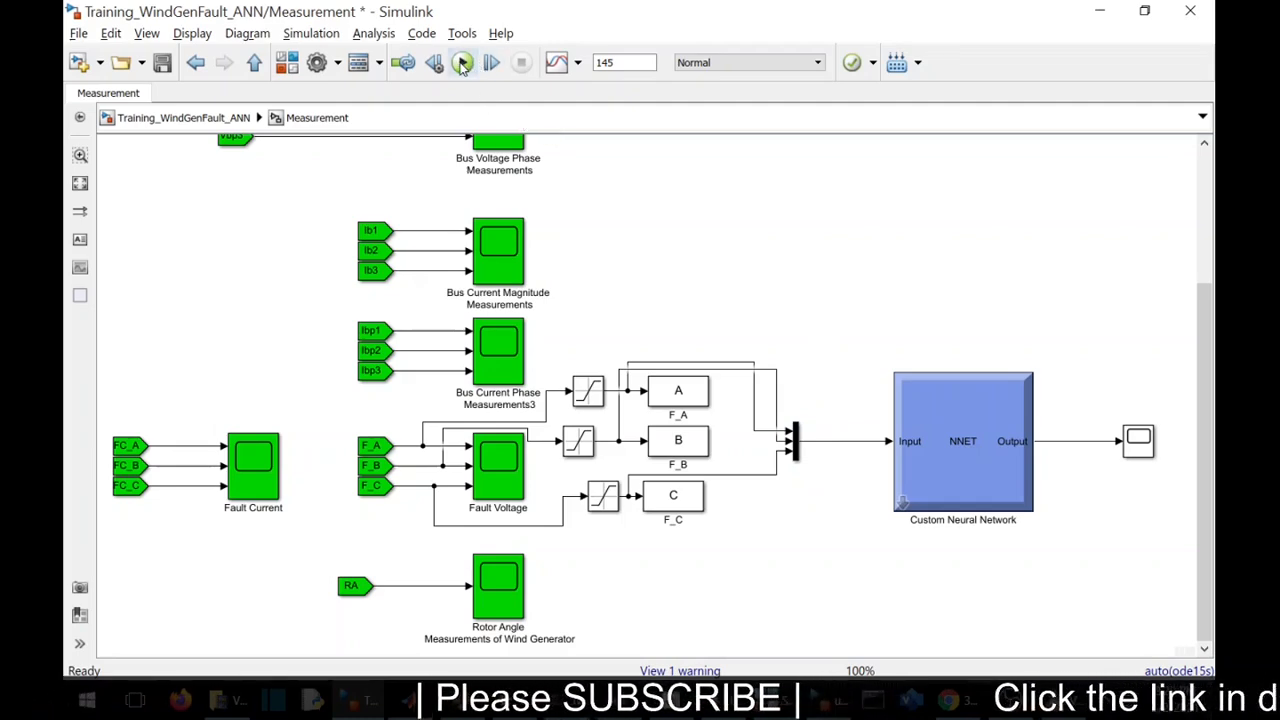
{"action": "left_click", "coordinate": [462, 62]}
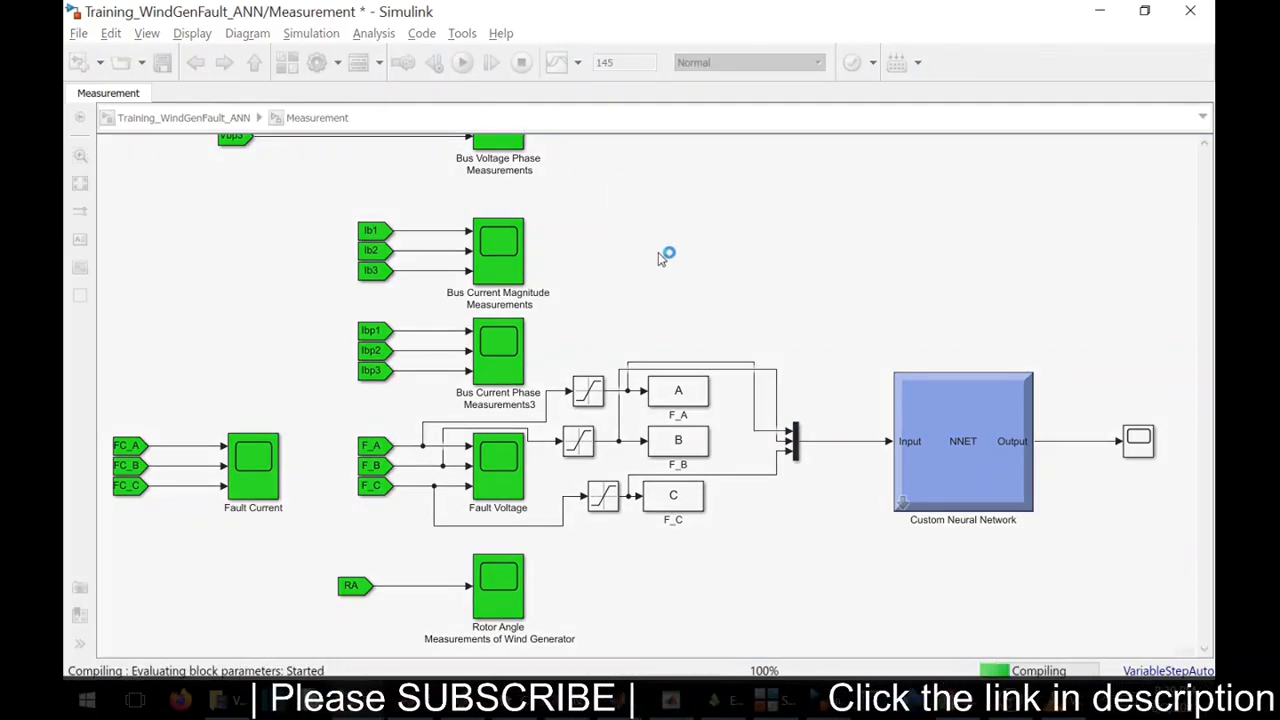
{"action": "mouse_move", "coordinate": [700, 290]}
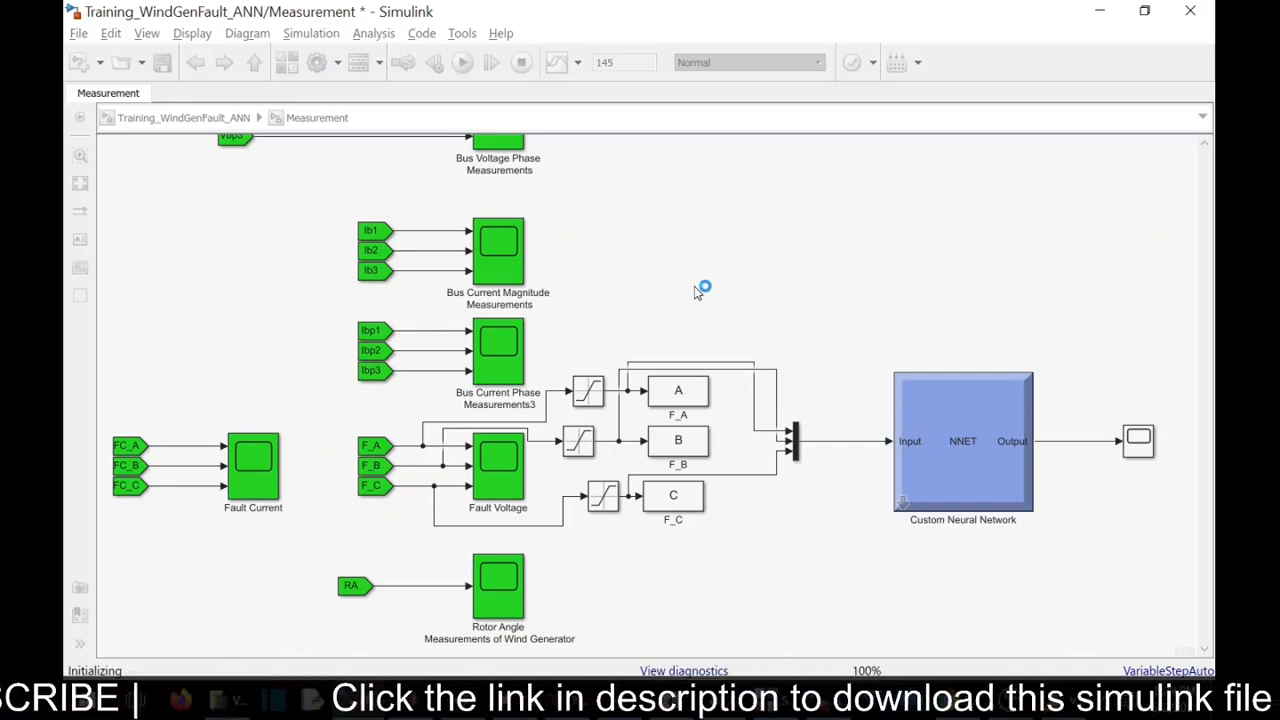
{"action": "left_click", "coordinate": [461, 62]}
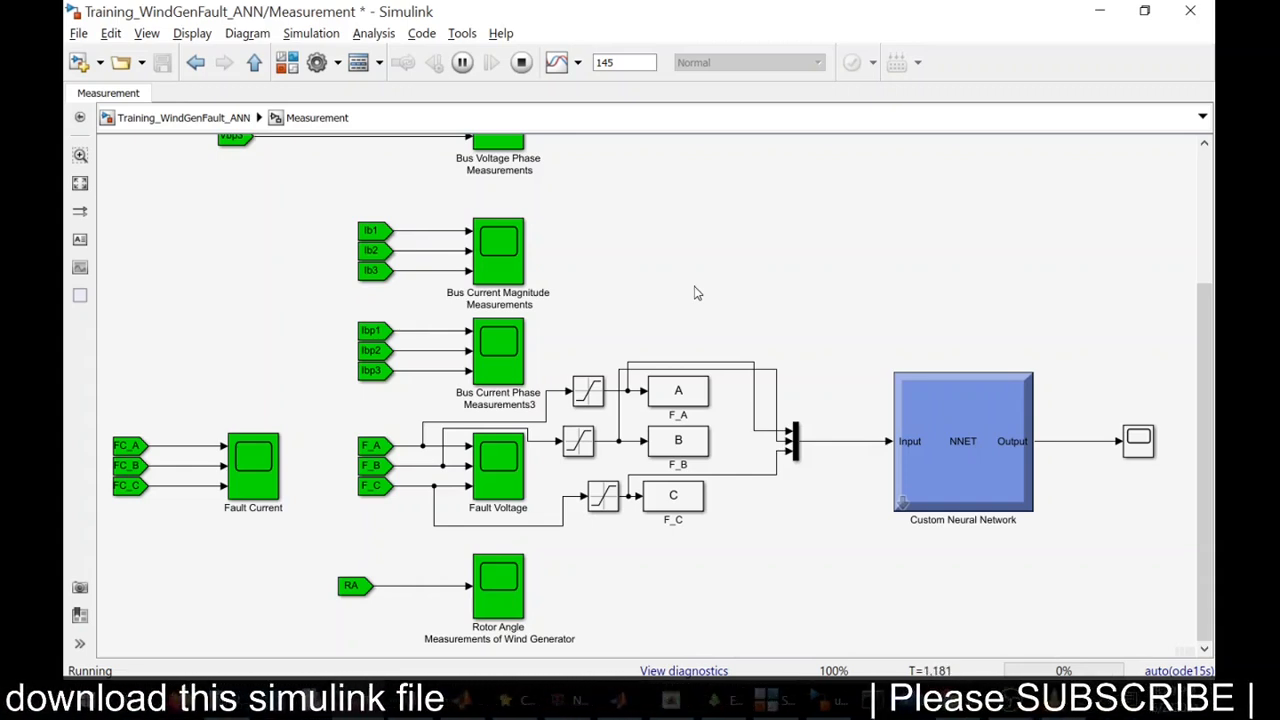
{"action": "mouse_move", "coordinate": [823, 265]}
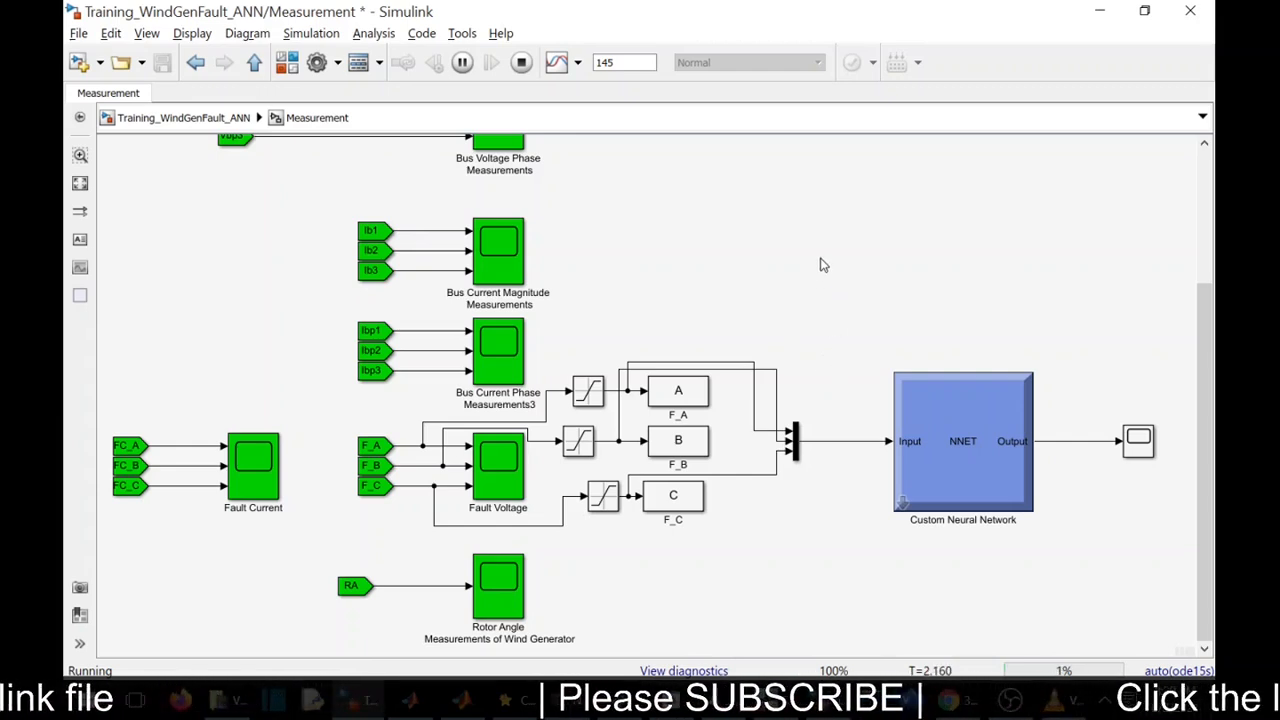
{"action": "mouse_move", "coordinate": [865, 310]}
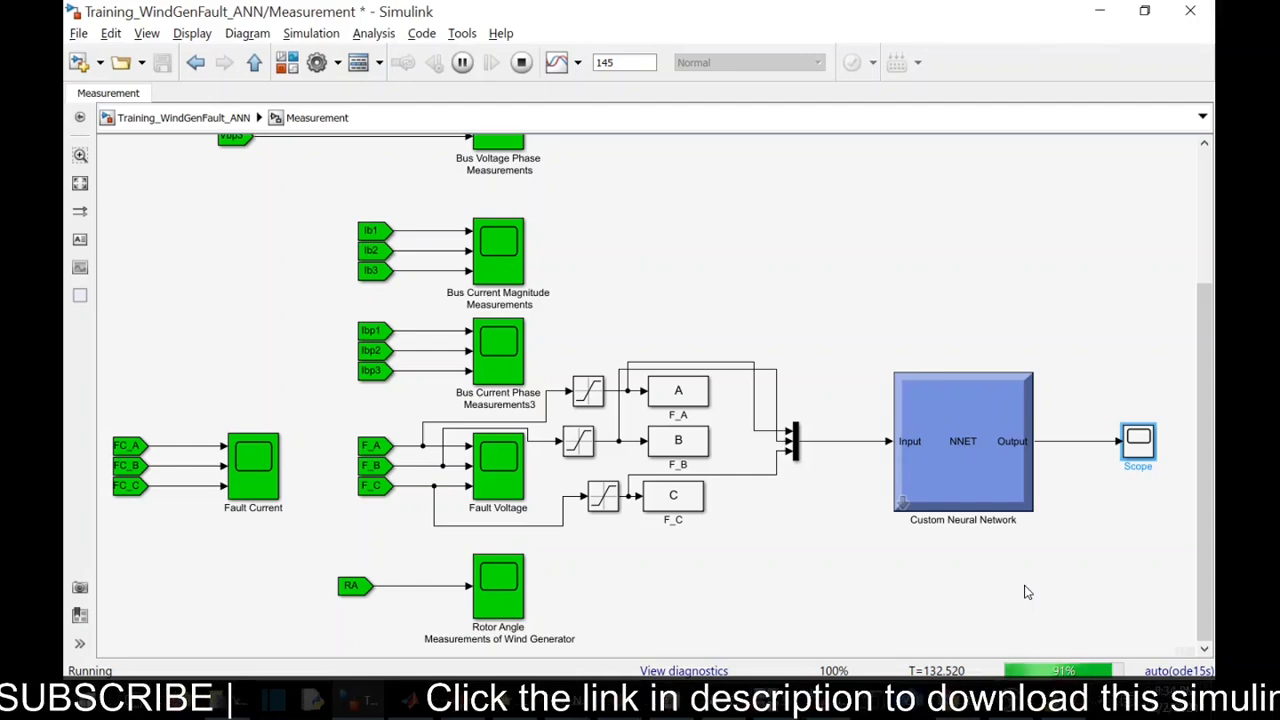
{"action": "mouse_move", "coordinate": [490, 462]}
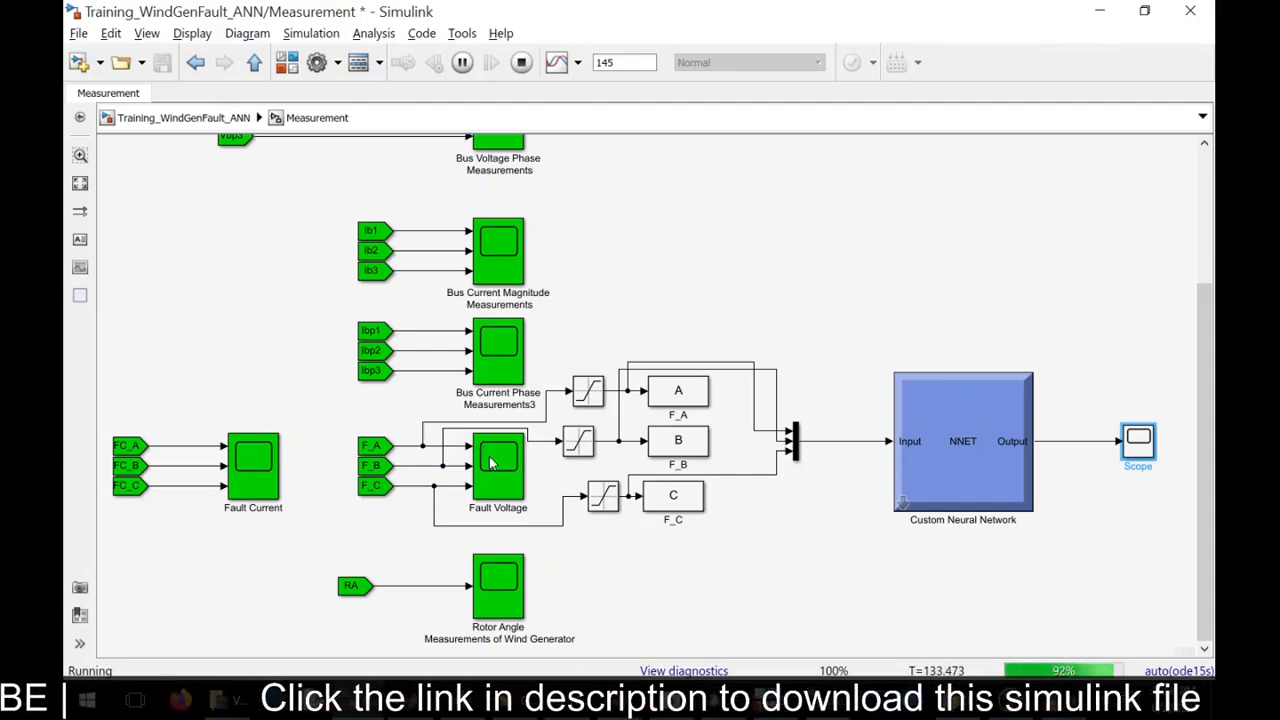
Step: Open the Fault Voltage scope, view the bus current magnitude waveforms, then close them
{"action": "double_click", "coordinate": [497, 465]}
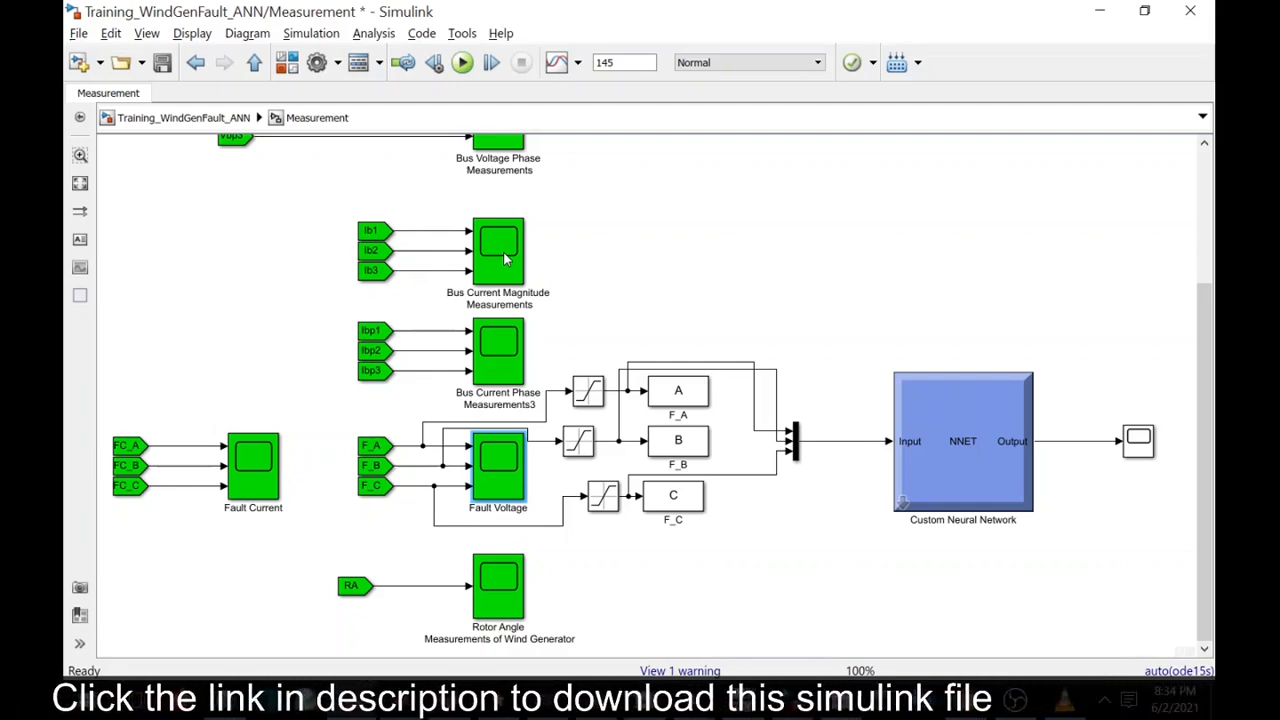
{"action": "double_click", "coordinate": [498, 248]}
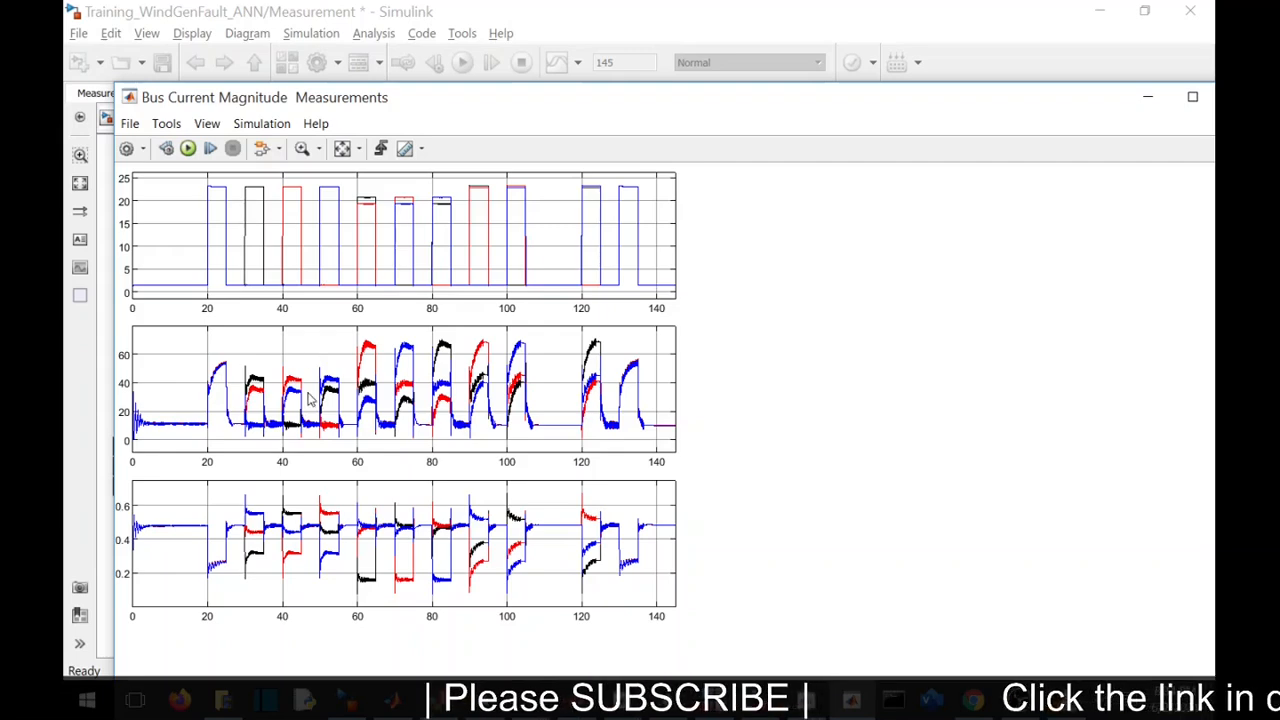
{"action": "mouse_move", "coordinate": [1042, 248]}
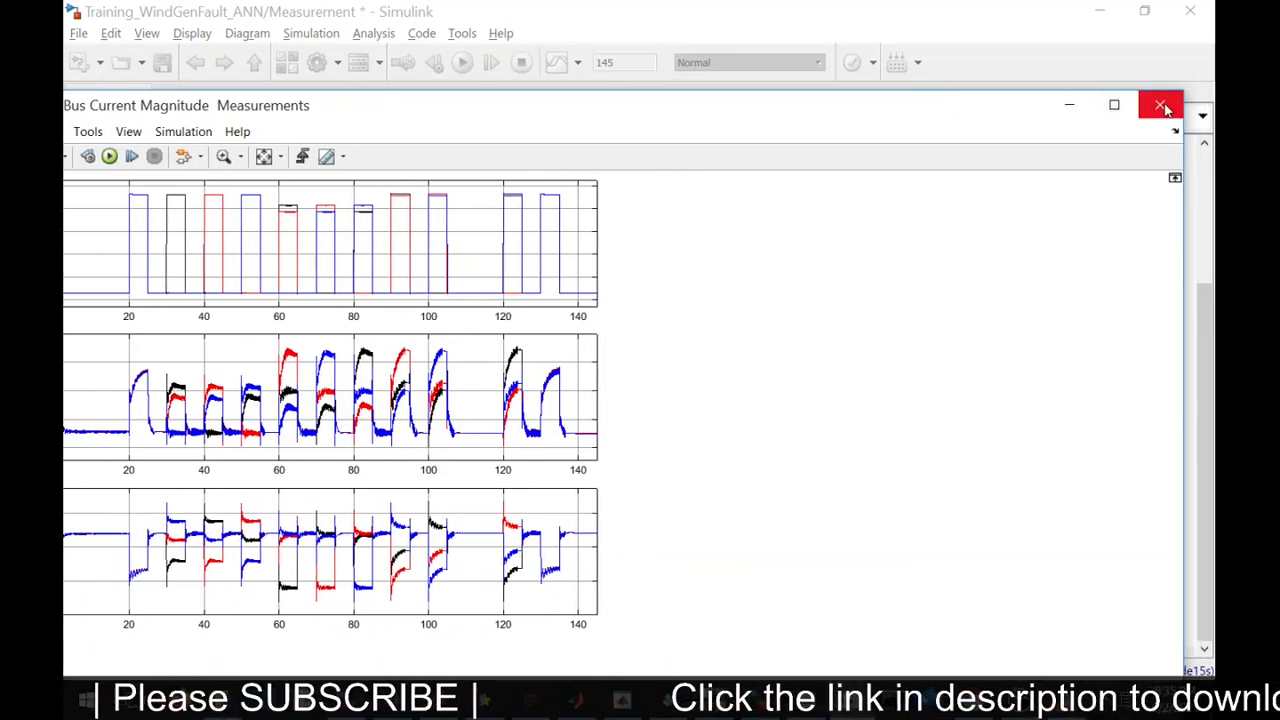
{"action": "left_click", "coordinate": [1160, 105]}
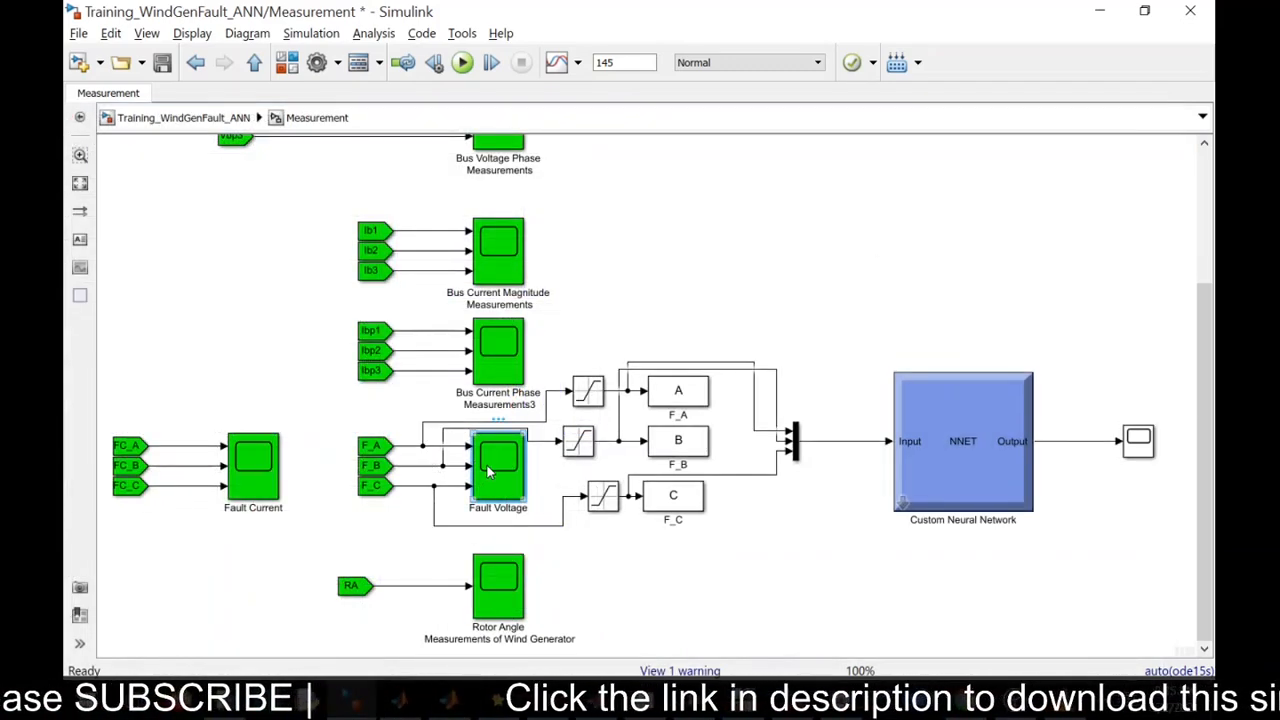
Step: Review the per-phase fault voltage plots, with dips to 0 or 0.5, then close them
{"action": "double_click", "coordinate": [497, 465]}
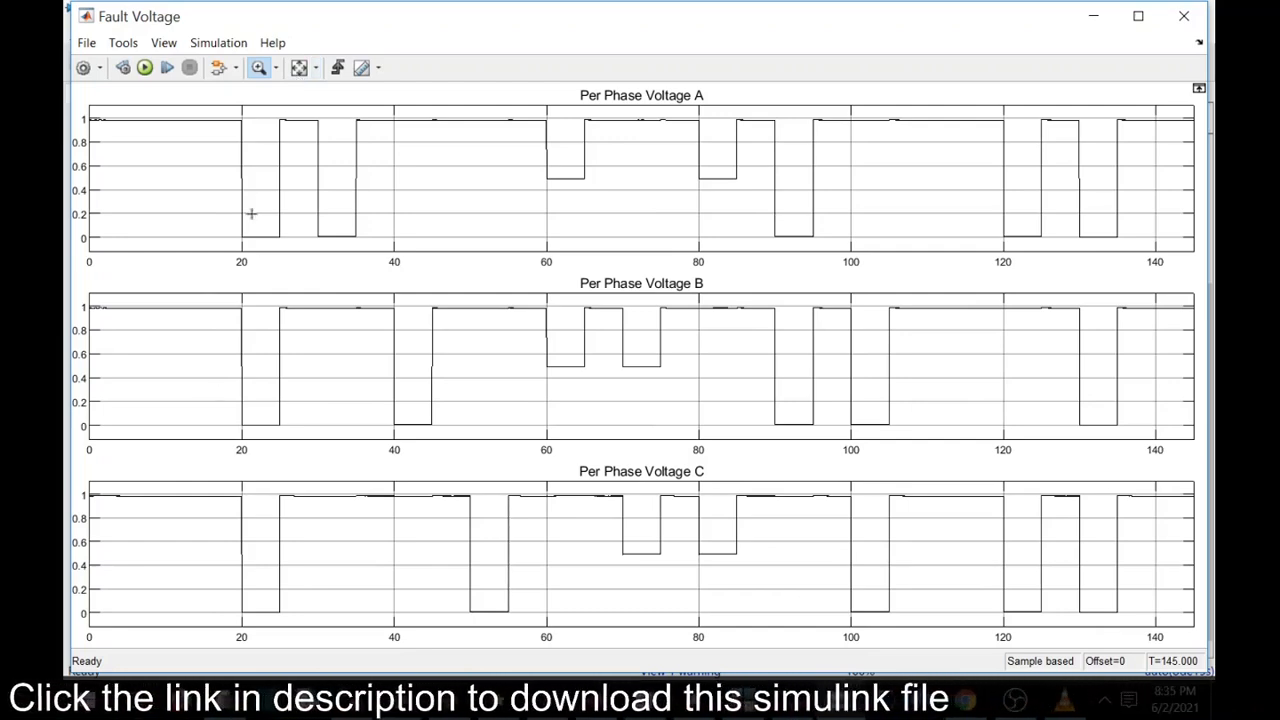
{"action": "mouse_move", "coordinate": [153, 149]}
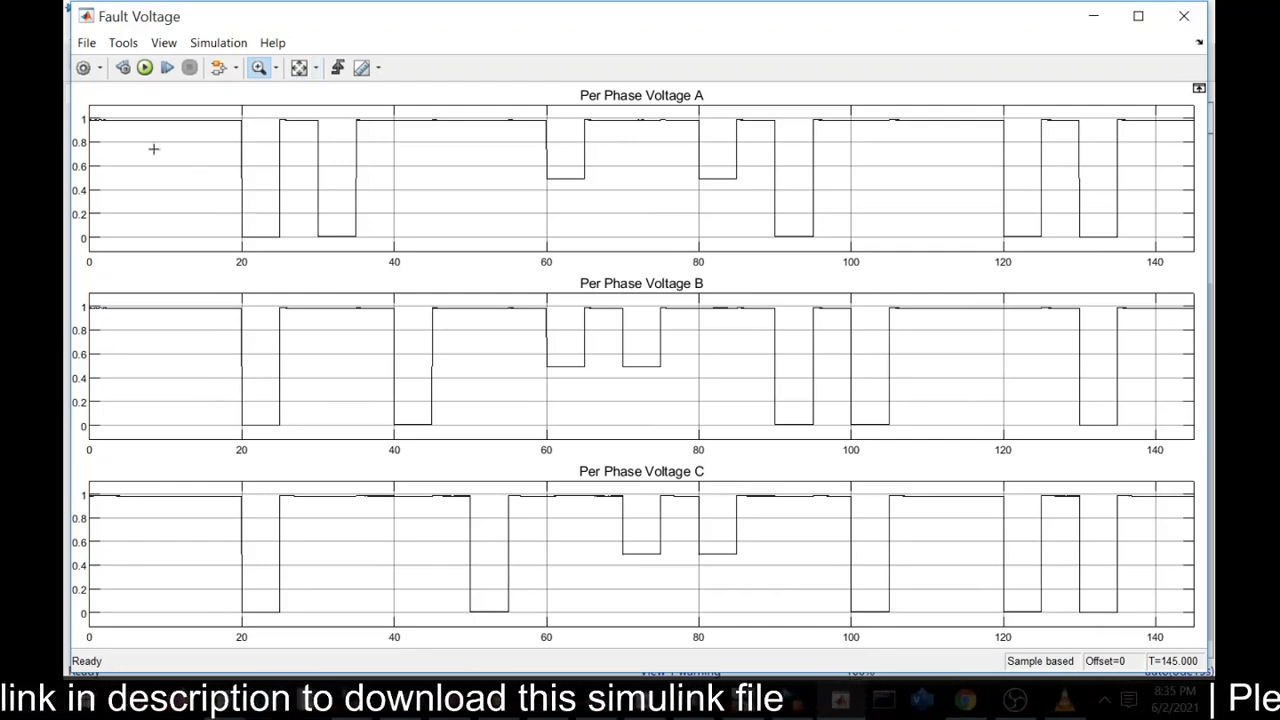
{"action": "mouse_move", "coordinate": [243, 141]}
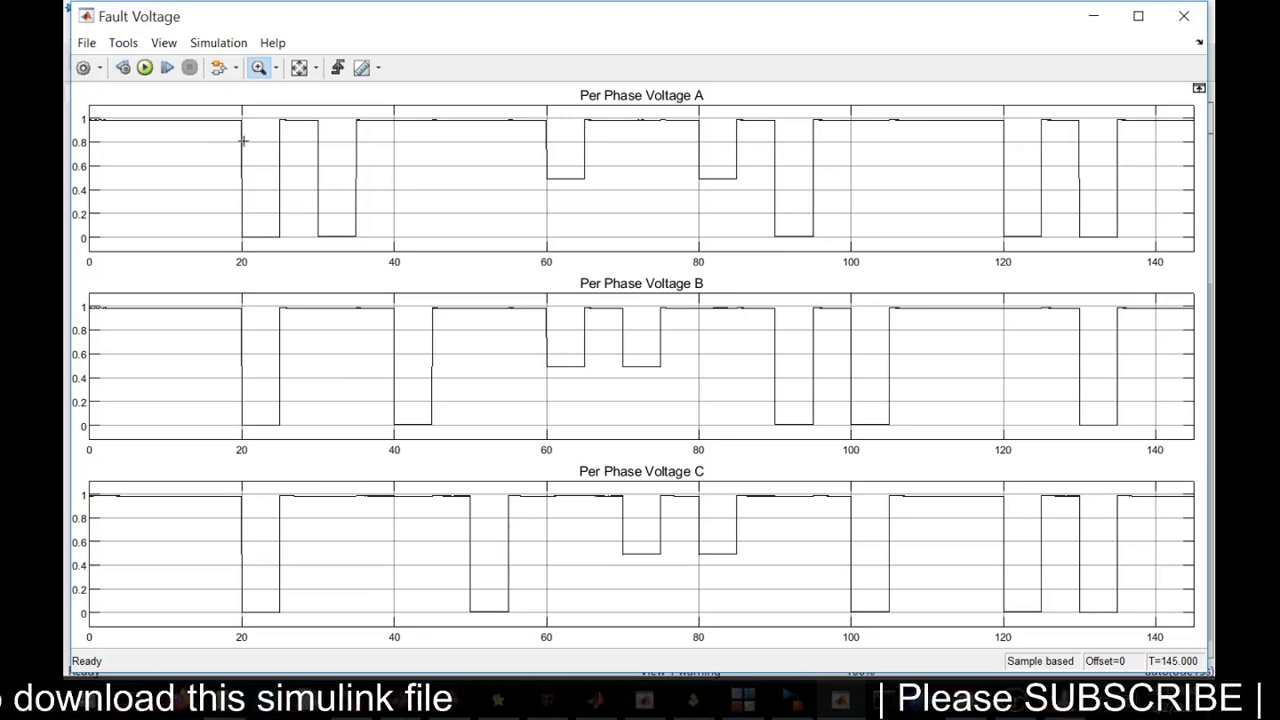
{"action": "mouse_move", "coordinate": [196, 127]}
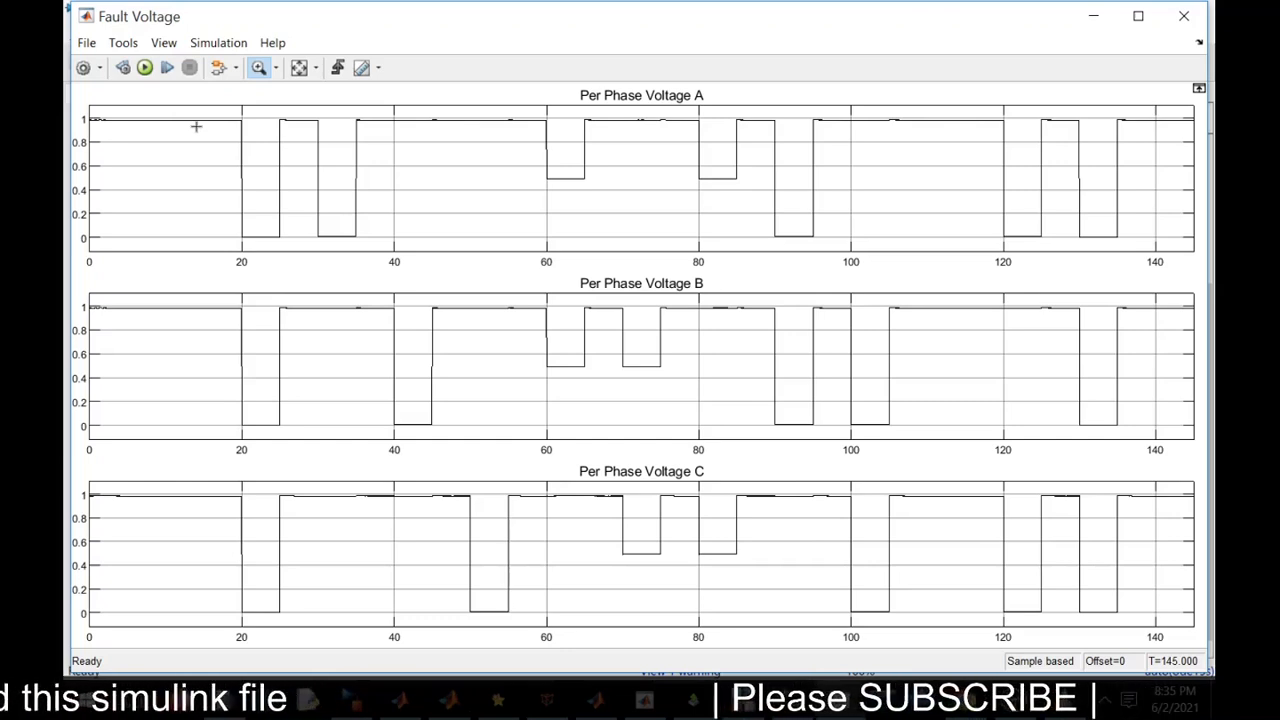
{"action": "mouse_move", "coordinate": [249, 160]}
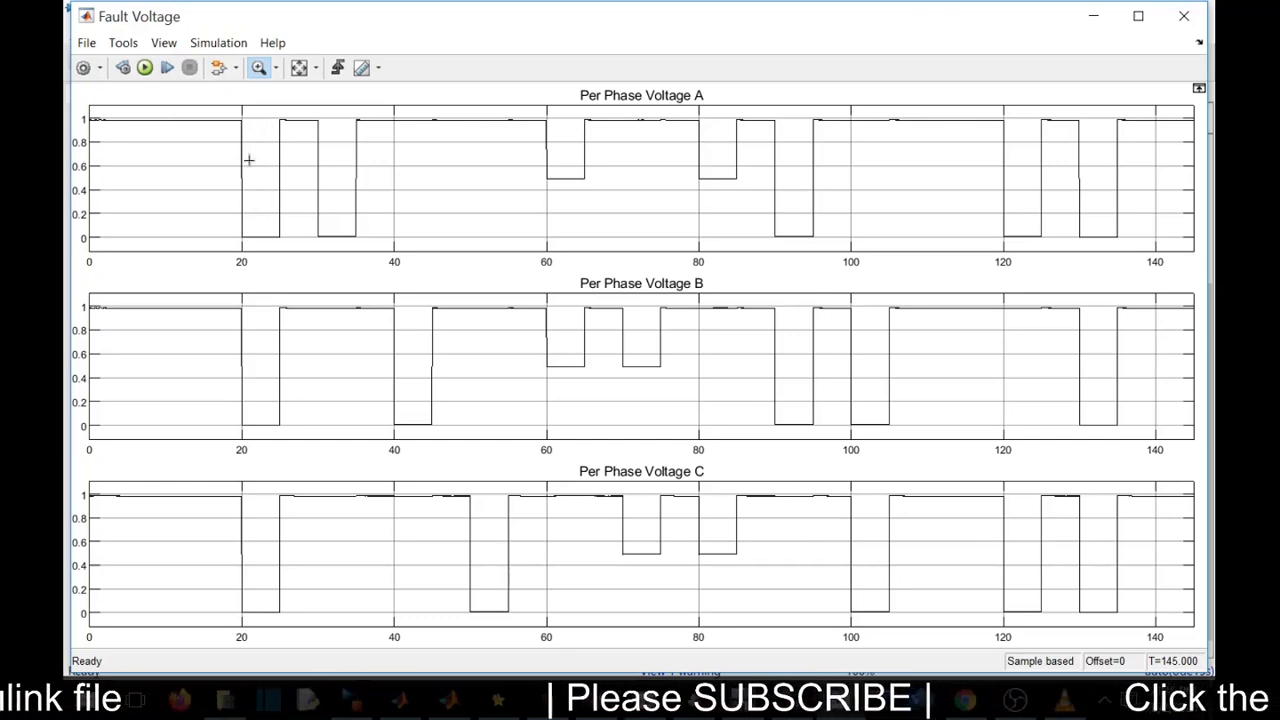
{"action": "mouse_move", "coordinate": [258, 103]}
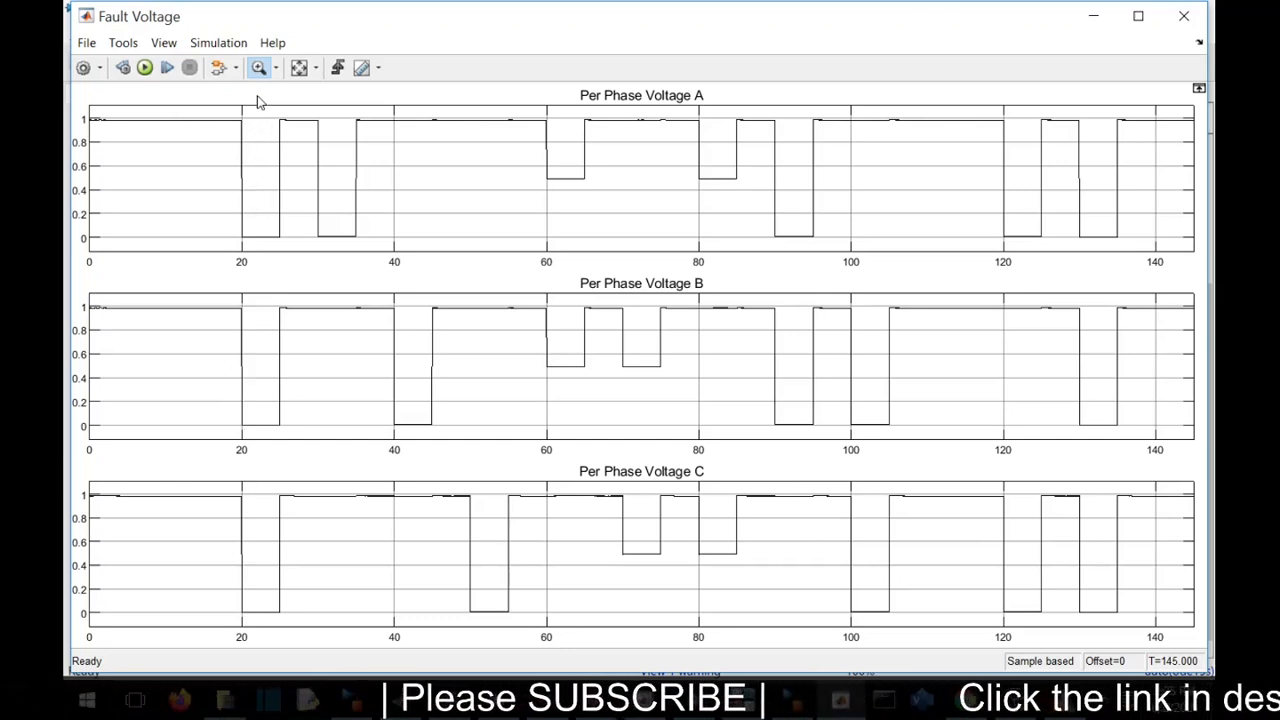
{"action": "mouse_move", "coordinate": [288, 186]}
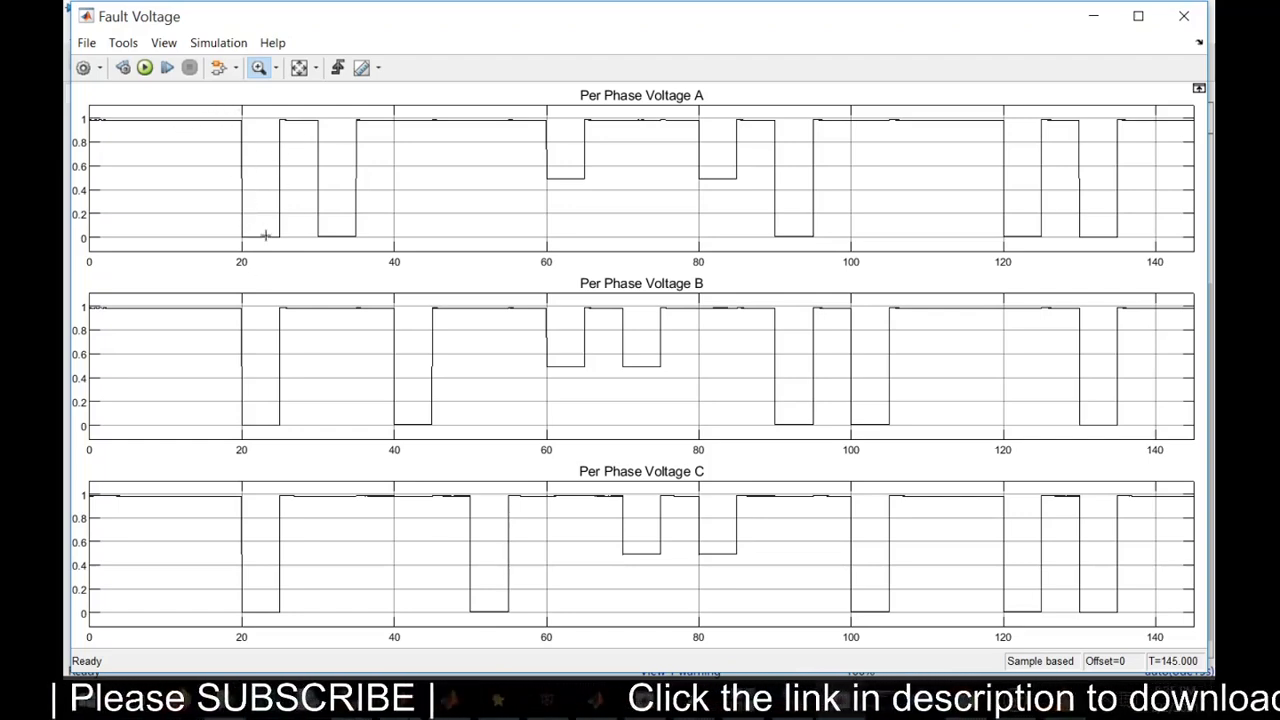
{"action": "mouse_move", "coordinate": [235, 398]}
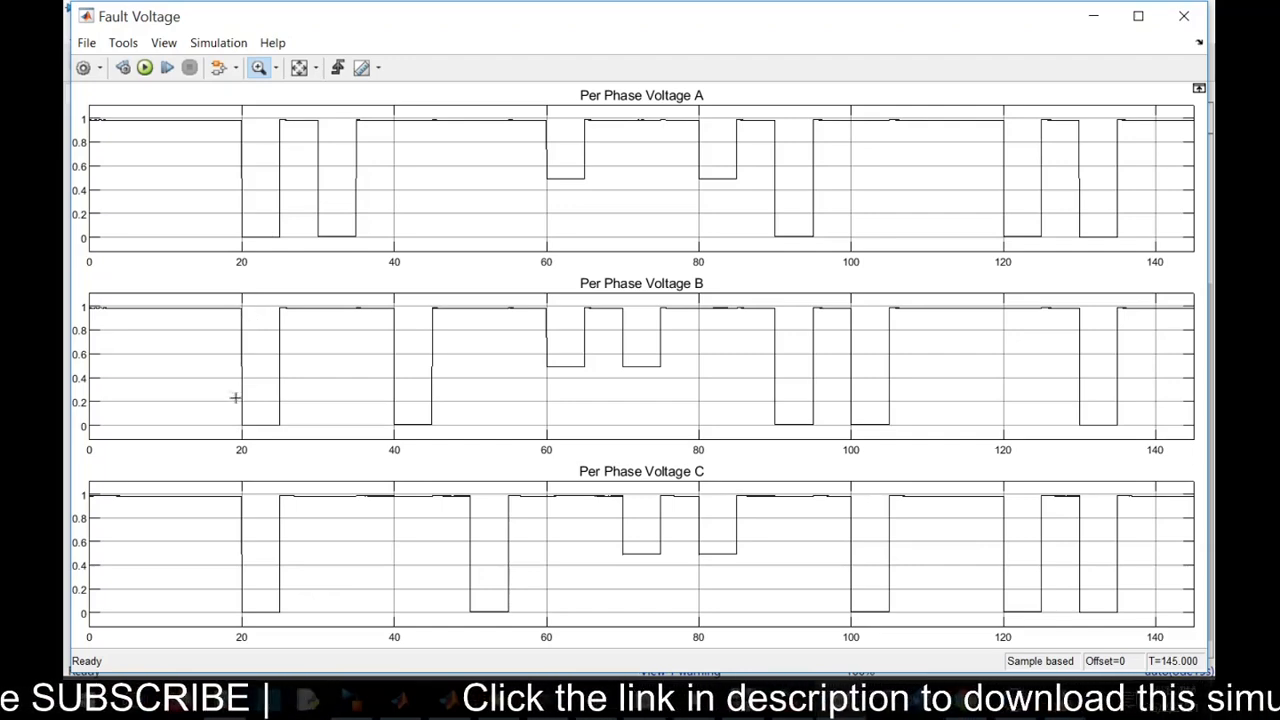
{"action": "mouse_move", "coordinate": [232, 554]}
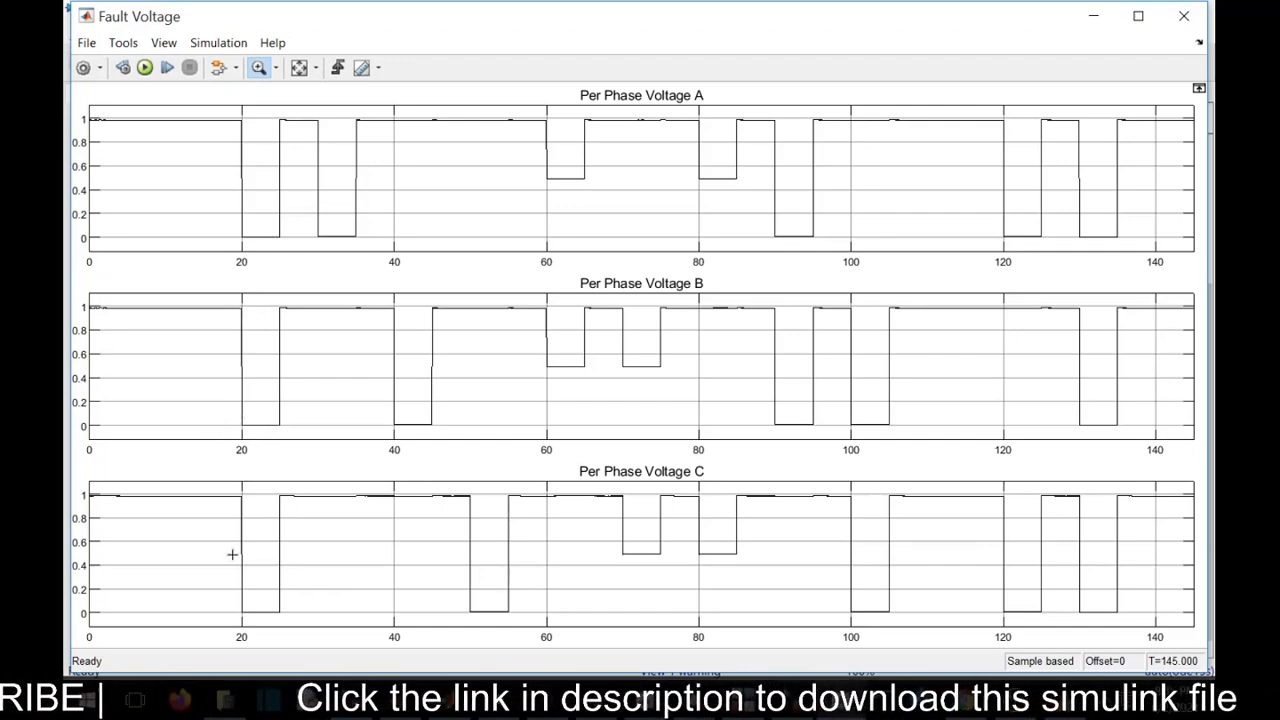
{"action": "mouse_move", "coordinate": [247, 336]}
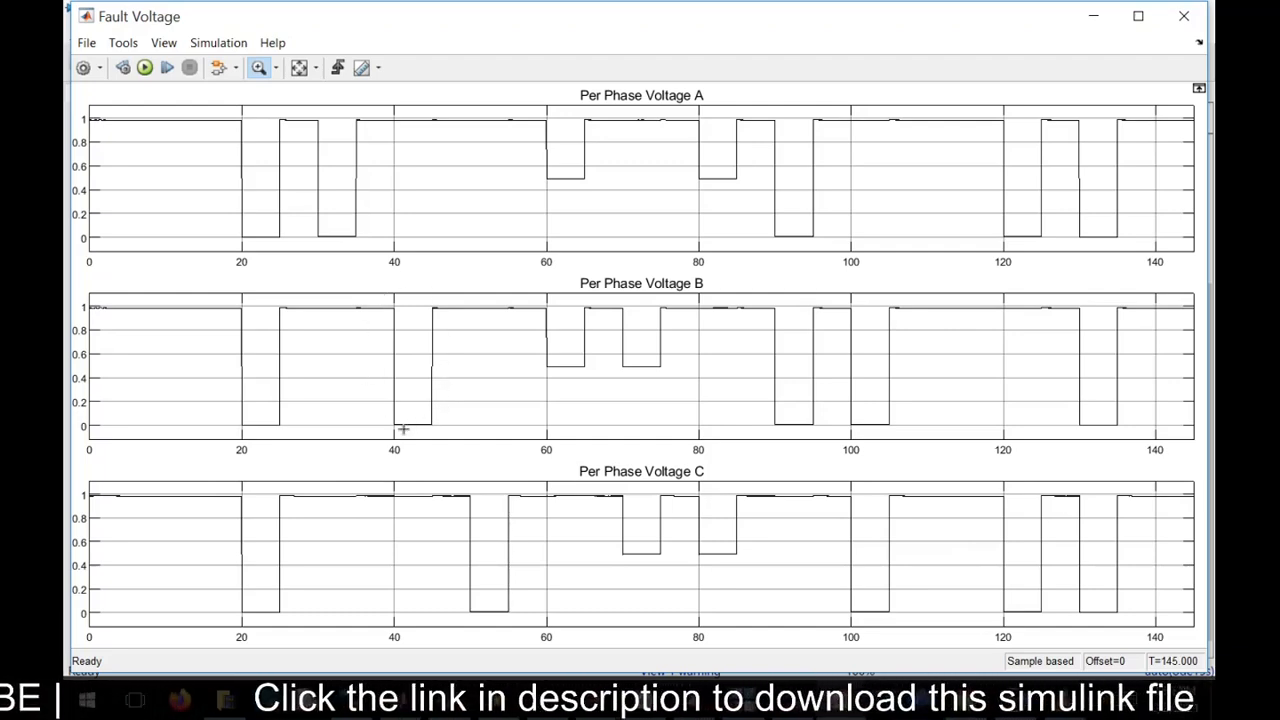
{"action": "mouse_move", "coordinate": [401, 124]}
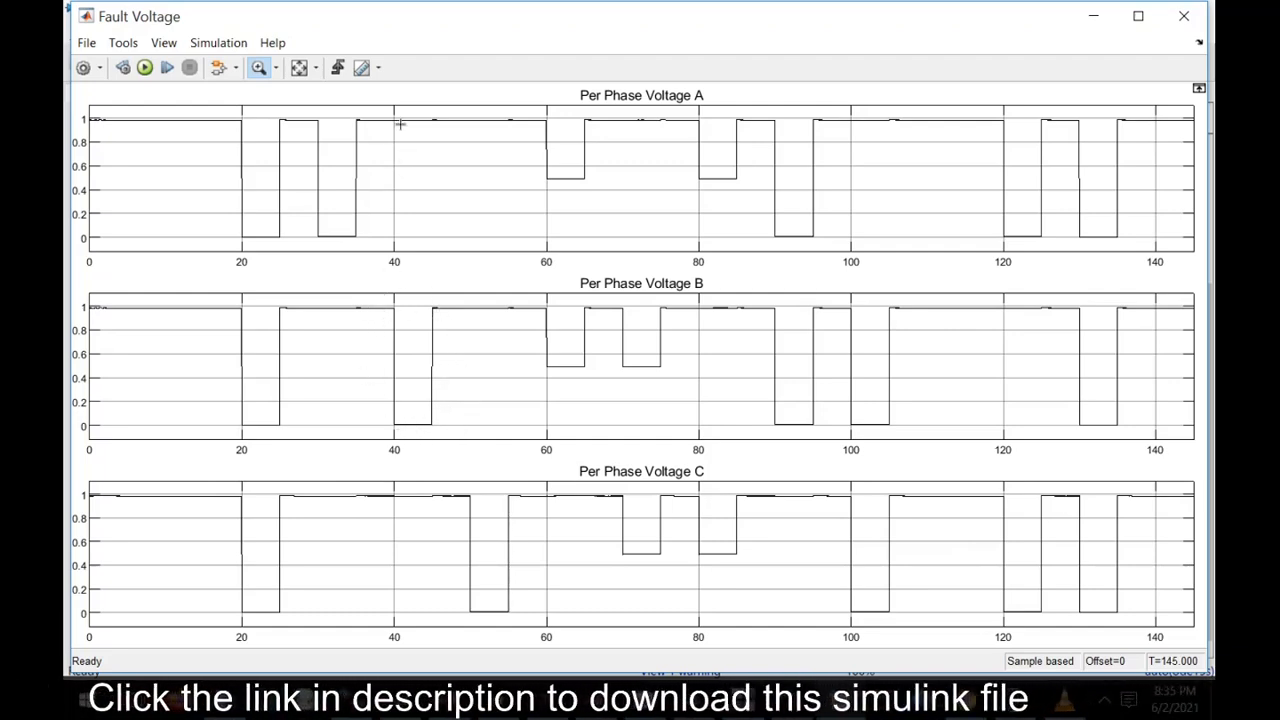
{"action": "mouse_move", "coordinate": [400, 640]}
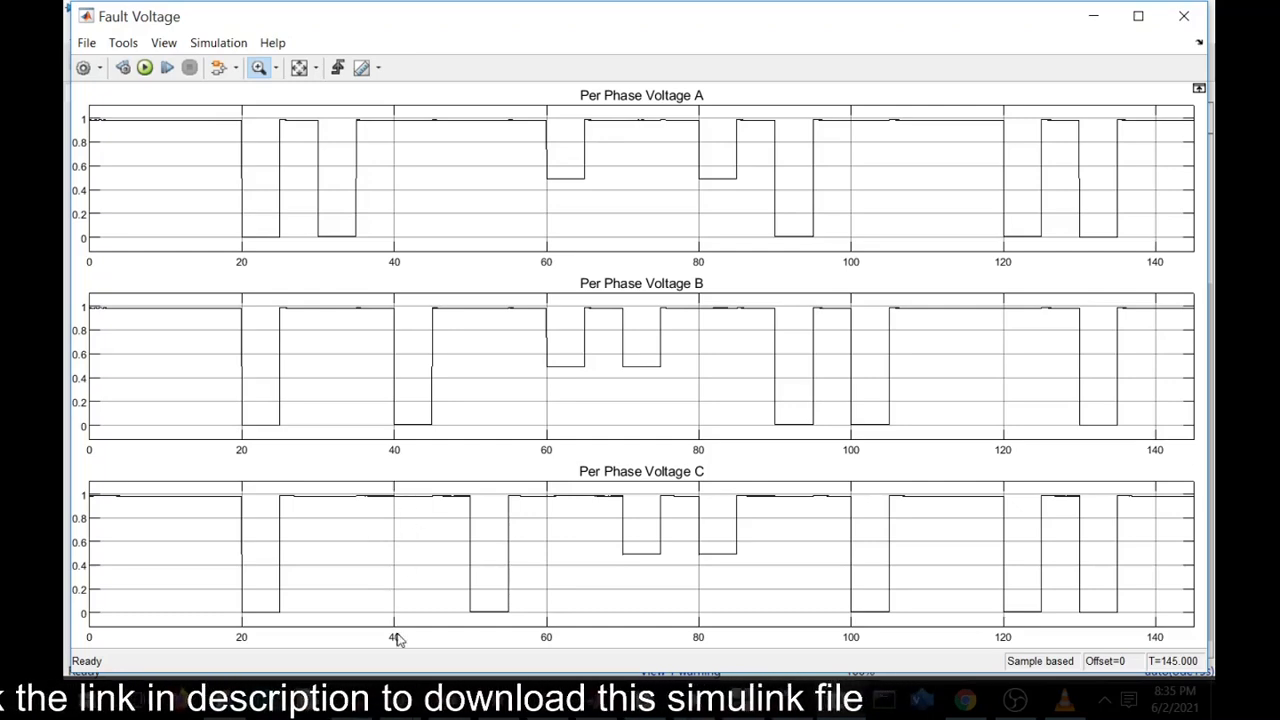
{"action": "mouse_move", "coordinate": [403, 516]}
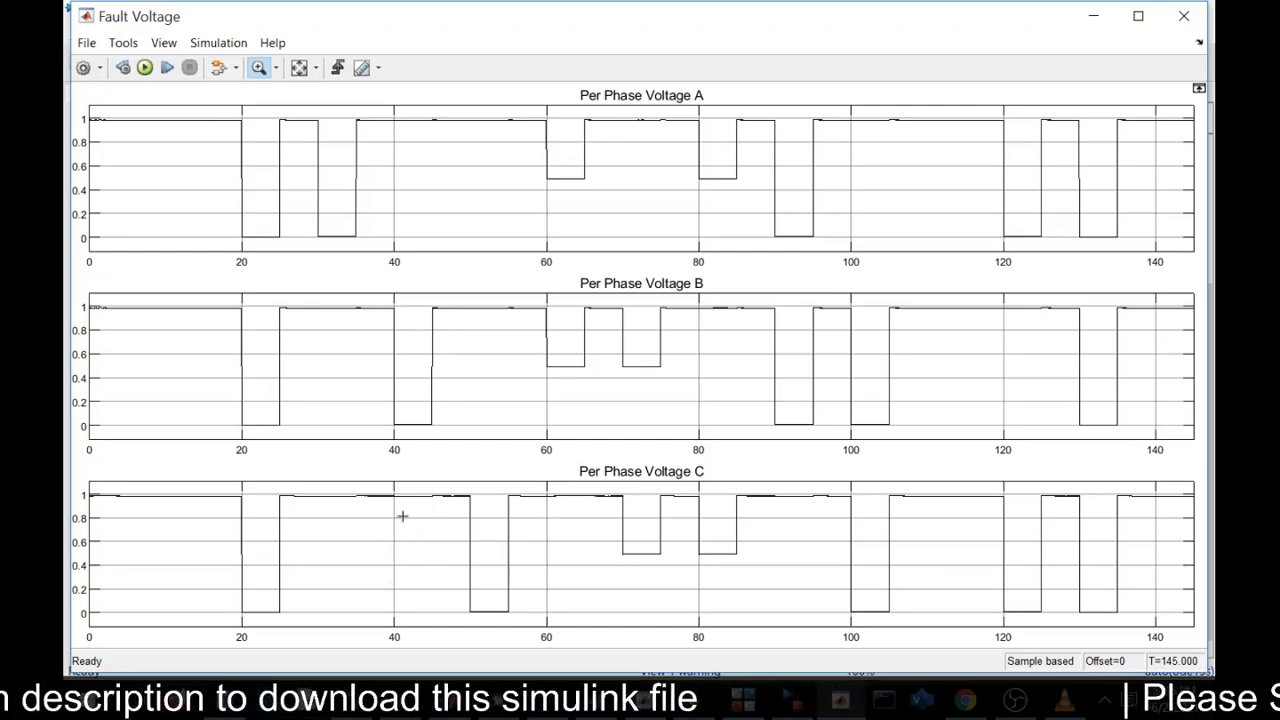
{"action": "mouse_move", "coordinate": [582, 154]}
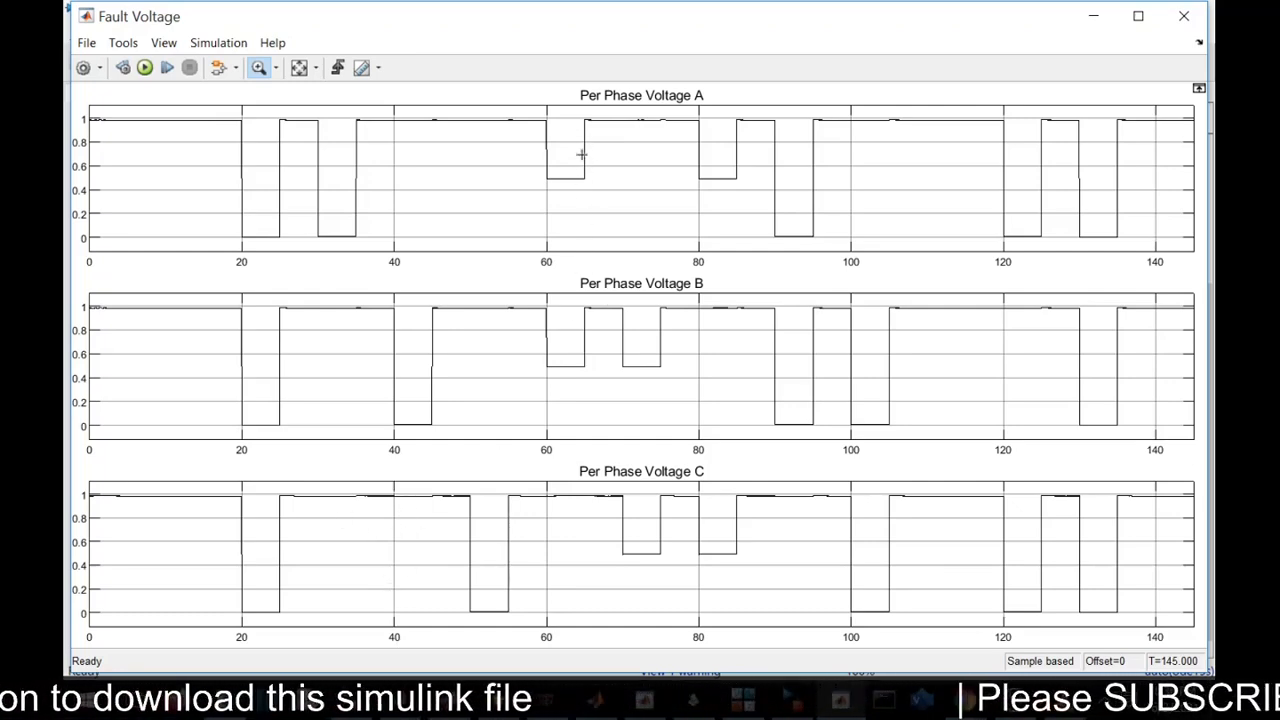
{"action": "mouse_move", "coordinate": [554, 373]}
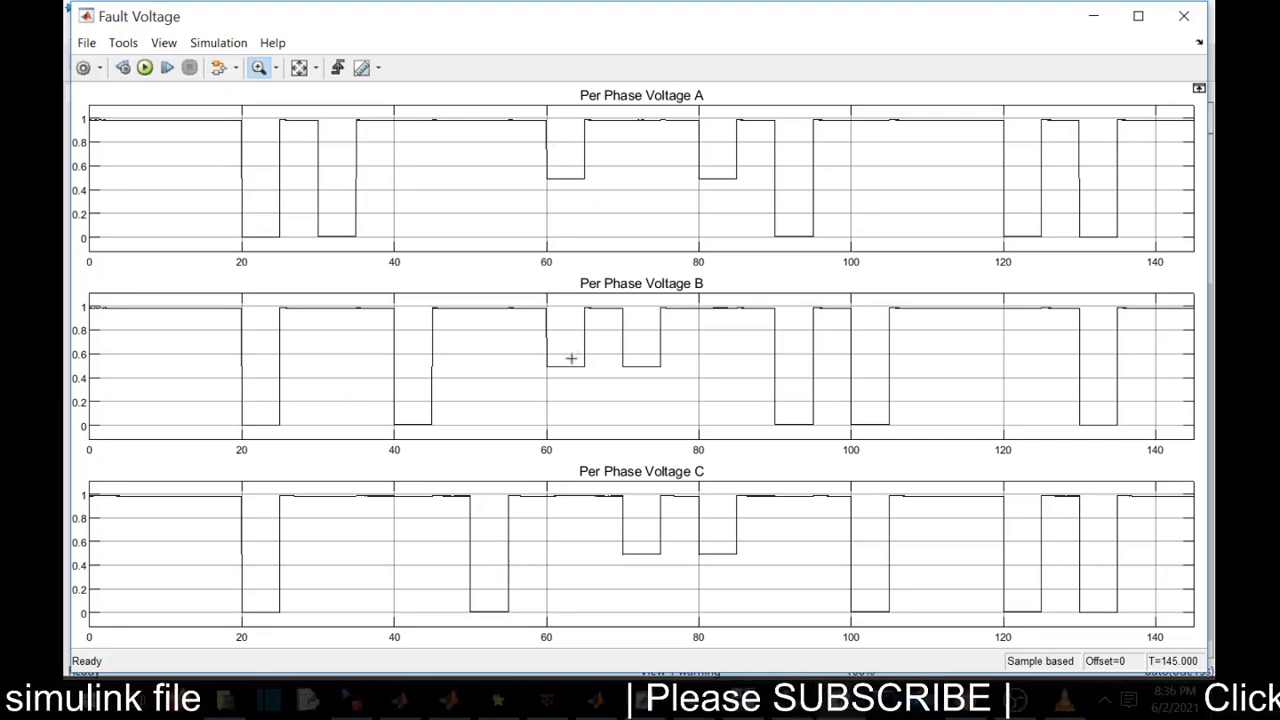
{"action": "mouse_move", "coordinate": [593, 364]}
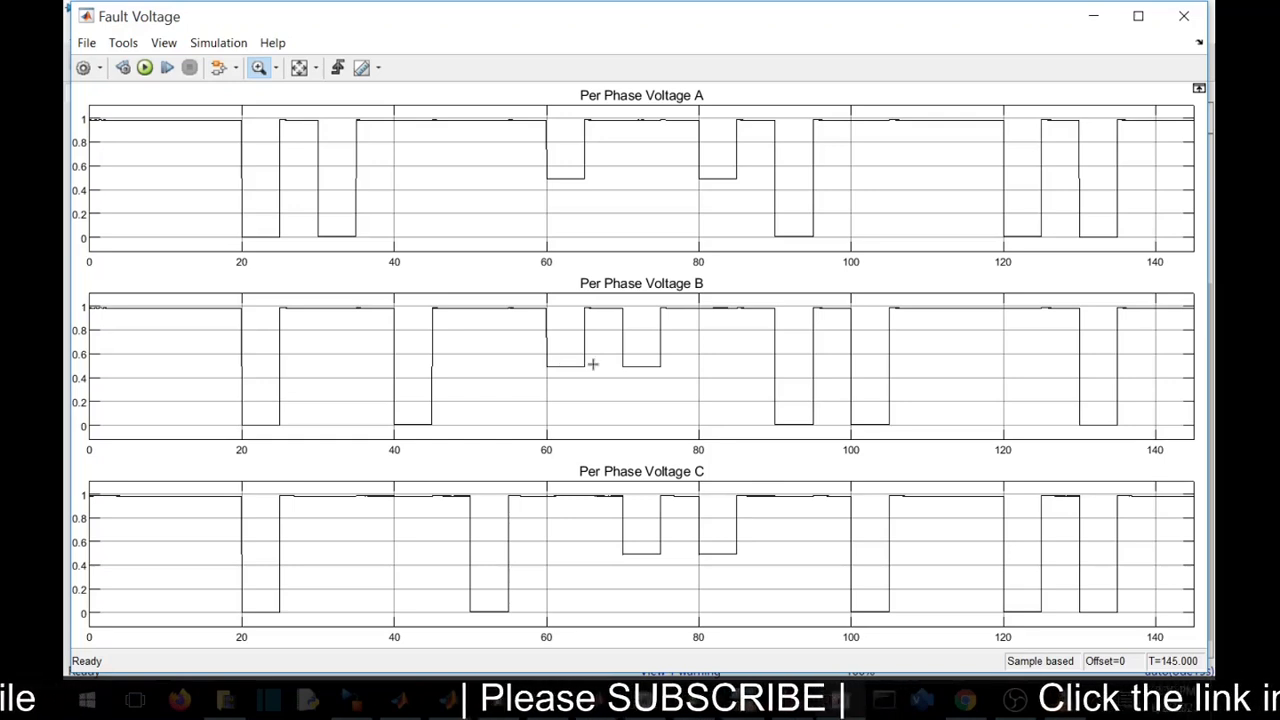
{"action": "mouse_move", "coordinate": [574, 406]}
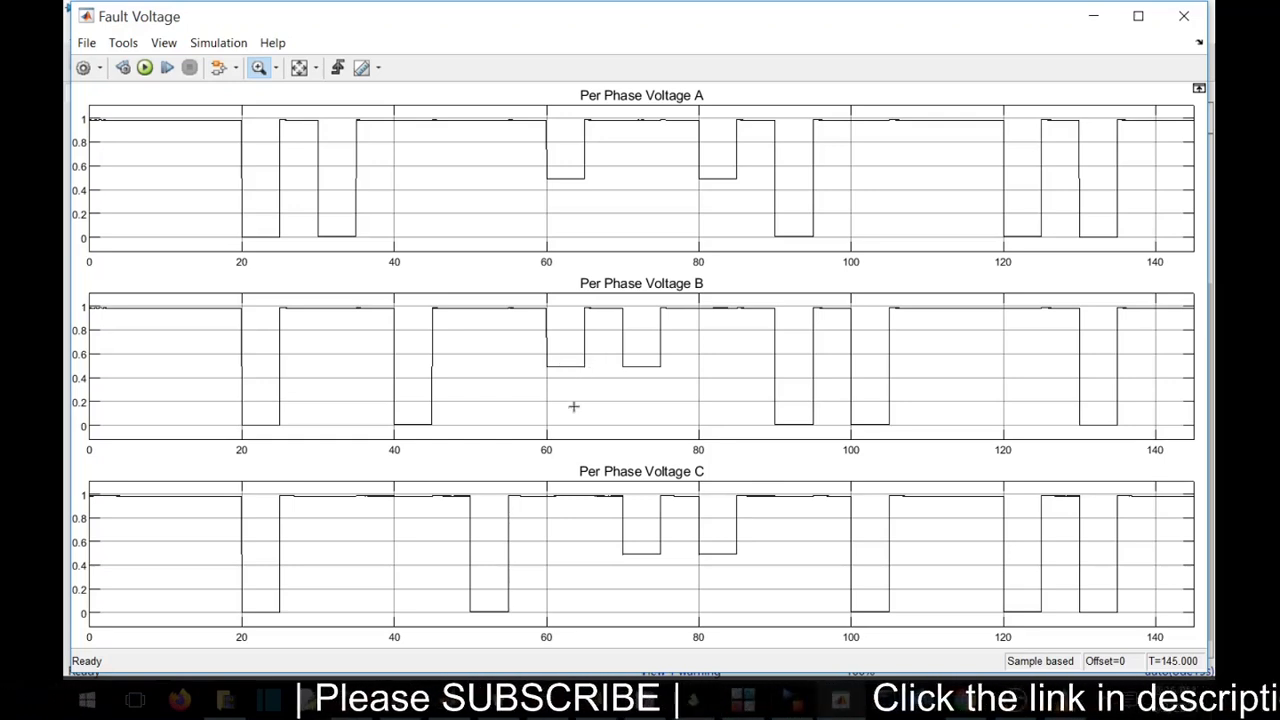
{"action": "mouse_move", "coordinate": [549, 124]}
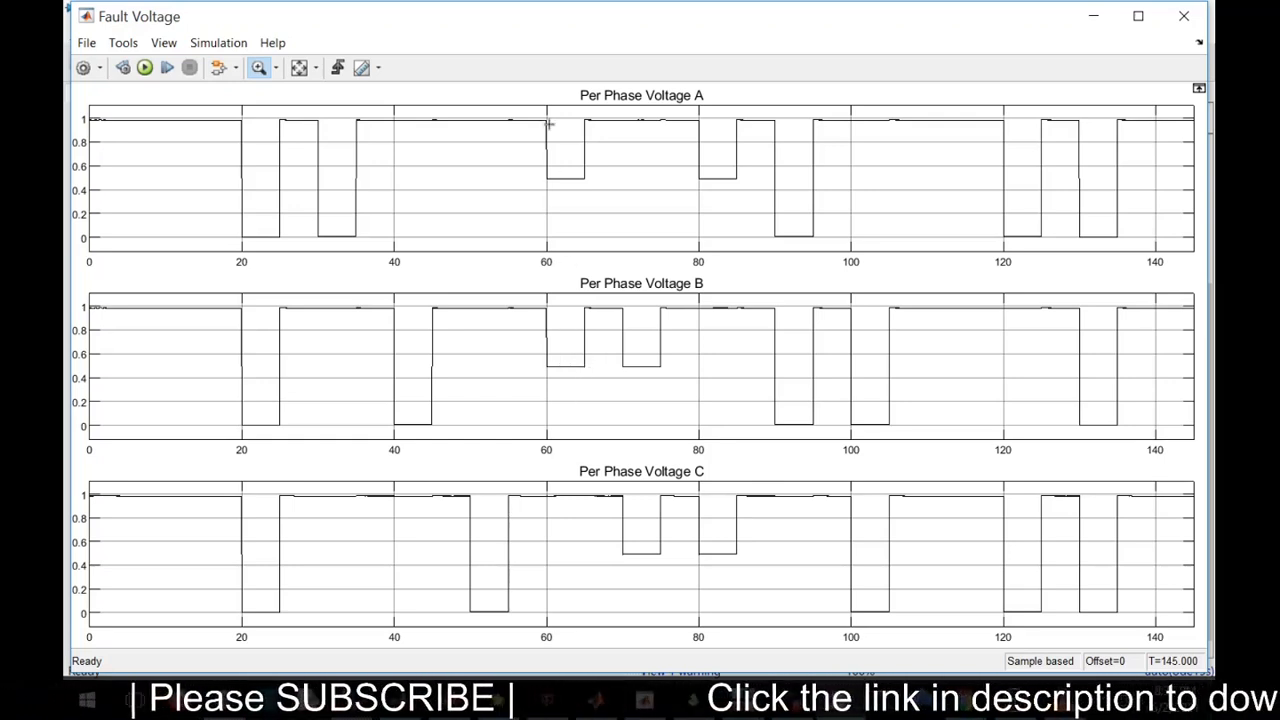
{"action": "mouse_move", "coordinate": [554, 358]}
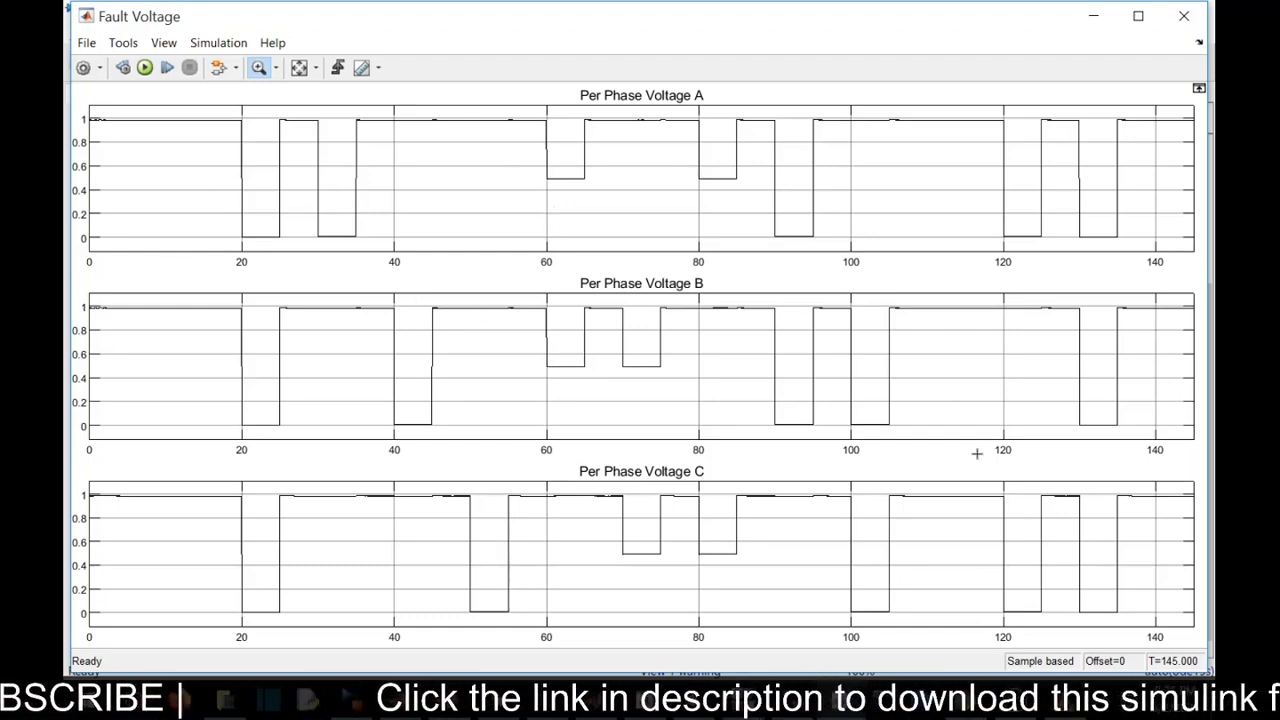
{"action": "mouse_move", "coordinate": [1061, 38]}
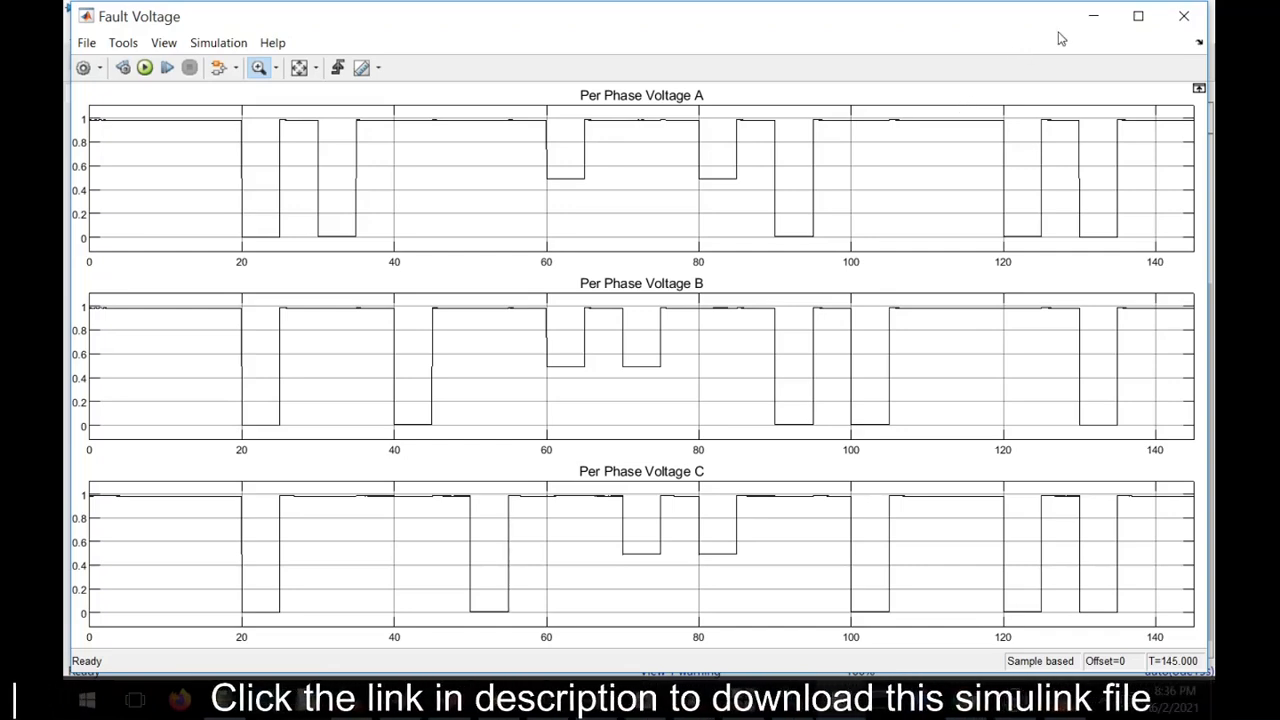
{"action": "left_click", "coordinate": [1184, 16]}
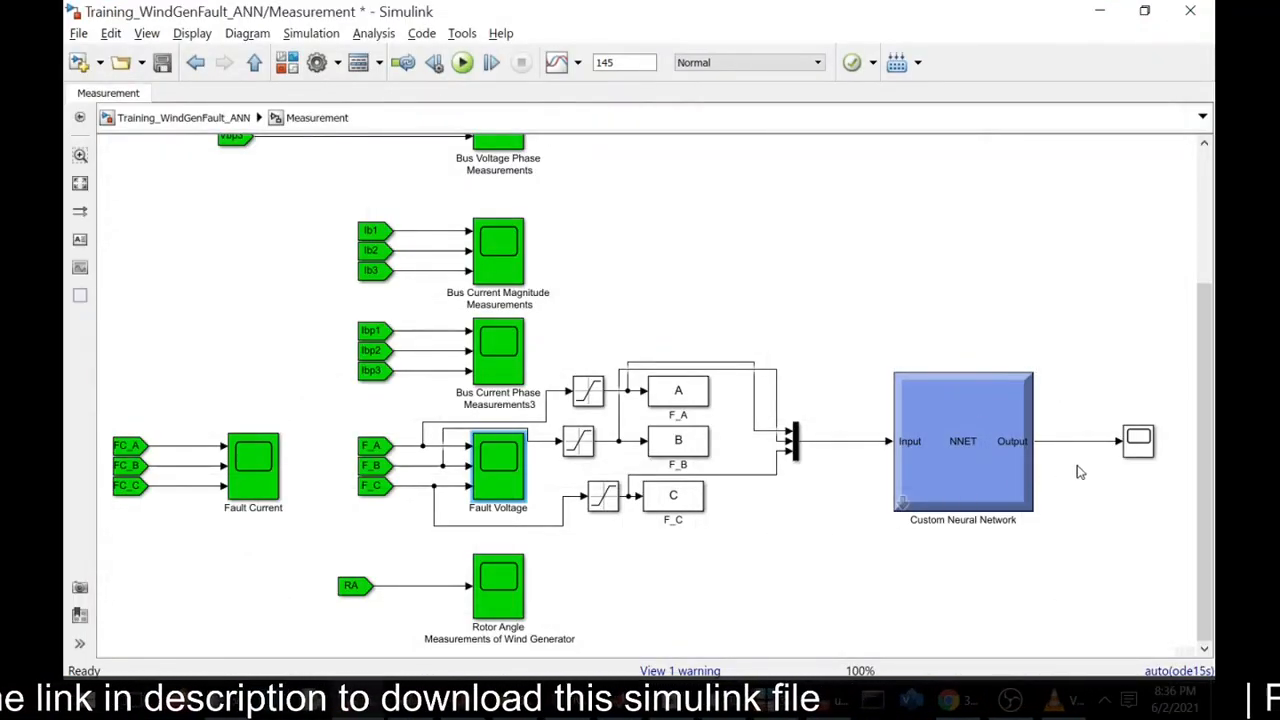
Step: Open the Custom Neural Network output Scope showing the fault-code staircase up to 10
{"action": "left_click", "coordinate": [1138, 440]}
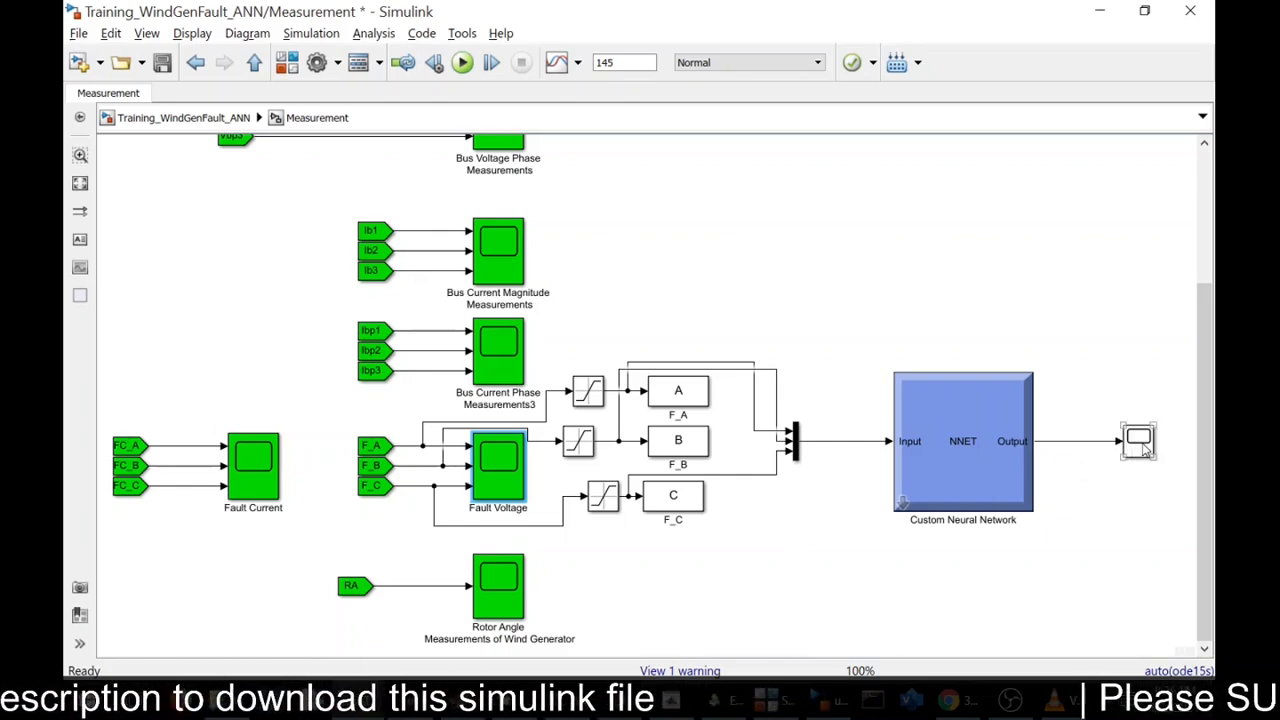
{"action": "double_click", "coordinate": [1138, 441]}
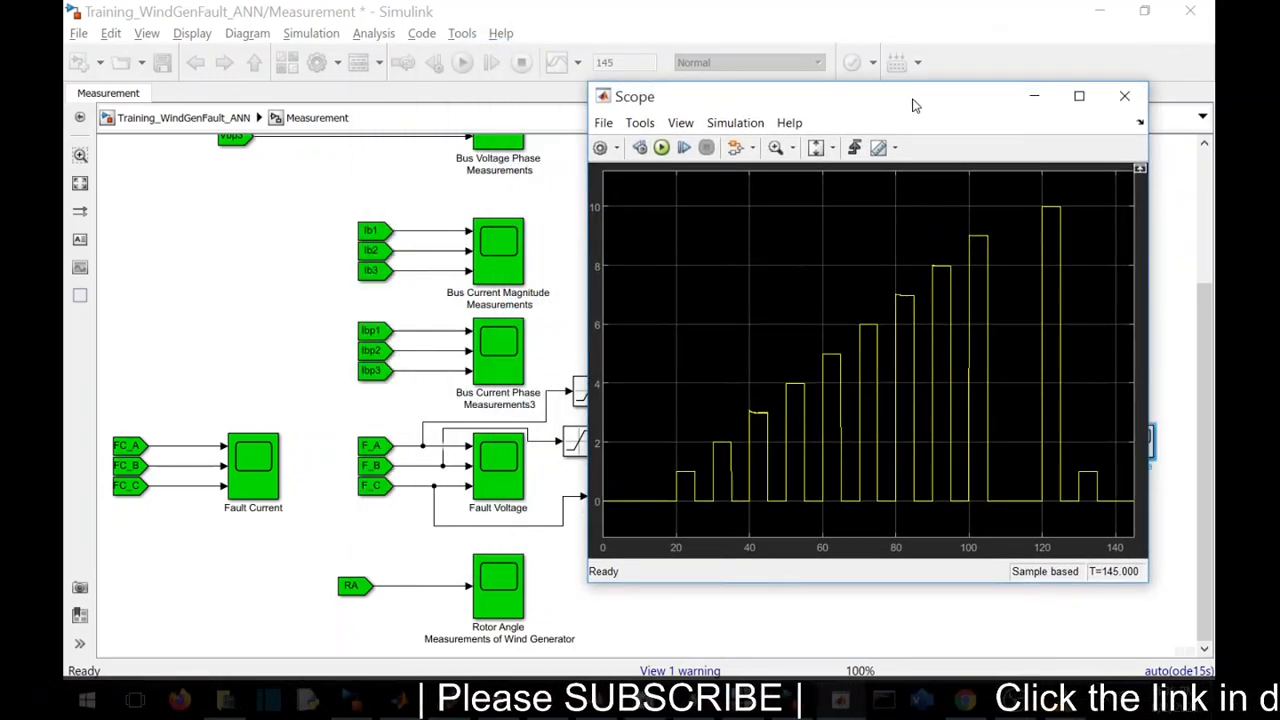
{"action": "left_click", "coordinate": [1124, 96]}
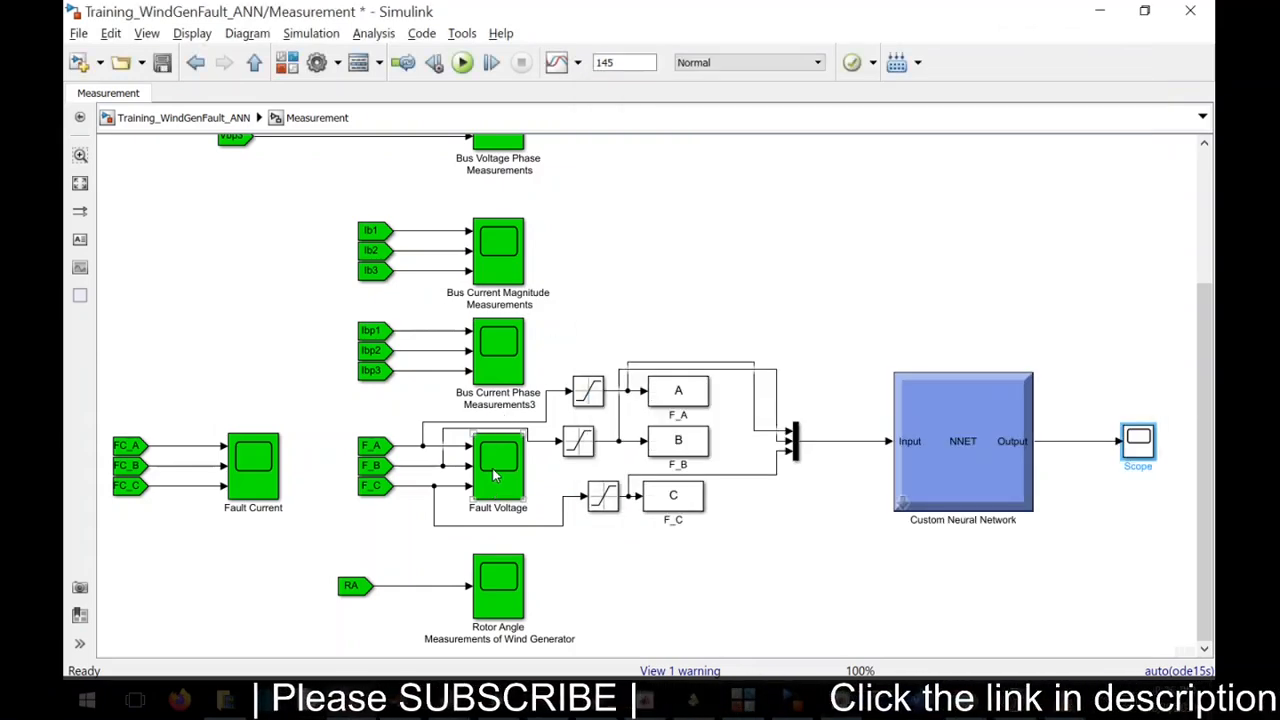
{"action": "double_click", "coordinate": [497, 467]}
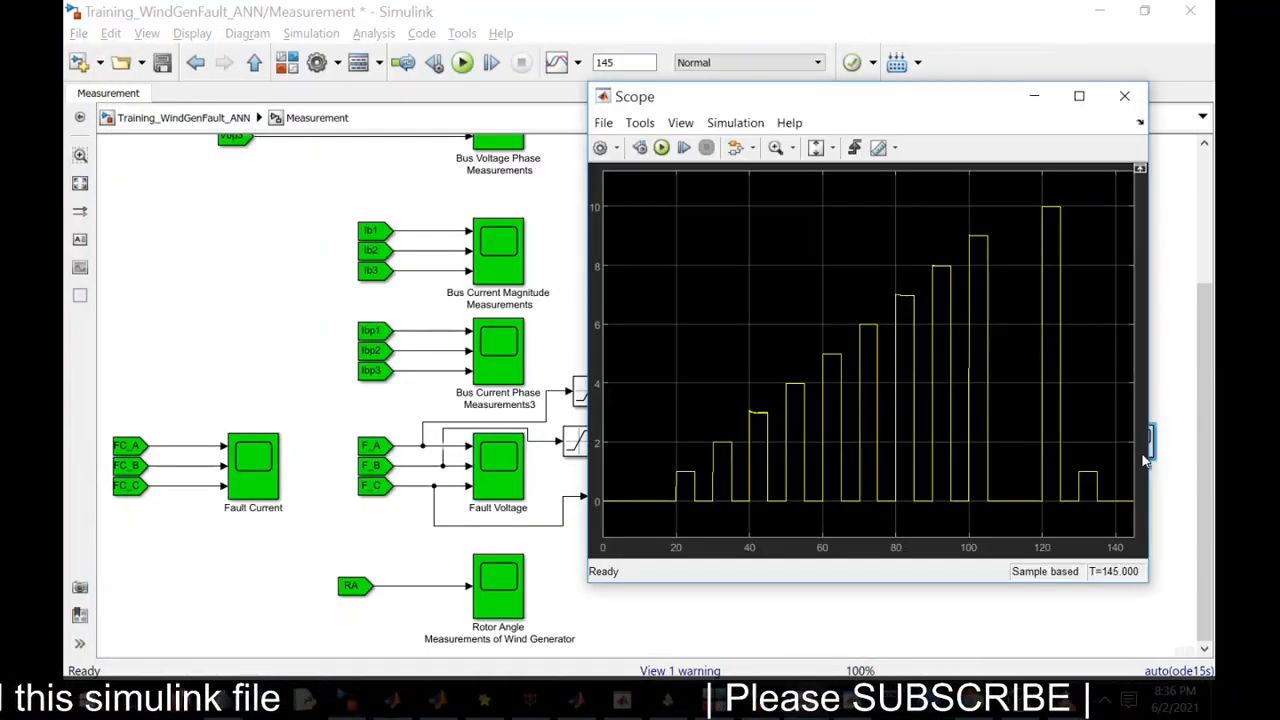
{"action": "left_click", "coordinate": [1124, 96]}
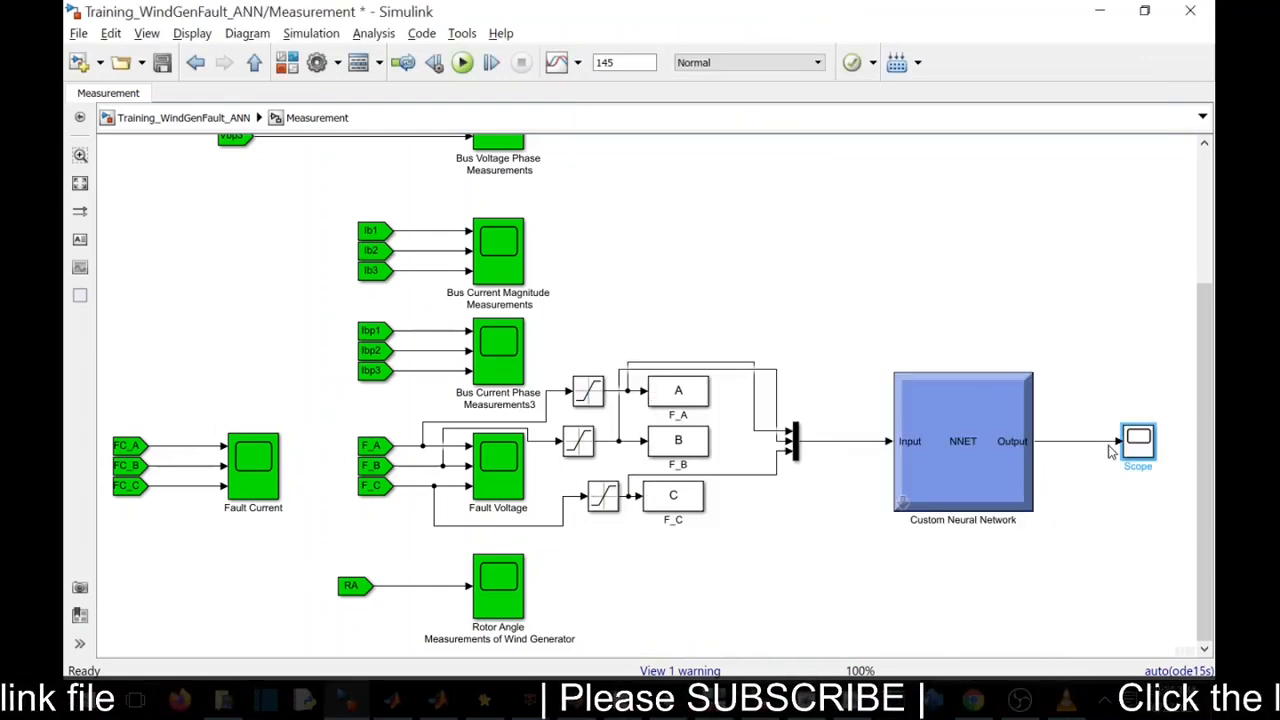
{"action": "double_click", "coordinate": [1137, 440]}
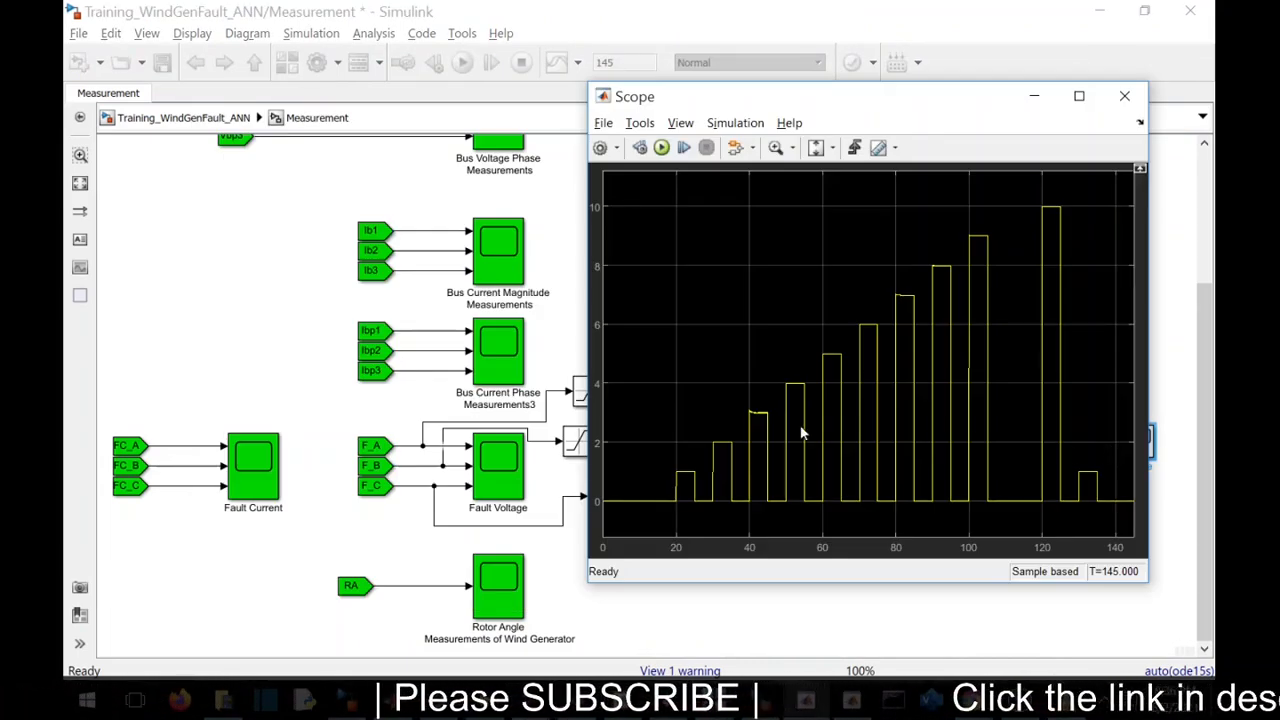
{"action": "mouse_move", "coordinate": [671, 382]}
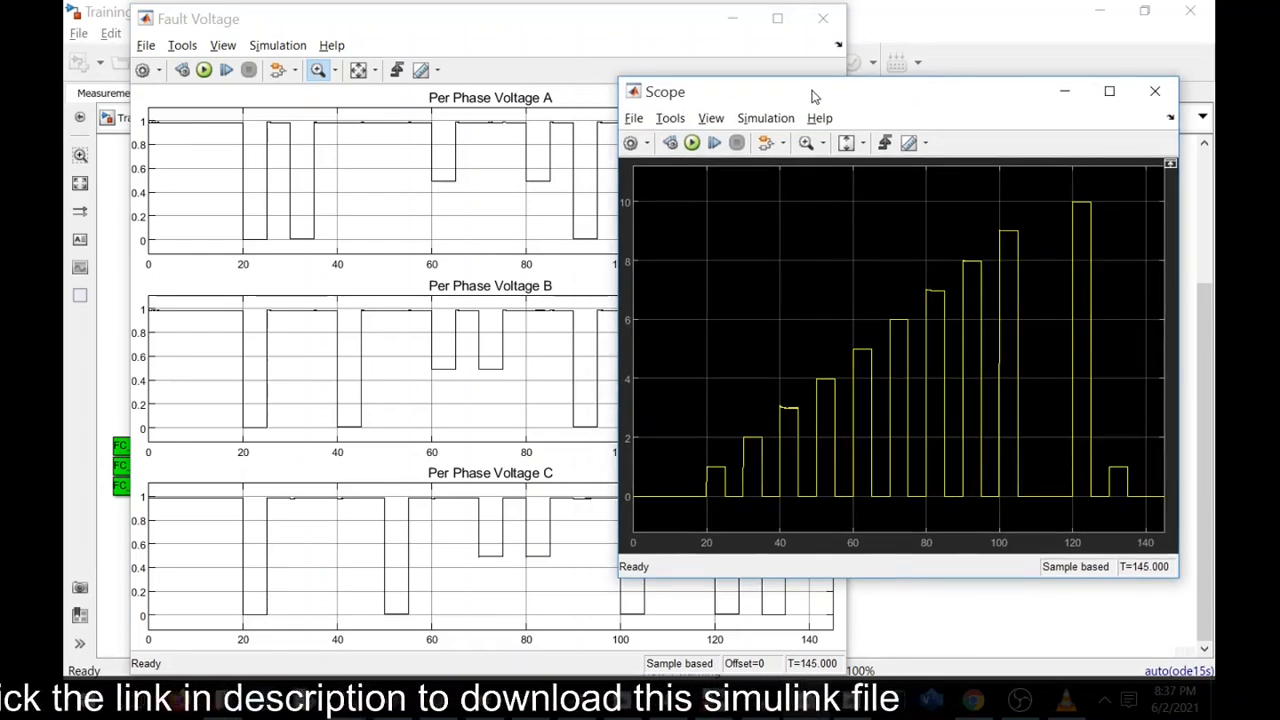
{"action": "mouse_move", "coordinate": [778, 18]}
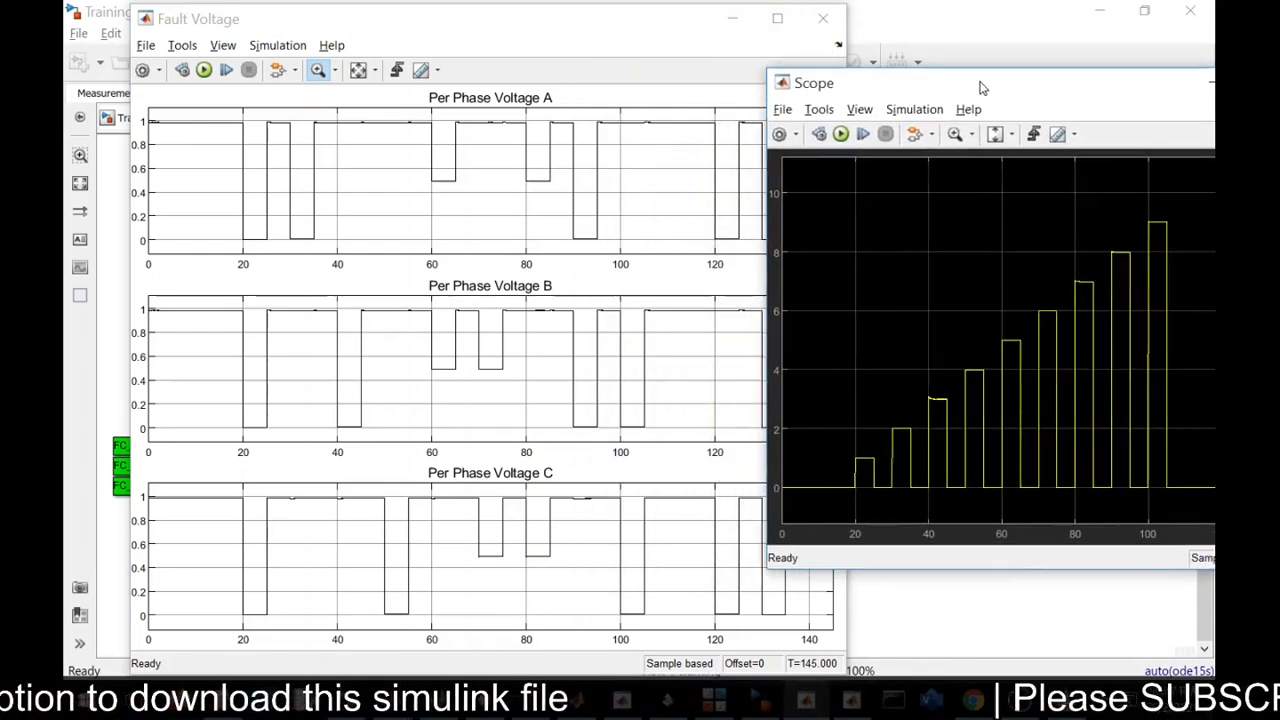
Step: Place the fault-code Scope beside the fault voltage plots to compare, then close both
{"action": "left_click_drag", "start_coordinate": [985, 83], "coordinate": [938, 83]}
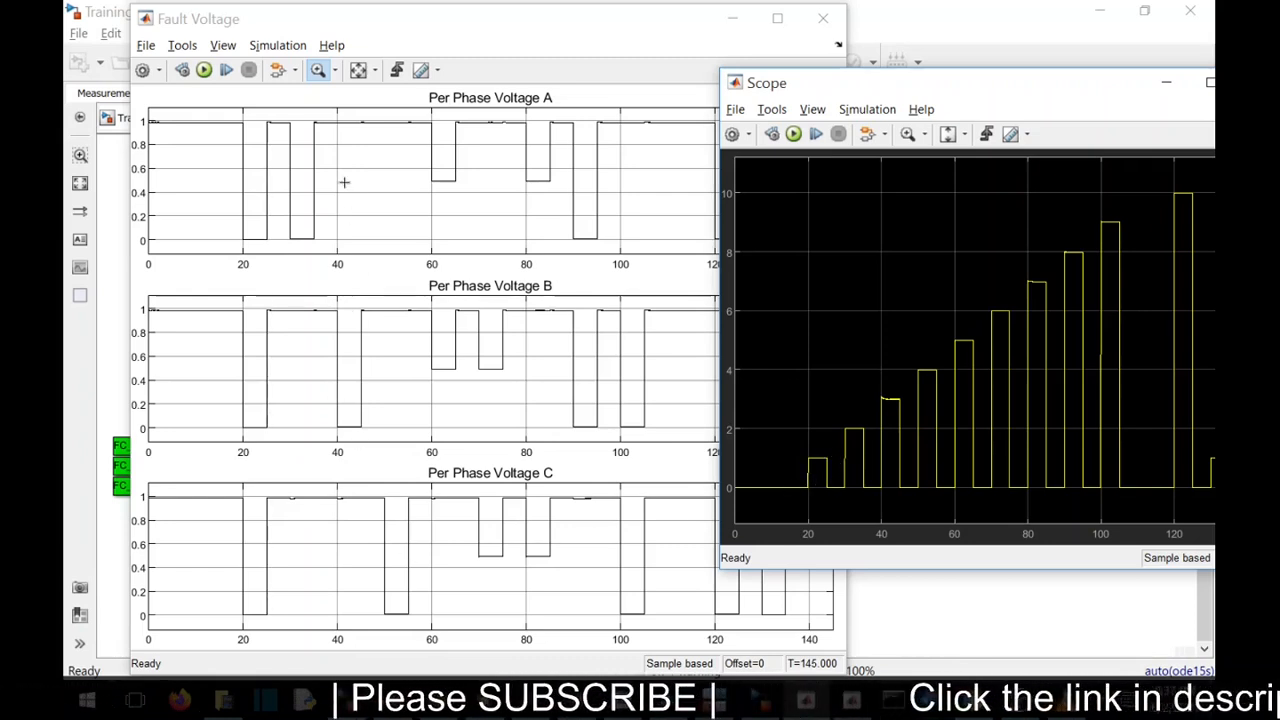
{"action": "mouse_move", "coordinate": [297, 187]}
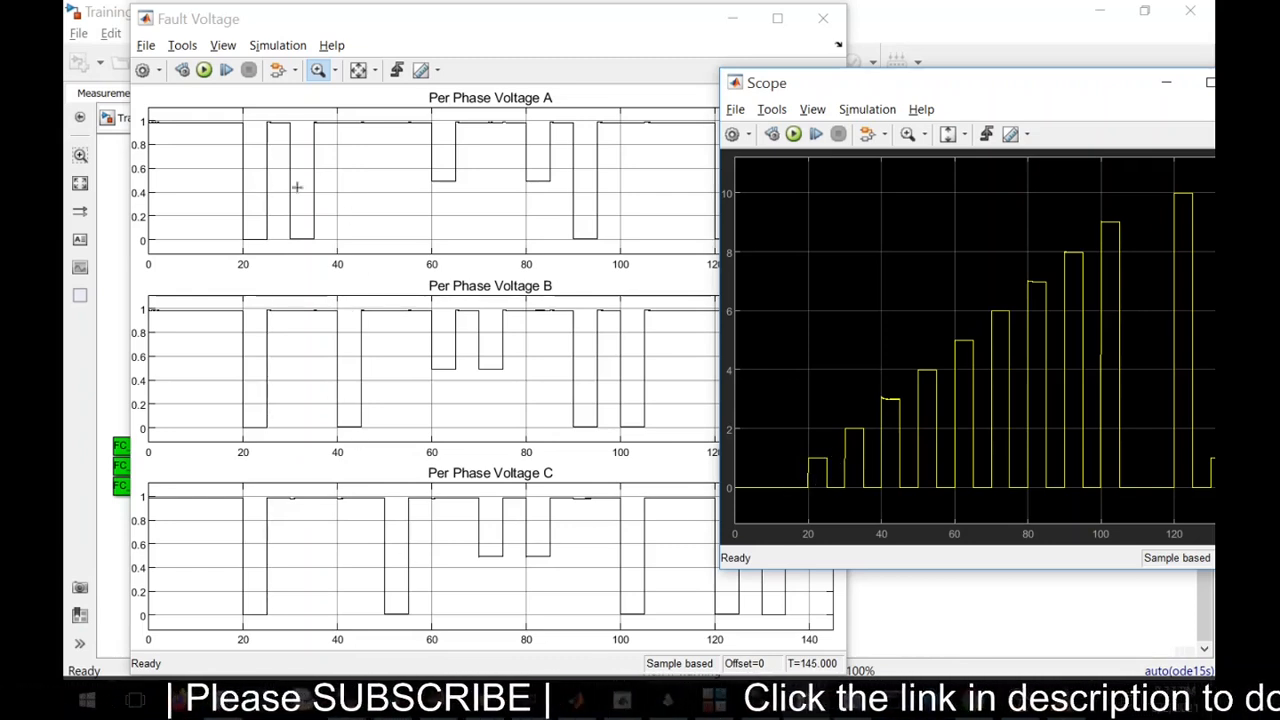
{"action": "mouse_move", "coordinate": [835, 452]}
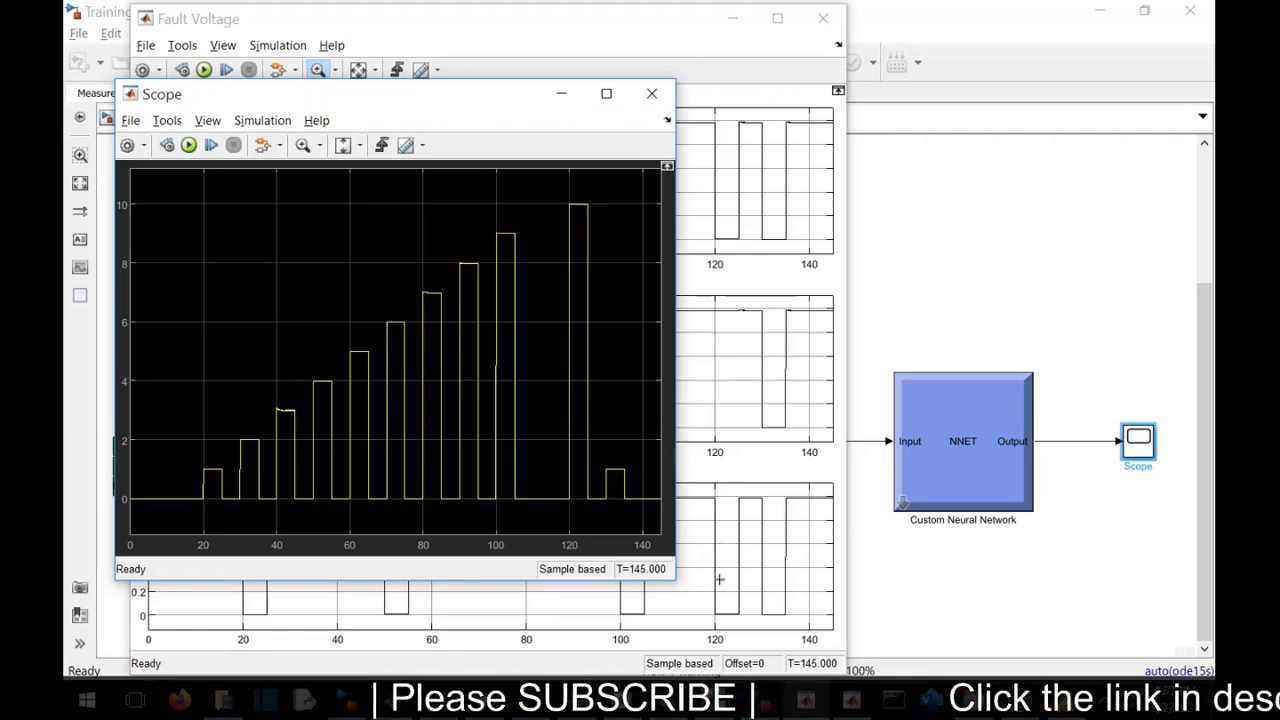
{"action": "mouse_move", "coordinate": [547, 209]}
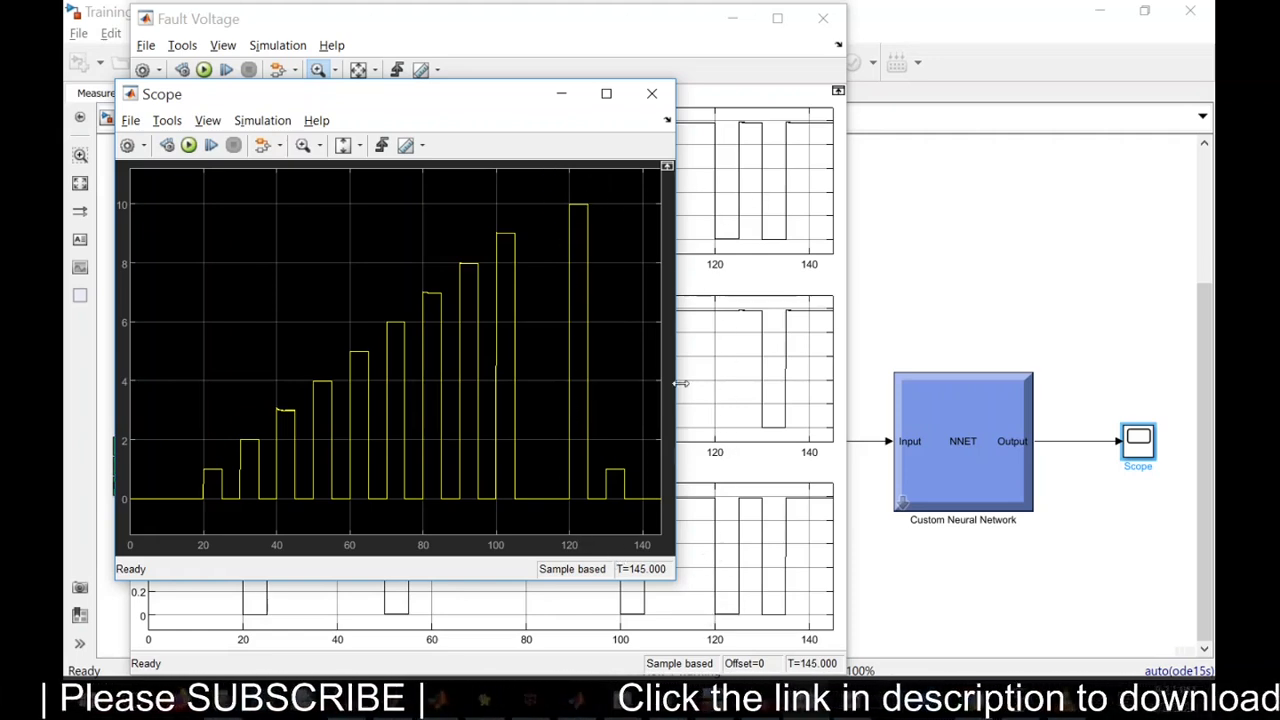
{"action": "mouse_move", "coordinate": [560, 183]}
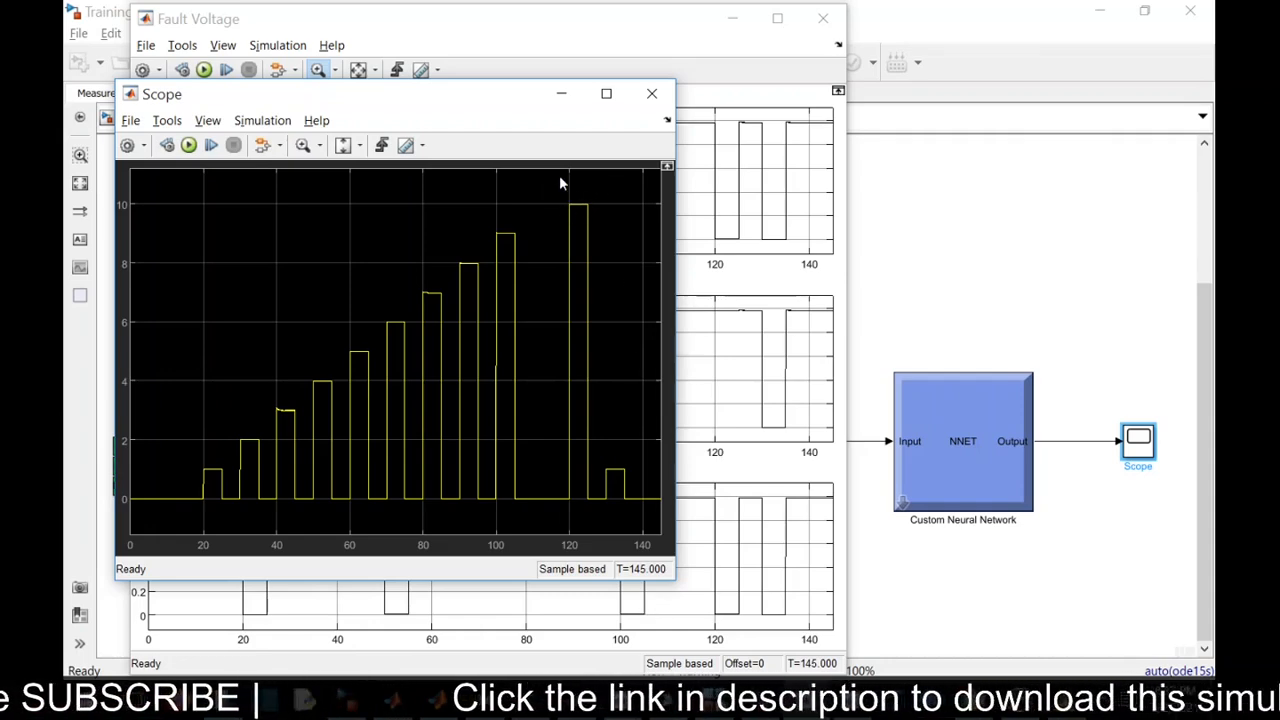
{"action": "mouse_move", "coordinate": [440, 206]}
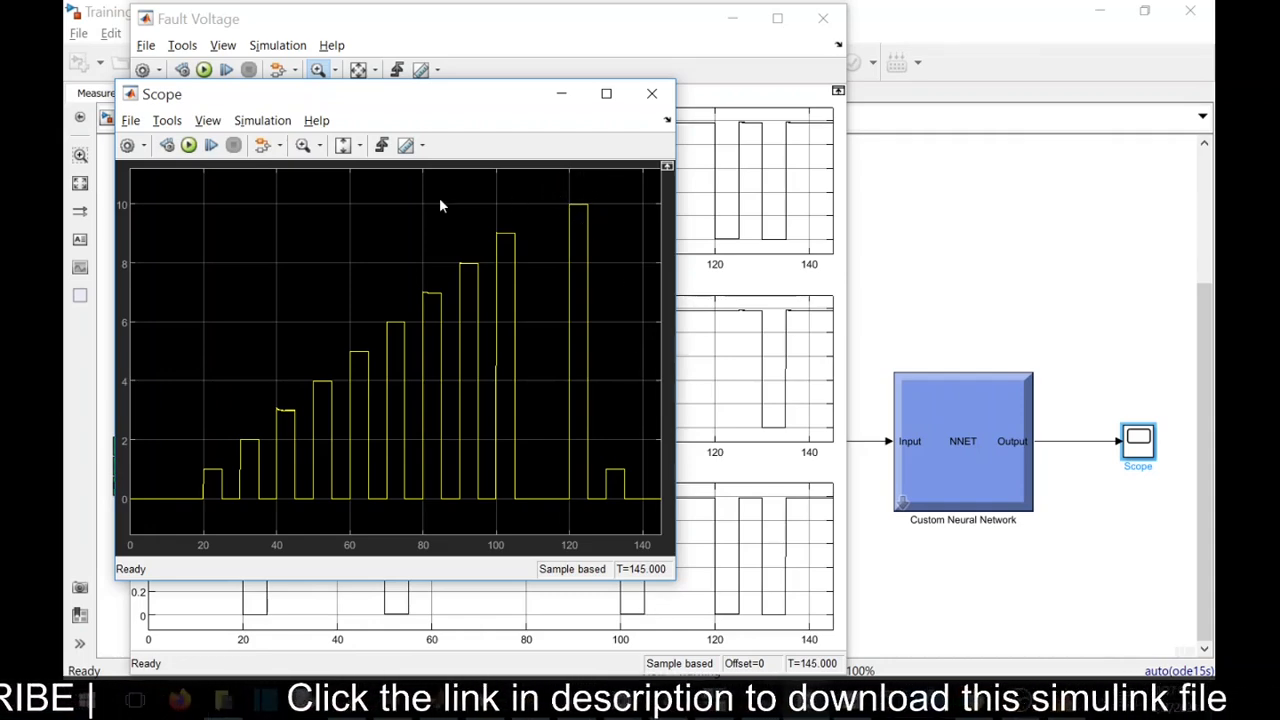
{"action": "left_click", "coordinate": [651, 93]}
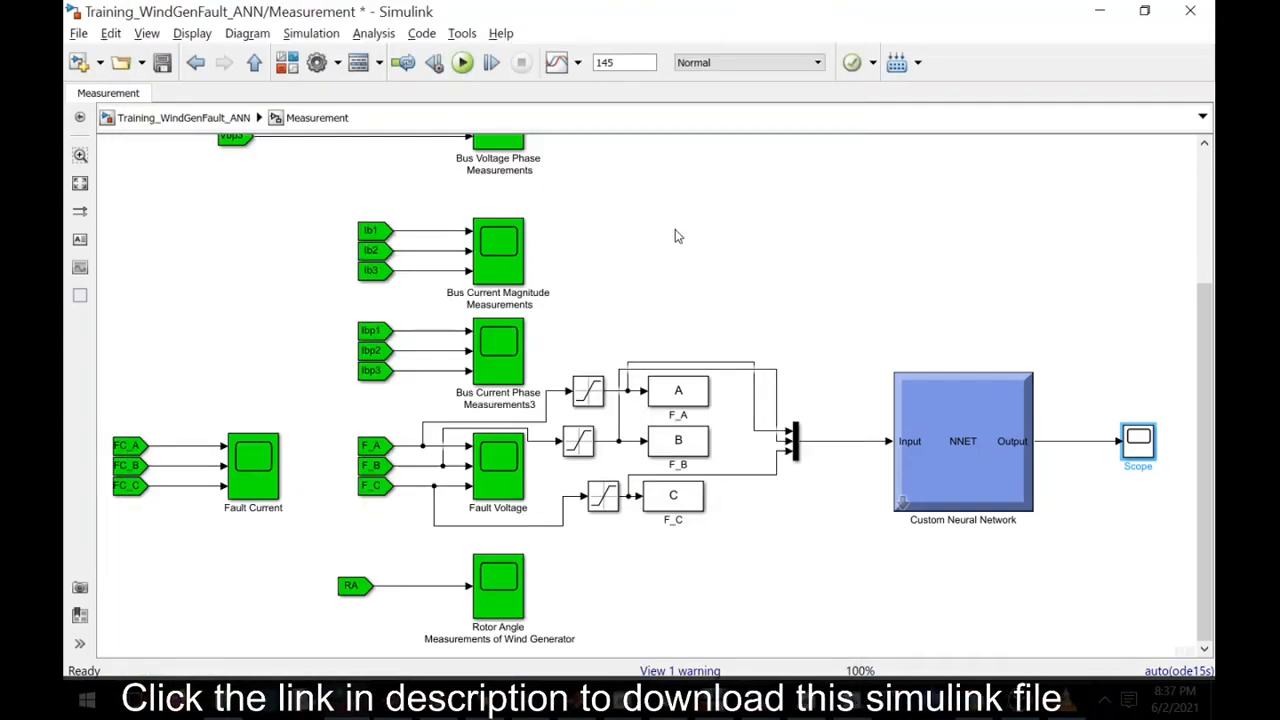